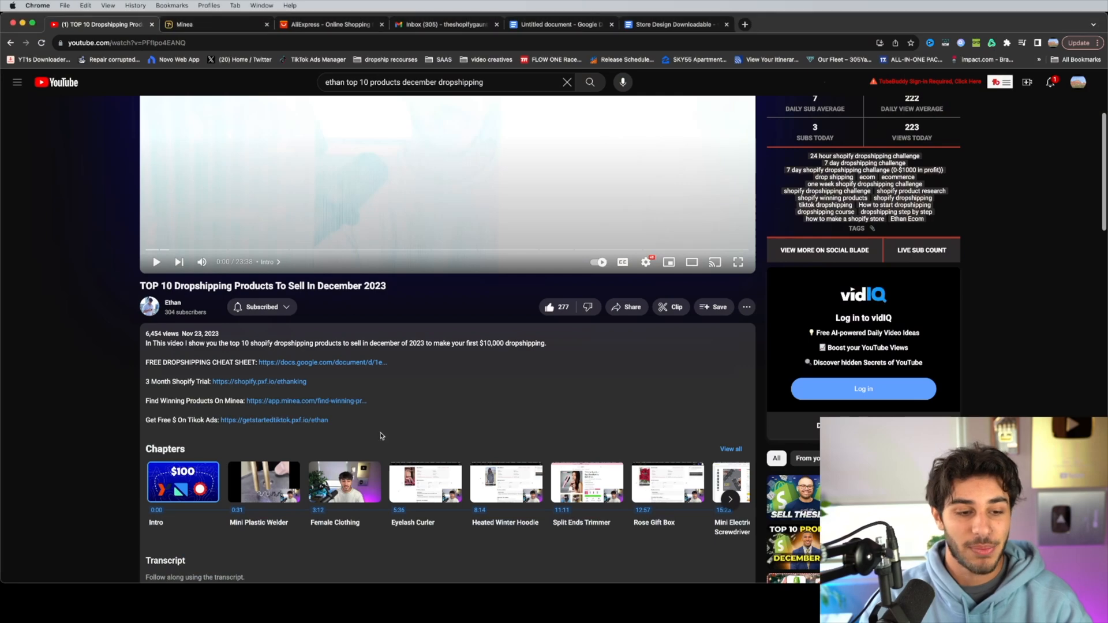
Step: Start the Shopify free trial with an email and United States as the business location
{"action": "left_click", "coordinate": [258, 382]}
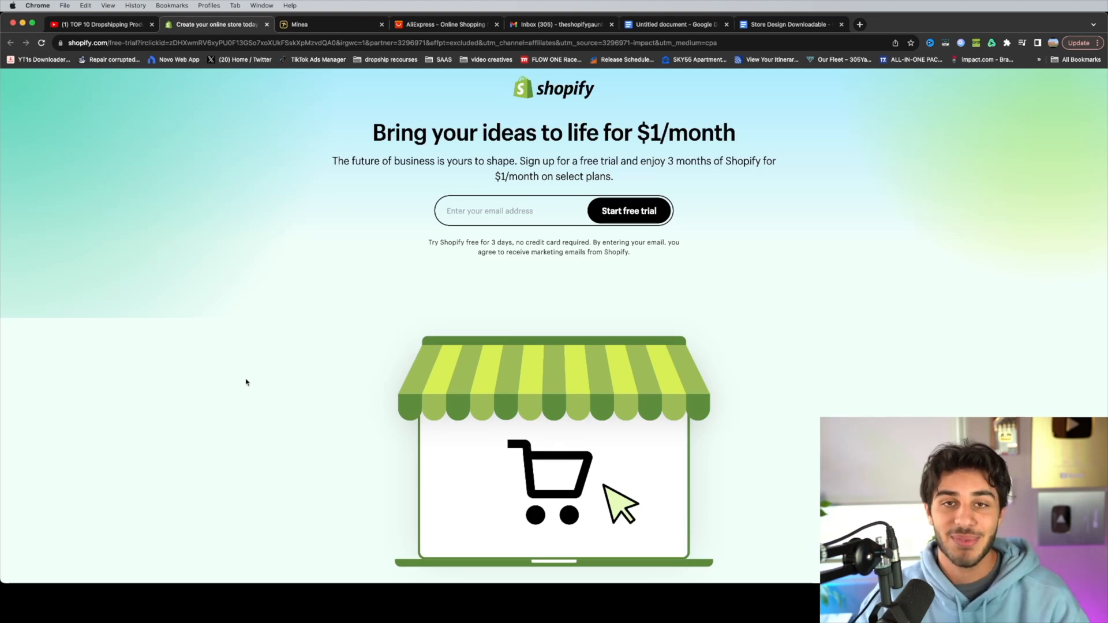
{"action": "mouse_move", "coordinate": [308, 414]}
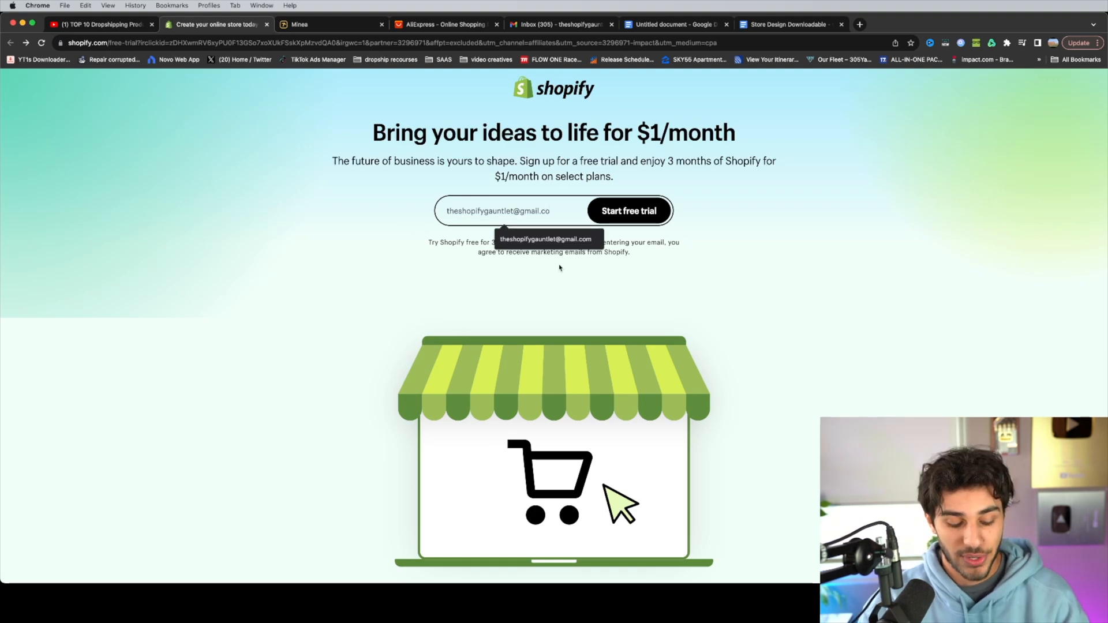
{"action": "left_click", "coordinate": [627, 210]}
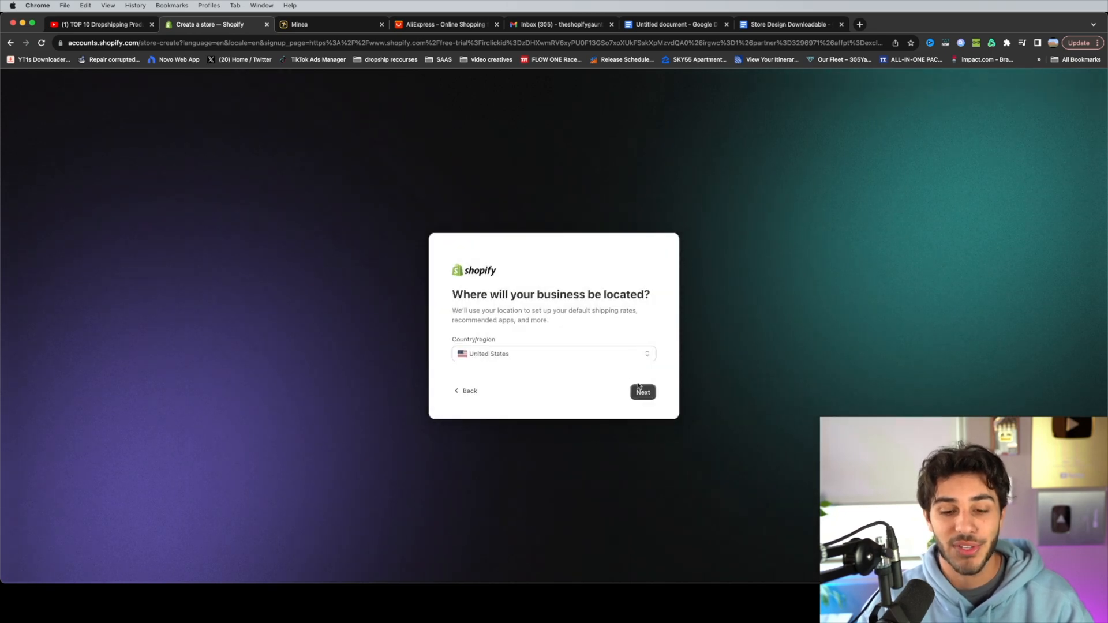
{"action": "left_click", "coordinate": [641, 391]}
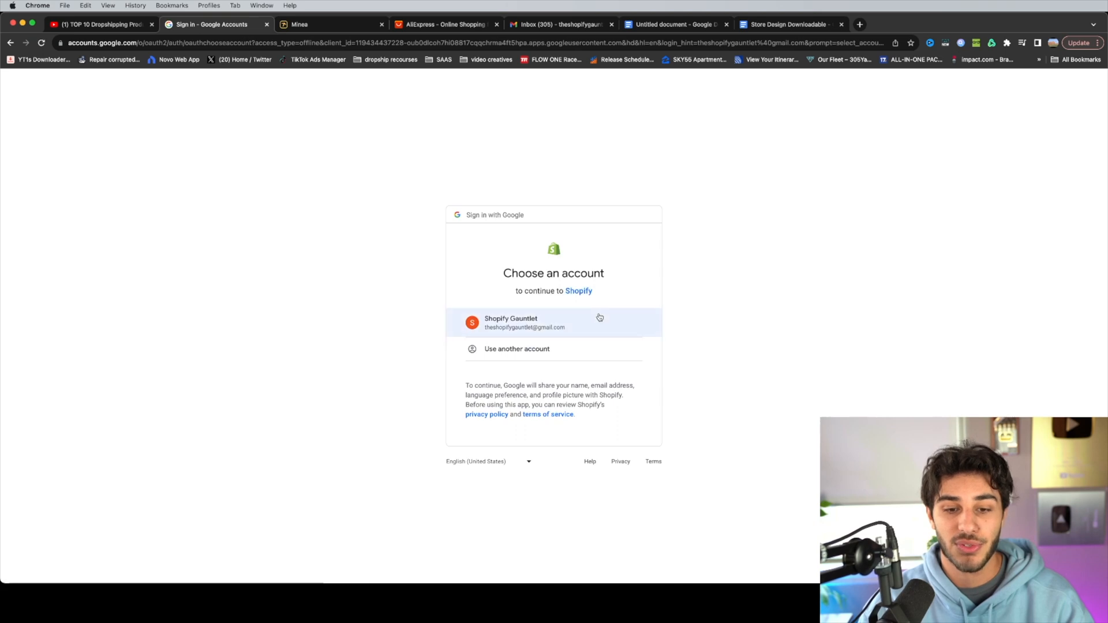
Step: Sign in with the Google account and reach the Buy new domain search field
{"action": "left_click", "coordinate": [552, 322]}
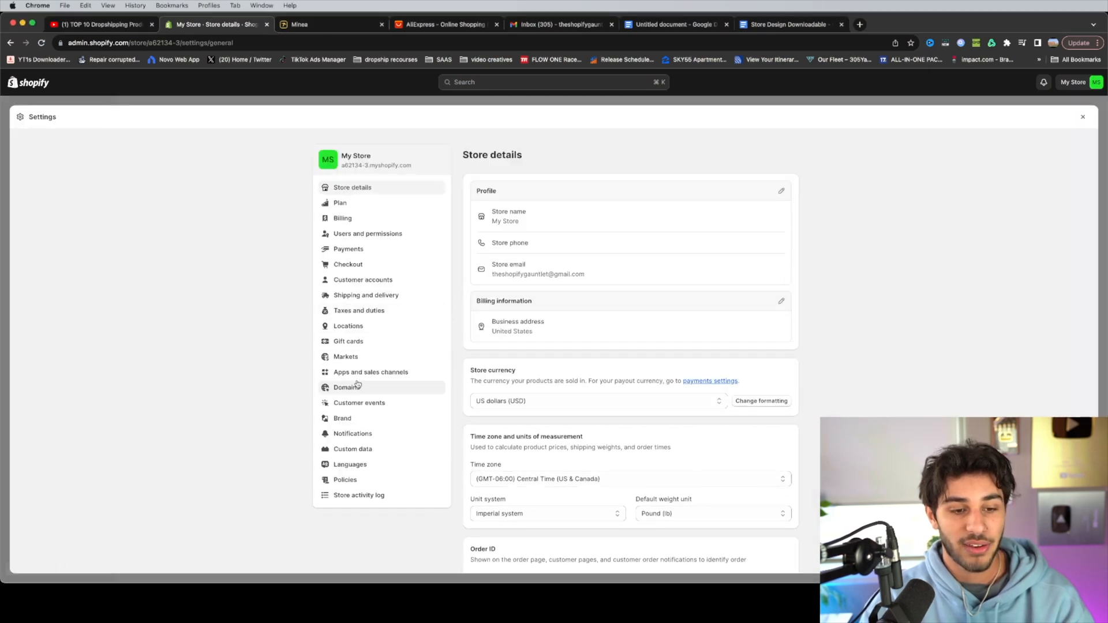
{"action": "left_click", "coordinate": [346, 388]}
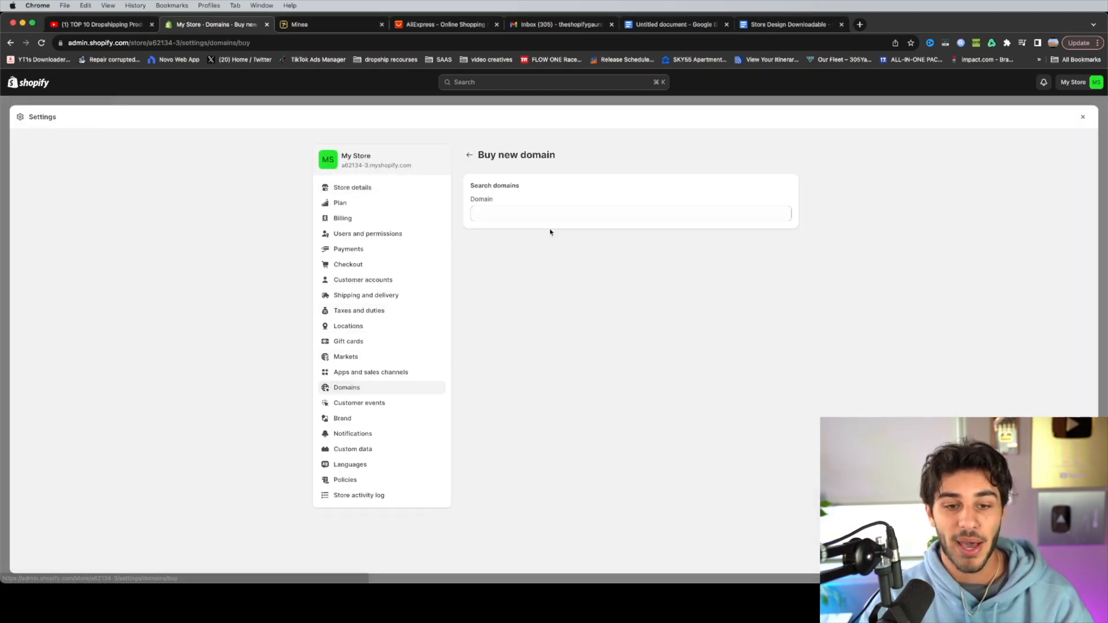
{"action": "left_click", "coordinate": [630, 213]}
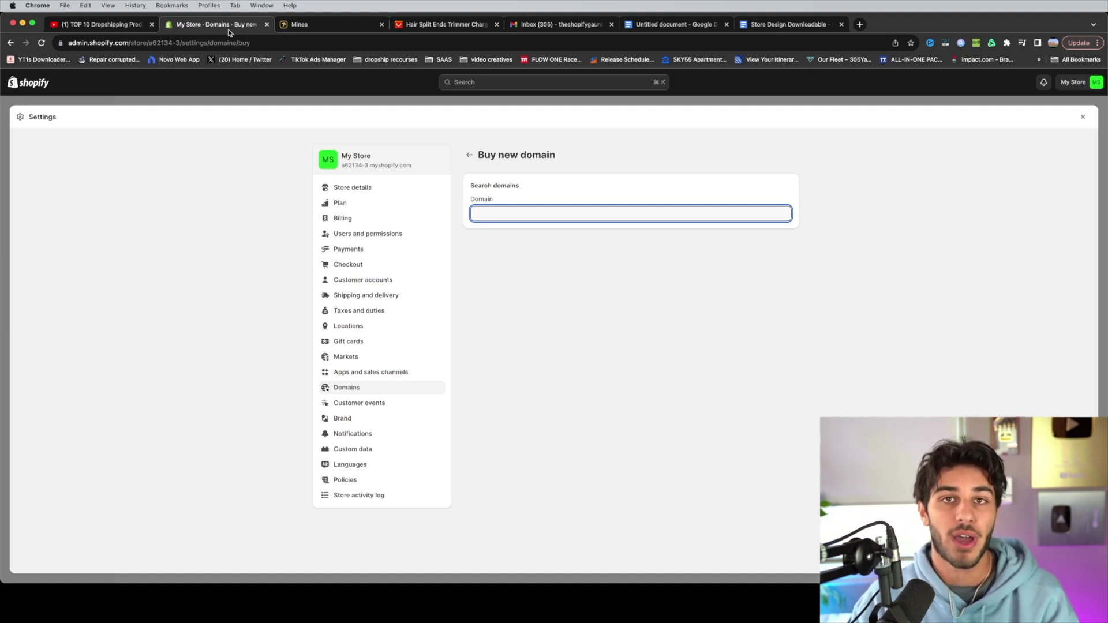
Step: Search Shopify for the splitgone domain, seeing splitgone.com available at $15/year
{"action": "left_click", "coordinate": [446, 24]}
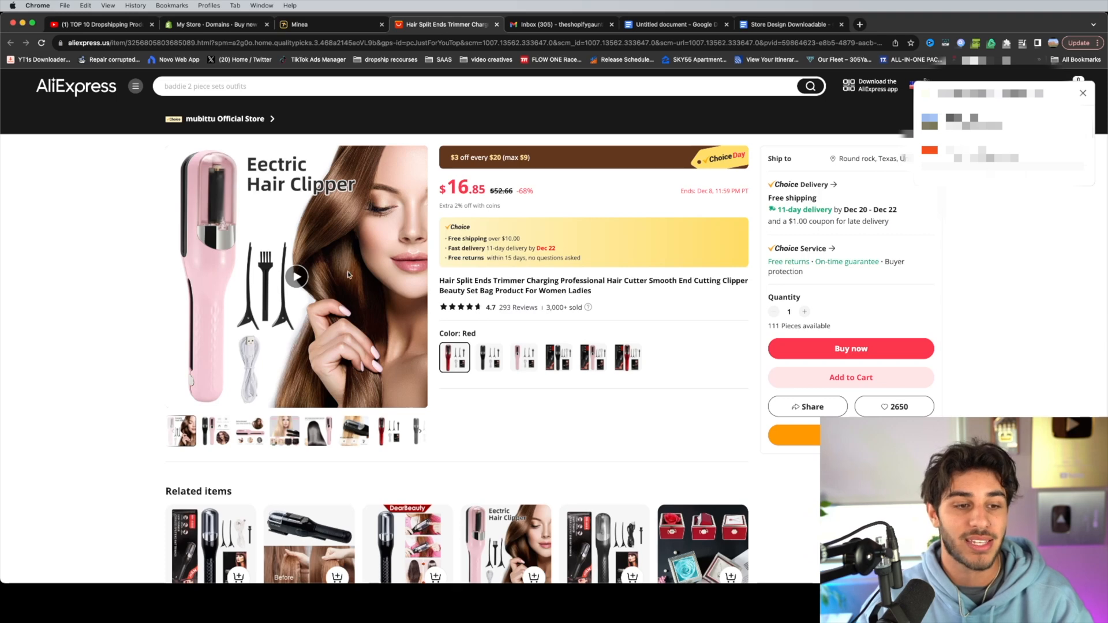
{"action": "mouse_move", "coordinate": [406, 113]}
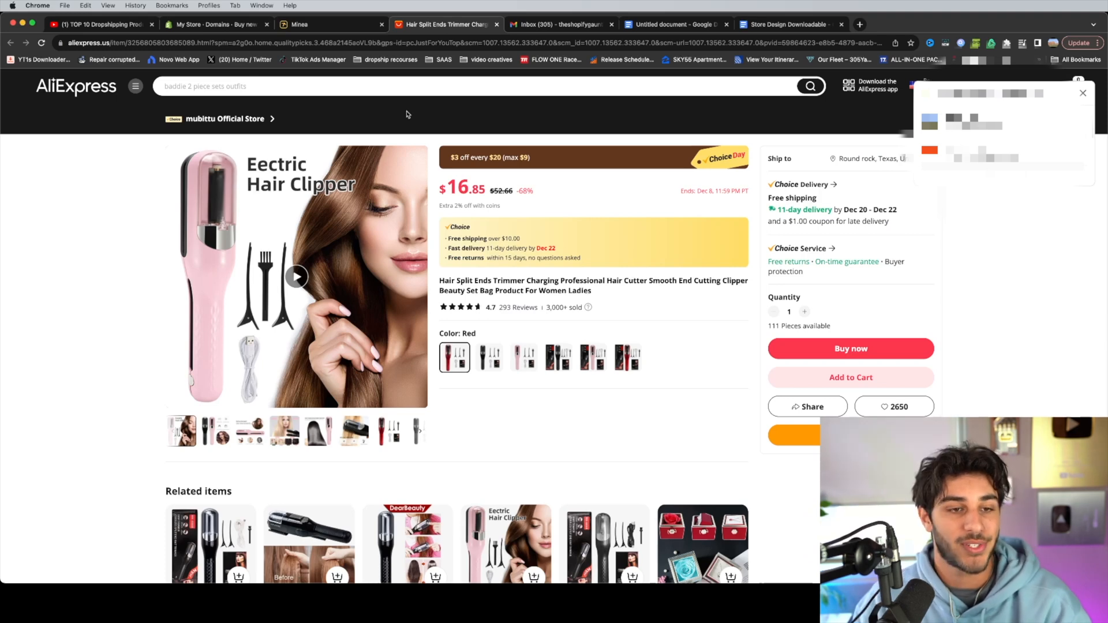
{"action": "left_click", "coordinate": [216, 24]}
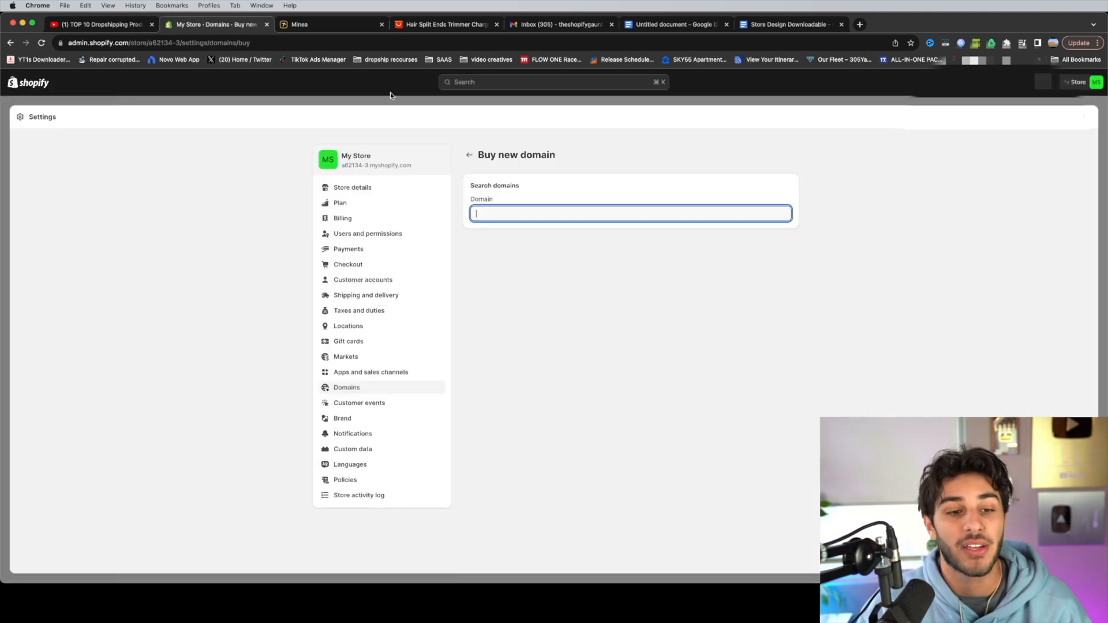
{"action": "left_click", "coordinate": [443, 24]}
{"action": "type", "text": "split"}
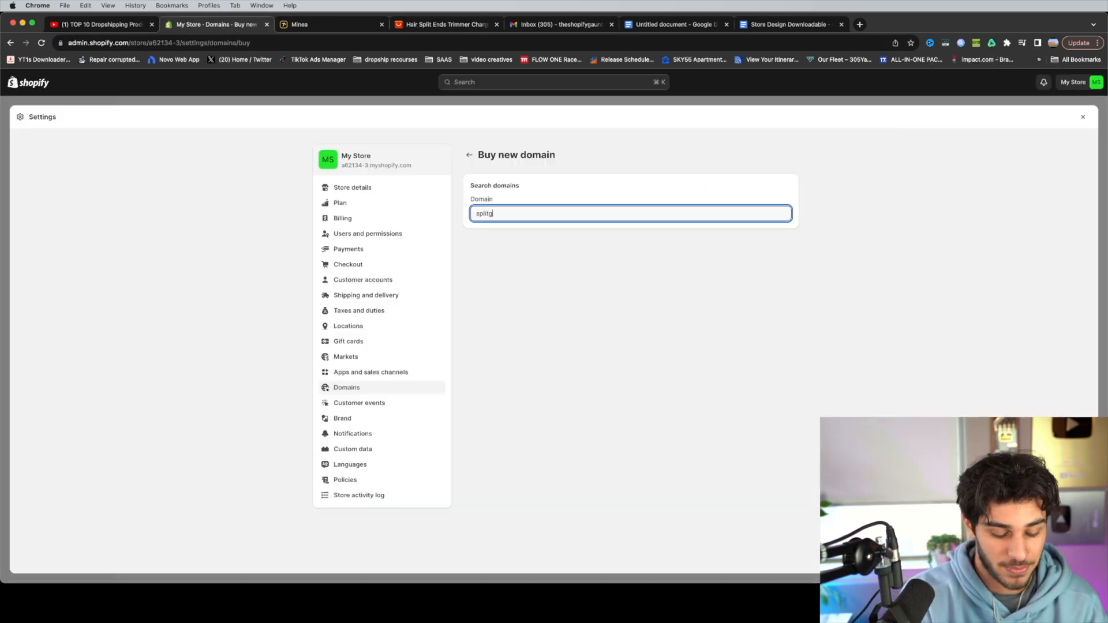
{"action": "type", "text": "gone"}
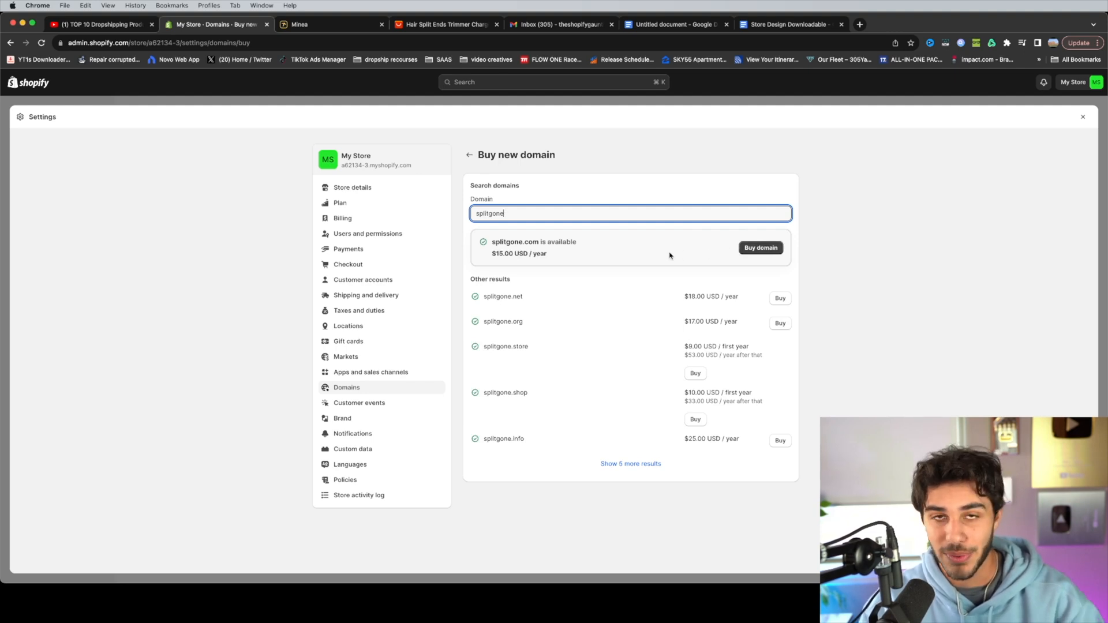
{"action": "mouse_move", "coordinate": [568, 254]}
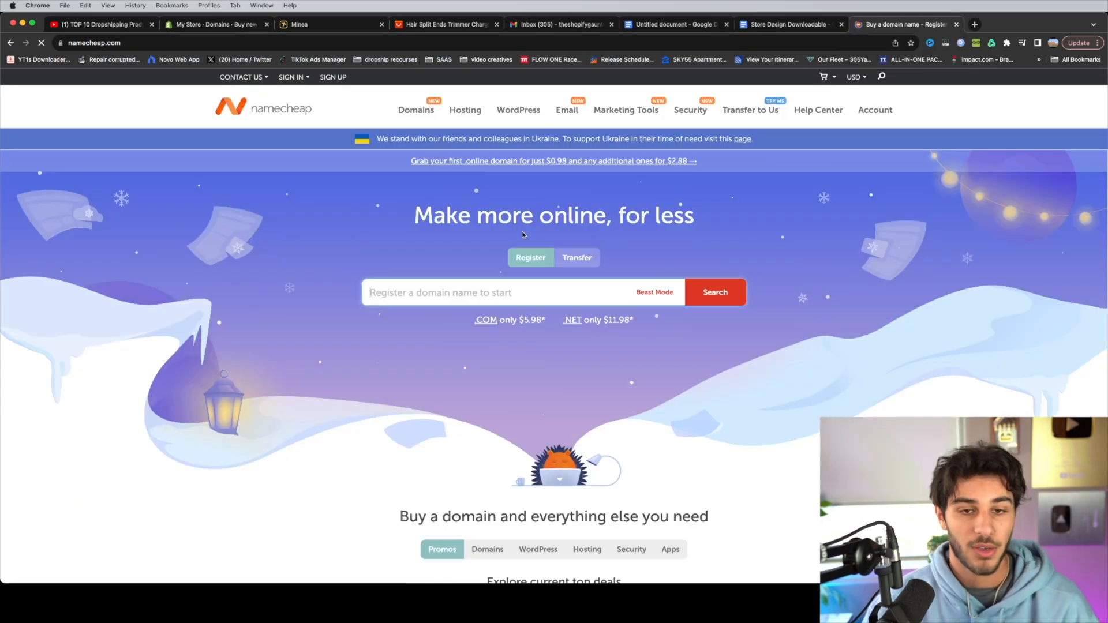
Step: Search Namecheap for splitgone.shop at $0.98/year and add it to the cart
{"action": "left_click", "coordinate": [714, 292]}
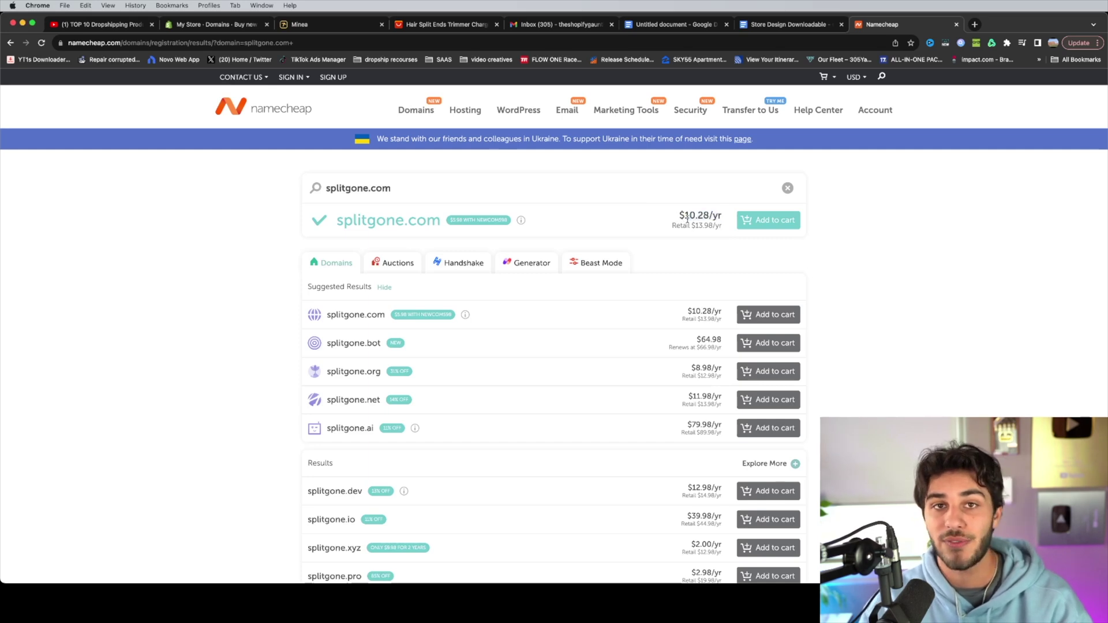
{"action": "mouse_move", "coordinate": [317, 150]}
{"action": "type", "text": "sh"}
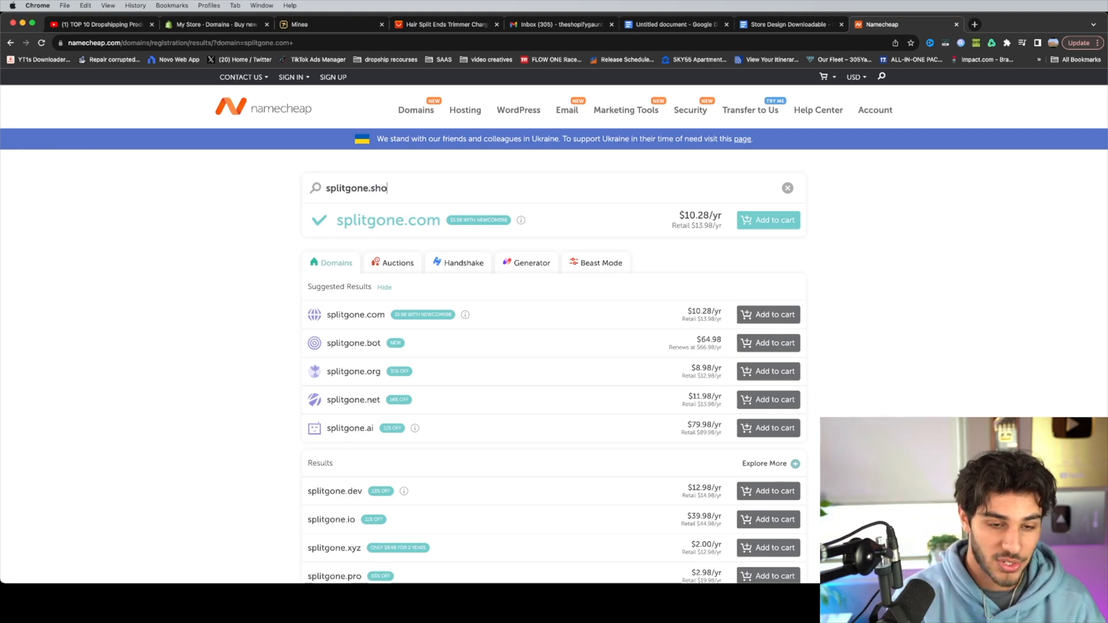
{"action": "type", "text": "p"}
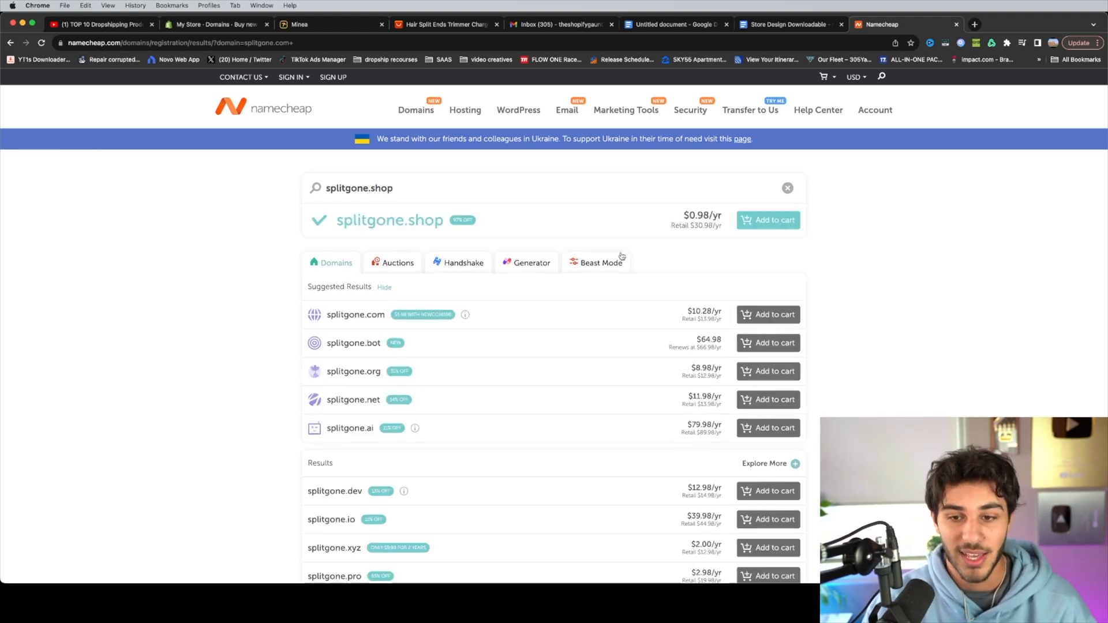
{"action": "mouse_move", "coordinate": [446, 232]}
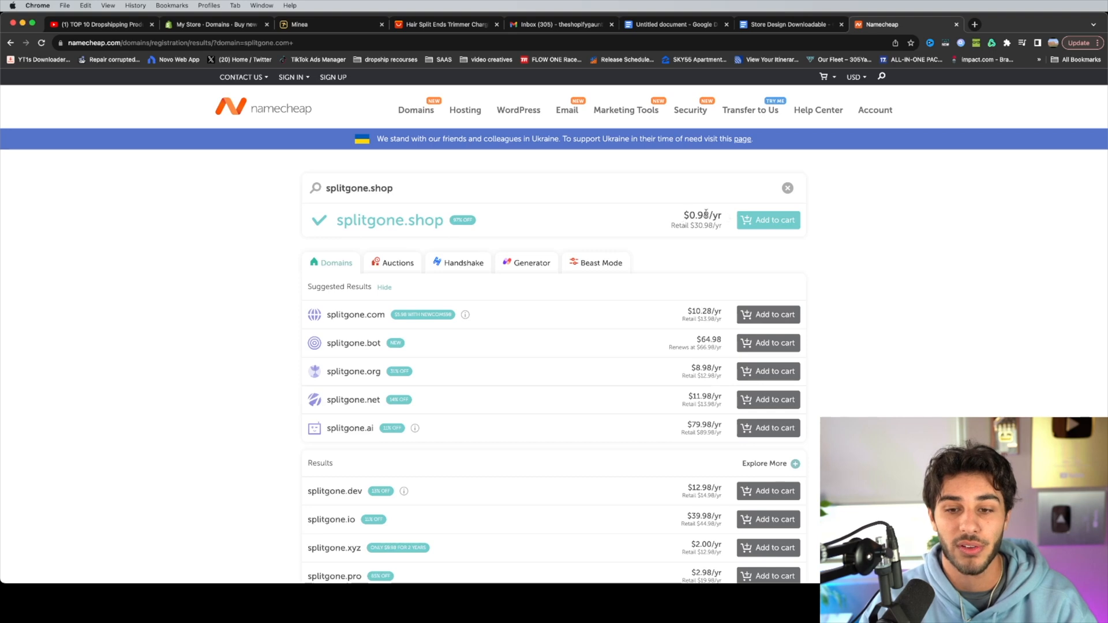
{"action": "left_click", "coordinate": [768, 220]}
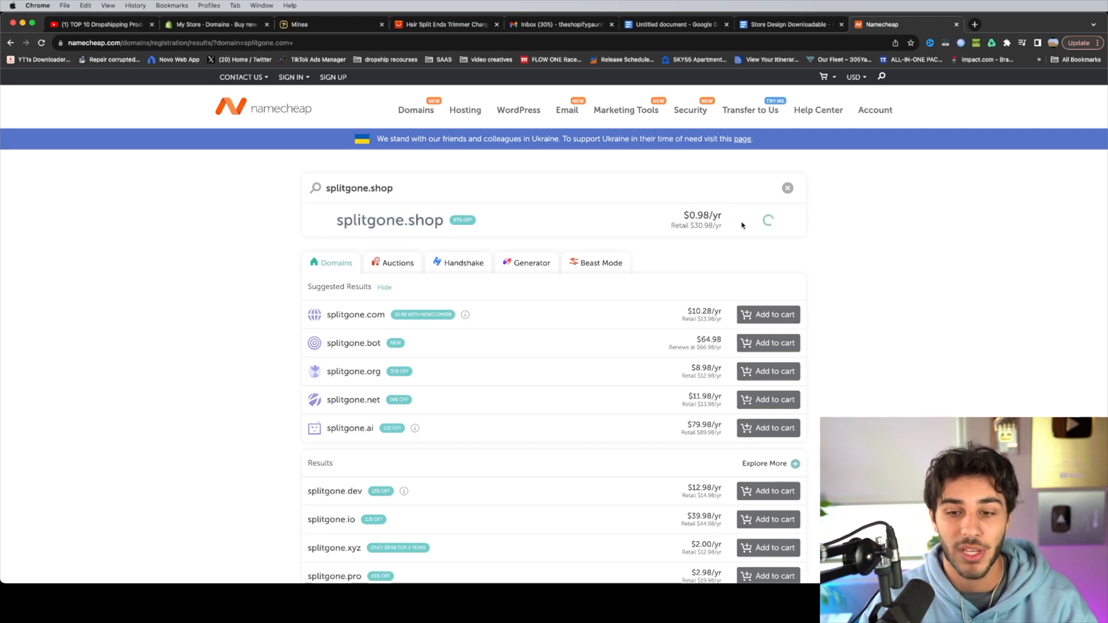
{"action": "left_click", "coordinate": [768, 219]}
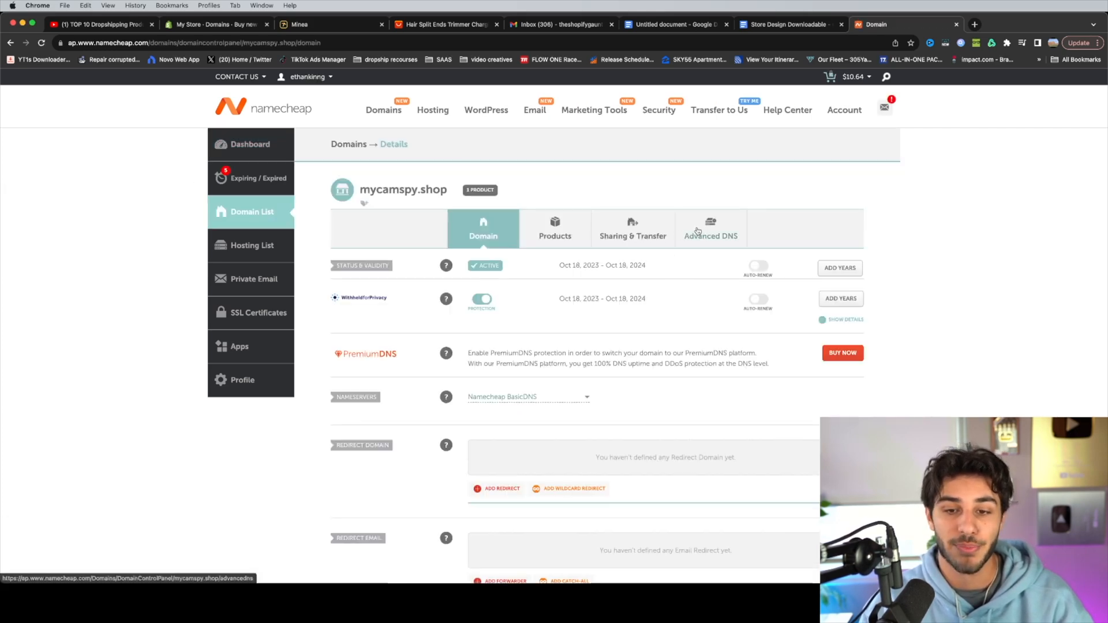
Step: Review mycamspy.shop's Advanced DNS records and templates, then start connecting an existing domain in Shopify
{"action": "left_click", "coordinate": [709, 228]}
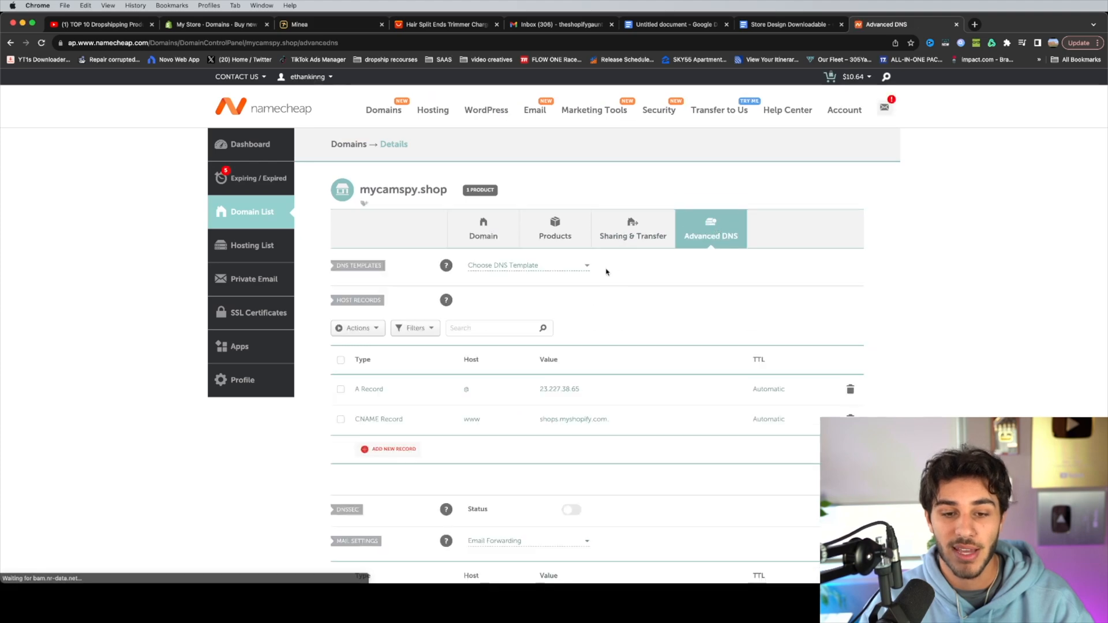
{"action": "left_click", "coordinate": [526, 265]}
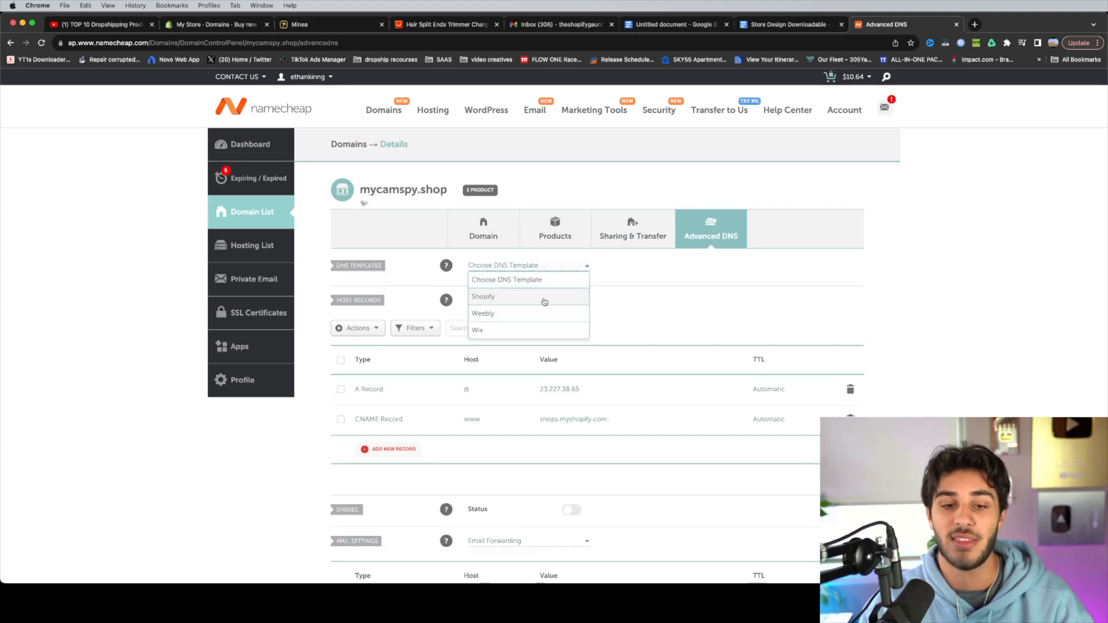
{"action": "left_click", "coordinate": [215, 25]}
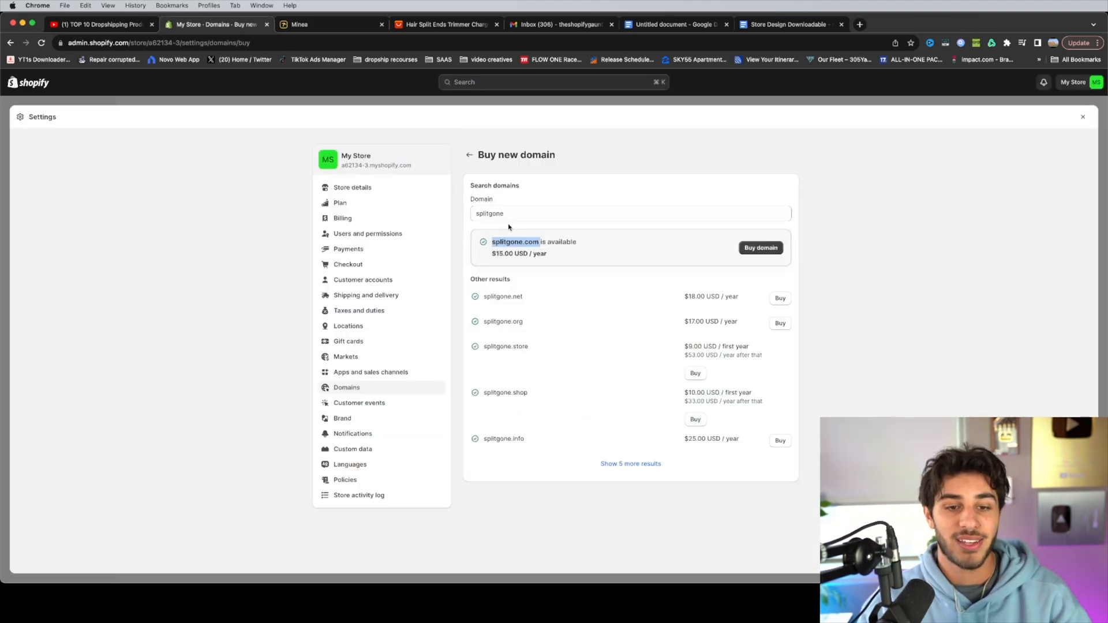
{"action": "left_click", "coordinate": [468, 155]}
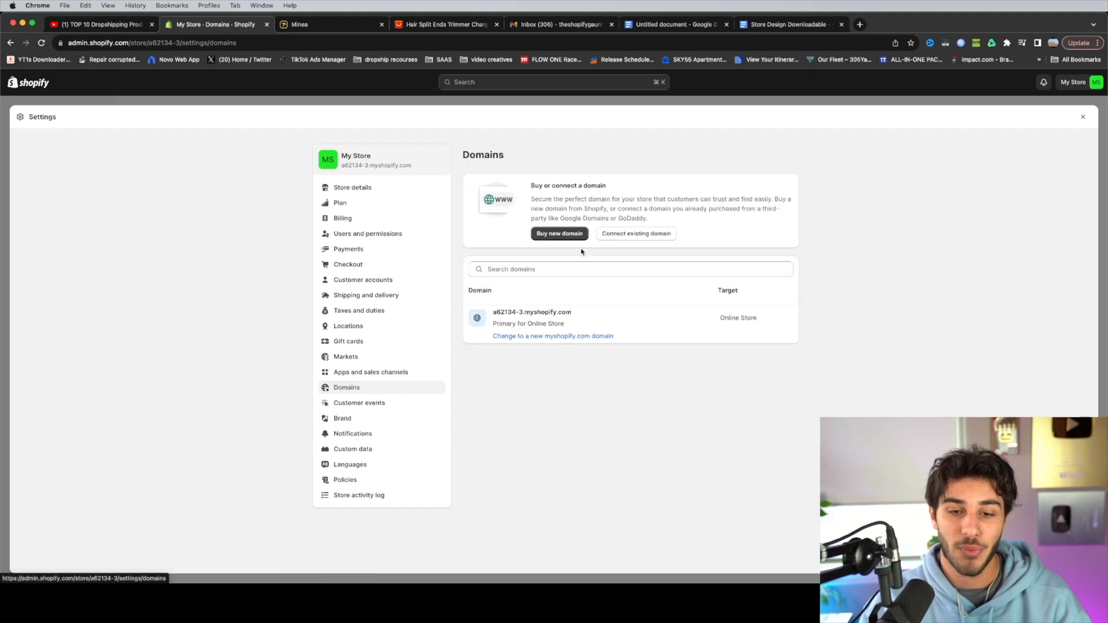
{"action": "left_click", "coordinate": [634, 233]}
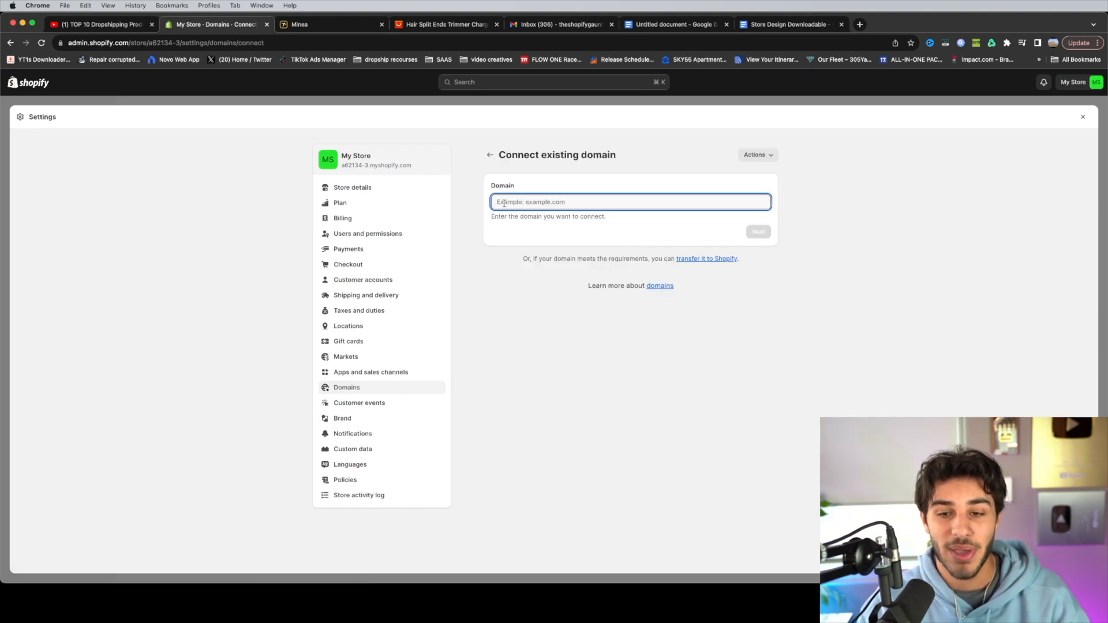
{"action": "mouse_move", "coordinate": [745, 235]}
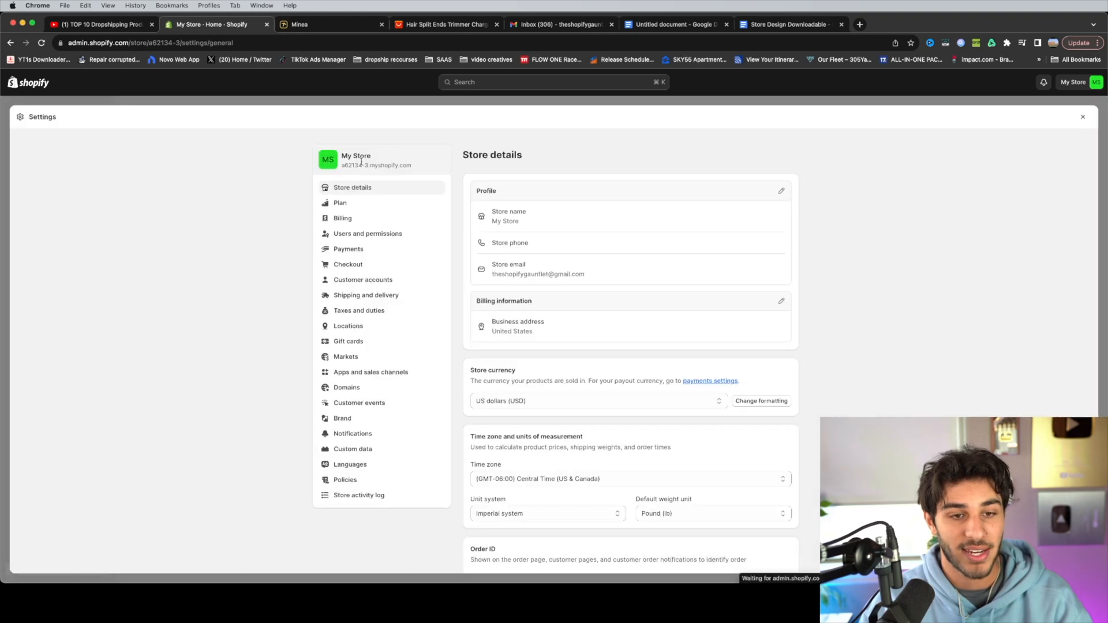
Step: Preview the Shopify Payments setup and dismiss the business address form
{"action": "left_click", "coordinate": [348, 249]}
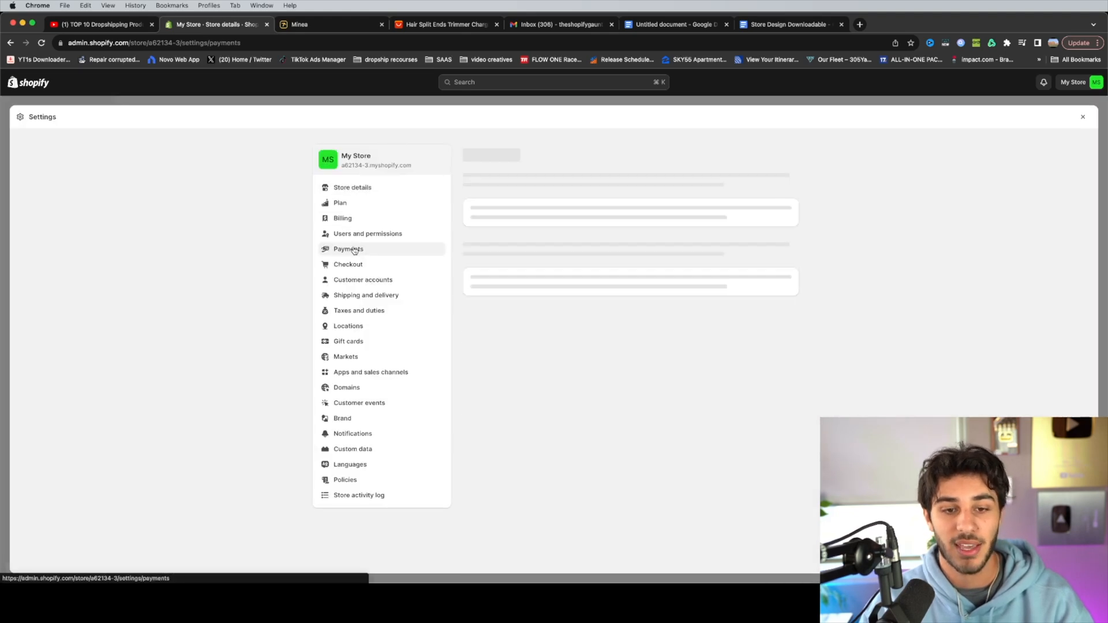
{"action": "left_click", "coordinate": [347, 249]}
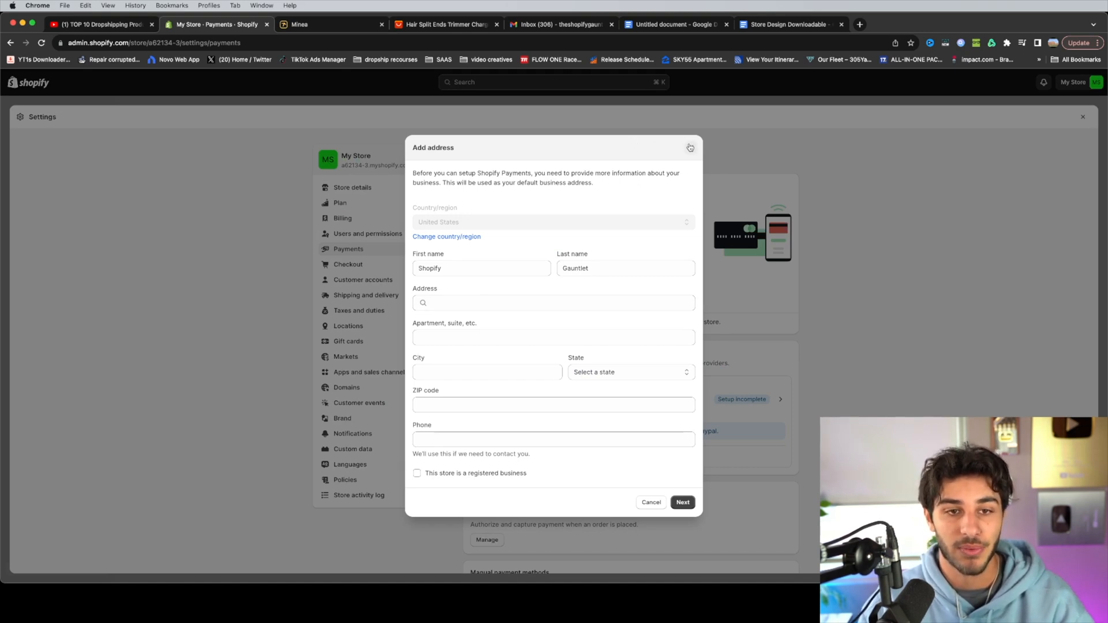
{"action": "left_click", "coordinate": [690, 148]}
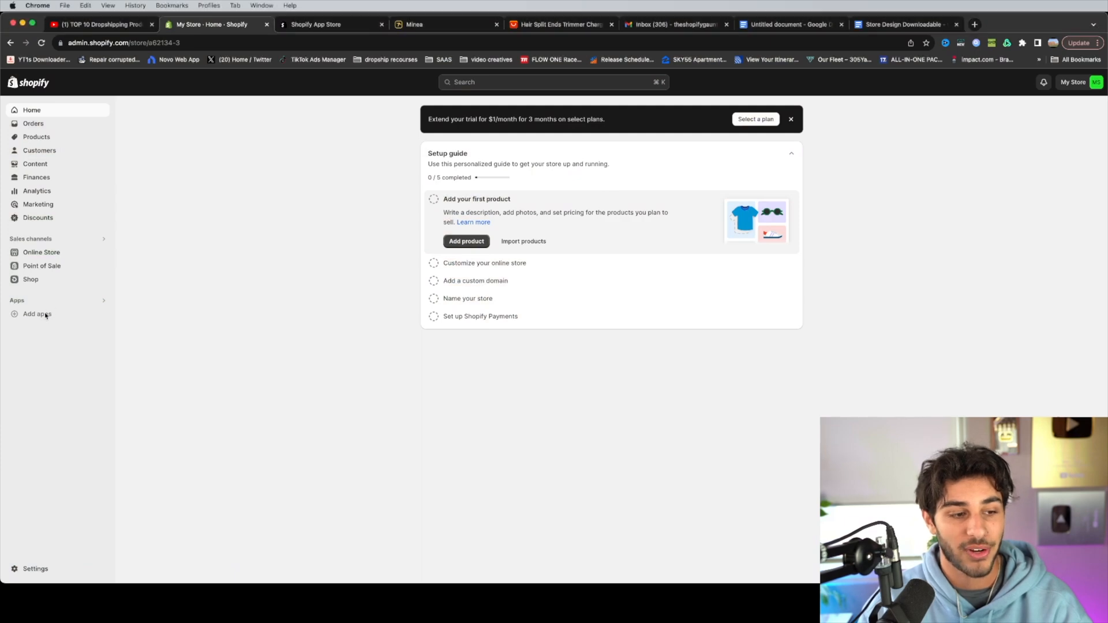
Step: Install the DSers-AliExpress Dropshipping app from the Shopify App Store and approve its access
{"action": "left_click", "coordinate": [37, 313]}
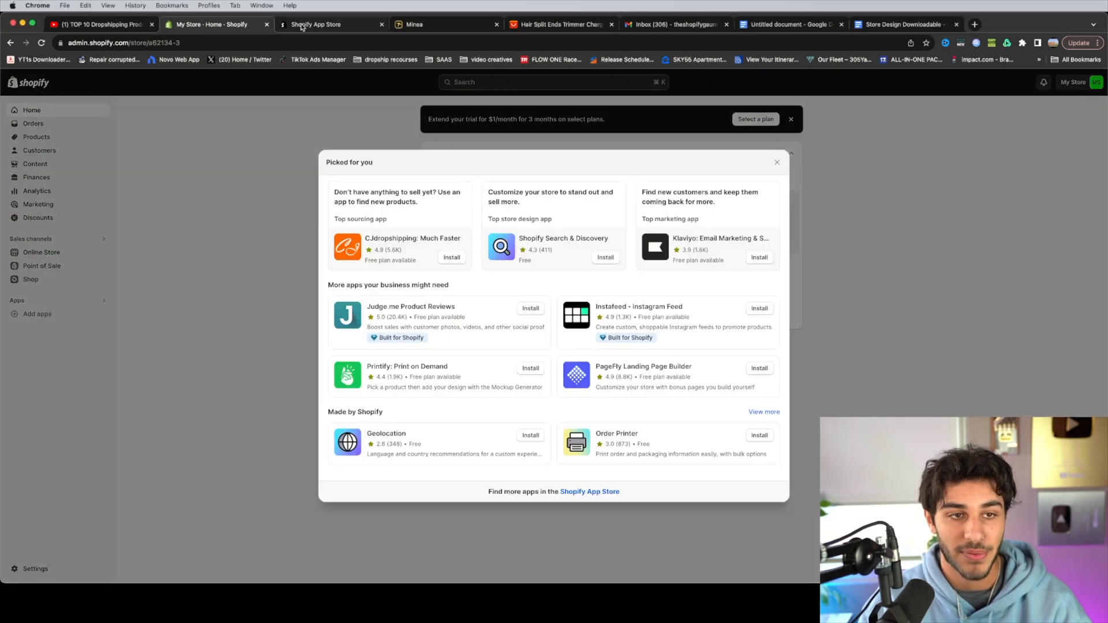
{"action": "type", "text": "dserd"}
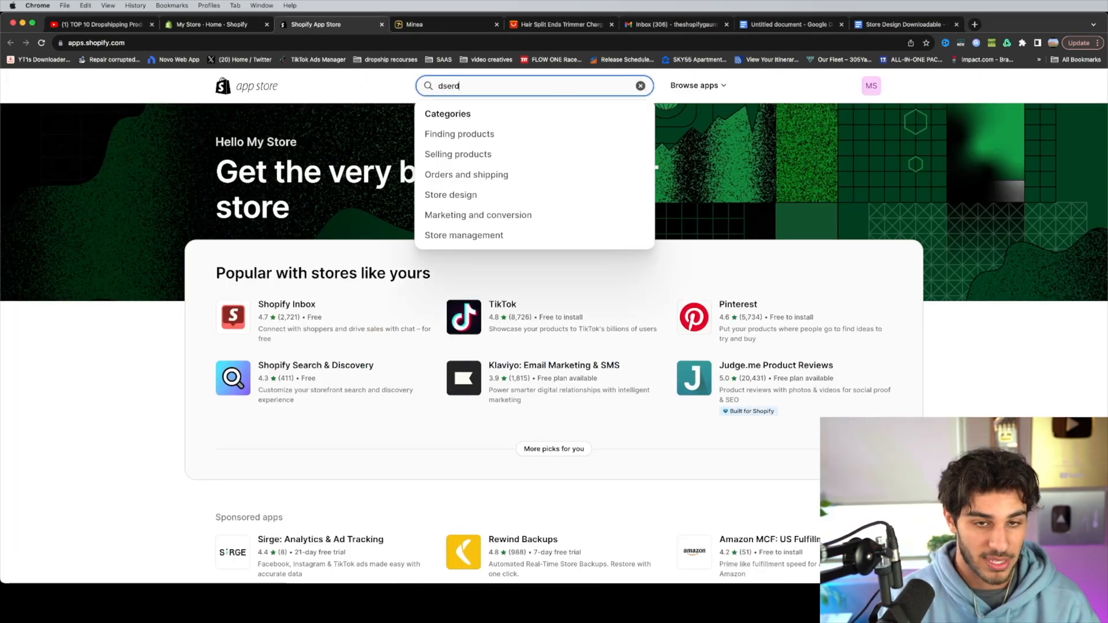
{"action": "key", "text": "Return"}
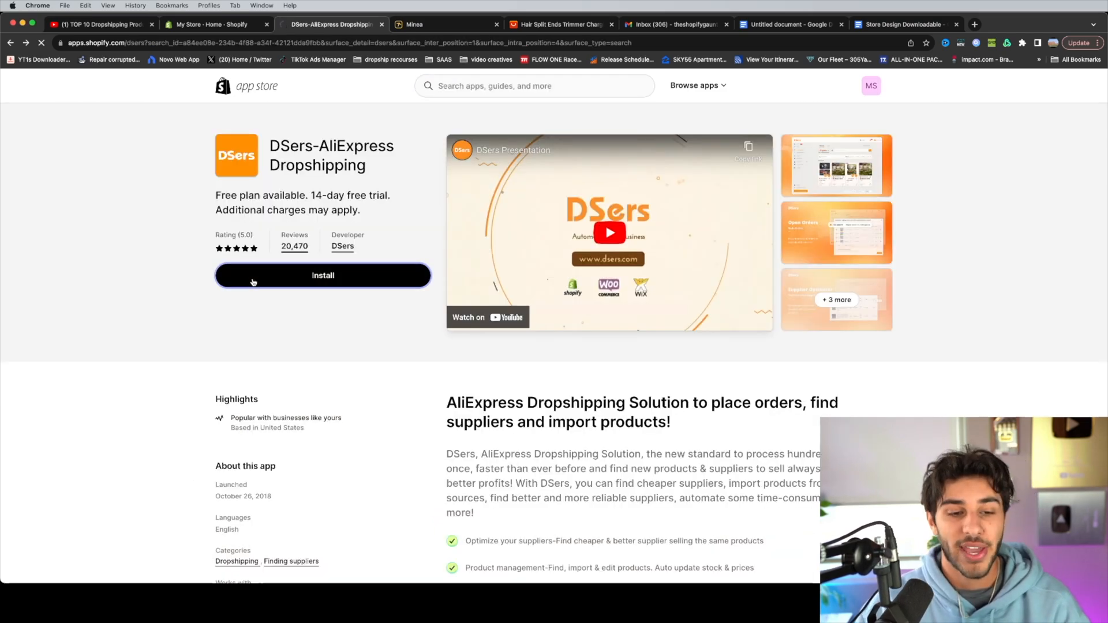
{"action": "left_click", "coordinate": [323, 275]}
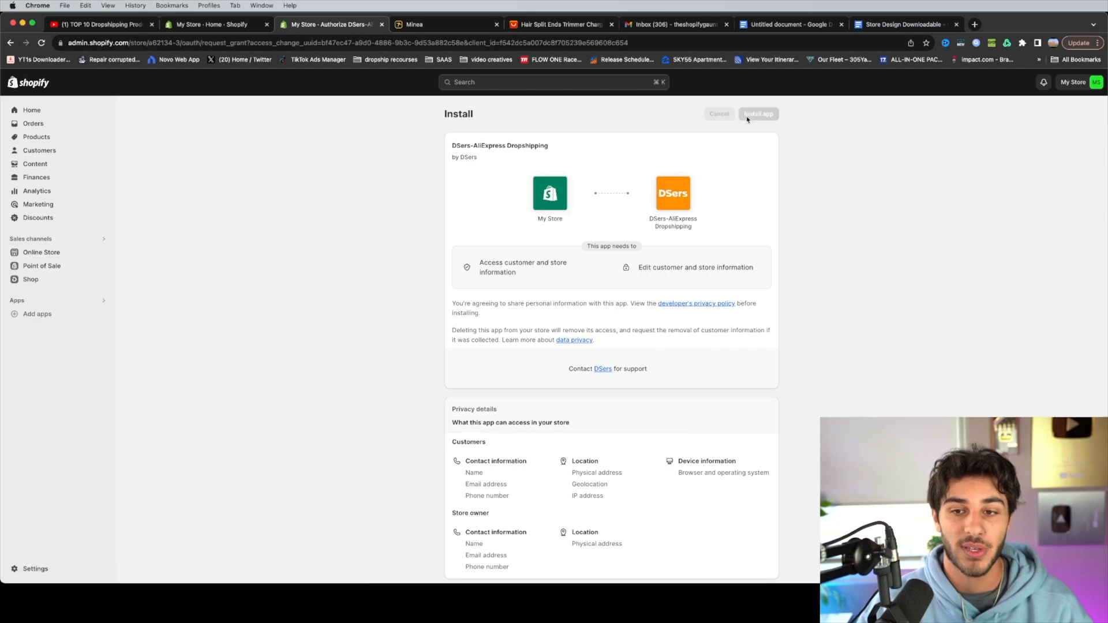
{"action": "left_click", "coordinate": [758, 115]}
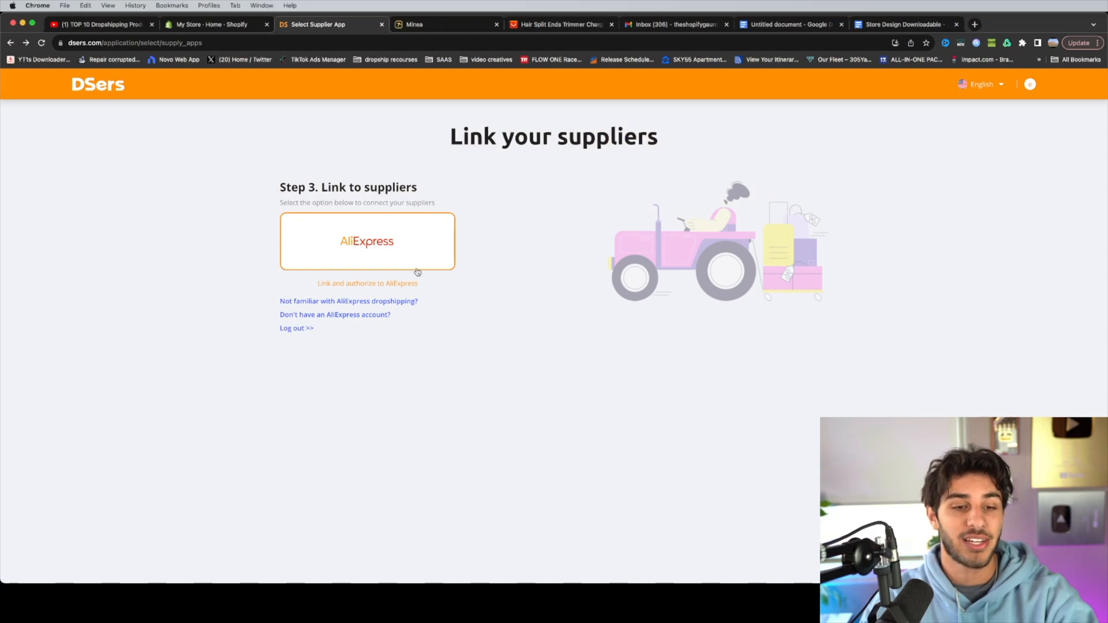
Step: Link AliExpress as the DSers supplier and import the trimmer product via the Chrome extension
{"action": "left_click", "coordinate": [367, 241]}
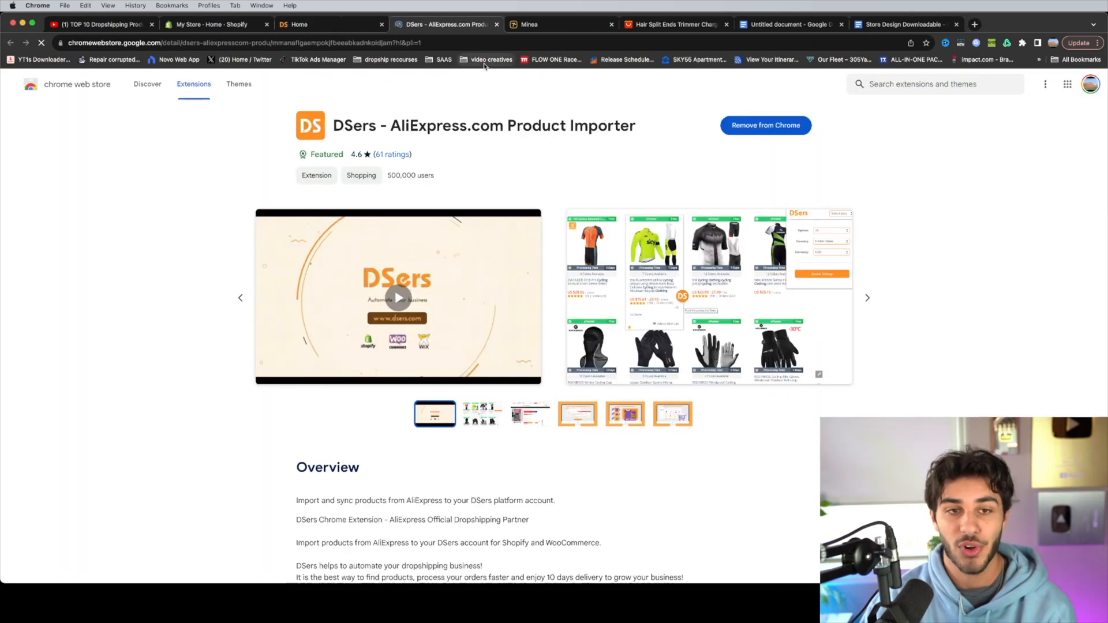
{"action": "left_click", "coordinate": [764, 125]}
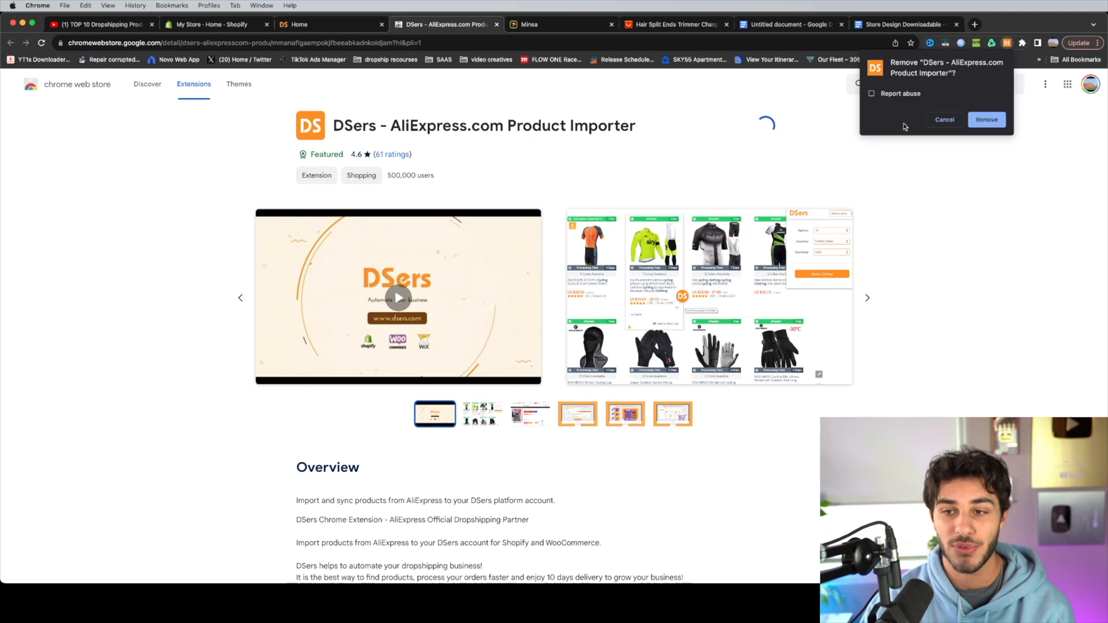
{"action": "left_click", "coordinate": [944, 119]}
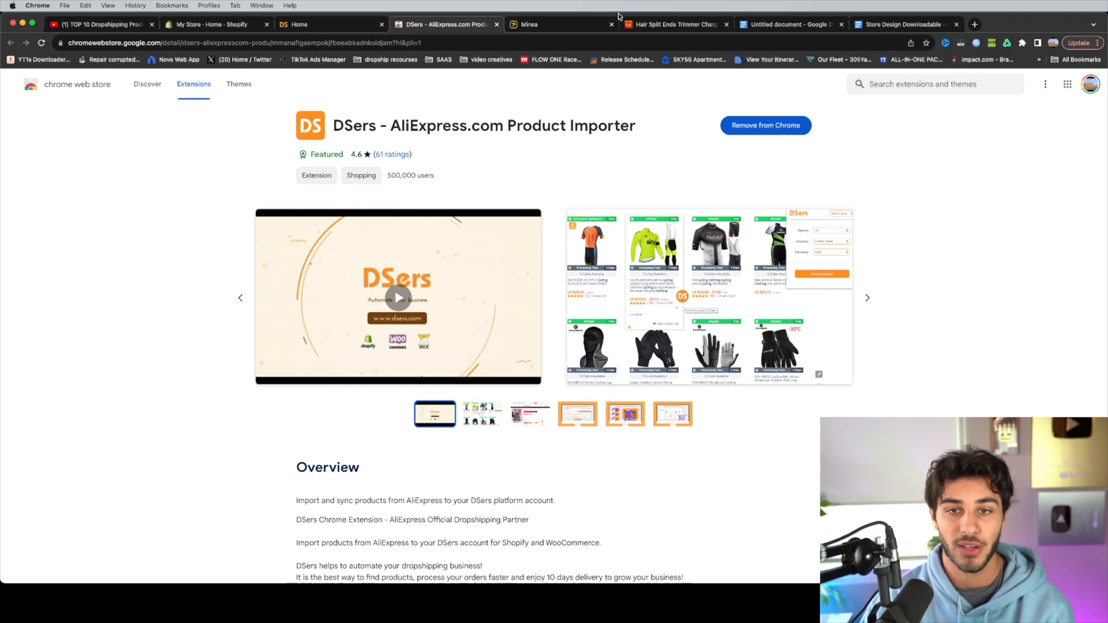
{"action": "left_click", "coordinate": [671, 24]}
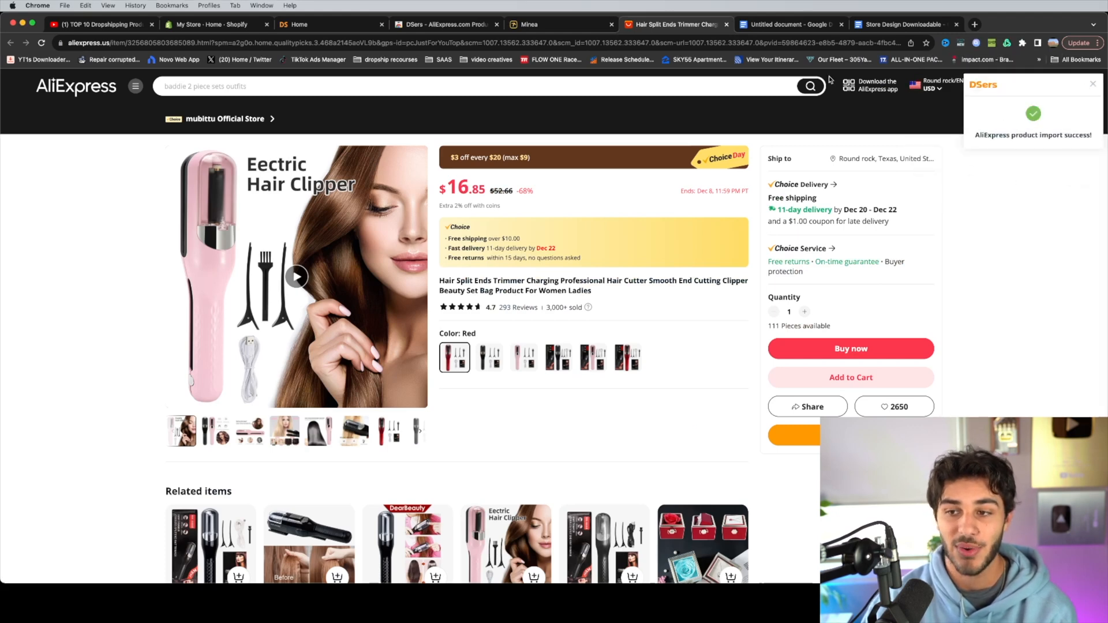
{"action": "left_click", "coordinate": [325, 25]}
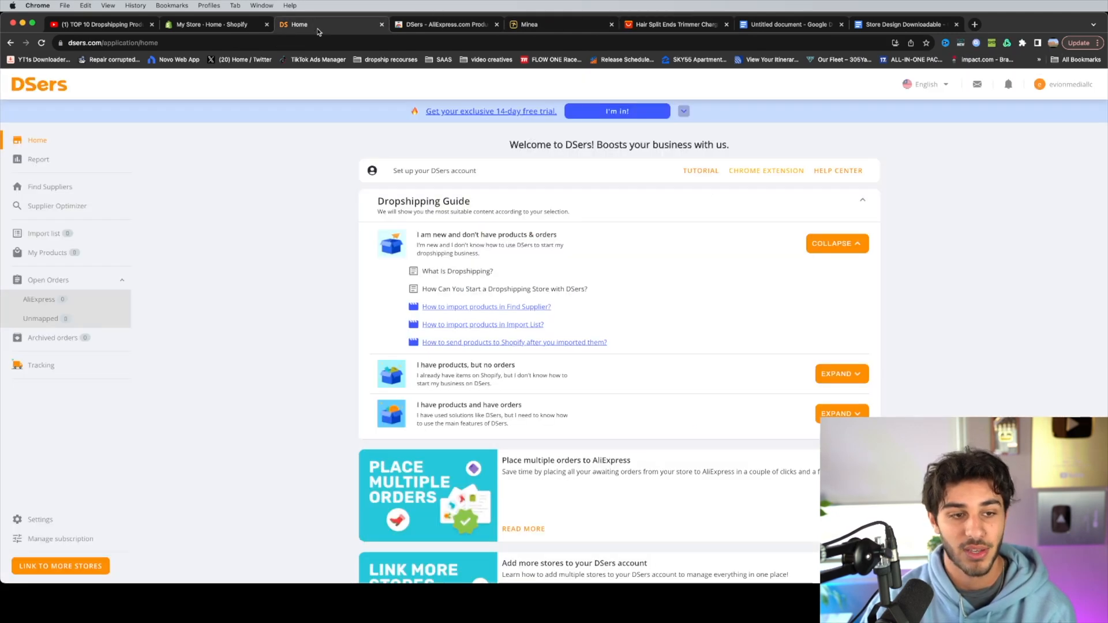
Step: Push the imported Hair Split Ends Trimmer from the DSers import list to the store
{"action": "left_click", "coordinate": [43, 233]}
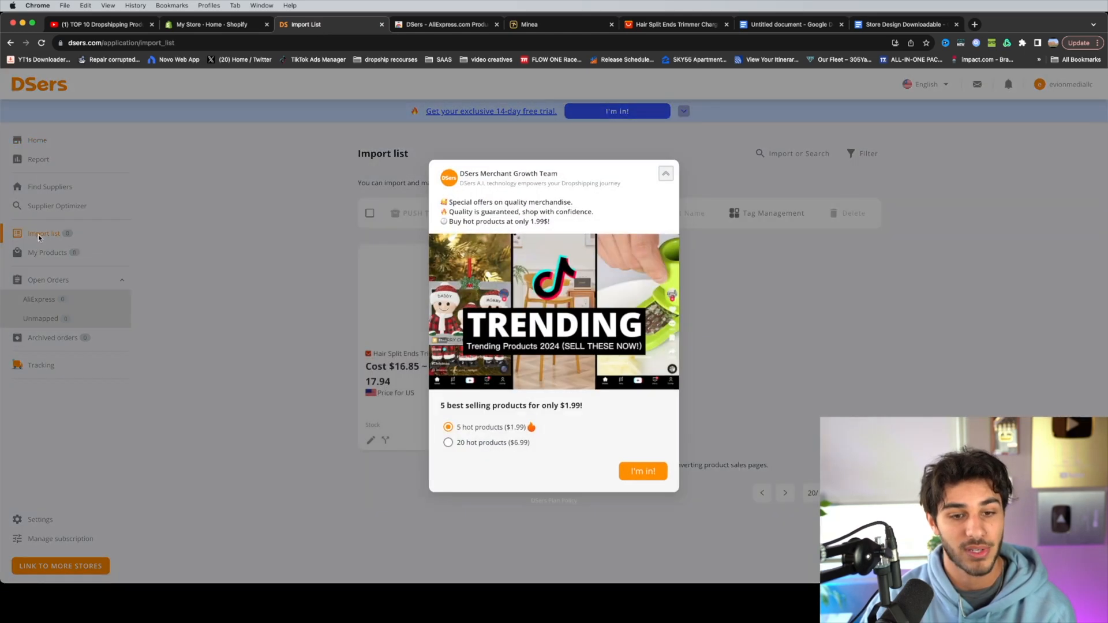
{"action": "left_click", "coordinate": [664, 174]}
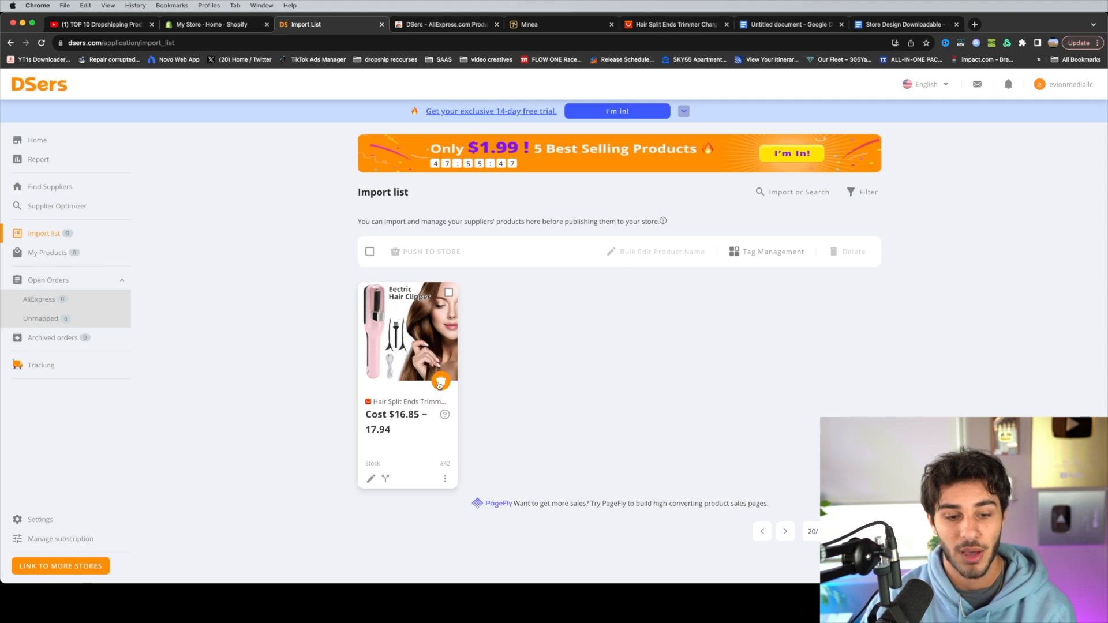
{"action": "left_click", "coordinate": [438, 382]}
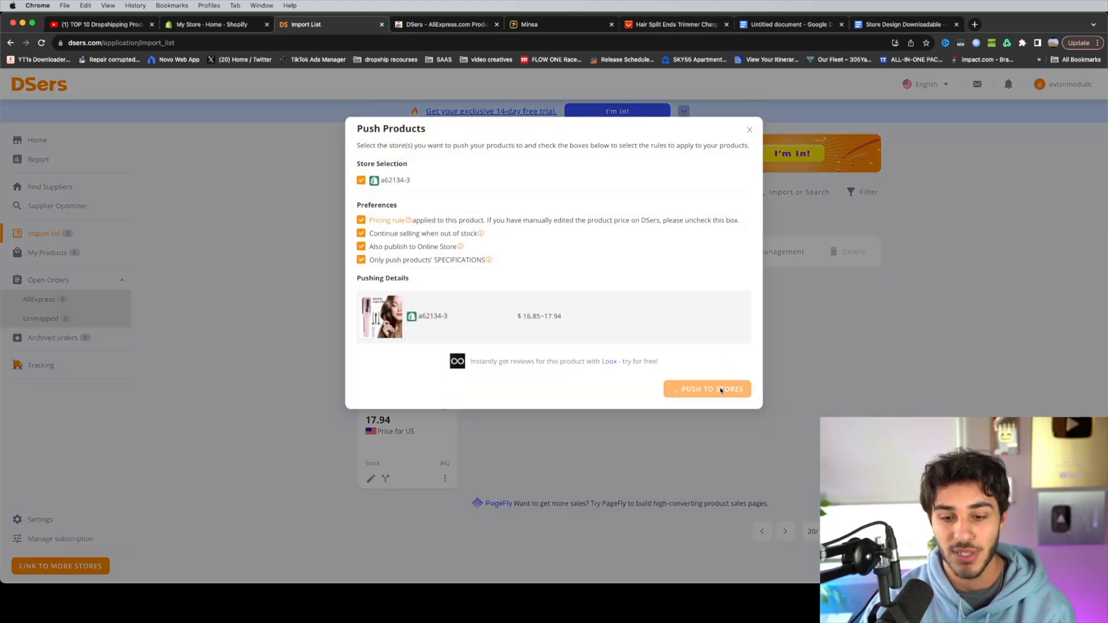
{"action": "left_click", "coordinate": [707, 389]}
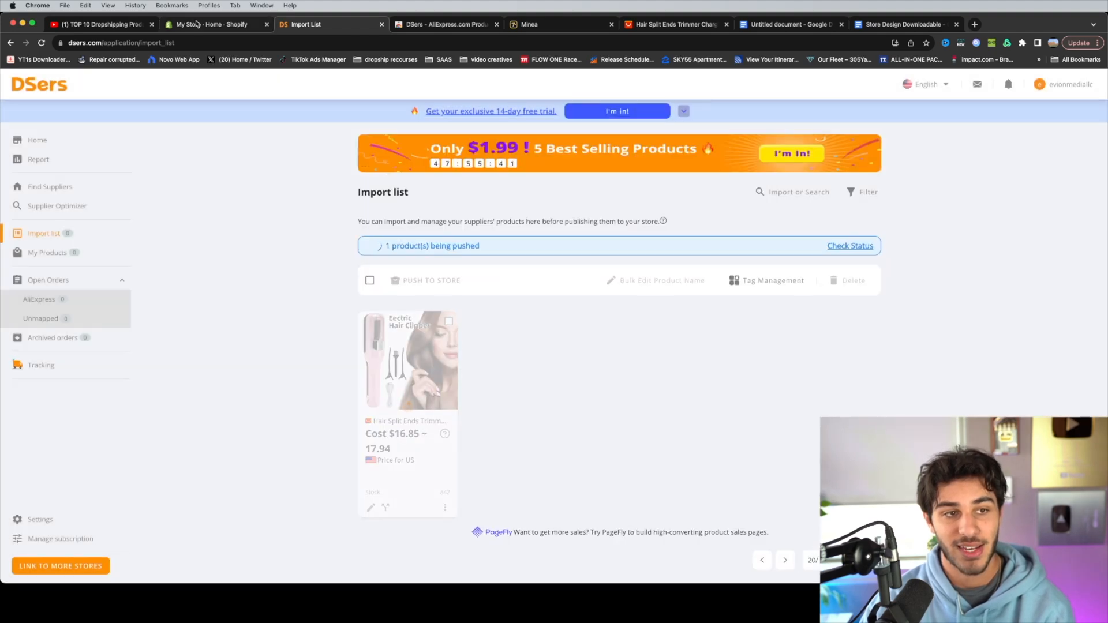
Step: Review the imported trimmer's description, media and colour variants in the Shopify product list
{"action": "left_click", "coordinate": [212, 24]}
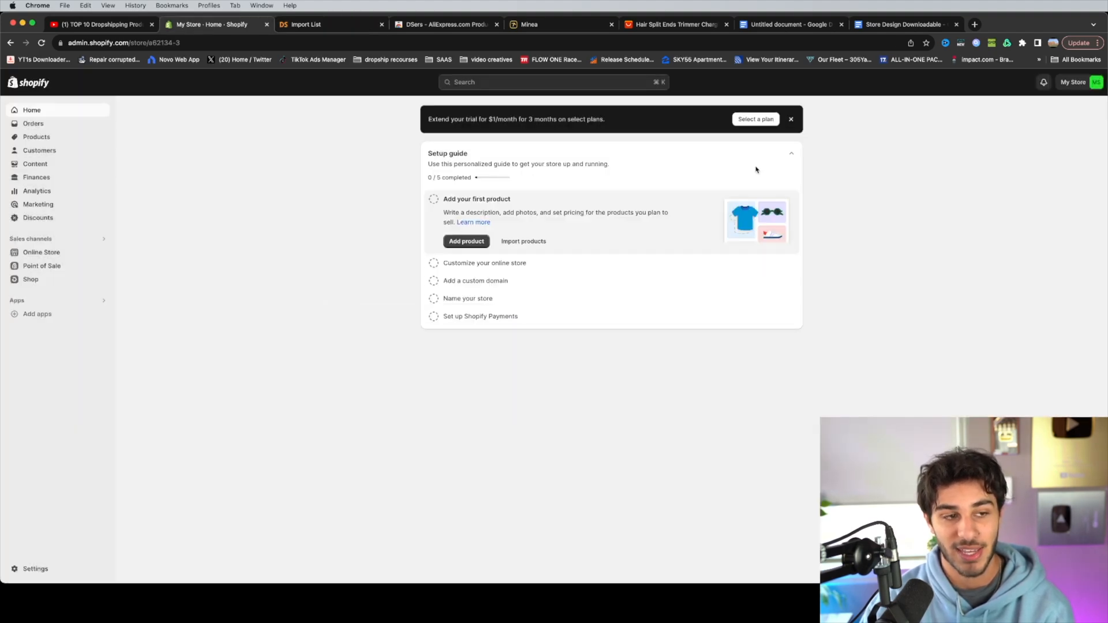
{"action": "left_click", "coordinate": [35, 136]}
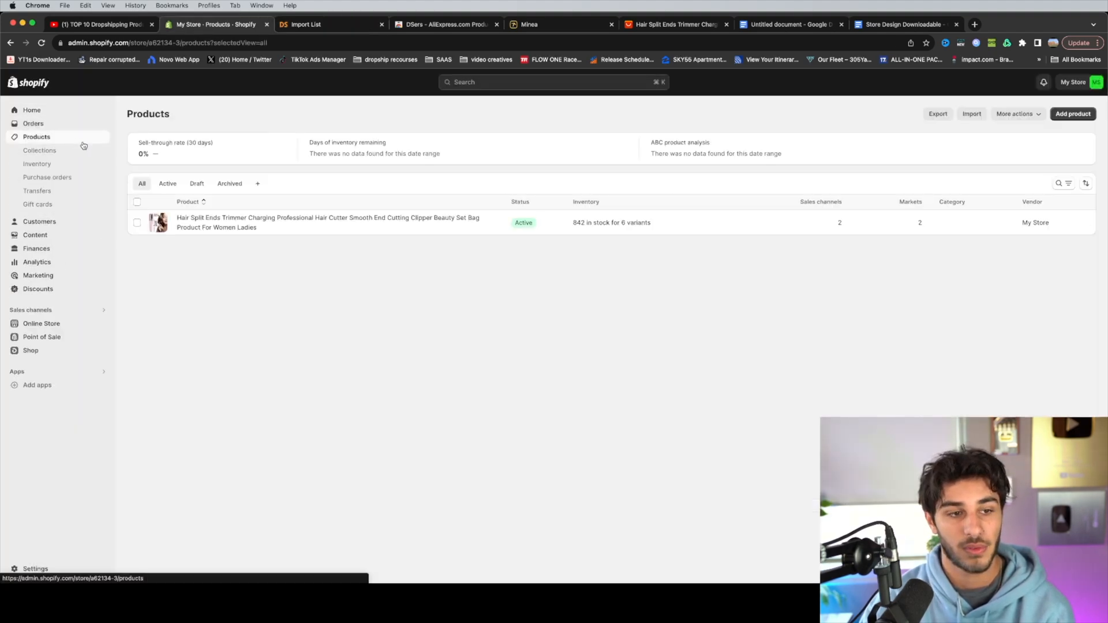
{"action": "left_click", "coordinate": [327, 222]}
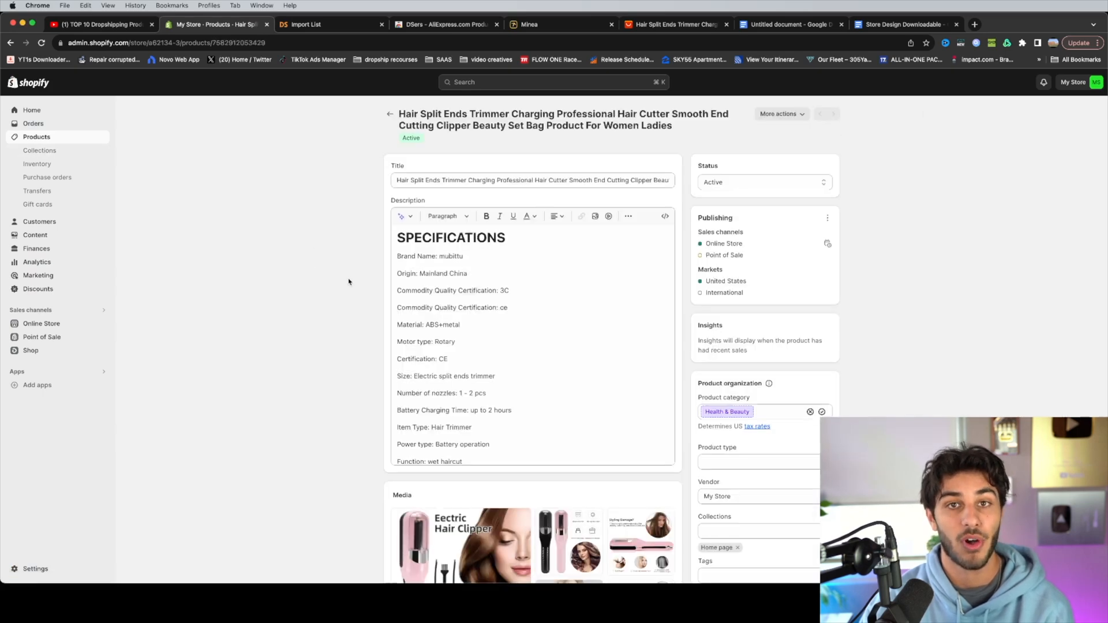
{"action": "scroll", "scroll_direction": "down", "scroll_amount": 3}
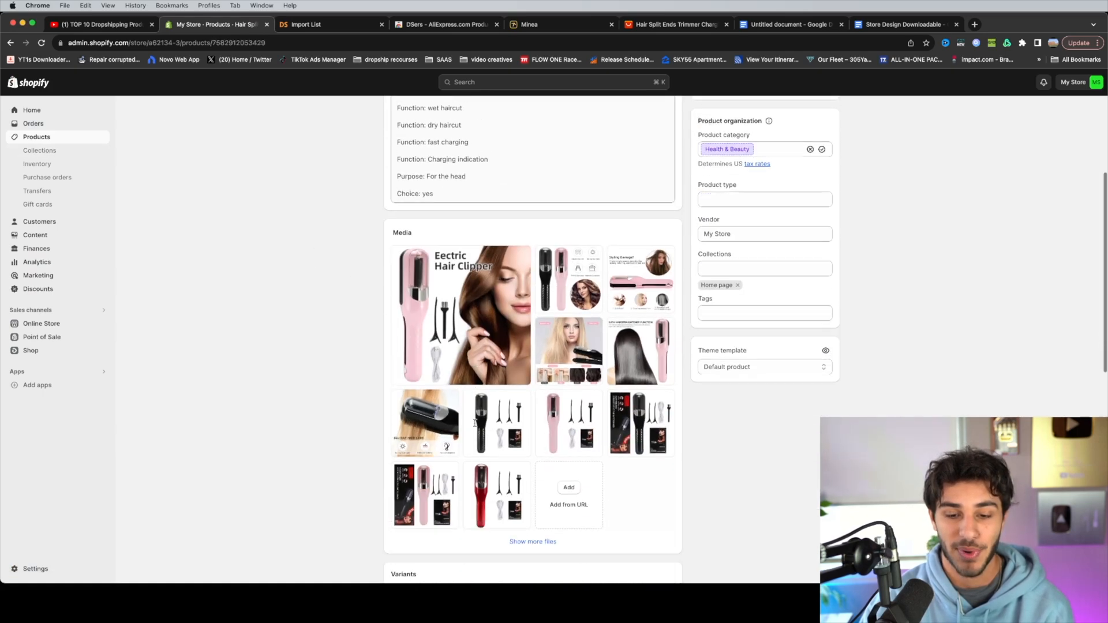
{"action": "scroll", "scroll_direction": "down", "scroll_amount": 3}
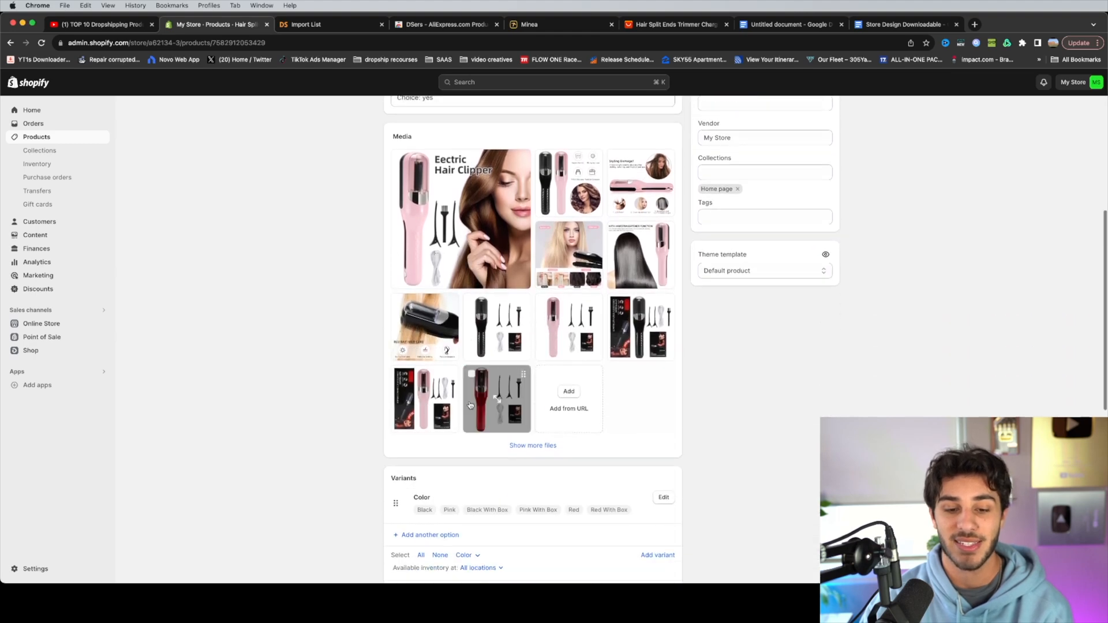
{"action": "left_click", "coordinate": [310, 25]}
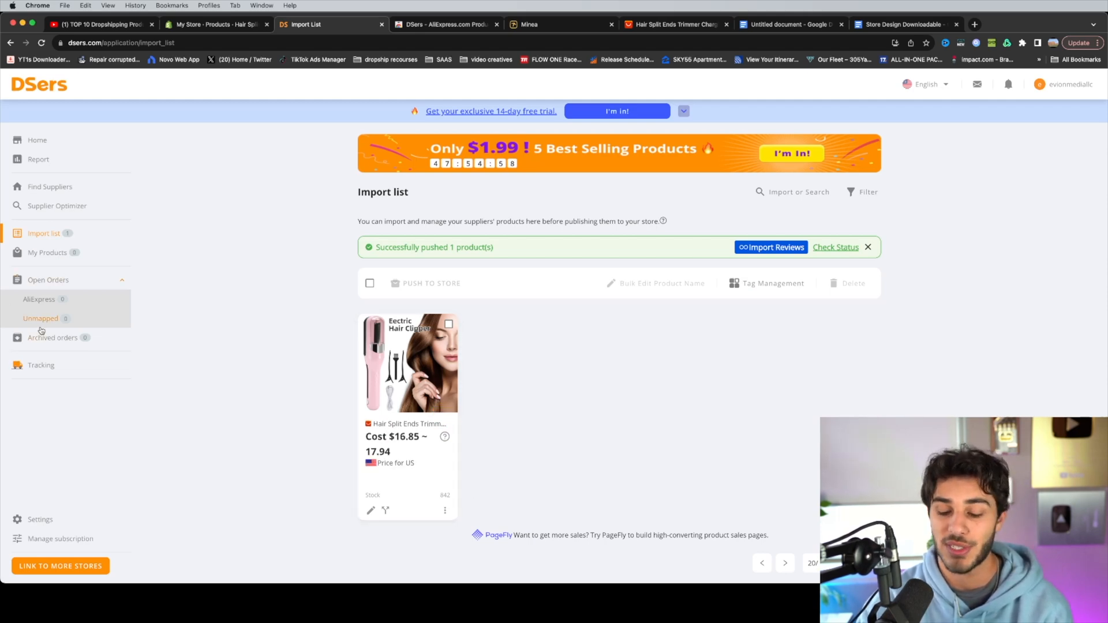
Step: Retitle the product 'SplitGone Electric Split Ends Trimmer', keep only the Pink variant, and save
{"action": "left_click", "coordinate": [212, 24]}
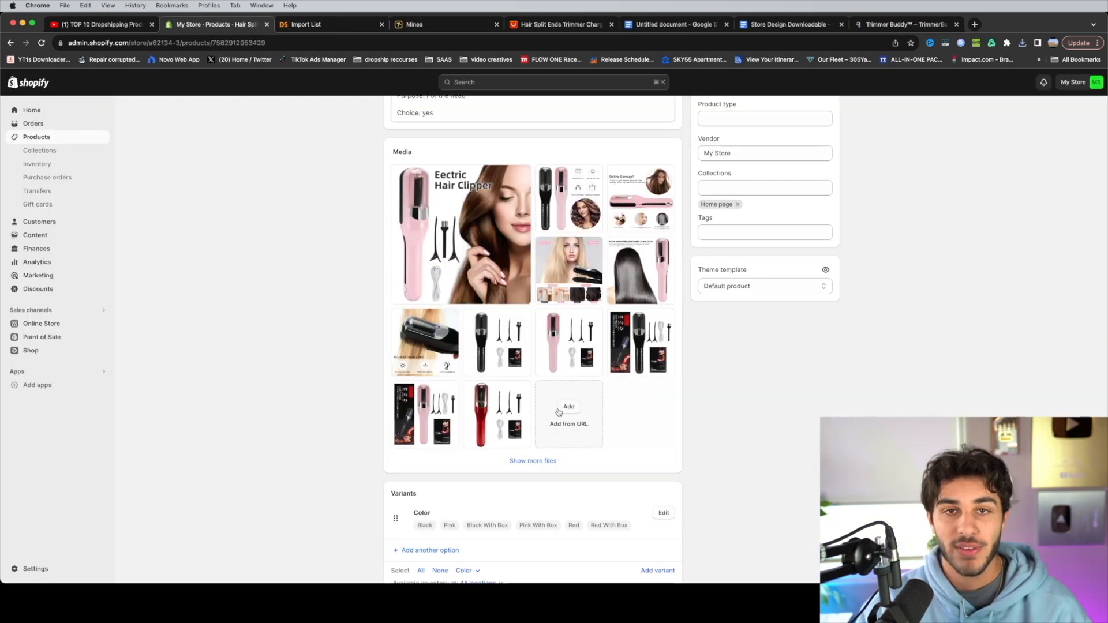
{"action": "mouse_move", "coordinate": [612, 304]}
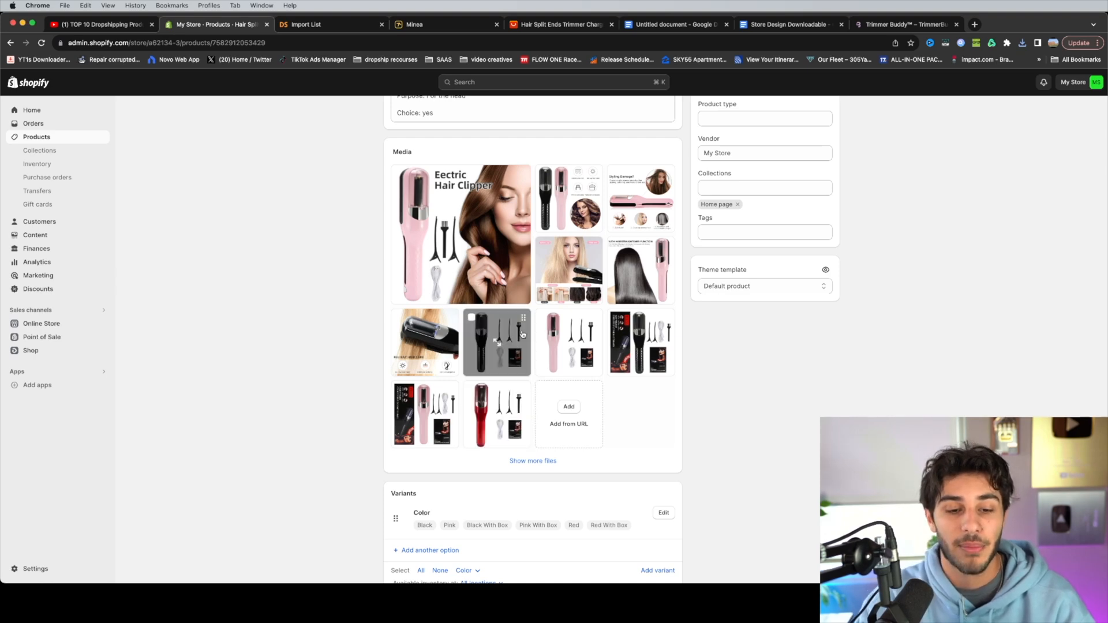
{"action": "mouse_move", "coordinate": [469, 313]}
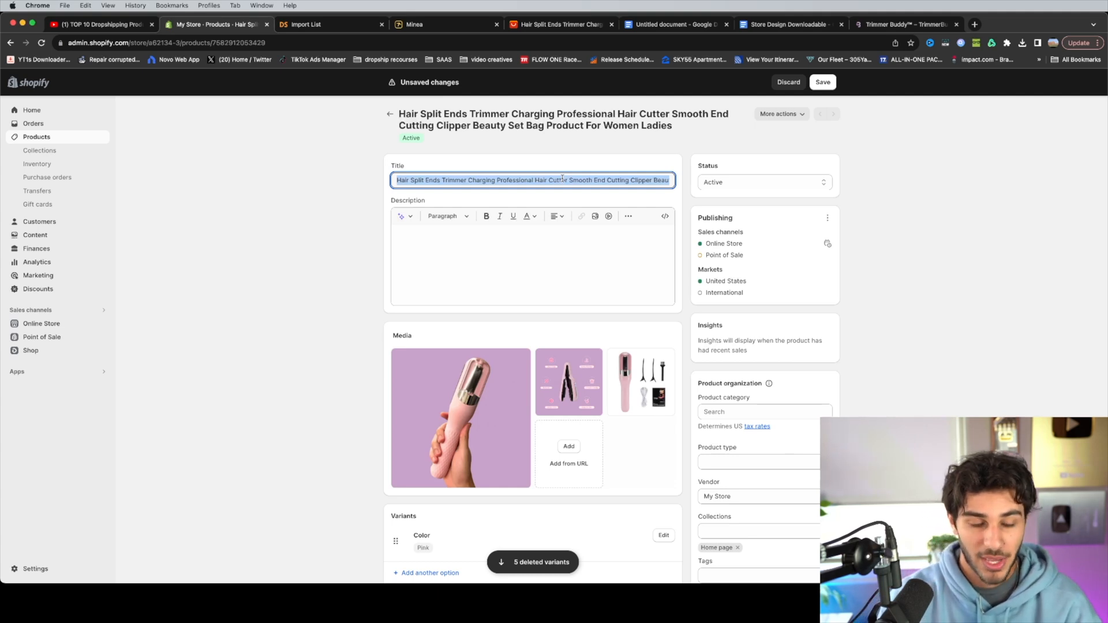
{"action": "type", "text": "SplitGone Split"}
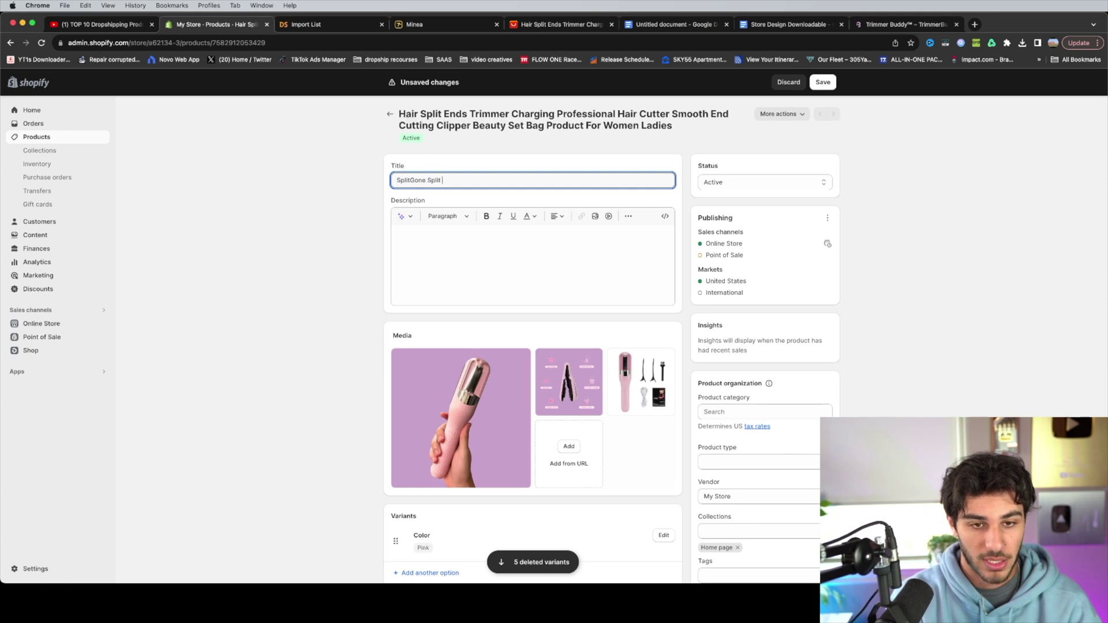
{"action": "type", "text": "Ends Trimmer"}
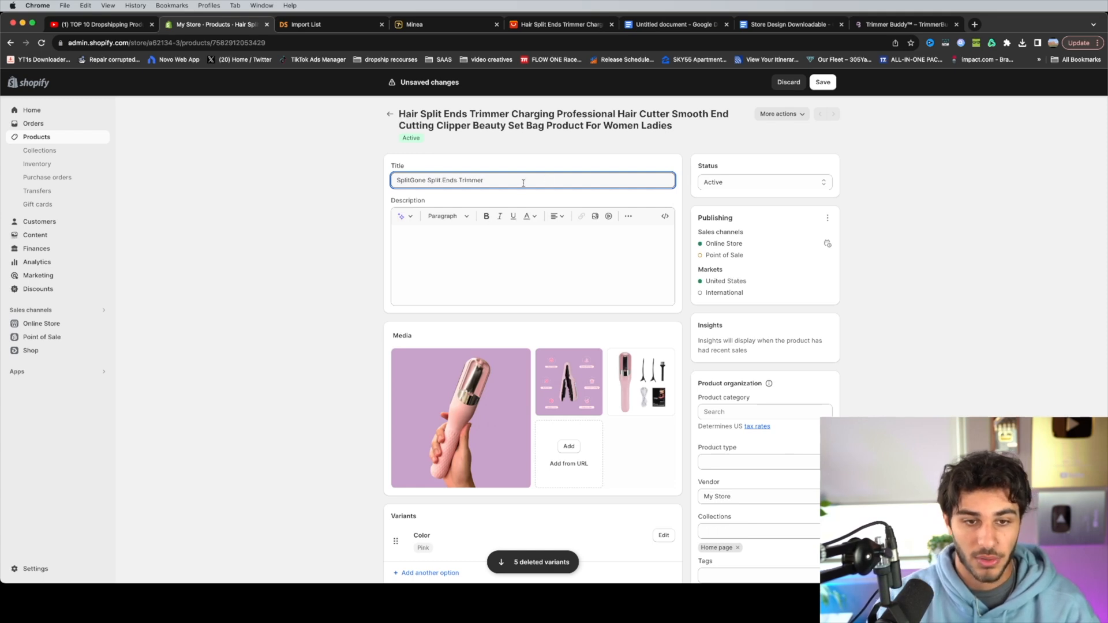
{"action": "type", "text": "Electric"}
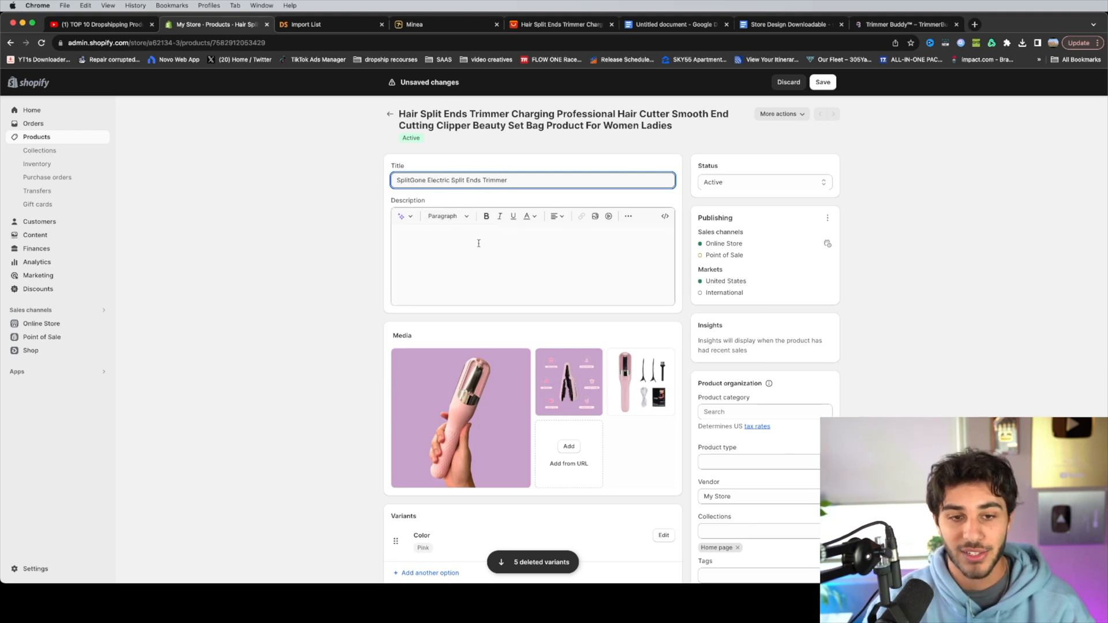
{"action": "mouse_move", "coordinate": [565, 298]}
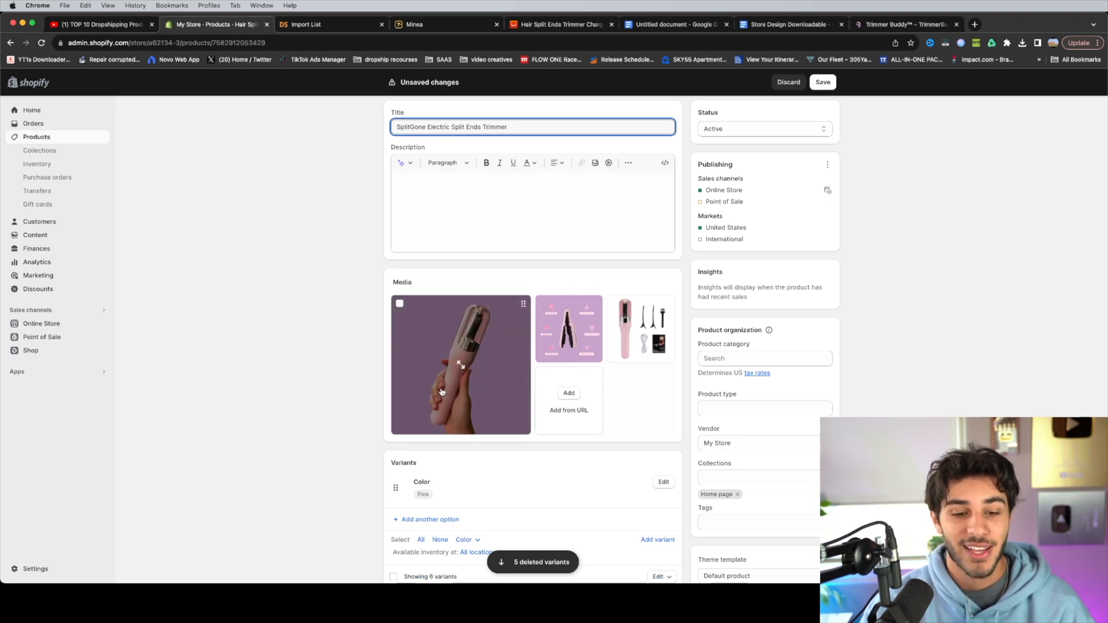
{"action": "mouse_move", "coordinate": [464, 415]}
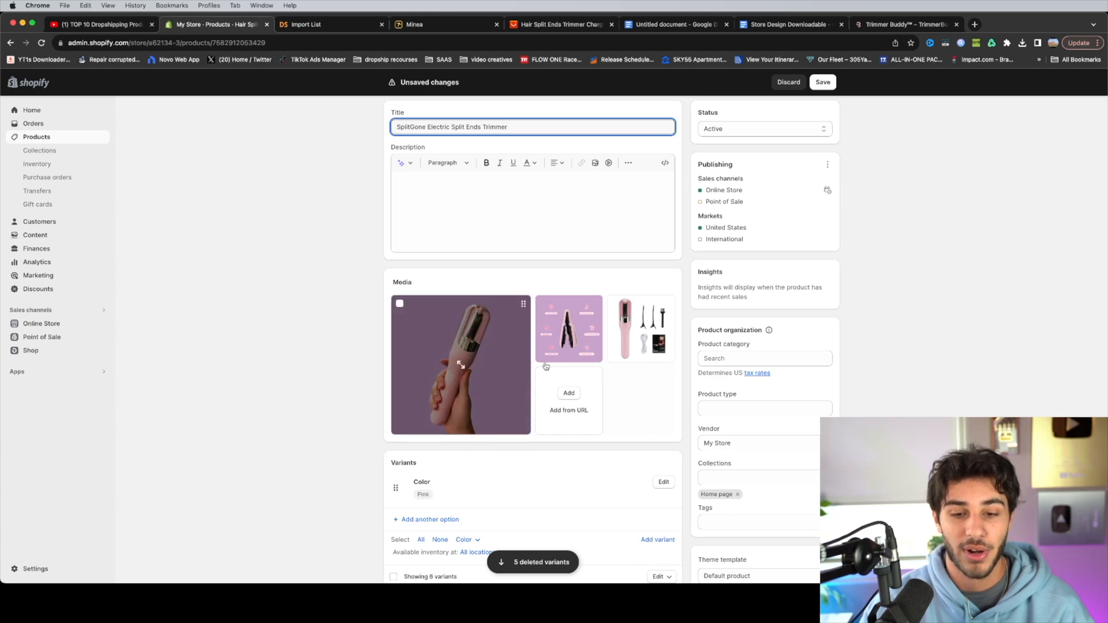
{"action": "left_click", "coordinate": [821, 81]}
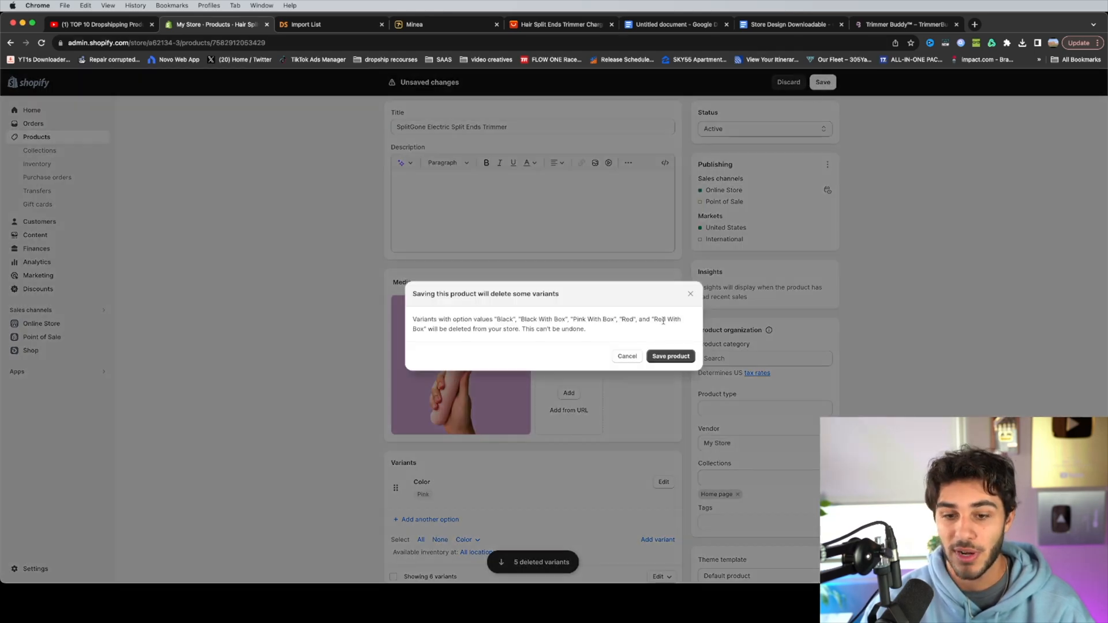
{"action": "left_click", "coordinate": [669, 357]}
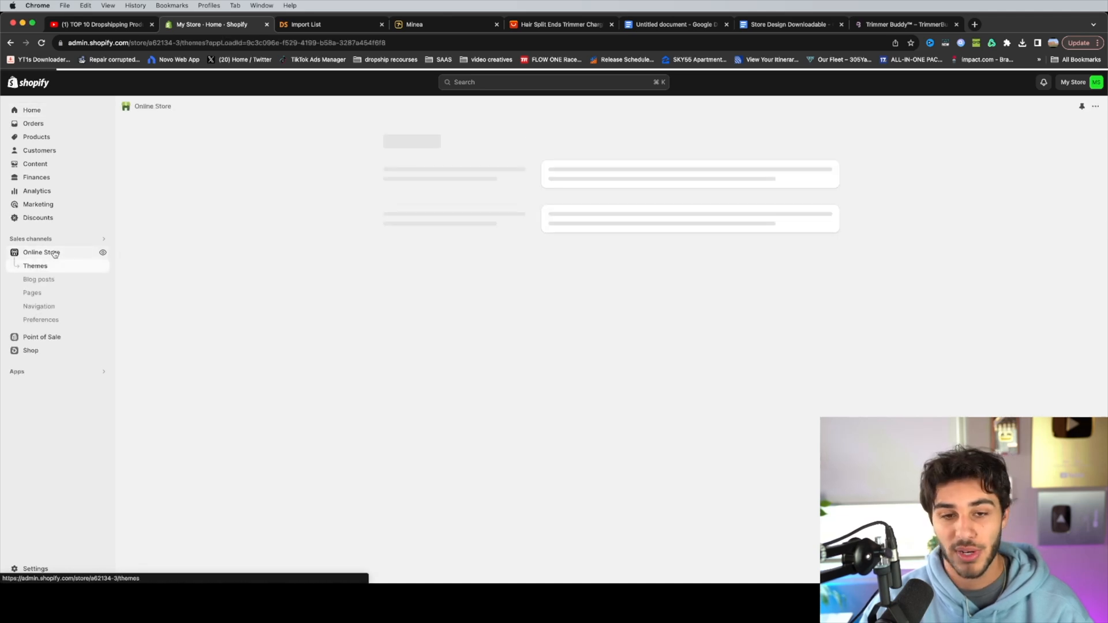
{"action": "mouse_move", "coordinate": [640, 305]}
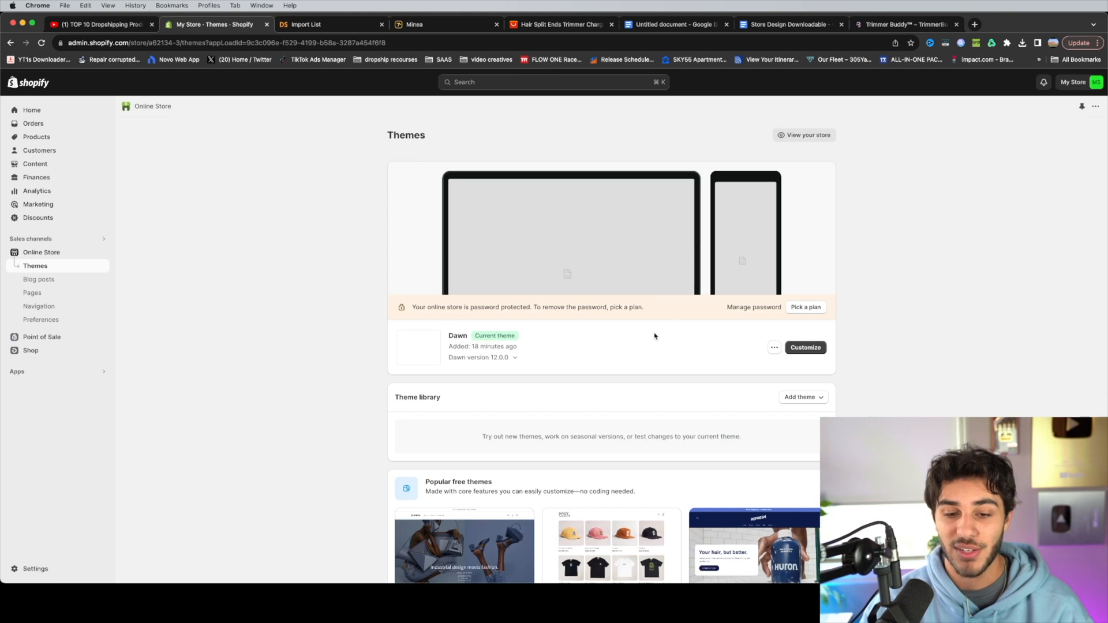
Step: Scroll the Themes page to the Popular free themes and add the Sense theme
{"action": "scroll", "scroll_direction": "down", "scroll_amount": 3}
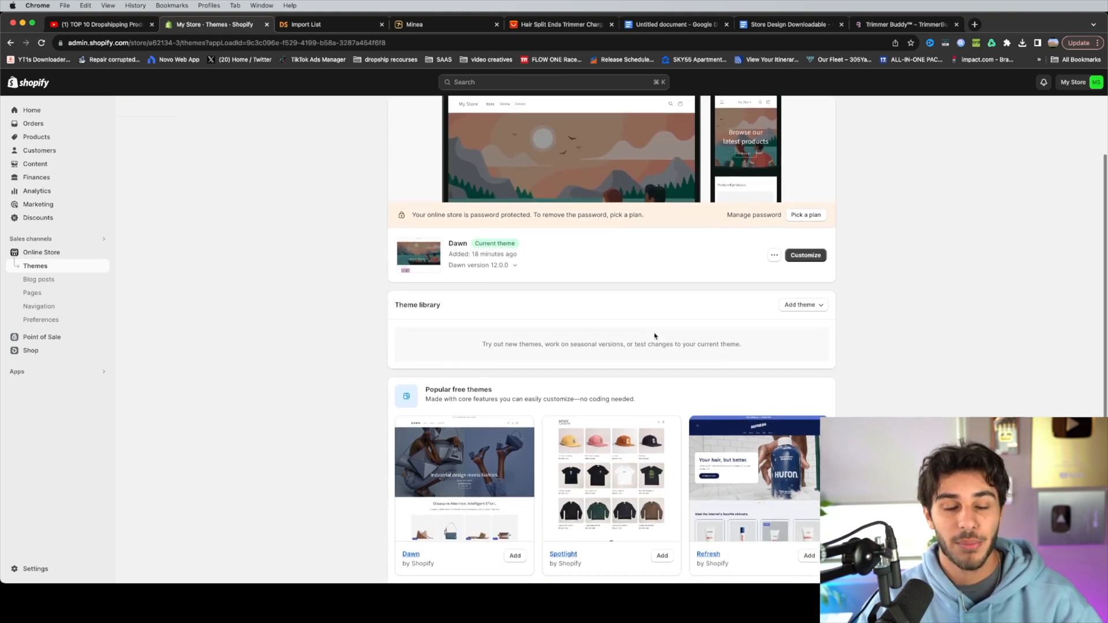
{"action": "scroll", "scroll_direction": "down", "scroll_amount": 3}
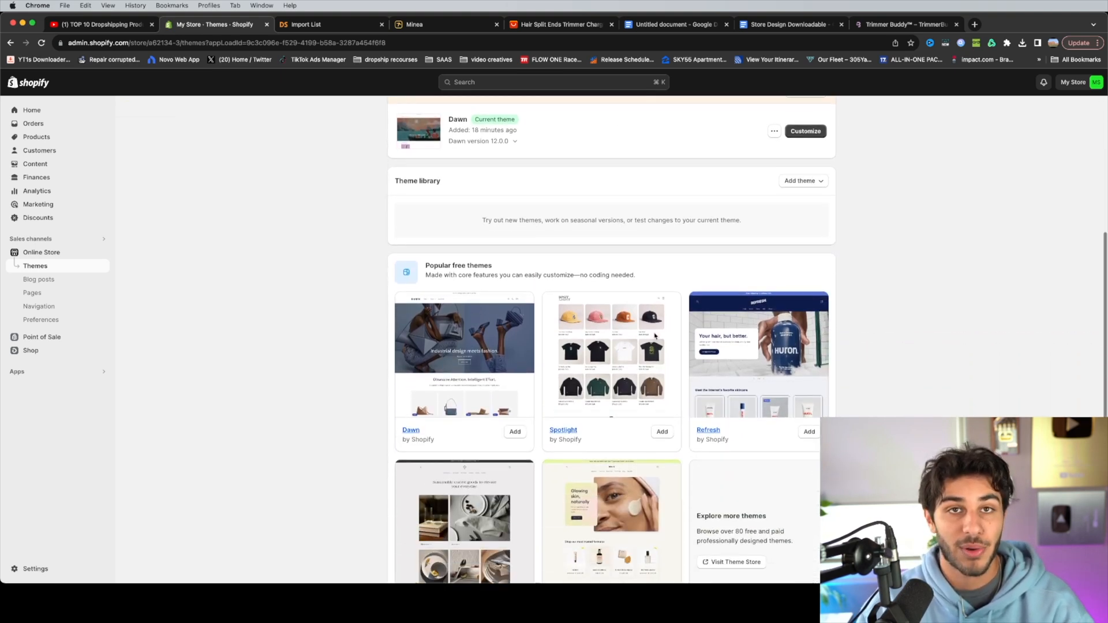
{"action": "scroll", "scroll_direction": "down", "scroll_amount": 3}
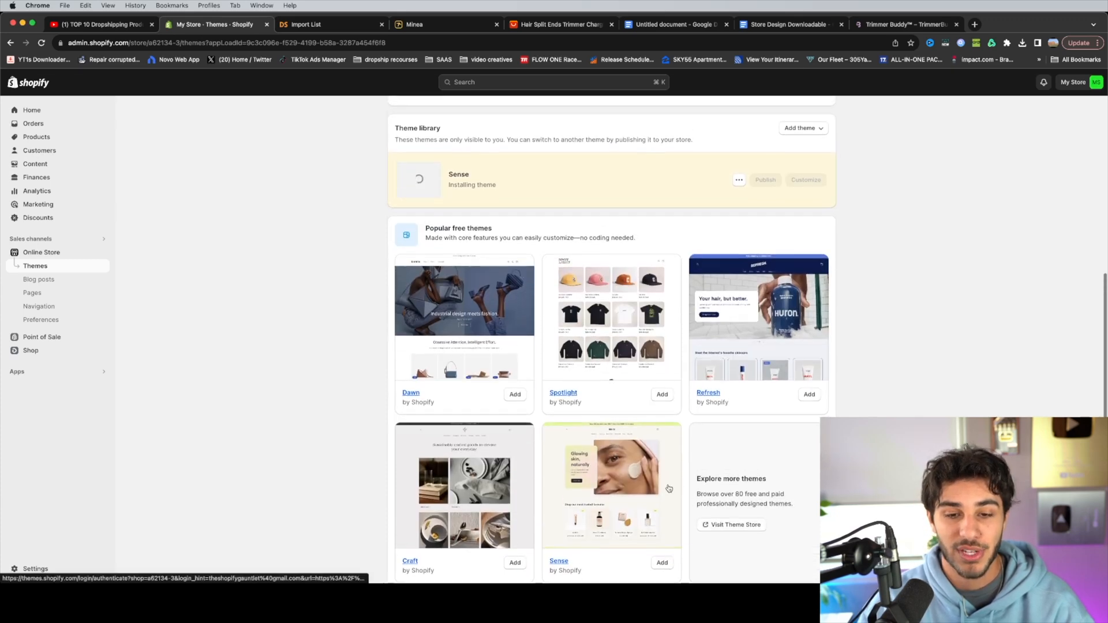
{"action": "scroll", "scroll_direction": "up", "scroll_amount": 3}
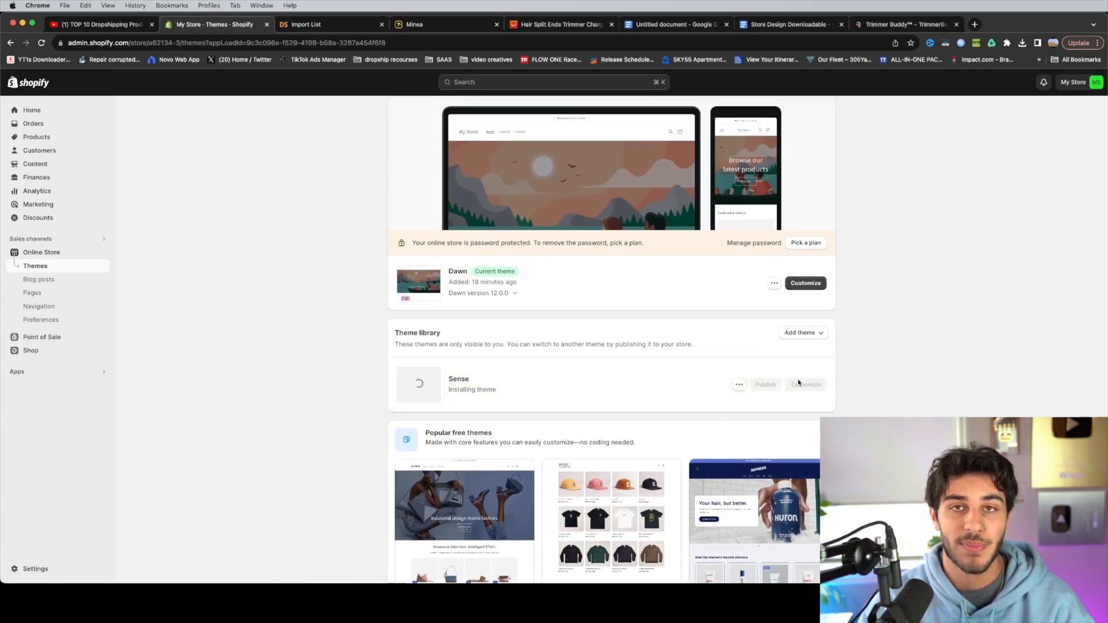
{"action": "mouse_move", "coordinate": [643, 304]}
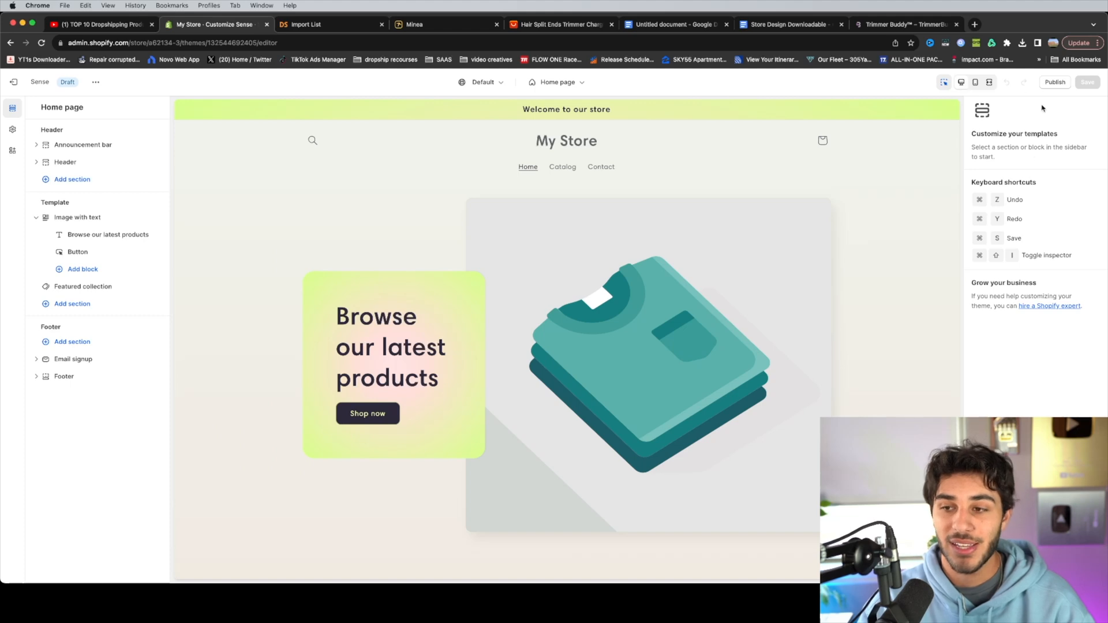
Step: Preview the Sense home page on mobile, then desktop, then back to mobile
{"action": "left_click", "coordinate": [975, 81]}
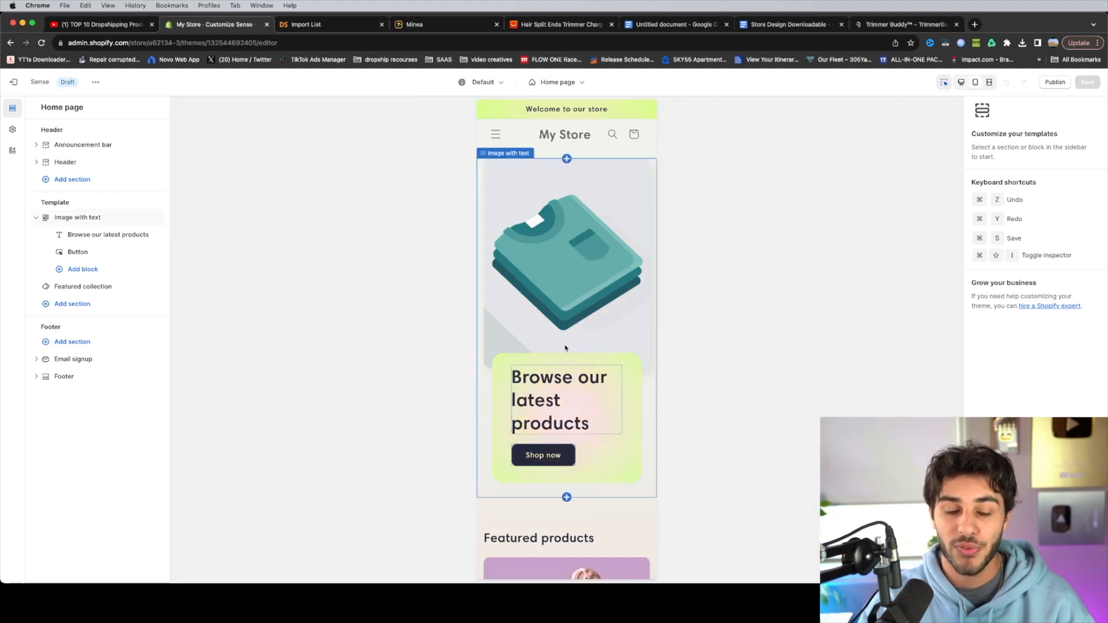
{"action": "mouse_move", "coordinate": [573, 347]}
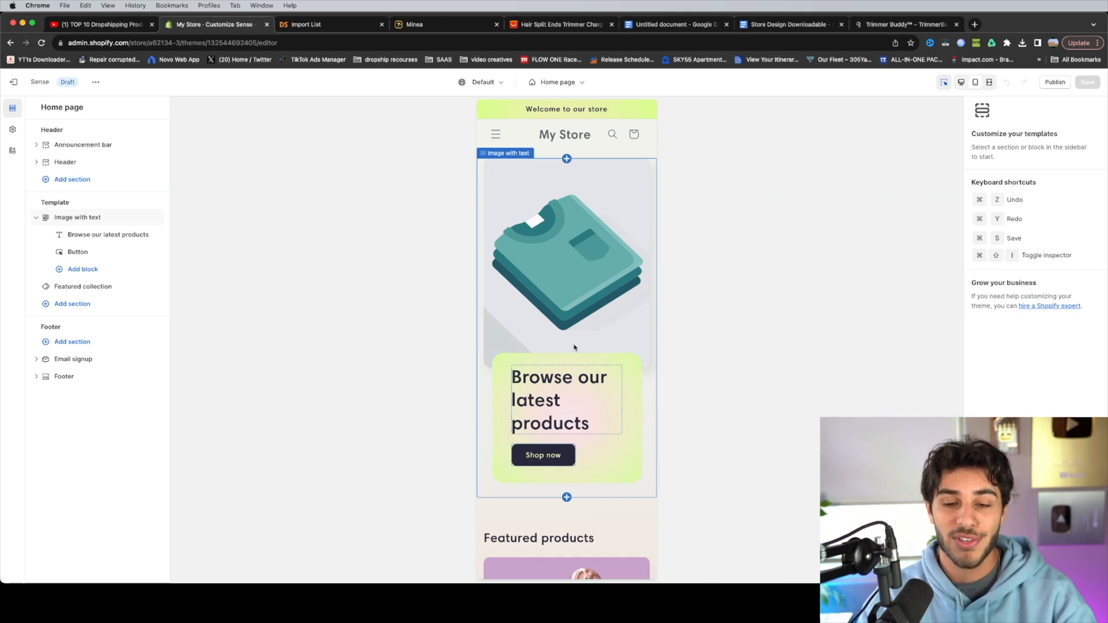
{"action": "mouse_move", "coordinate": [486, 315]}
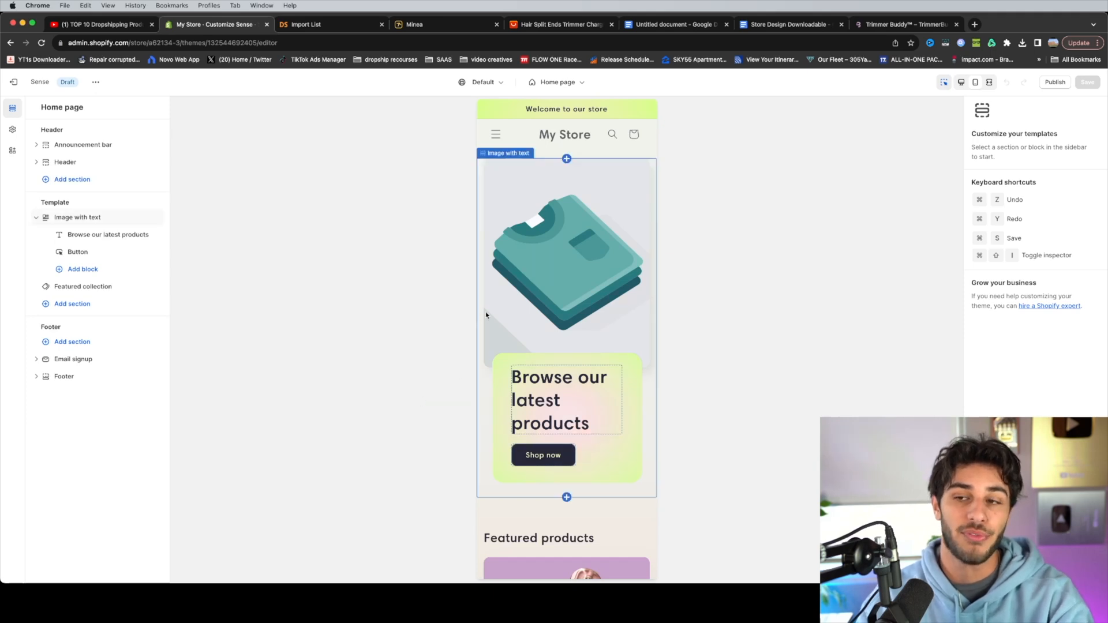
{"action": "left_click", "coordinate": [961, 82]}
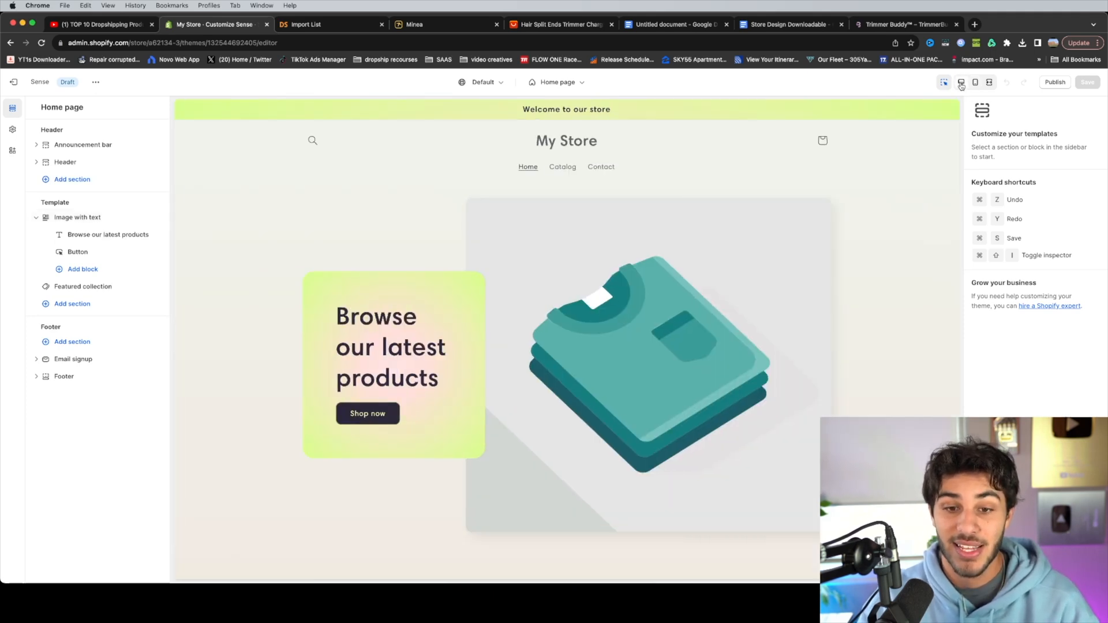
{"action": "left_click", "coordinate": [975, 82]}
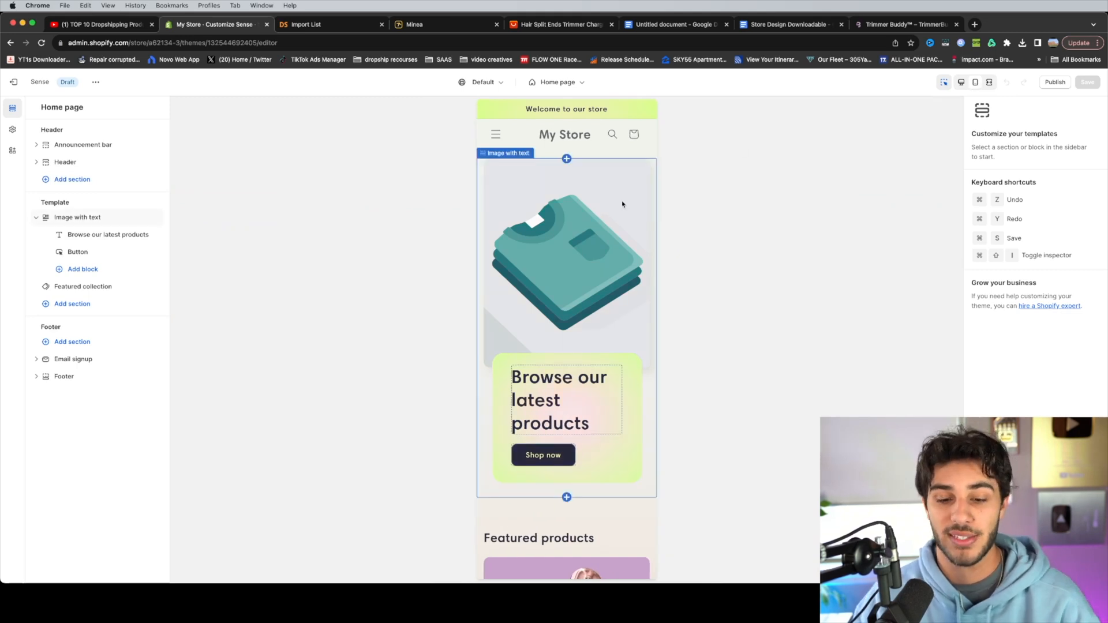
Step: In Theme settings > Colors, give Scheme 2 a purple #CEA4C9 background, then return to Sections
{"action": "left_click", "coordinate": [11, 129]}
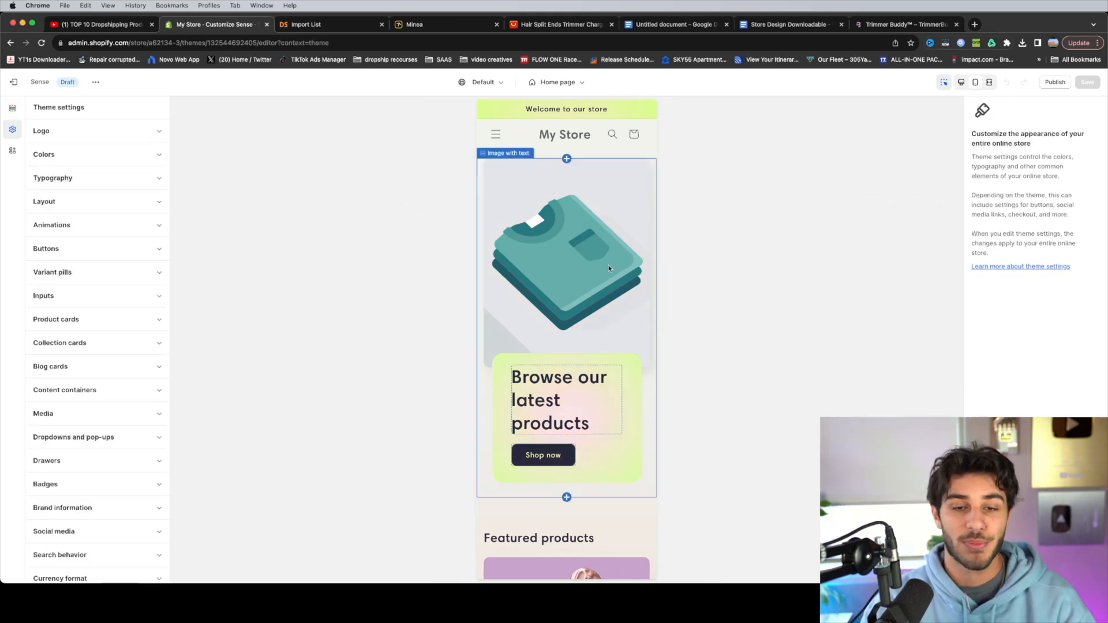
{"action": "mouse_move", "coordinate": [486, 269]}
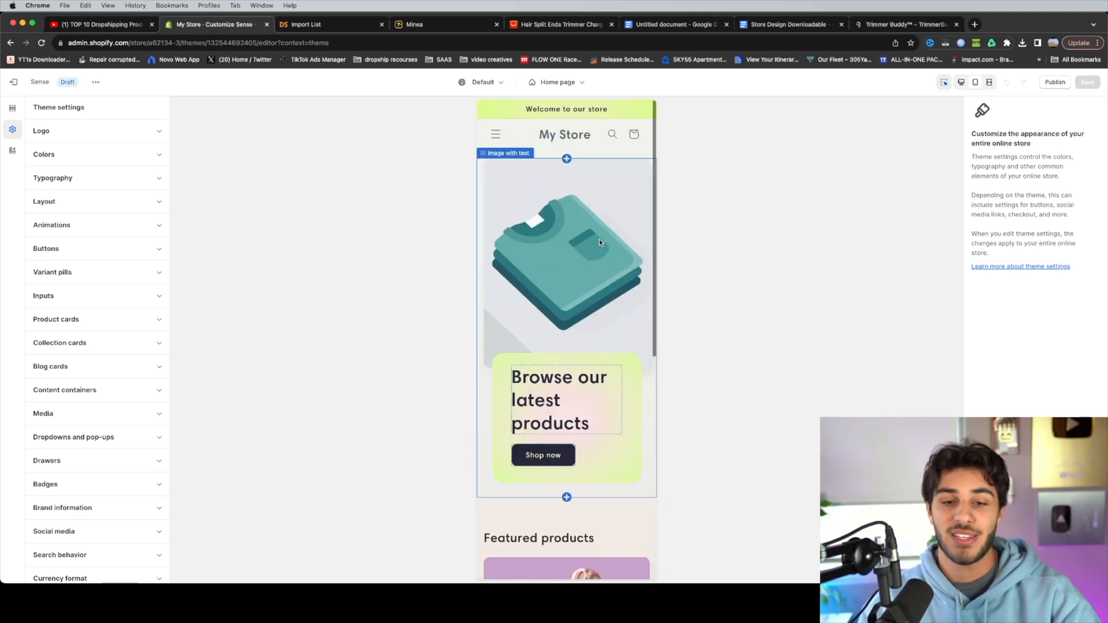
{"action": "left_click", "coordinate": [43, 154]}
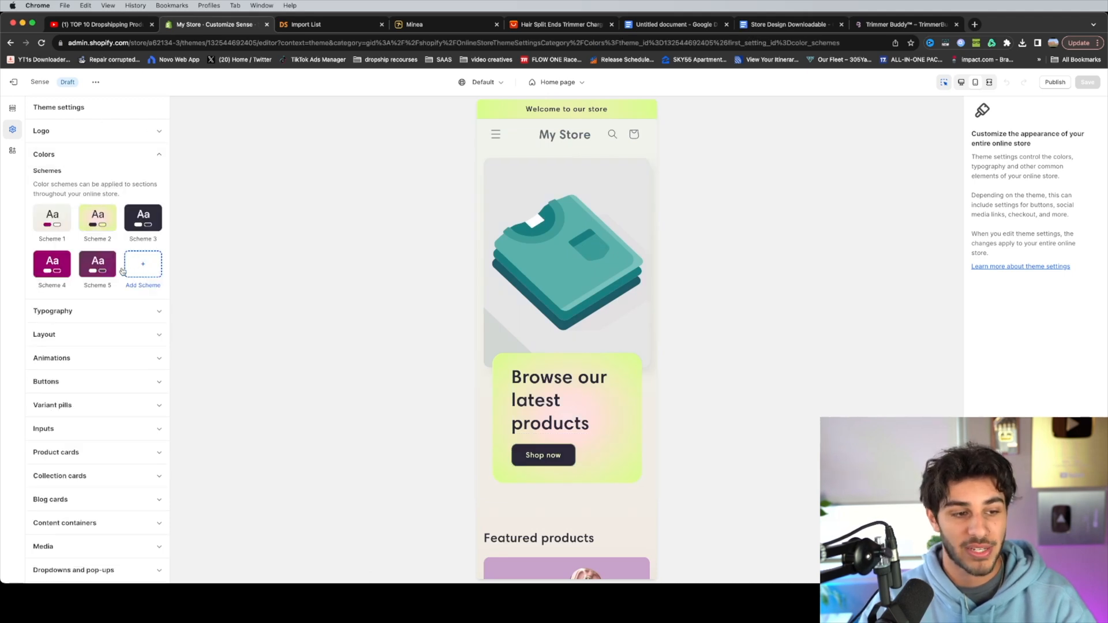
{"action": "left_click", "coordinate": [97, 219]}
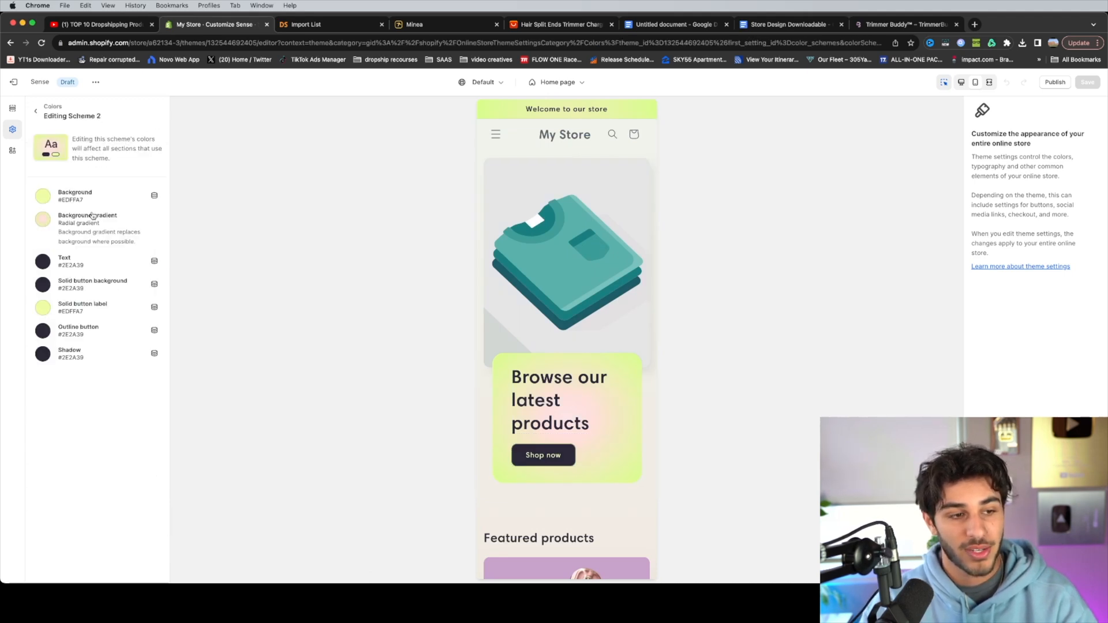
{"action": "left_click", "coordinate": [42, 196]}
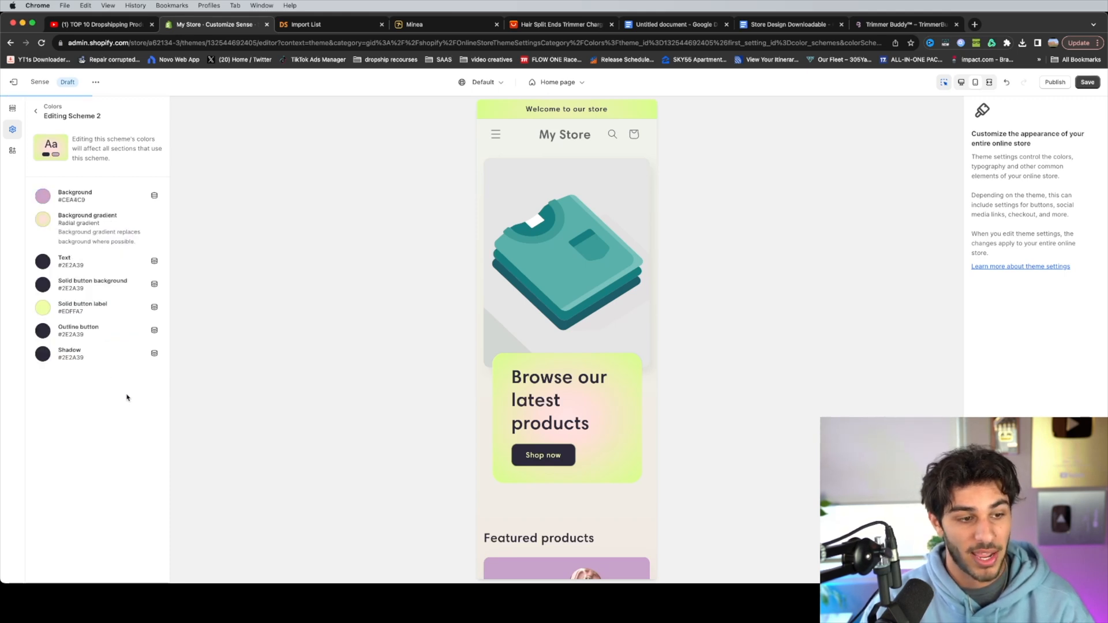
{"action": "mouse_move", "coordinate": [231, 320]}
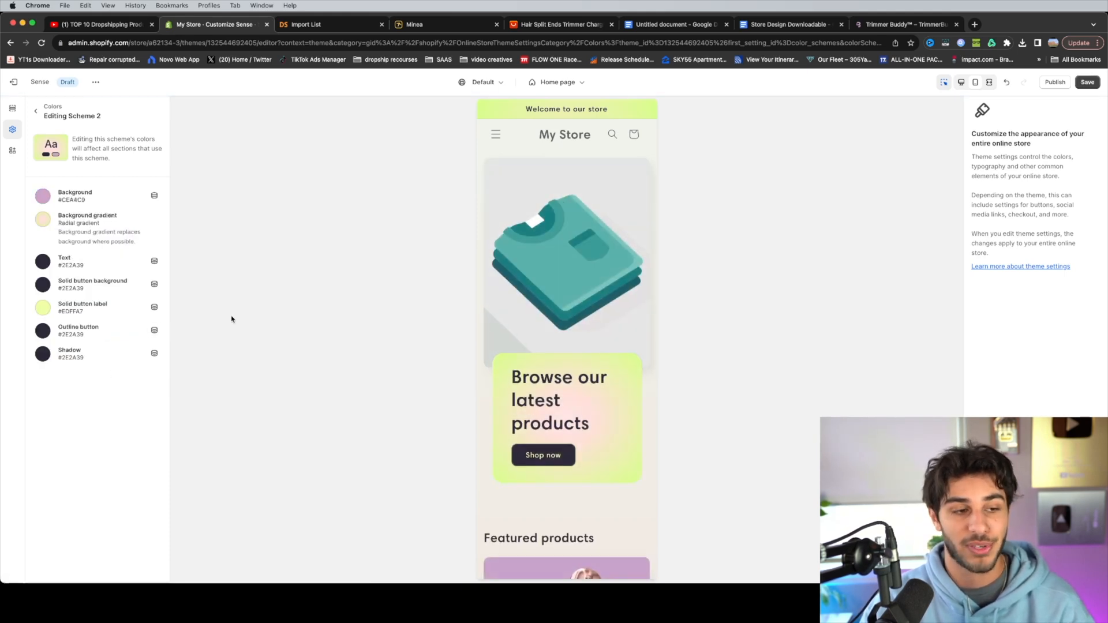
{"action": "left_click", "coordinate": [12, 107]}
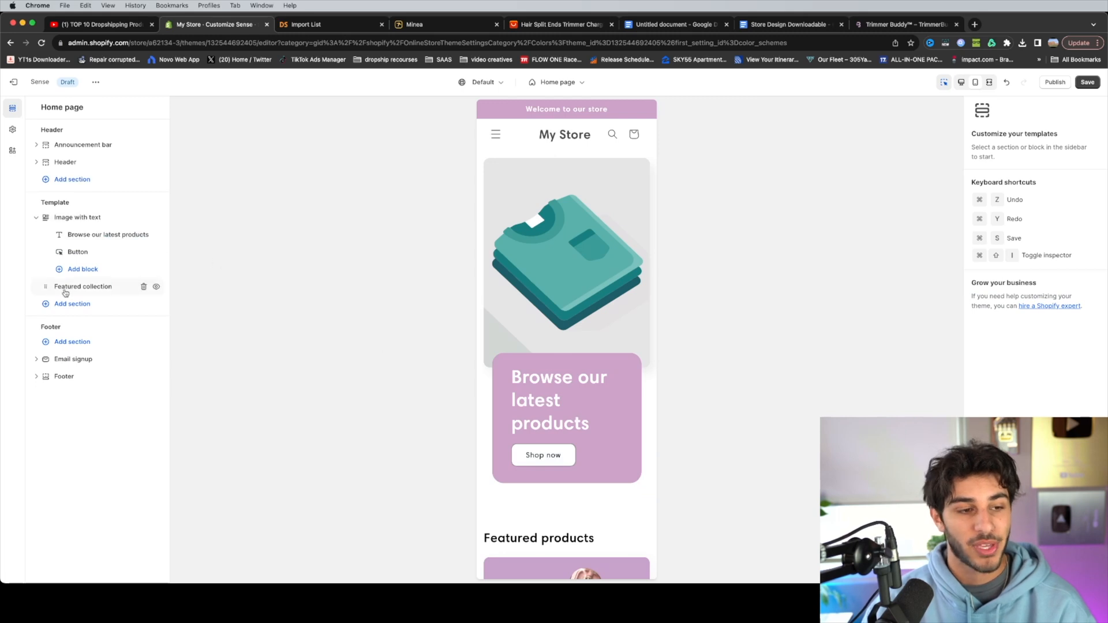
Step: Add a Featured product section showing the SplitGone Electric Split Ends Trimmer
{"action": "left_click", "coordinate": [71, 304]}
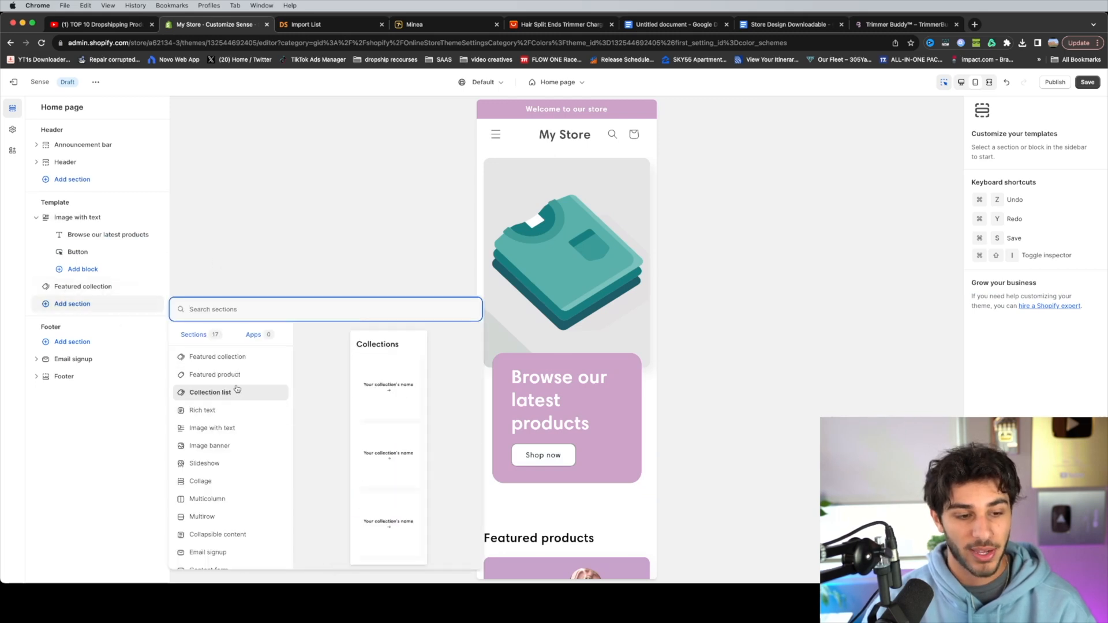
{"action": "left_click", "coordinate": [215, 373]}
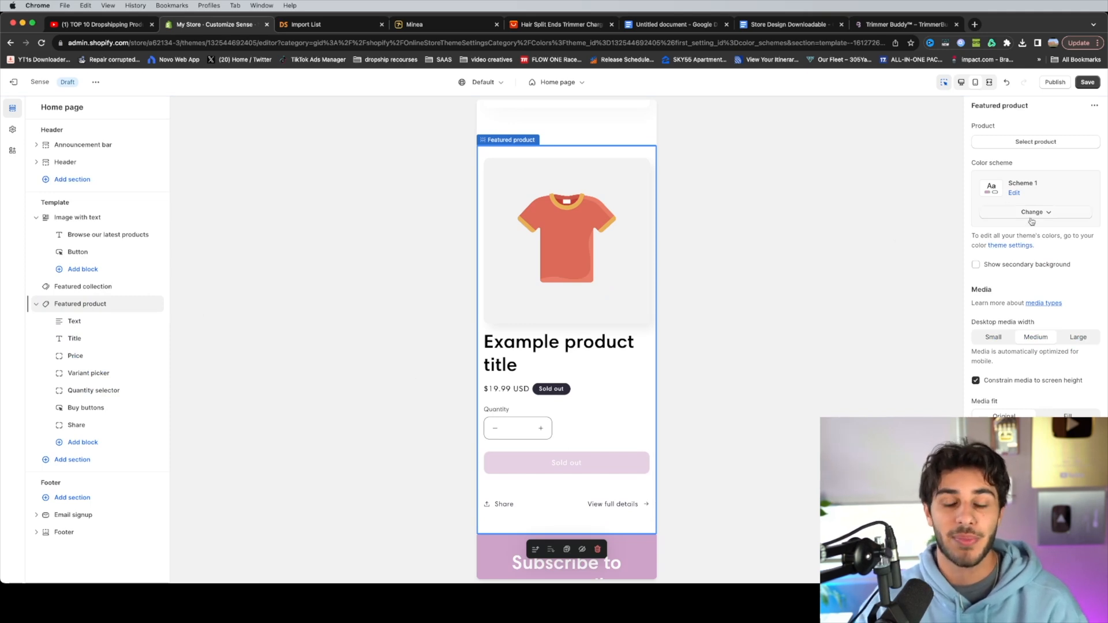
{"action": "left_click", "coordinate": [1035, 141]}
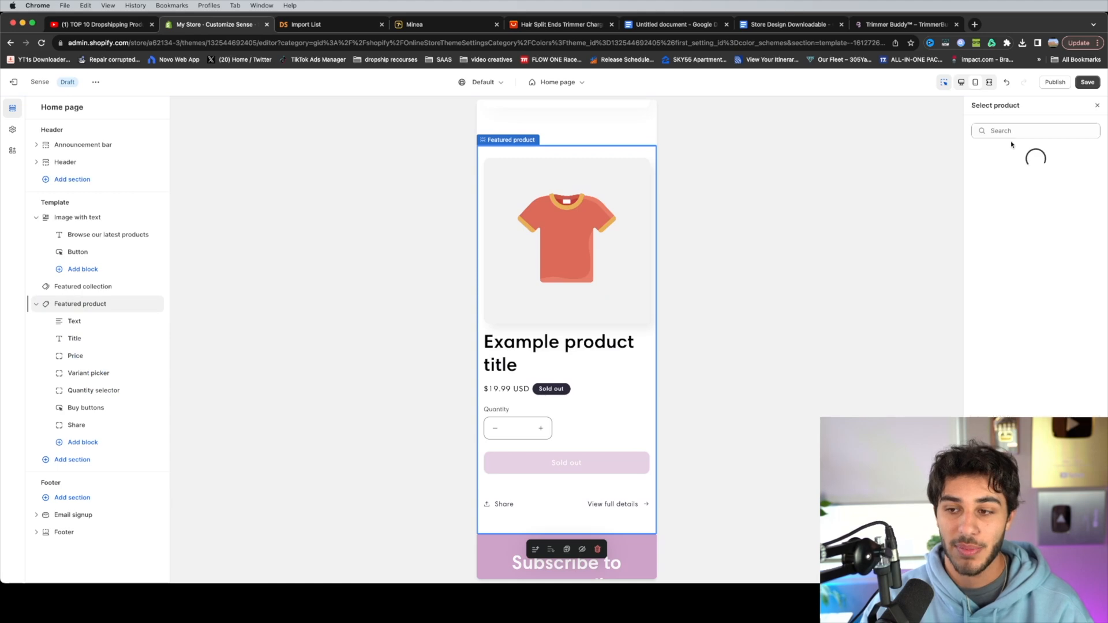
{"action": "left_click", "coordinate": [1035, 184]}
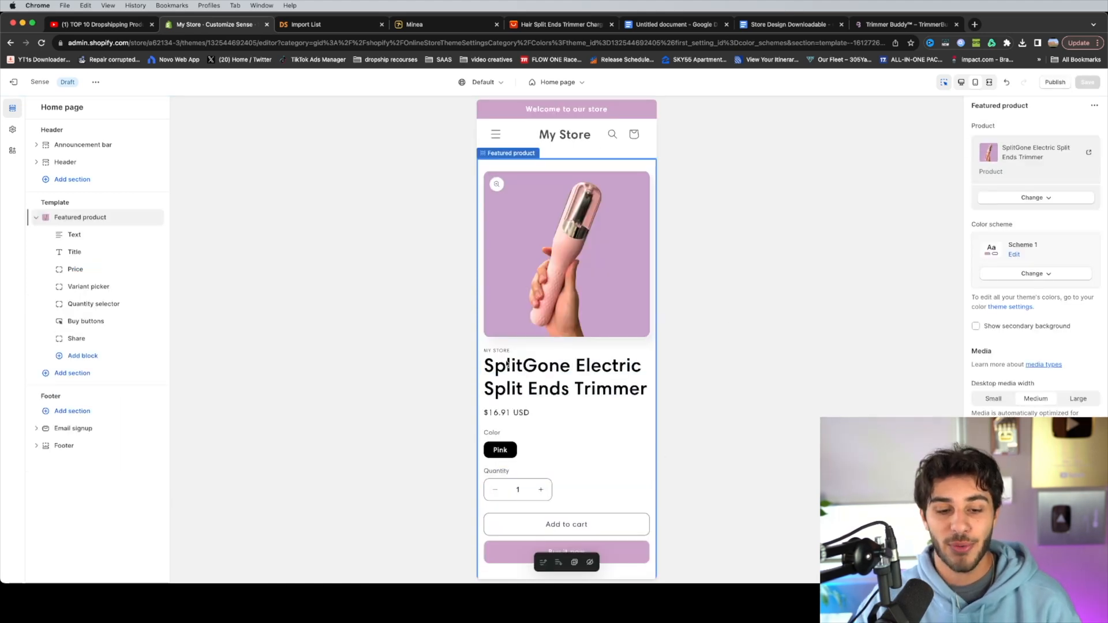
Step: Trim the extra sections and blocks from the home page and save the changes
{"action": "scroll", "scroll_direction": "down", "scroll_amount": 3}
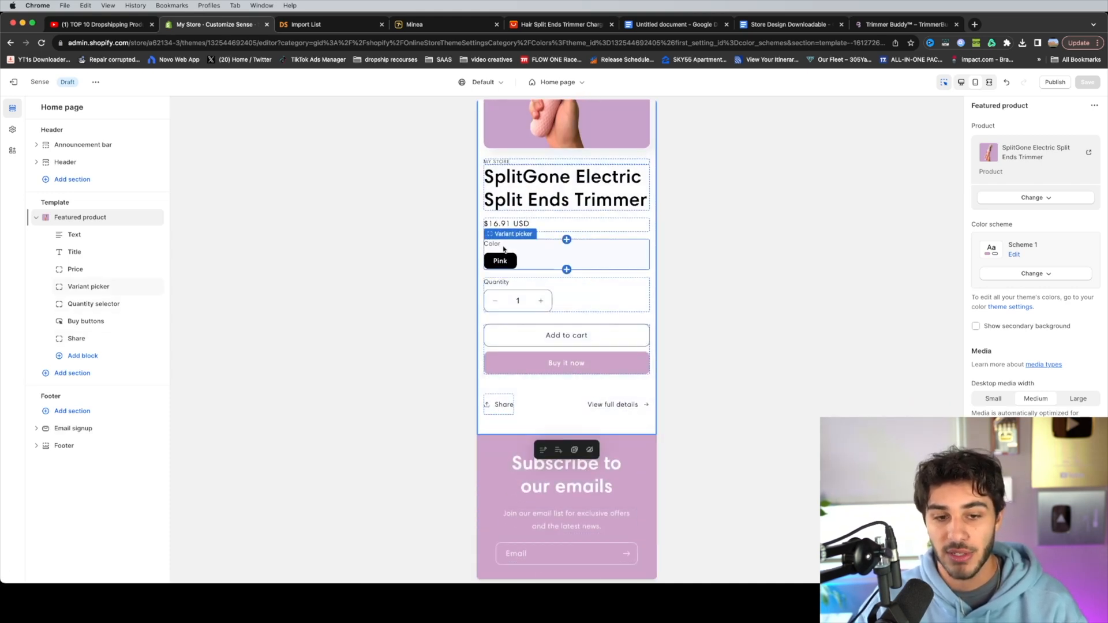
{"action": "mouse_move", "coordinate": [559, 253]}
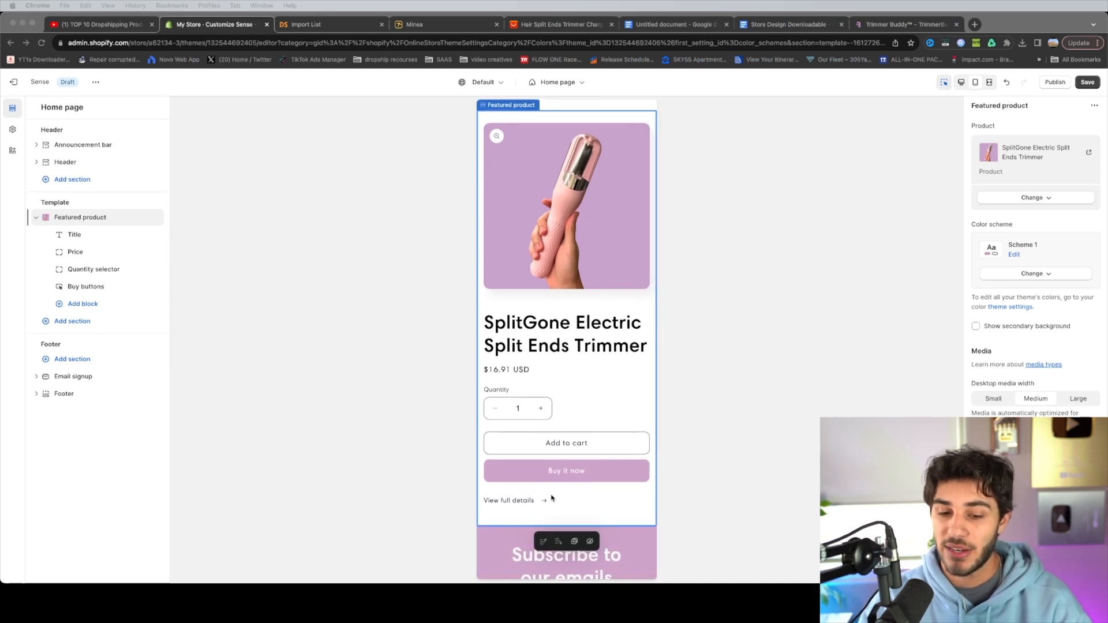
{"action": "scroll", "scroll_direction": "up", "scroll_amount": 3}
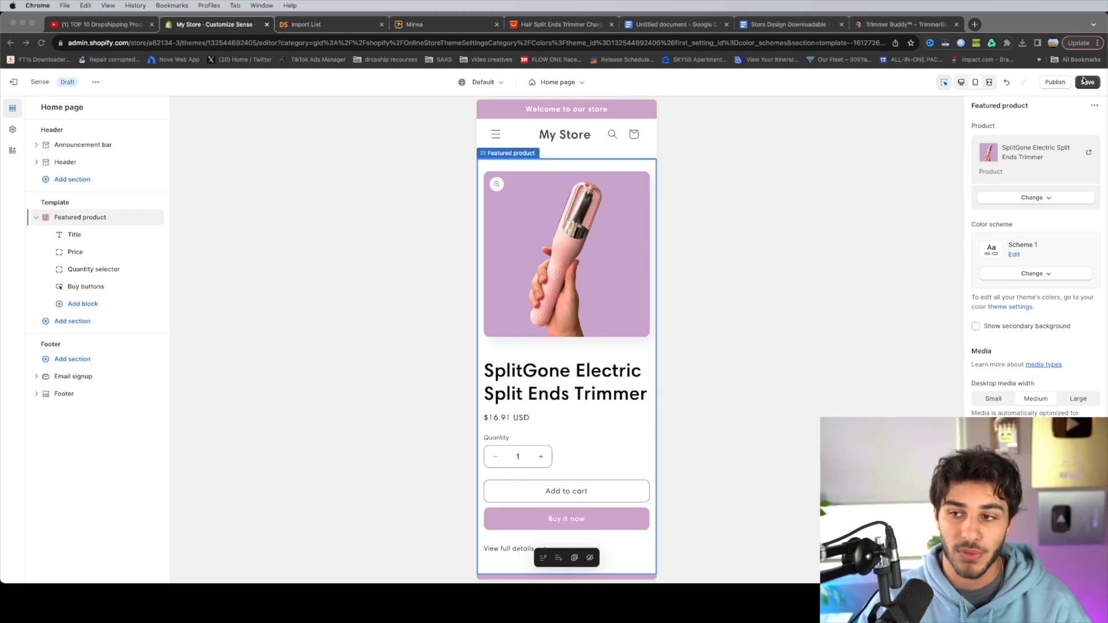
{"action": "left_click", "coordinate": [1087, 82]}
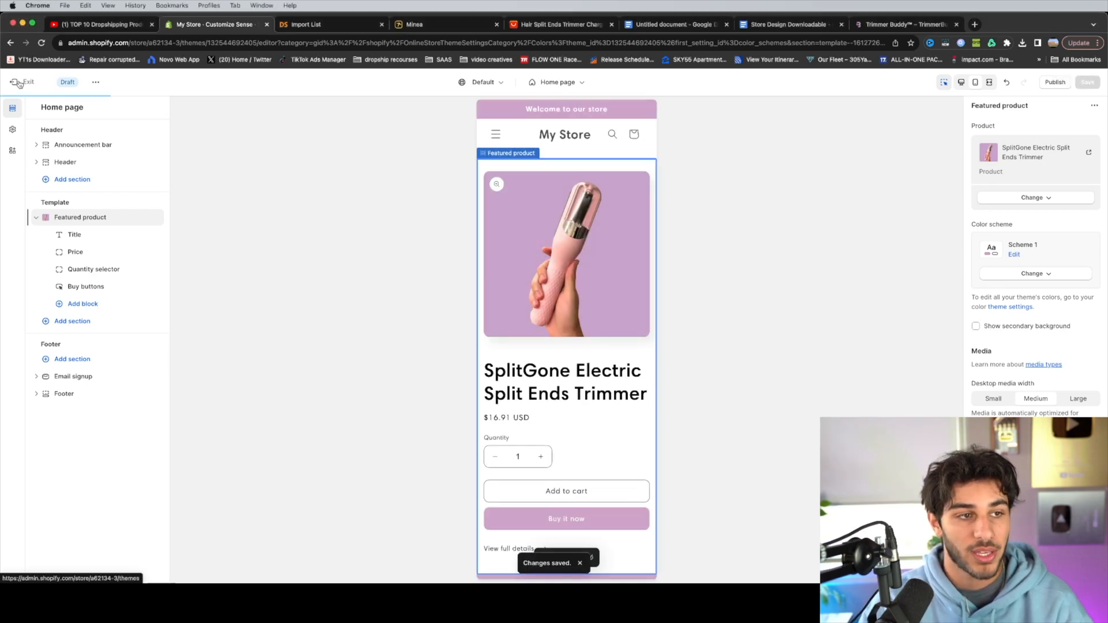
Step: Leave the editor, search 'ka' and install the Kaching Bundle Quantity Breaks app
{"action": "left_click", "coordinate": [27, 82]}
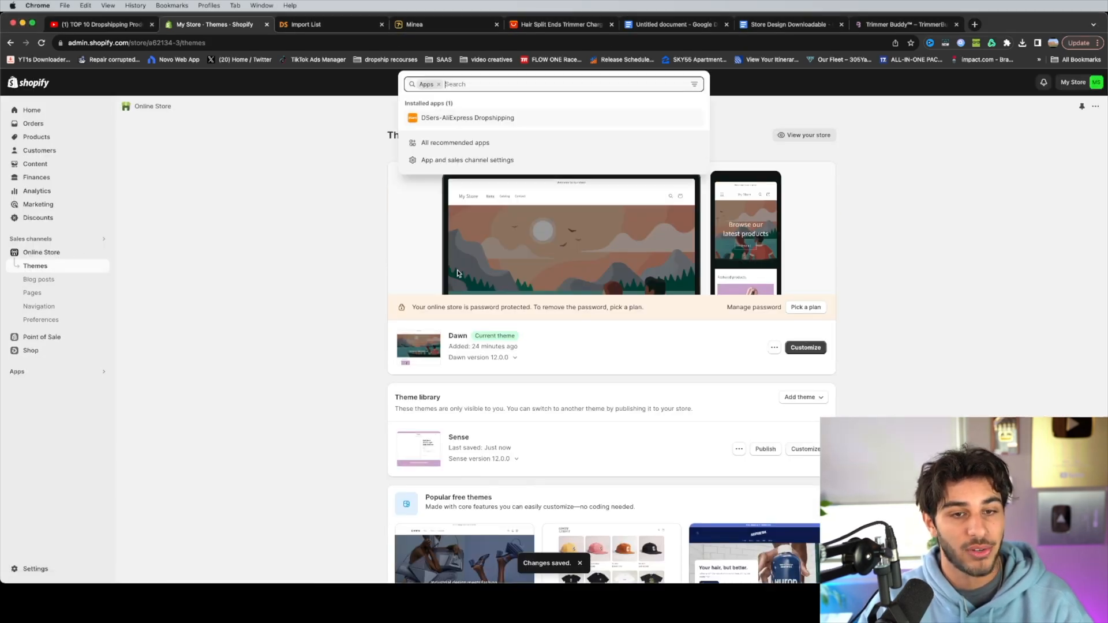
{"action": "type", "text": "katching bundles"}
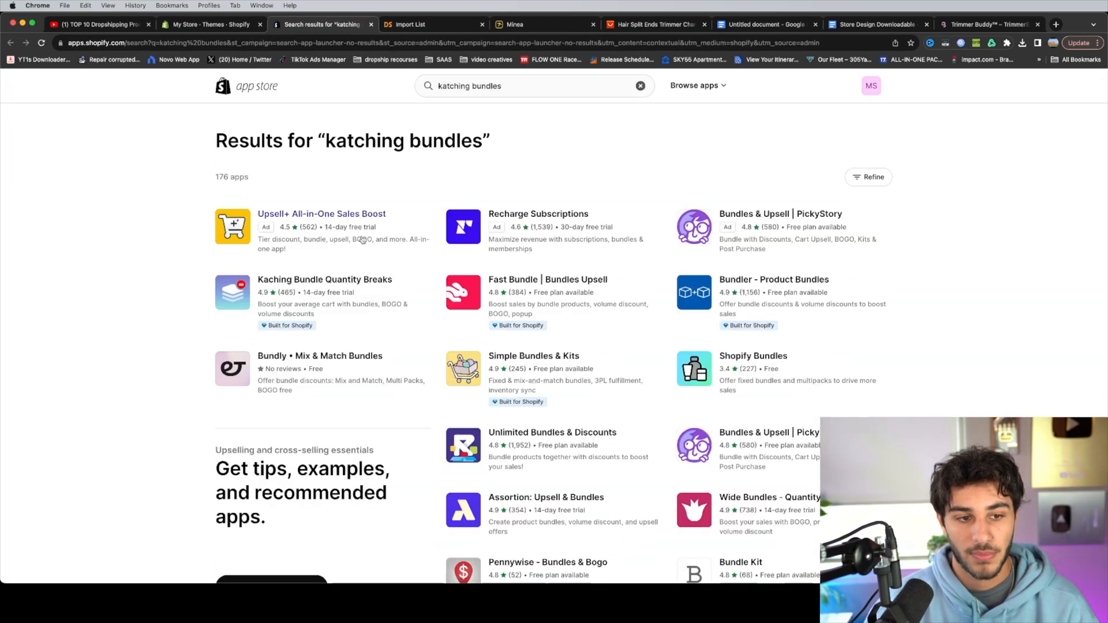
{"action": "left_click", "coordinate": [324, 280]}
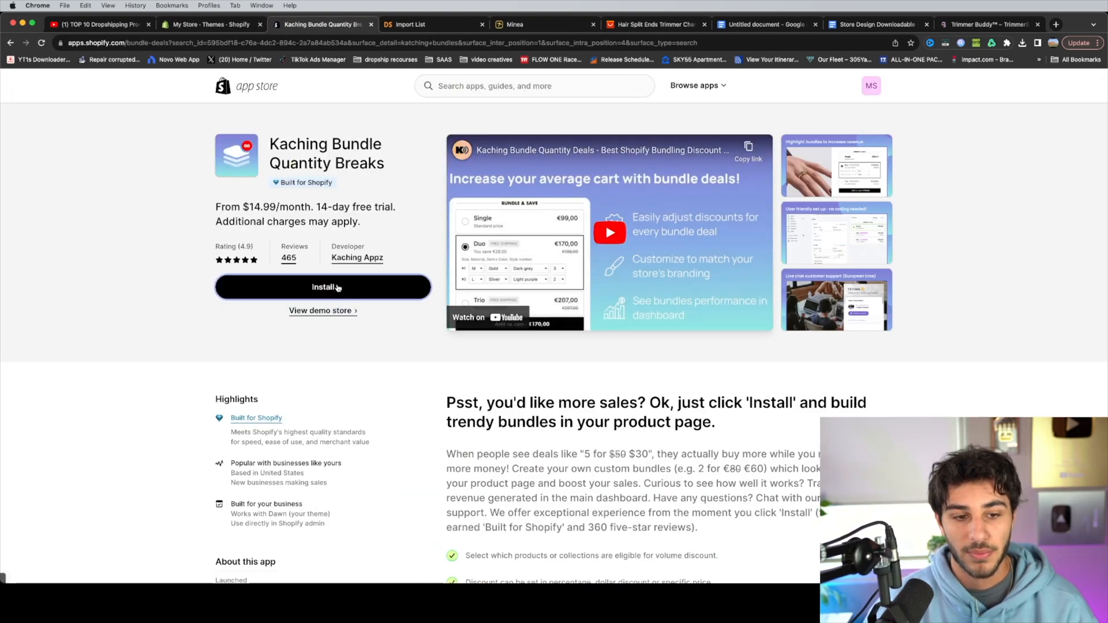
{"action": "left_click", "coordinate": [322, 288]}
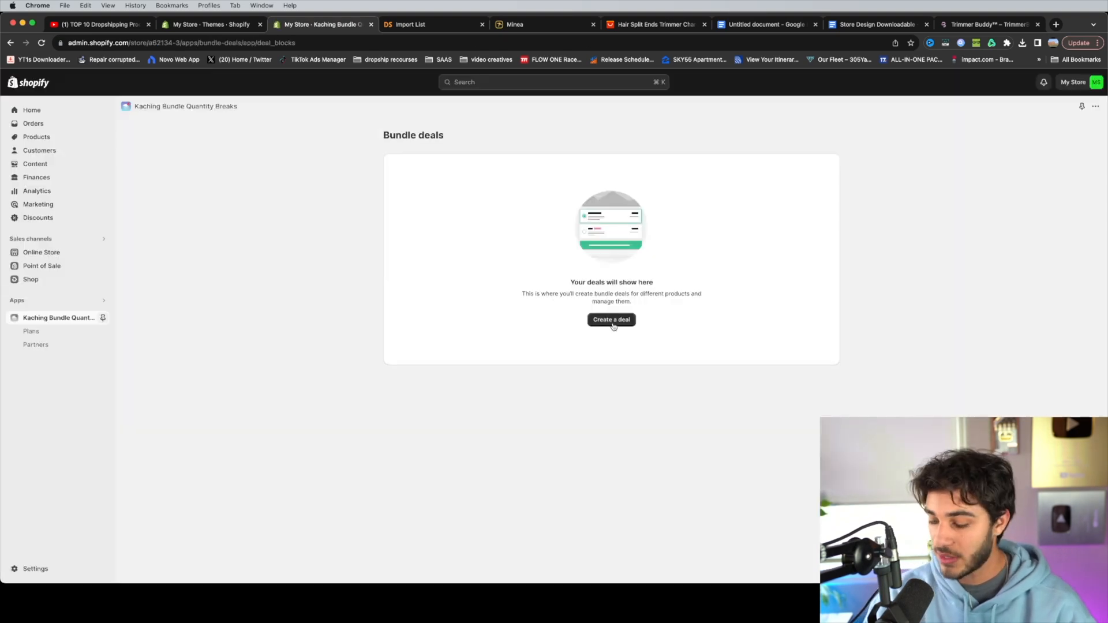
Step: Create a new bundle deal named Bundle12 and review its visibility, layout and pricing settings
{"action": "left_click", "coordinate": [611, 320]}
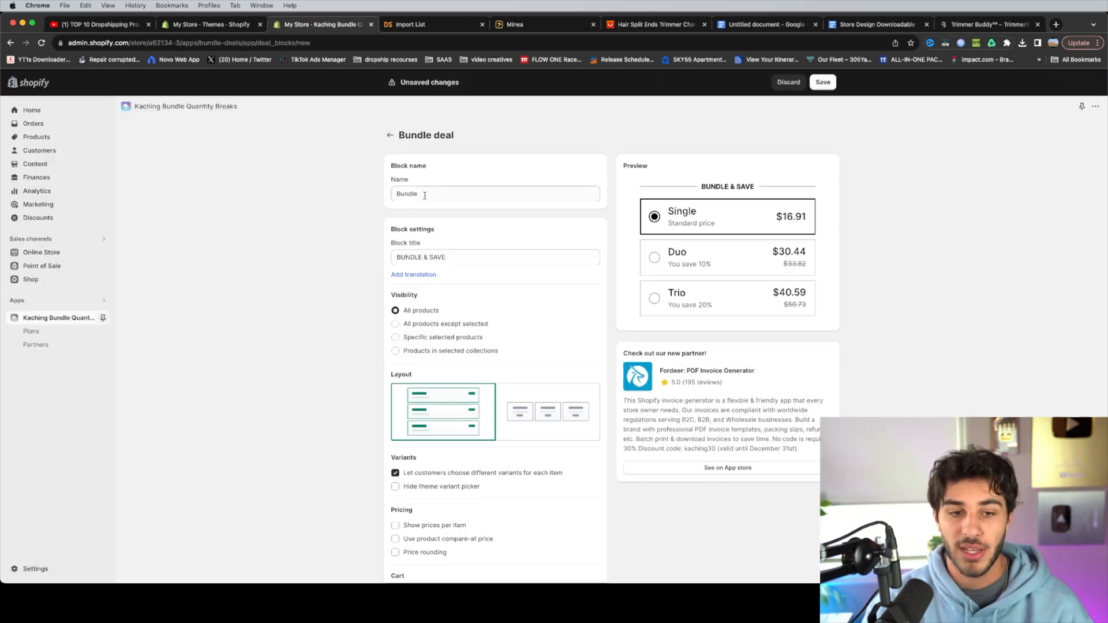
{"action": "type", "text": "12"}
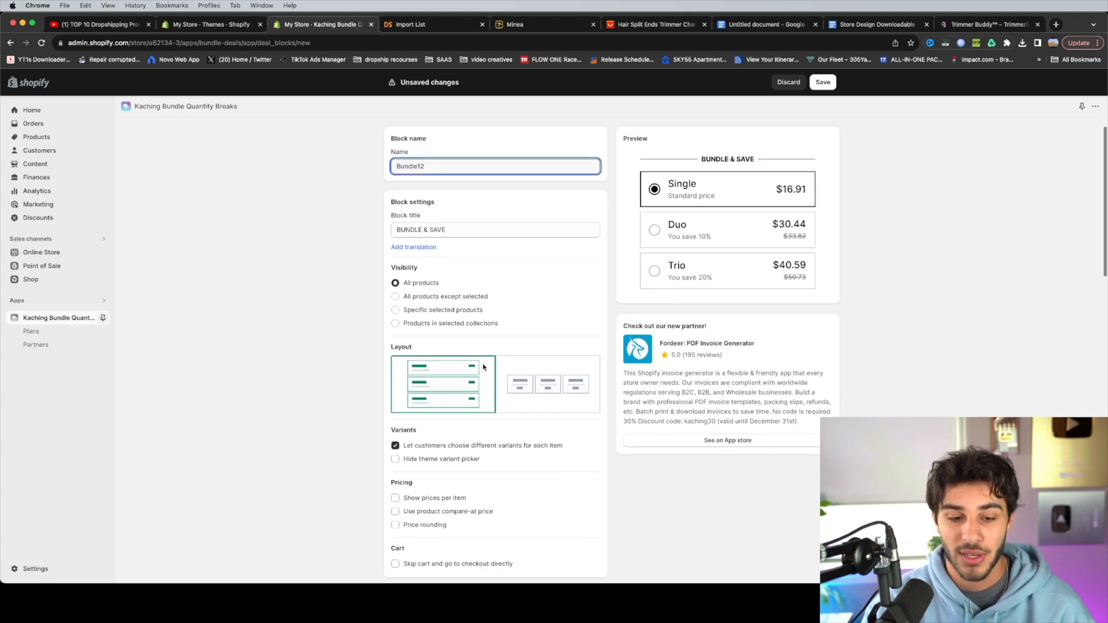
{"action": "scroll", "scroll_direction": "down", "scroll_amount": 3}
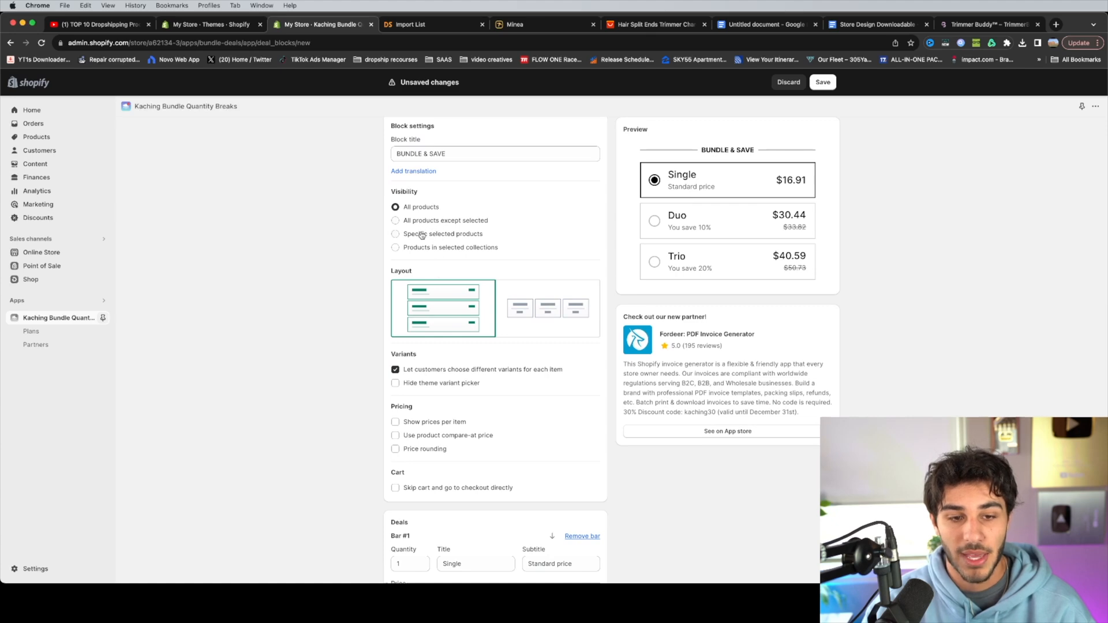
{"action": "left_click", "coordinate": [394, 234]}
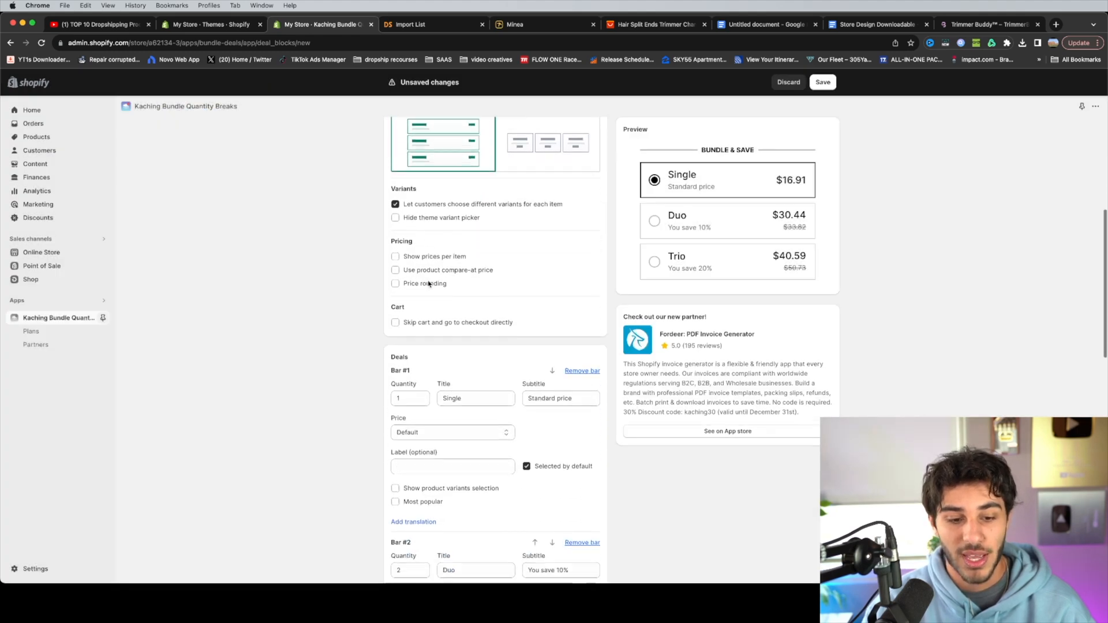
{"action": "scroll", "scroll_direction": "up", "scroll_amount": 3}
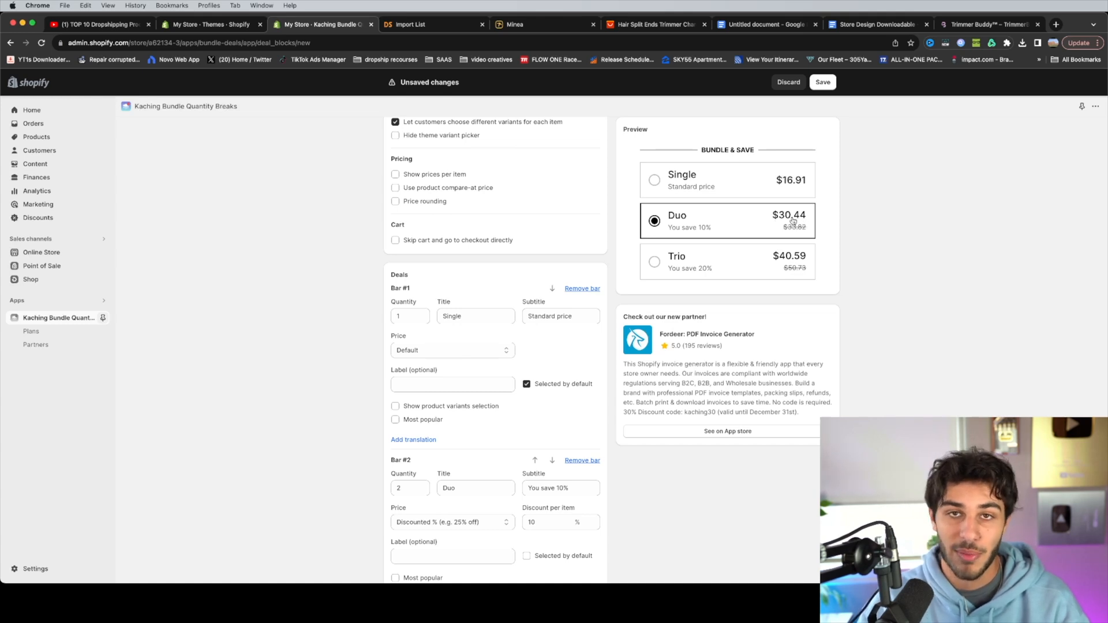
{"action": "mouse_move", "coordinate": [479, 407]}
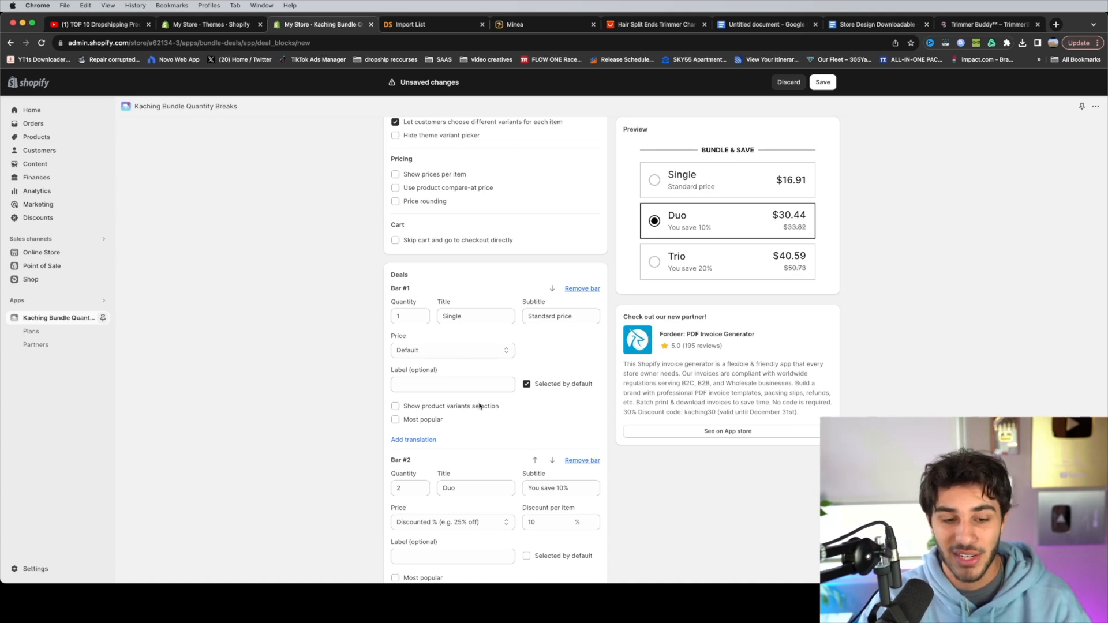
Step: Give the Duo bundle a specific total price of $24.99
{"action": "scroll", "scroll_direction": "down", "scroll_amount": 3}
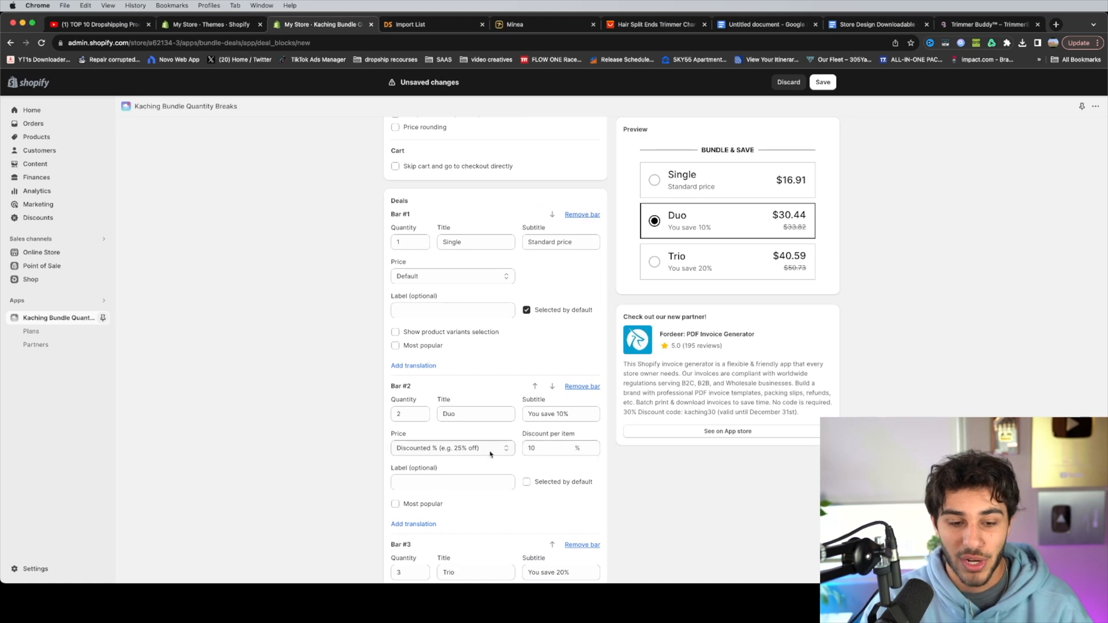
{"action": "left_click", "coordinate": [452, 448]}
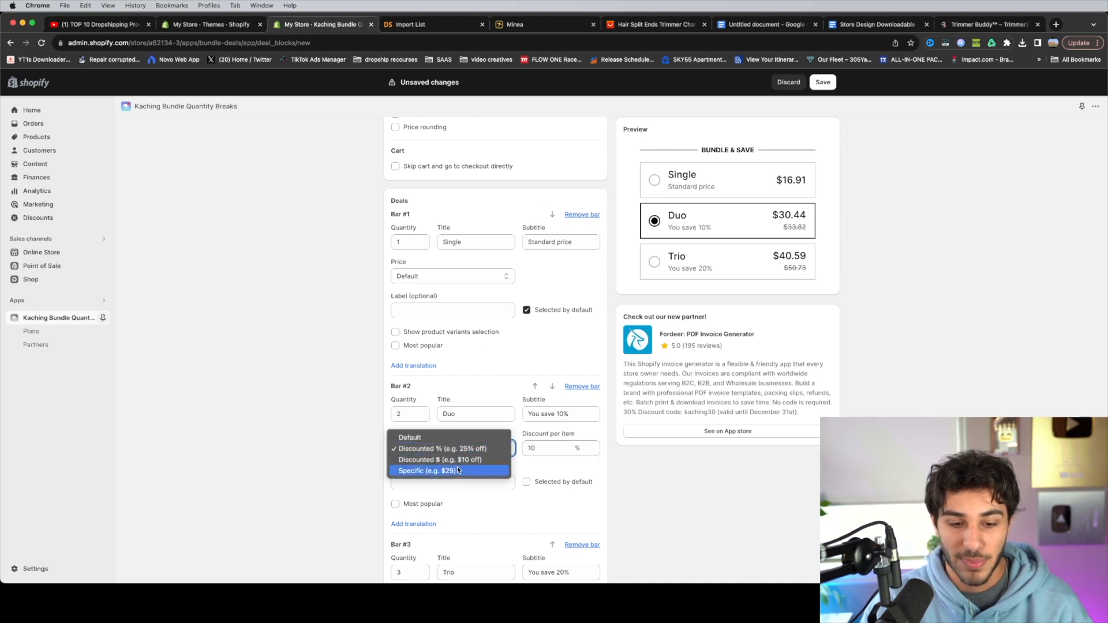
{"action": "left_click", "coordinate": [427, 471]}
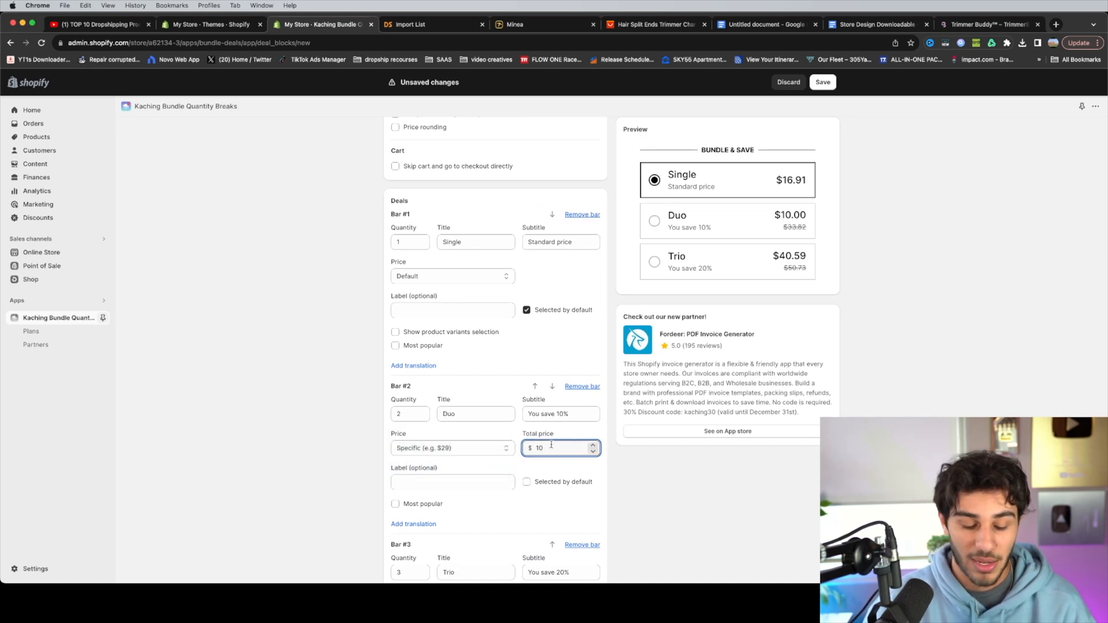
{"action": "type", "text": "24.99"}
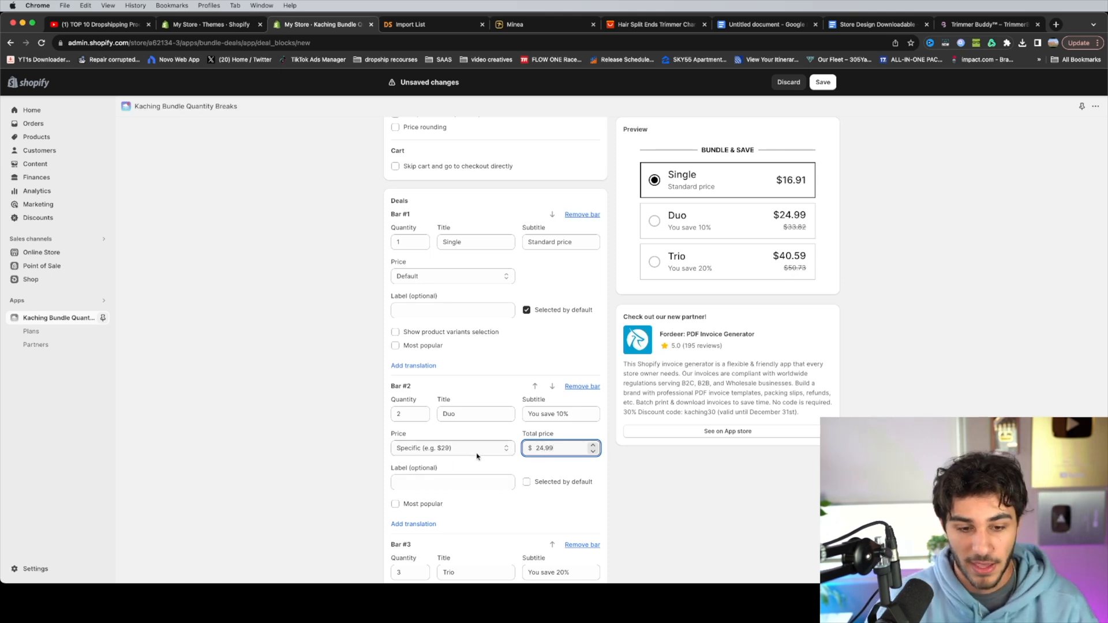
{"action": "scroll", "scroll_direction": "down", "scroll_amount": 3}
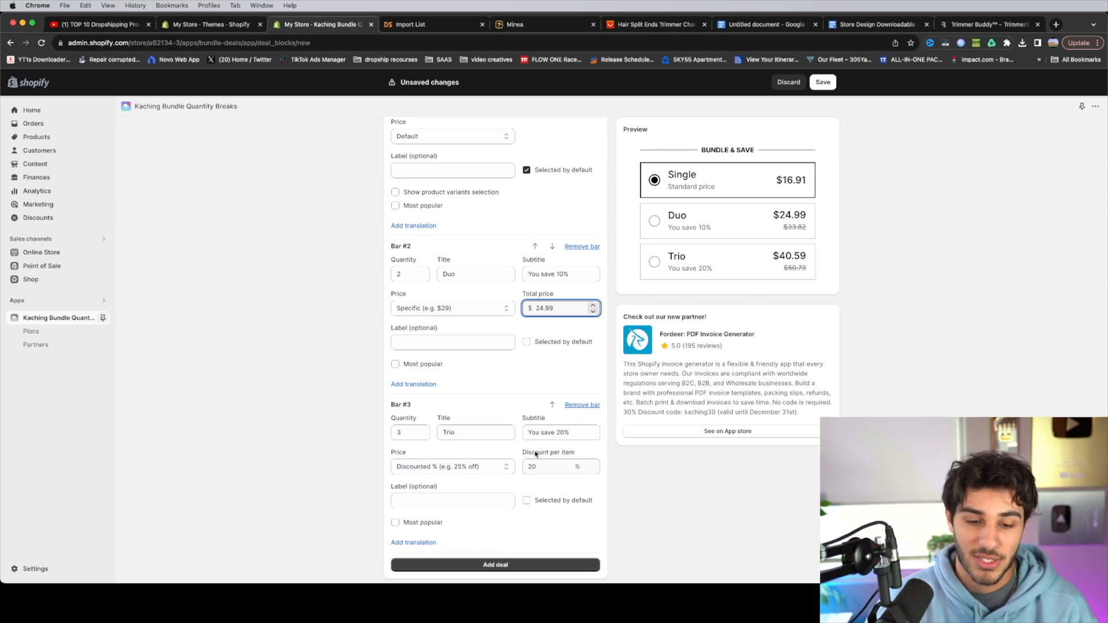
Step: Give the Trio bundle a specific total price of $29.99 and preview the options
{"action": "left_click", "coordinate": [555, 466]}
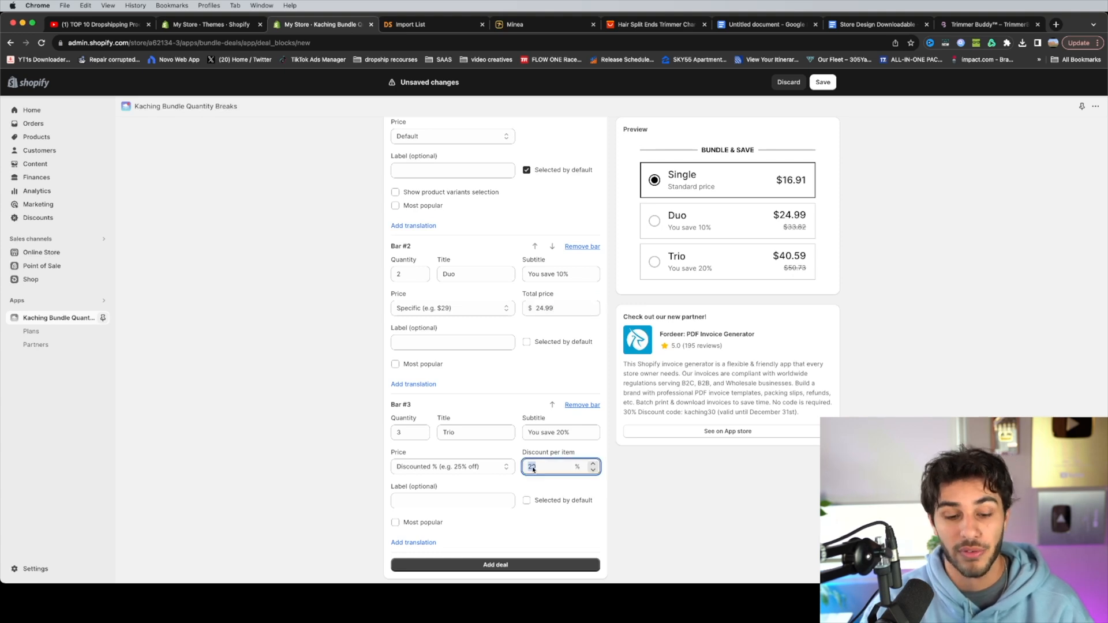
{"action": "left_click", "coordinate": [452, 467]}
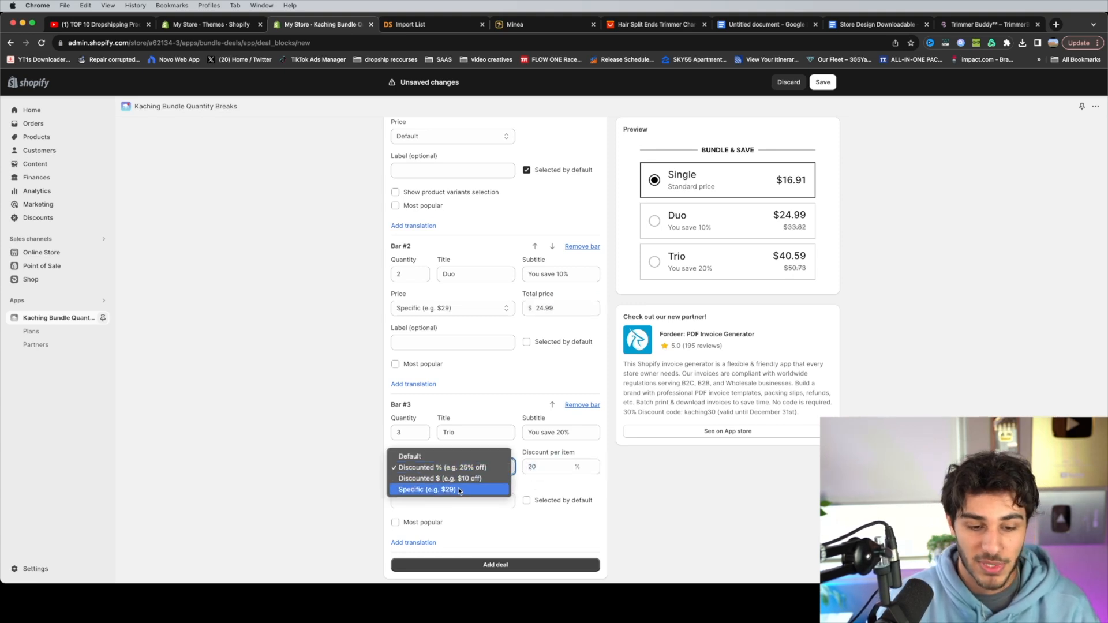
{"action": "left_click", "coordinate": [426, 489]}
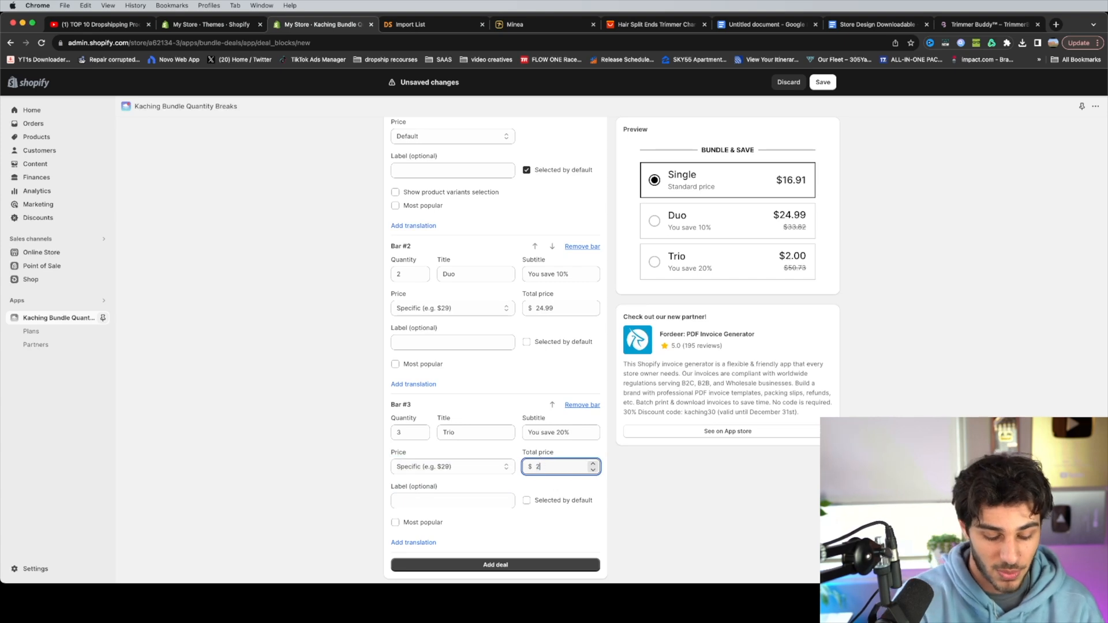
{"action": "type", "text": "9.99"}
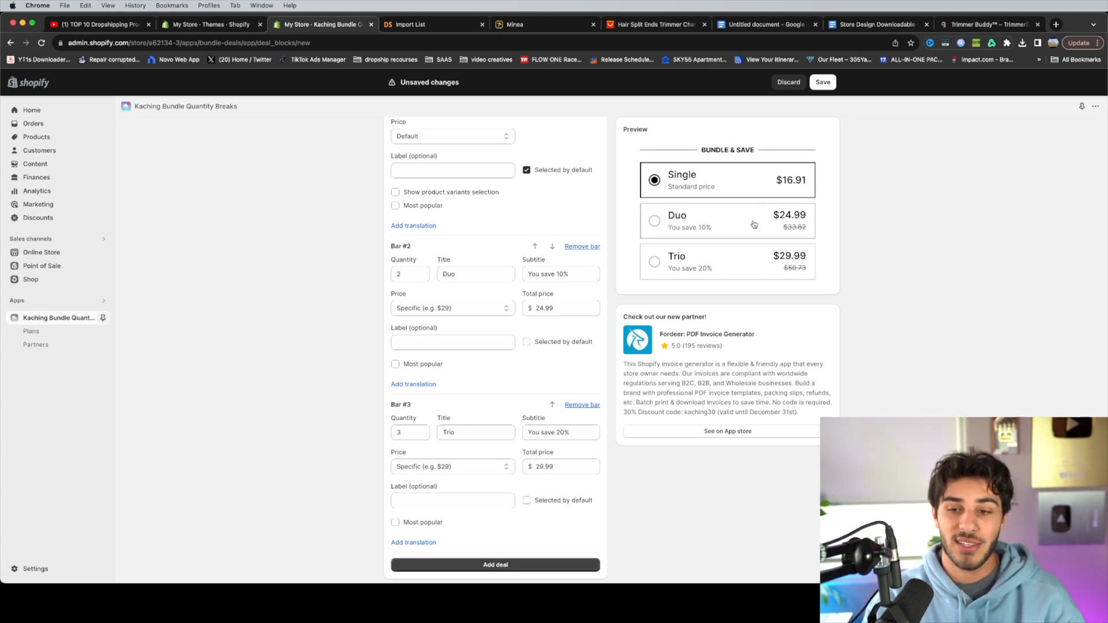
{"action": "left_click", "coordinate": [653, 221]}
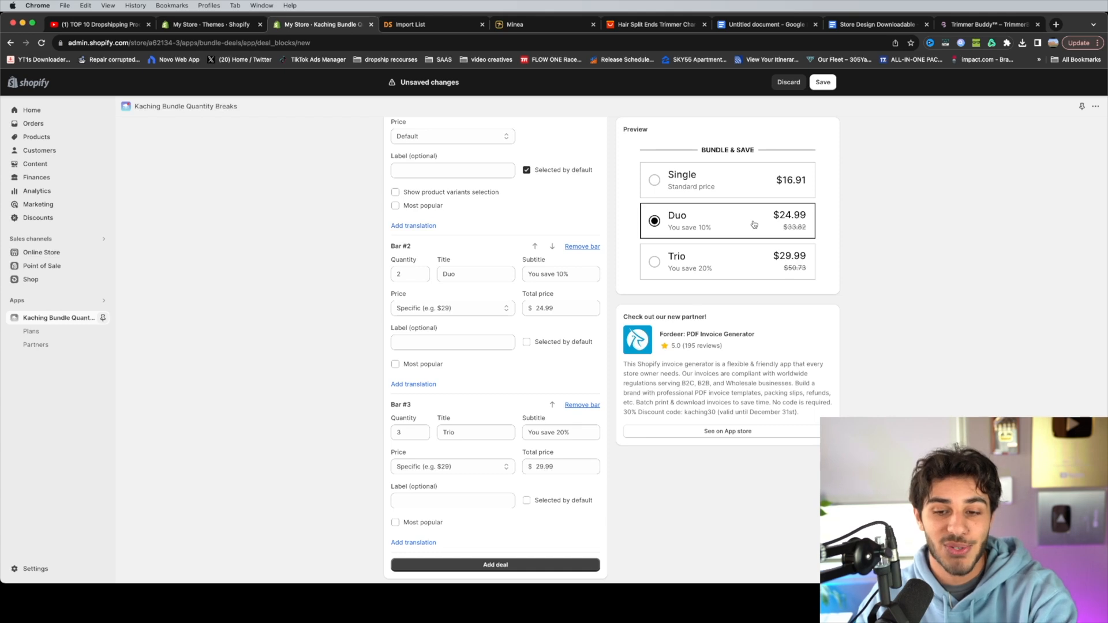
{"action": "left_click", "coordinate": [655, 262]}
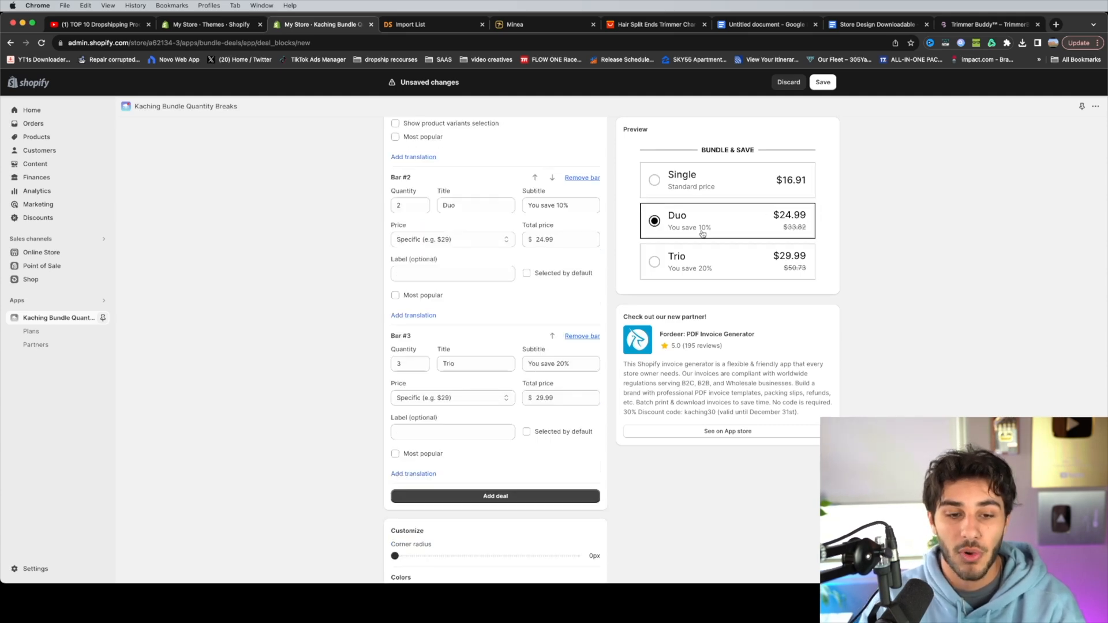
Step: Mark the Duo bundle as most popular with the Fancy badge style
{"action": "left_click", "coordinate": [394, 296]}
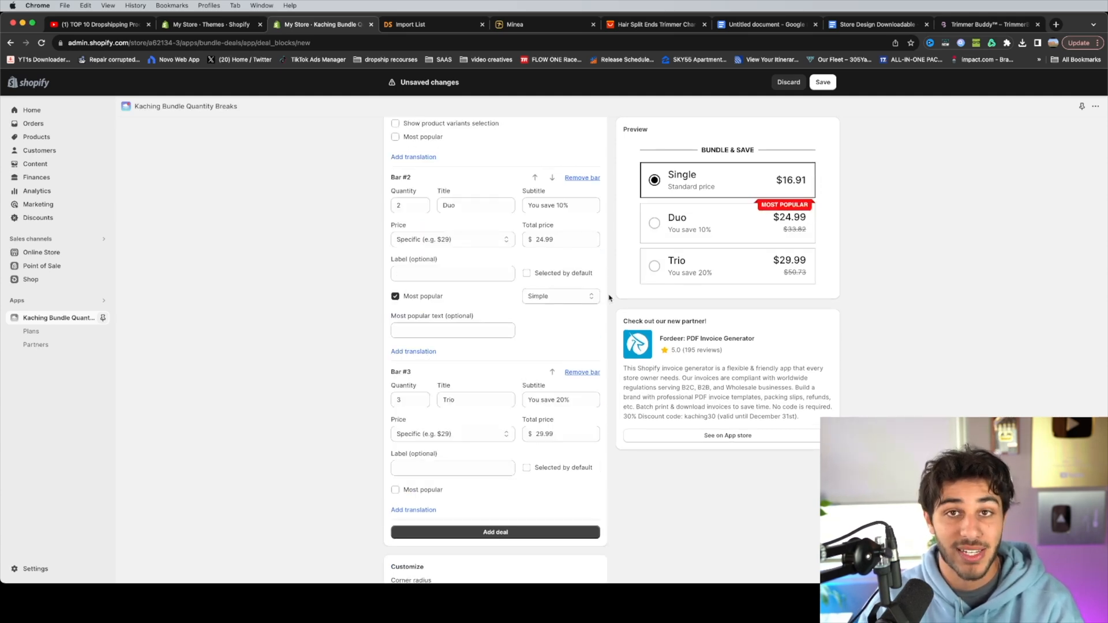
{"action": "left_click", "coordinate": [560, 296]}
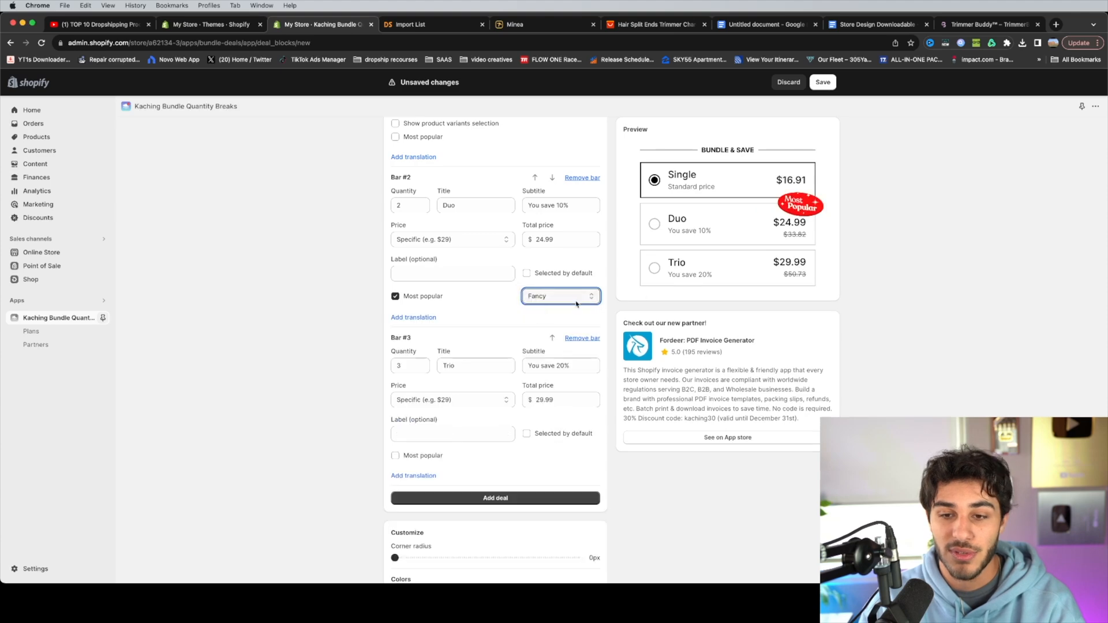
{"action": "scroll", "scroll_direction": "up", "scroll_amount": 3}
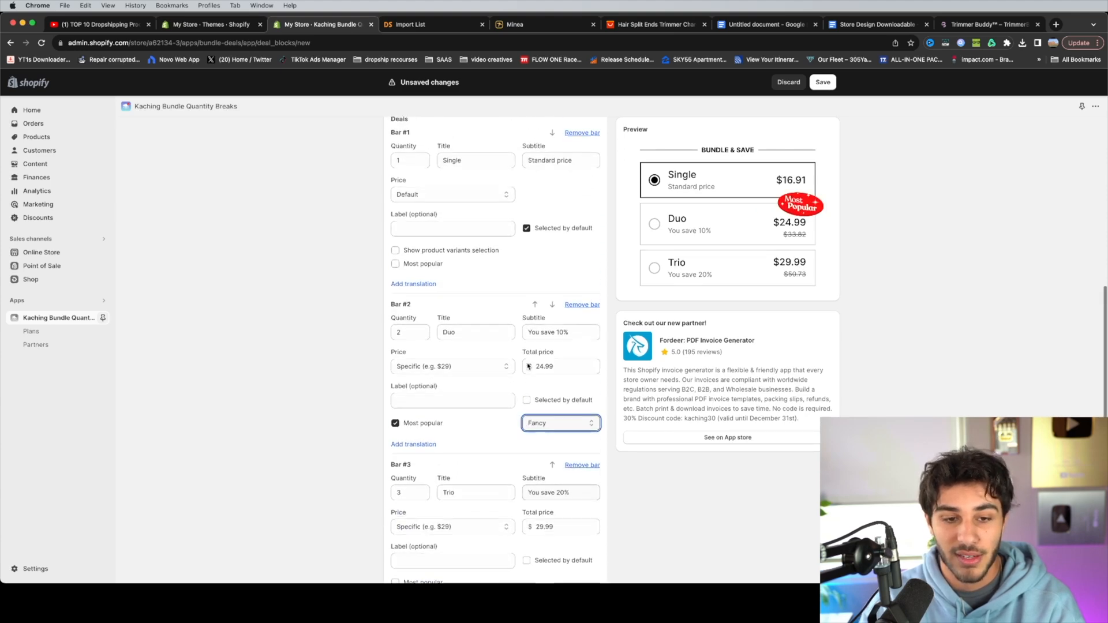
{"action": "scroll", "scroll_direction": "down", "scroll_amount": 3}
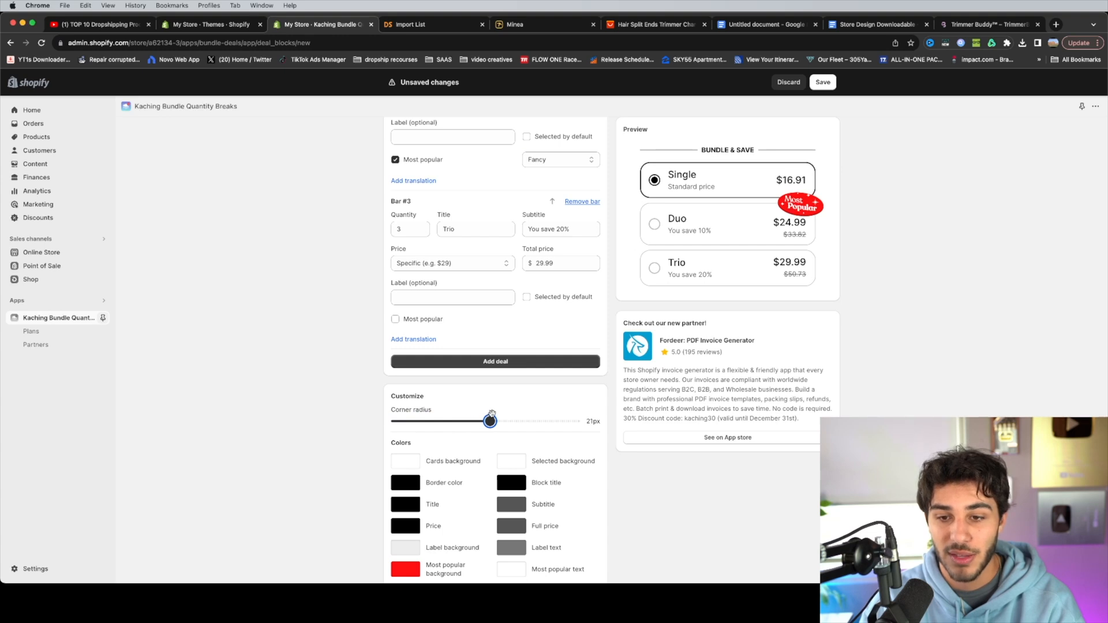
Step: Round the corners to 21px and make the border and most popular badge pink
{"action": "scroll", "scroll_direction": "down", "scroll_amount": 3}
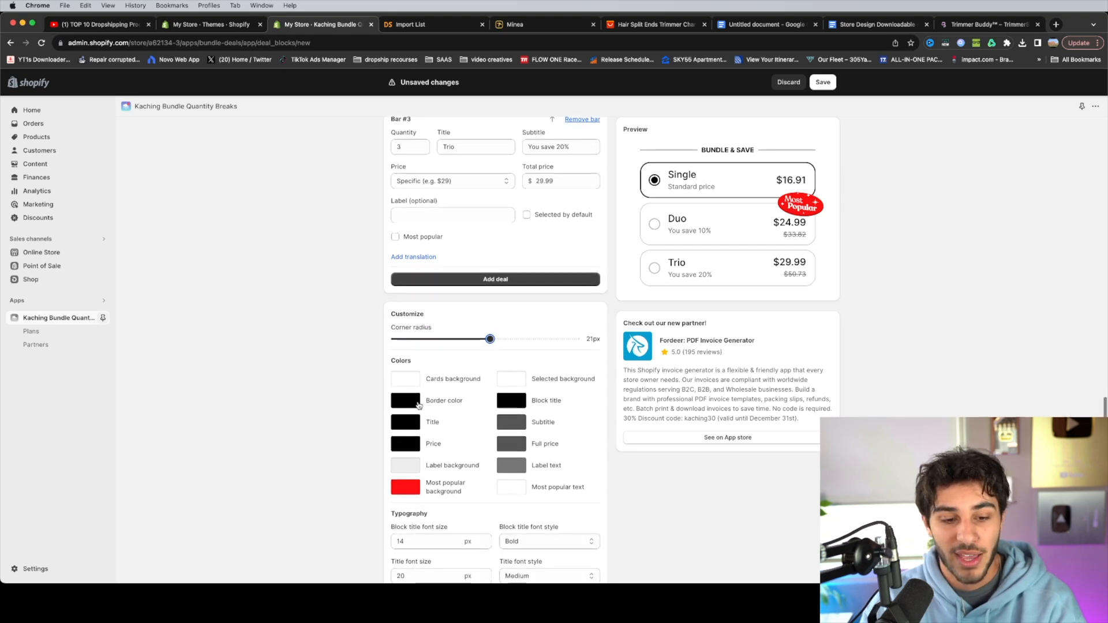
{"action": "scroll", "scroll_direction": "down", "scroll_amount": 3}
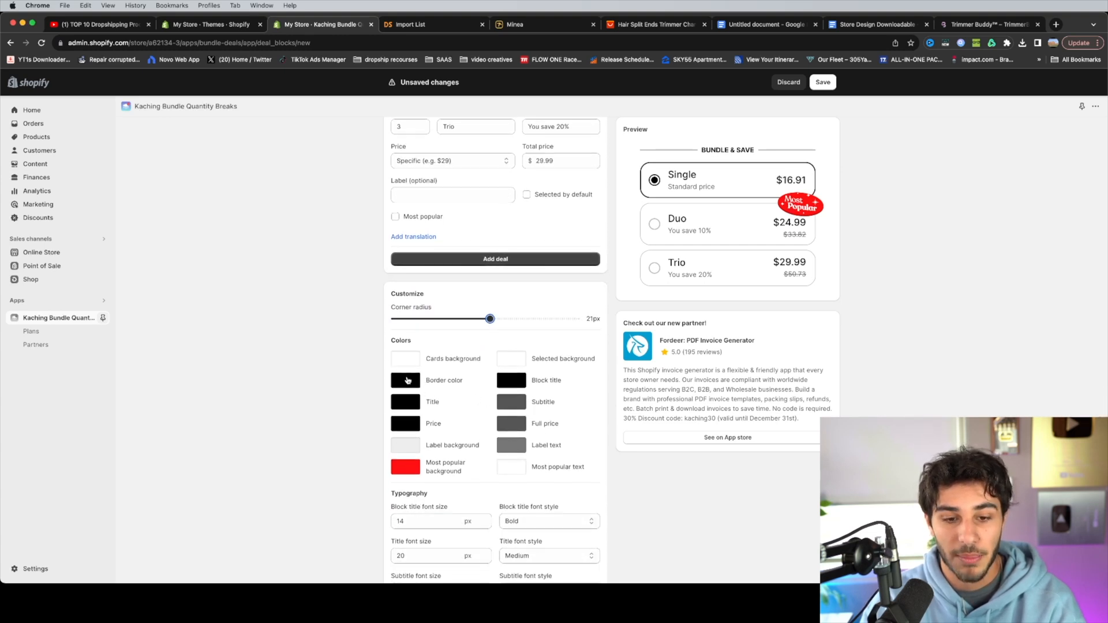
{"action": "left_click", "coordinate": [405, 380]}
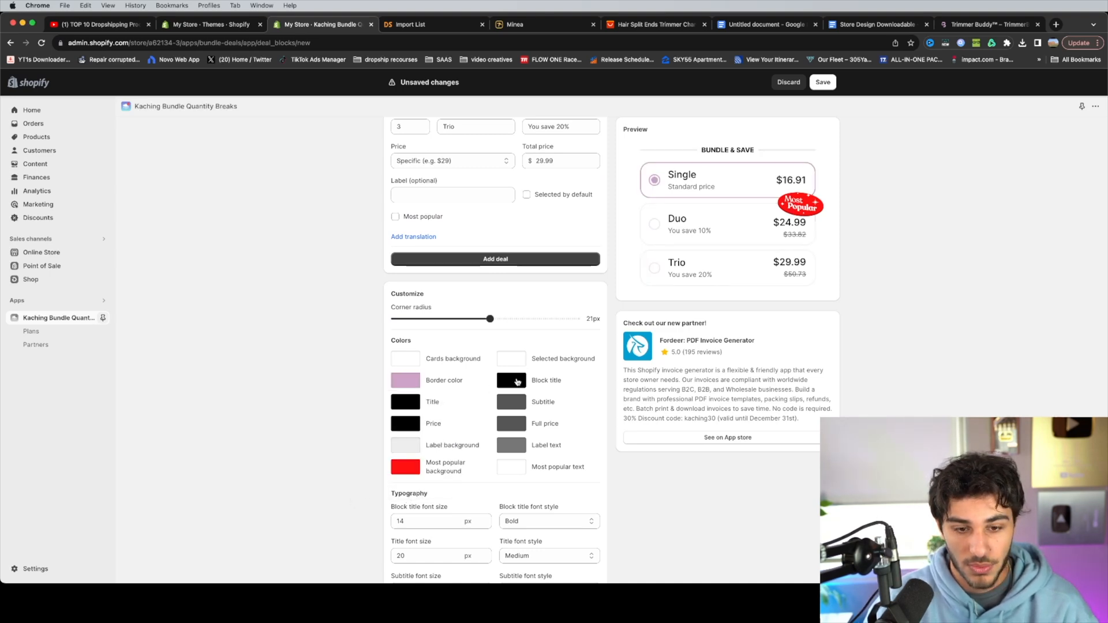
{"action": "mouse_move", "coordinate": [461, 427]}
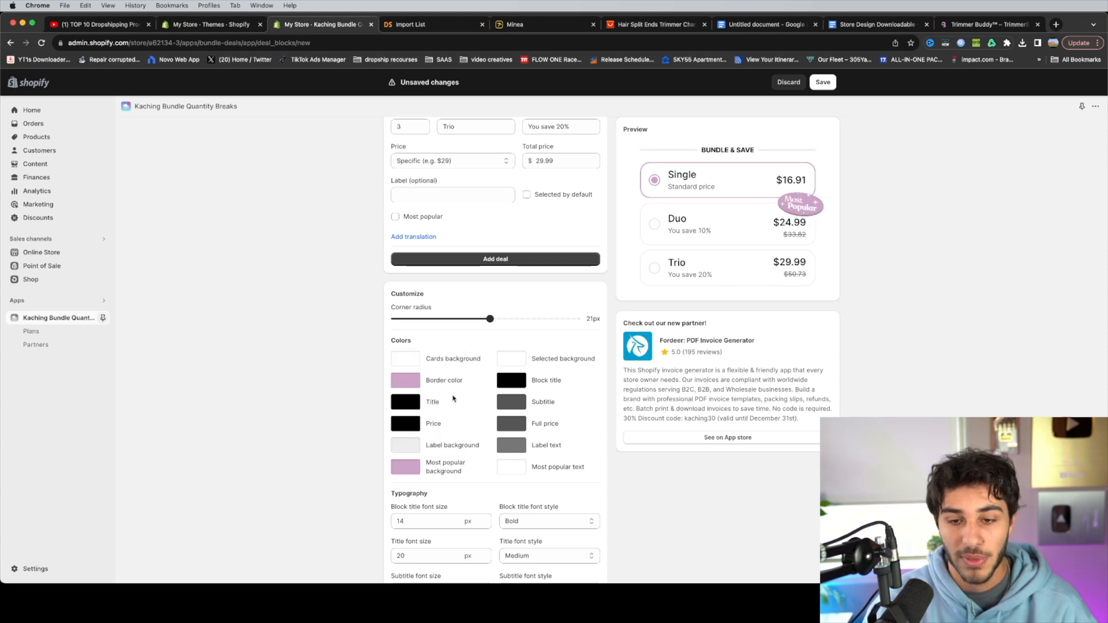
{"action": "scroll", "scroll_direction": "down", "scroll_amount": 3}
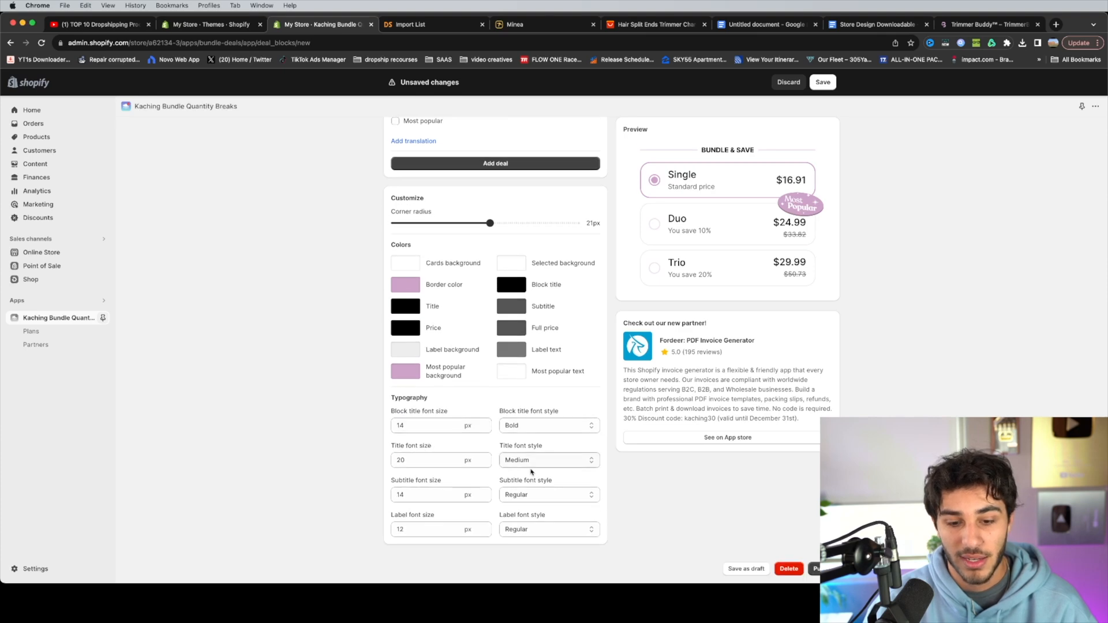
{"action": "scroll", "scroll_direction": "up", "scroll_amount": 3}
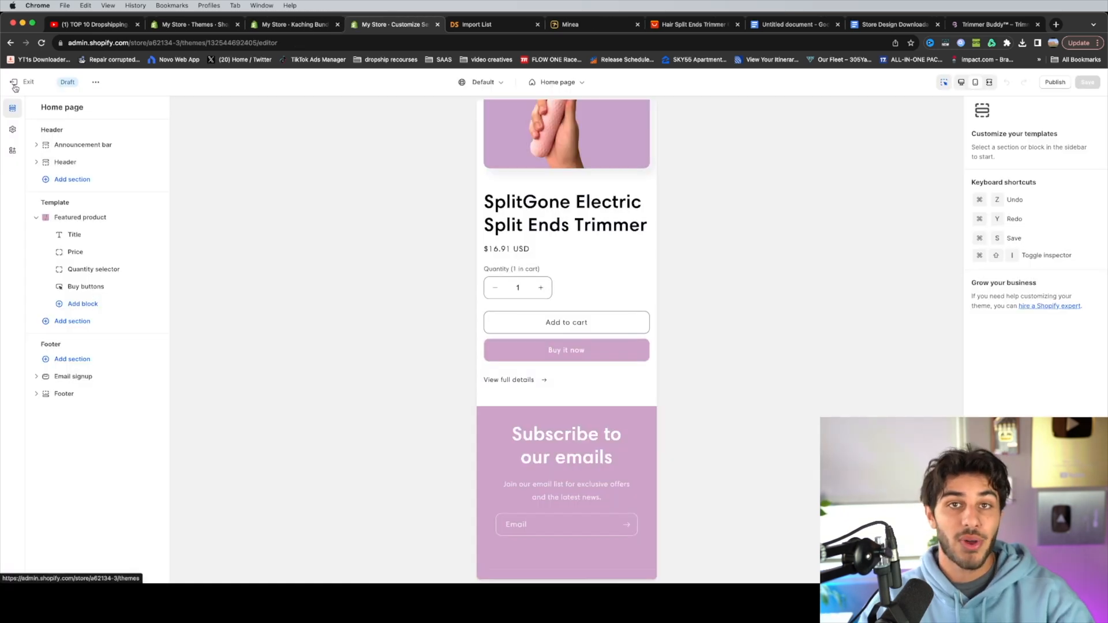
Step: Switch to the product template and turn off the dynamic checkout buttons
{"action": "scroll", "scroll_direction": "up", "scroll_amount": 3}
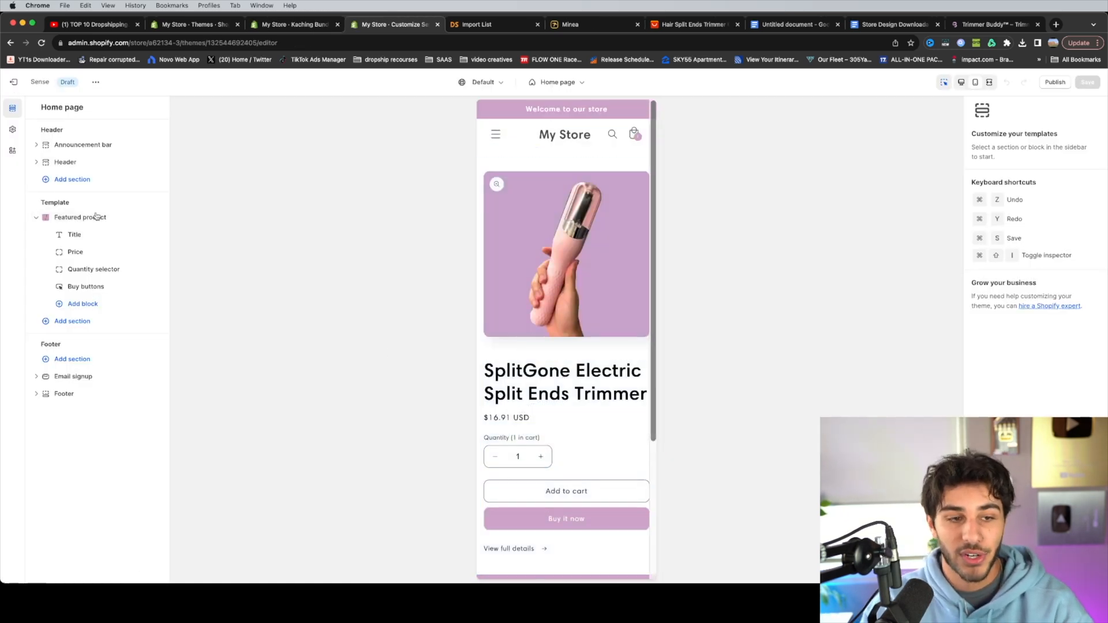
{"action": "mouse_move", "coordinate": [12, 153]}
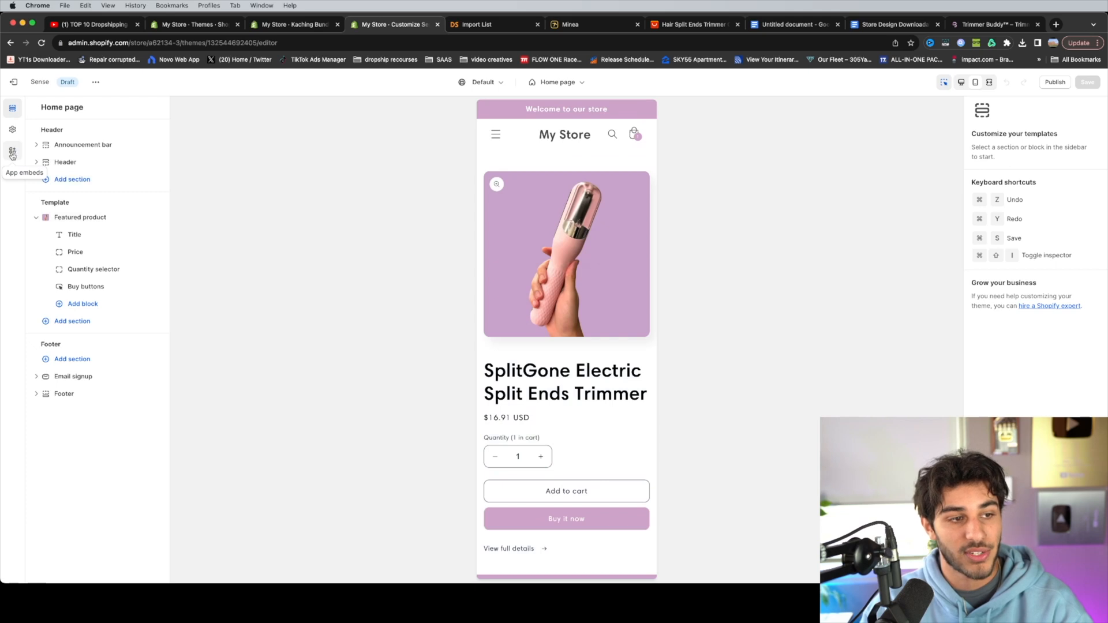
{"action": "left_click", "coordinate": [11, 152]}
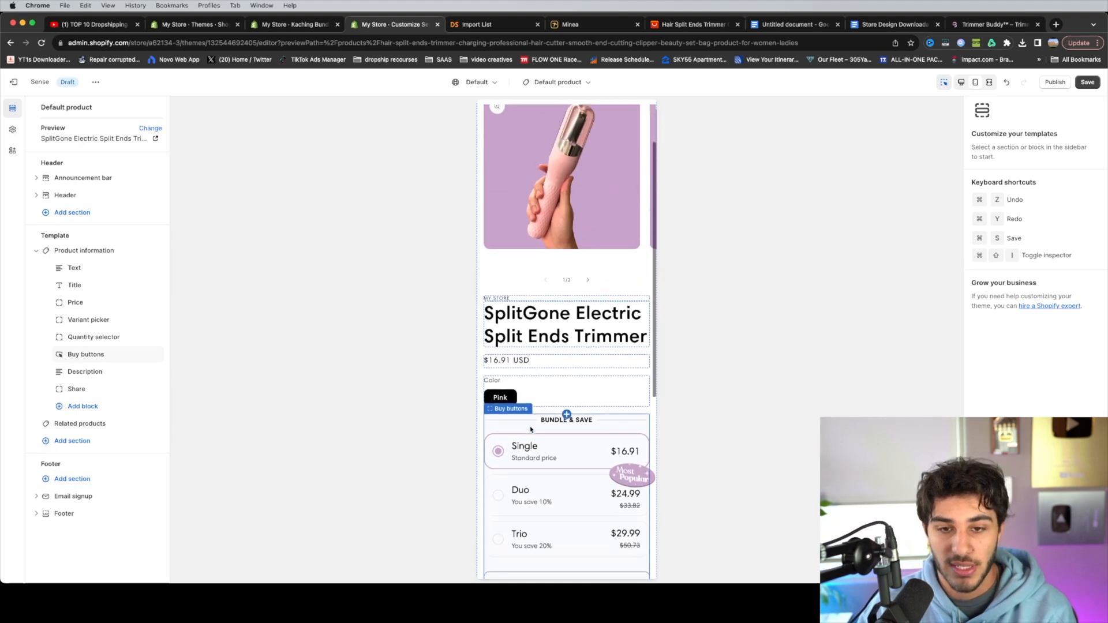
{"action": "scroll", "scroll_direction": "down", "scroll_amount": 3}
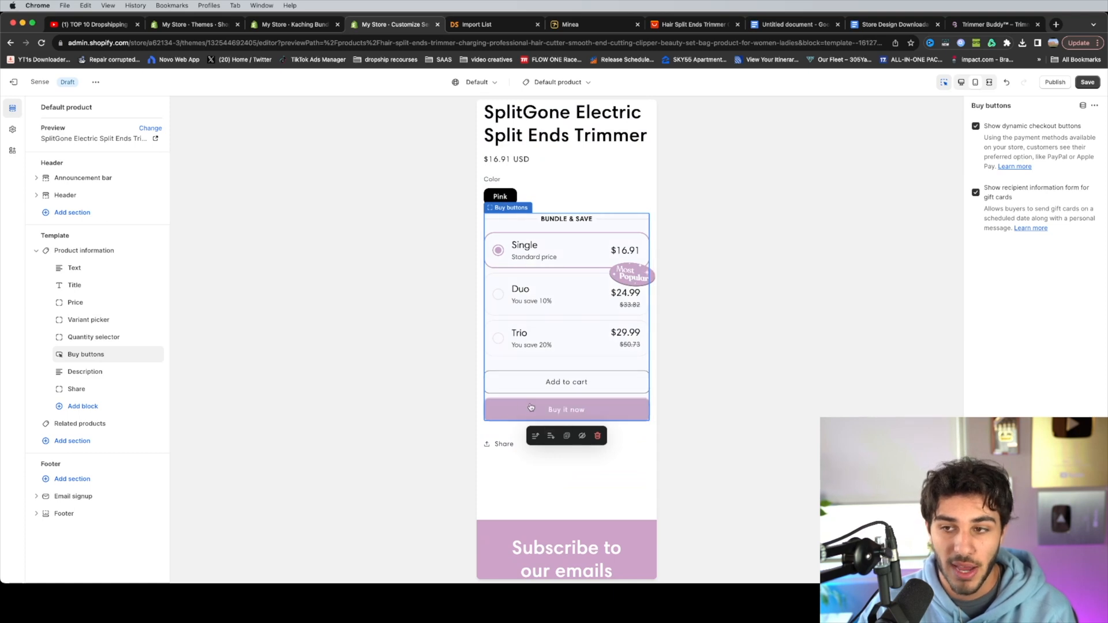
{"action": "mouse_move", "coordinate": [907, 238]}
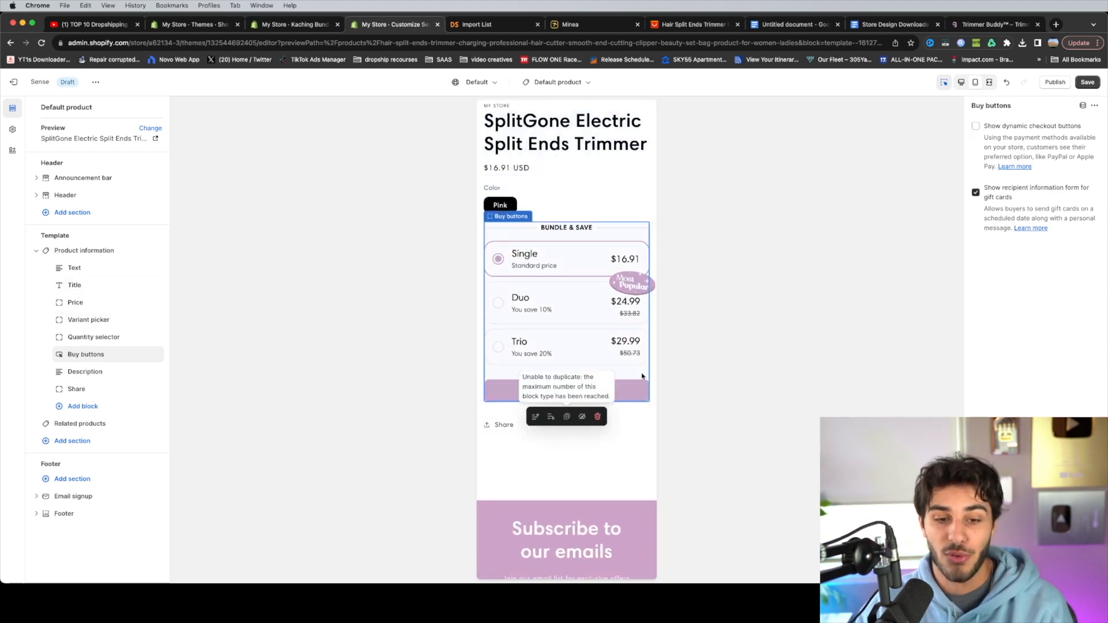
{"action": "scroll", "scroll_direction": "up", "scroll_amount": 3}
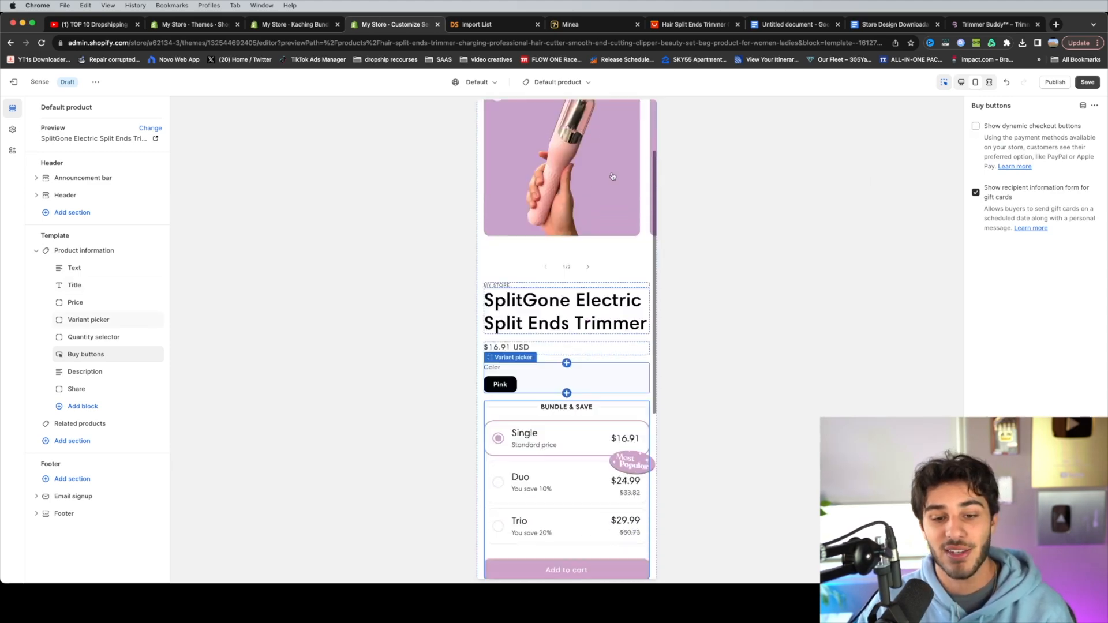
{"action": "scroll", "scroll_direction": "down", "scroll_amount": 3}
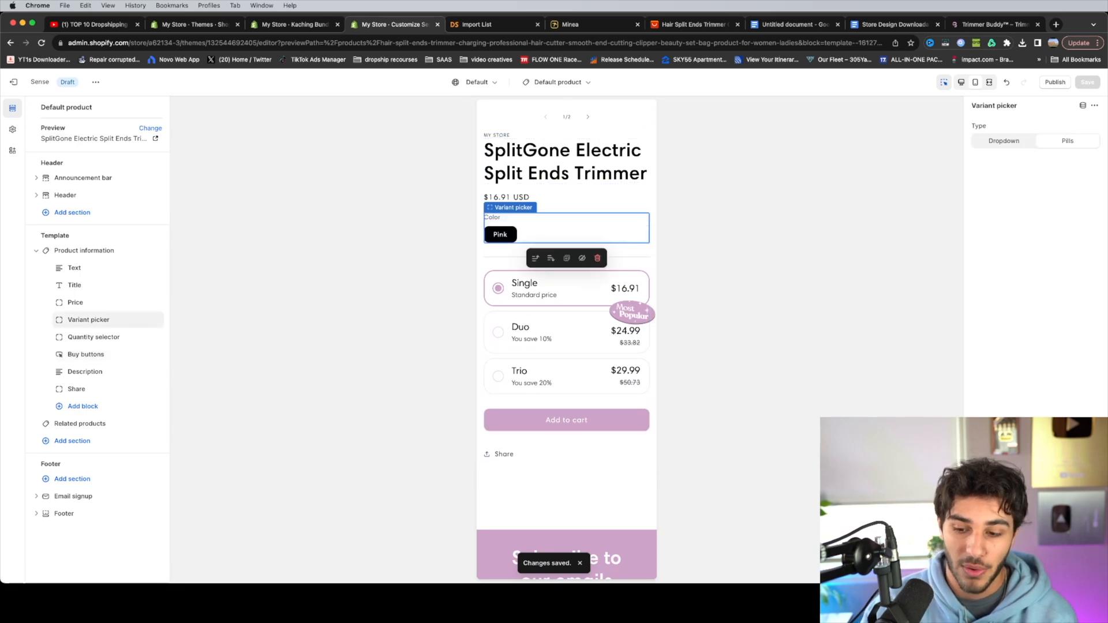
Step: Delete the Variant picker and Text blocks from the product page and save
{"action": "left_click", "coordinate": [83, 251]}
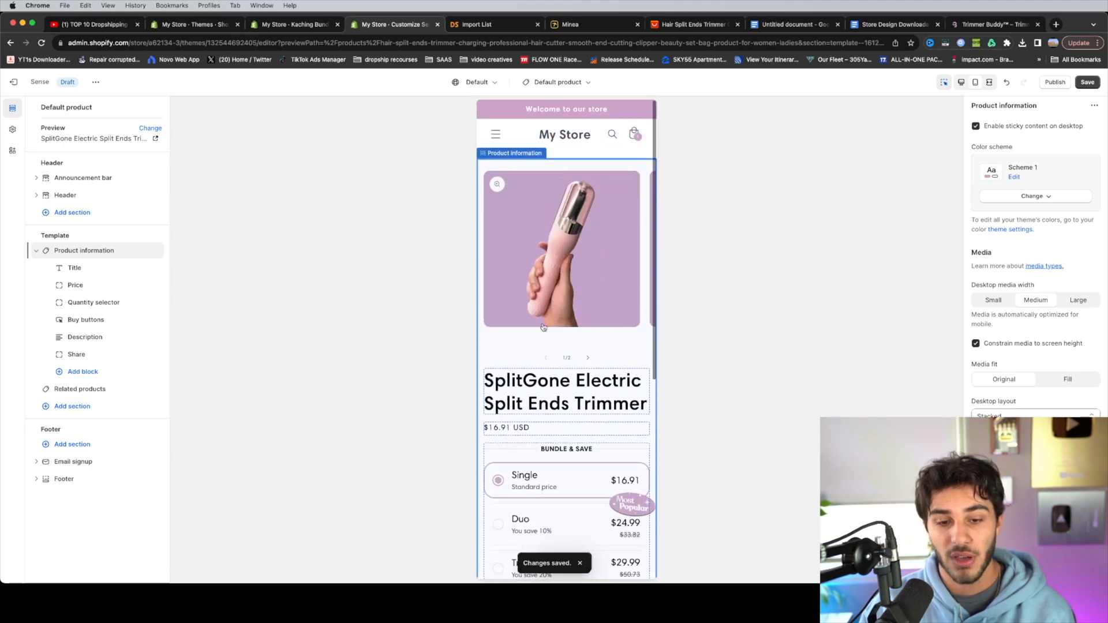
{"action": "left_click", "coordinate": [563, 392]}
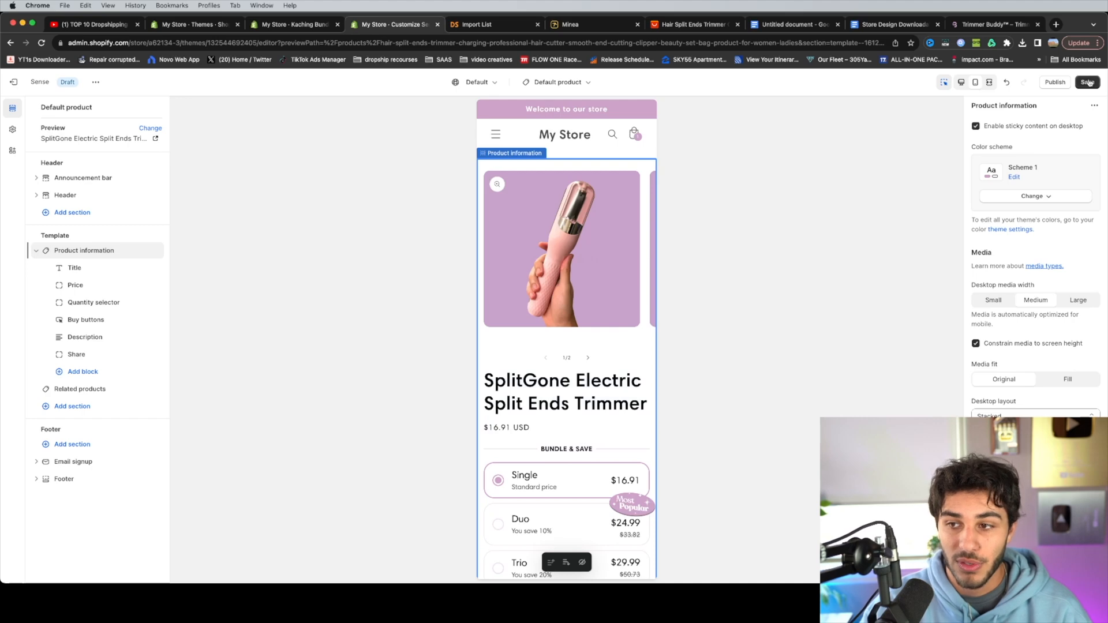
{"action": "left_click", "coordinate": [1088, 82]}
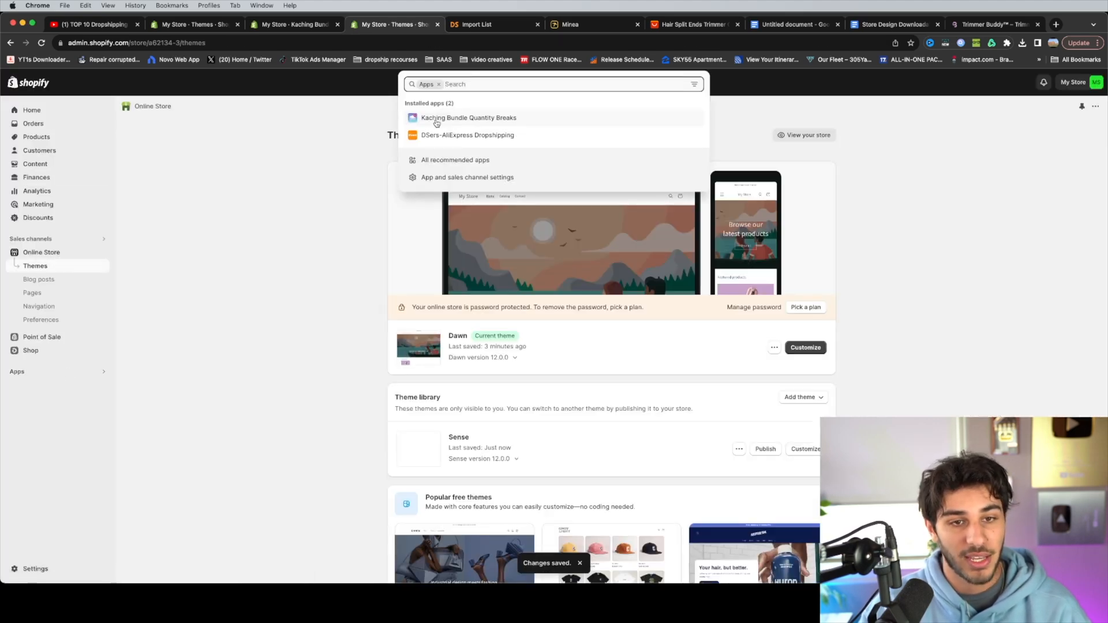
Step: Search the App Store for 'loox' and install Loox Product Reviews & Photos
{"action": "left_click", "coordinate": [454, 159]}
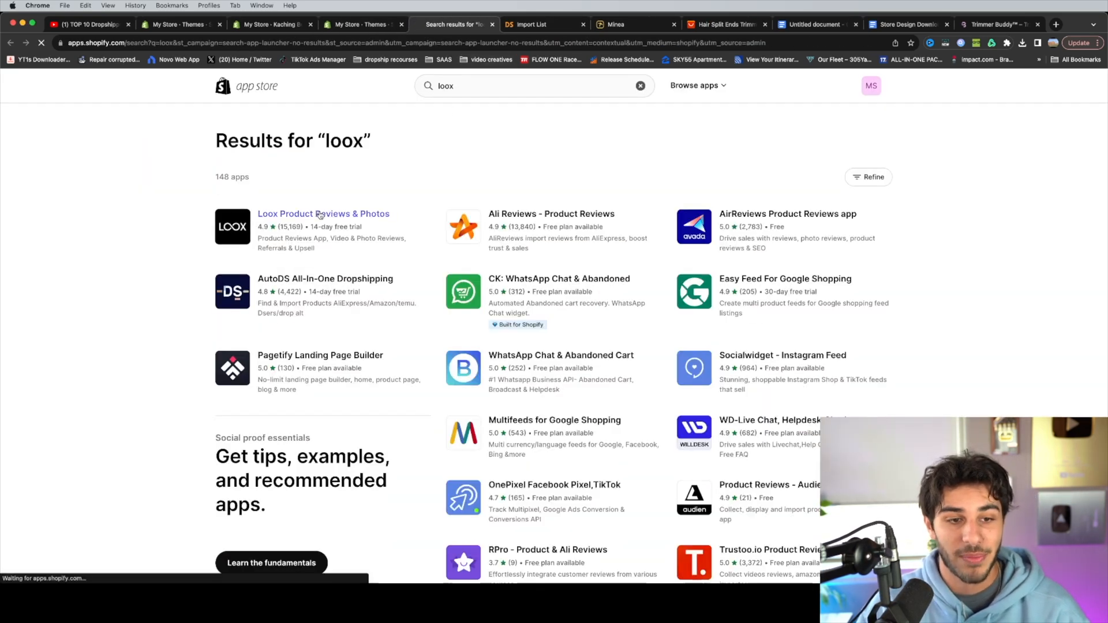
{"action": "left_click", "coordinate": [323, 213]}
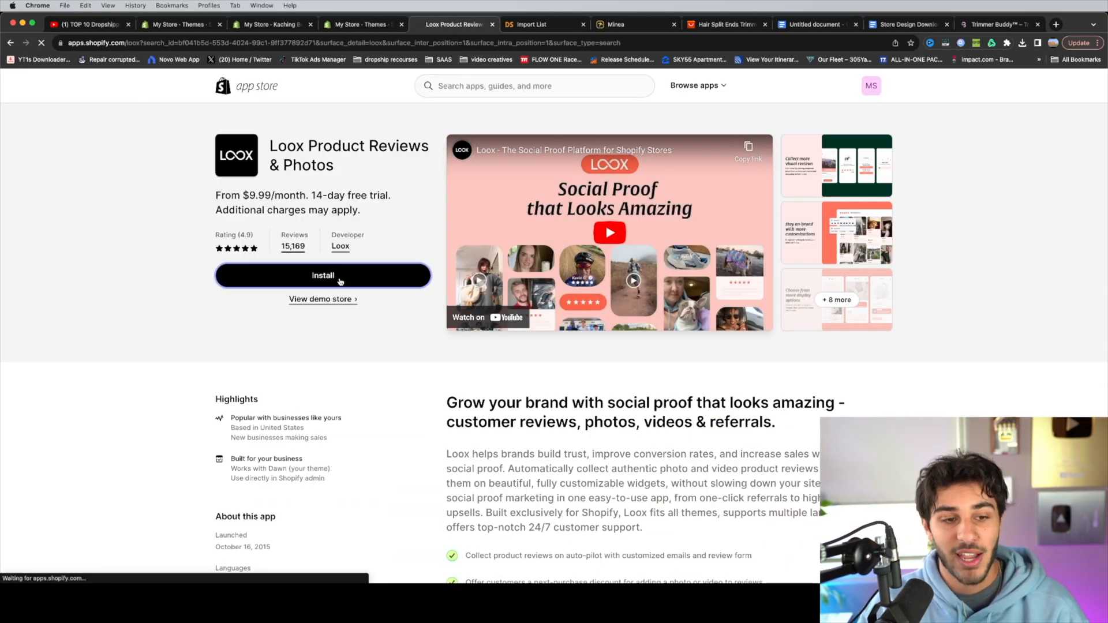
{"action": "left_click", "coordinate": [322, 276]}
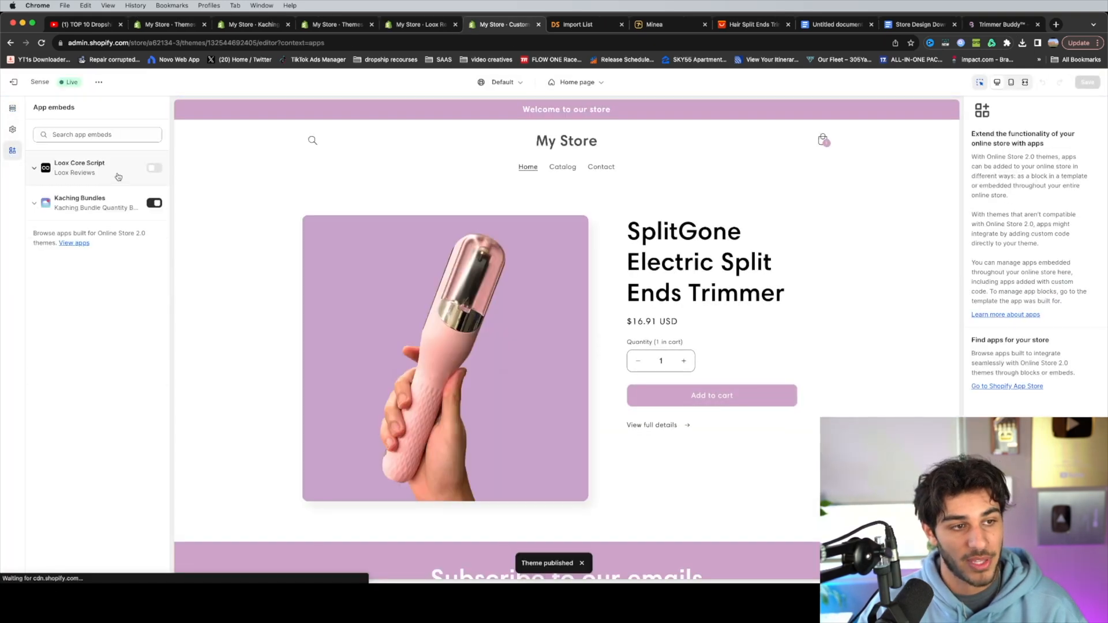
Step: Switch on the Loox Core Script embed in the Sense theme, save, and return to the Loox dashboard
{"action": "left_click", "coordinate": [153, 168]}
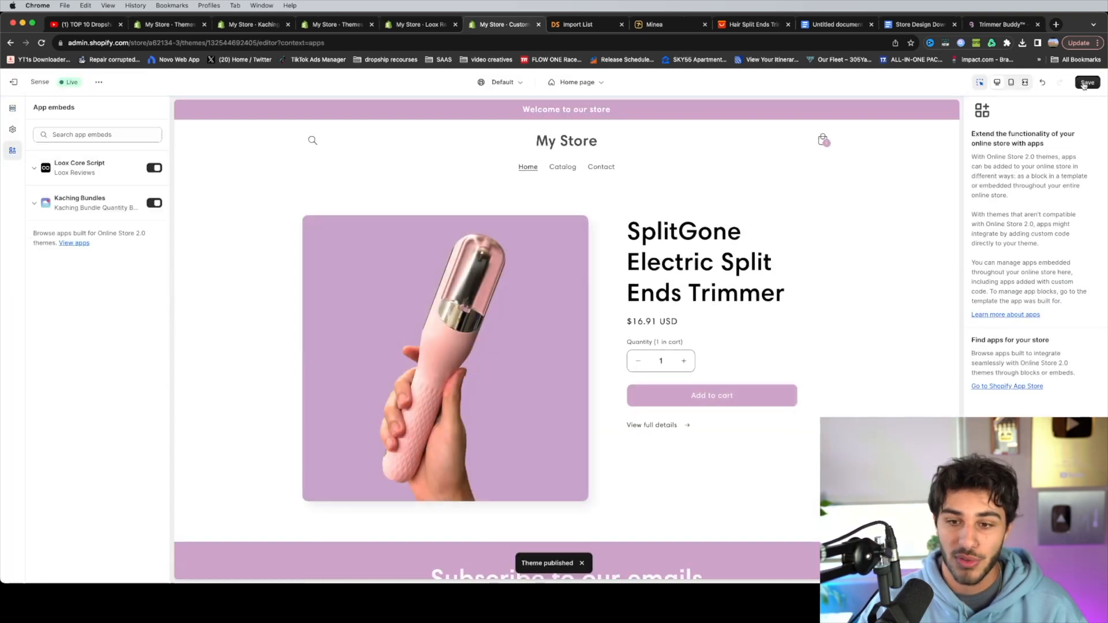
{"action": "left_click", "coordinate": [1087, 82]}
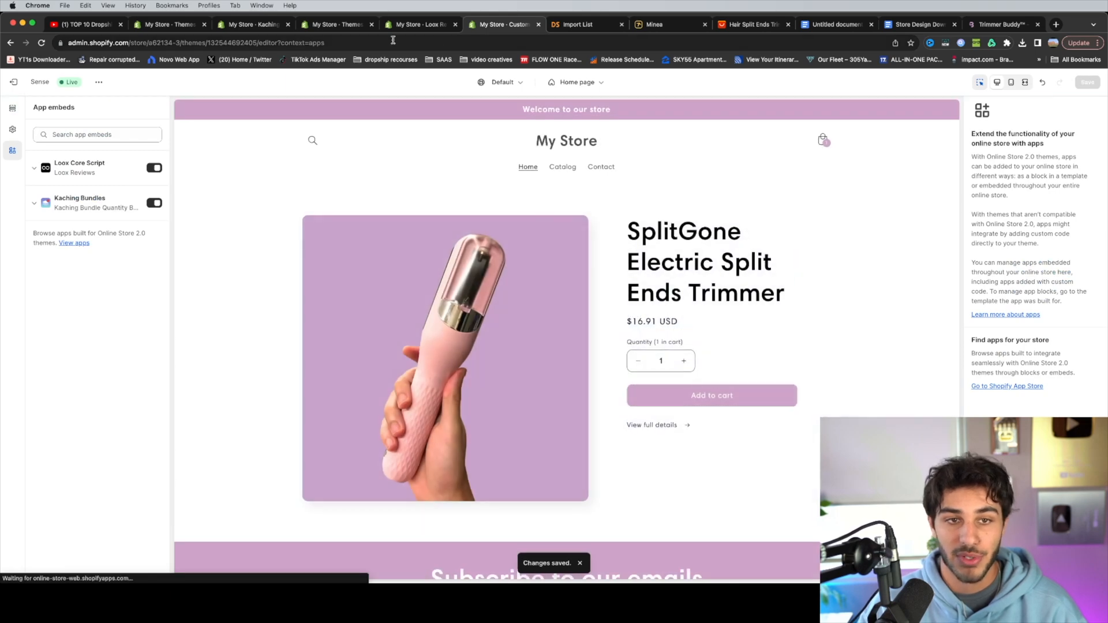
{"action": "left_click", "coordinate": [420, 24]}
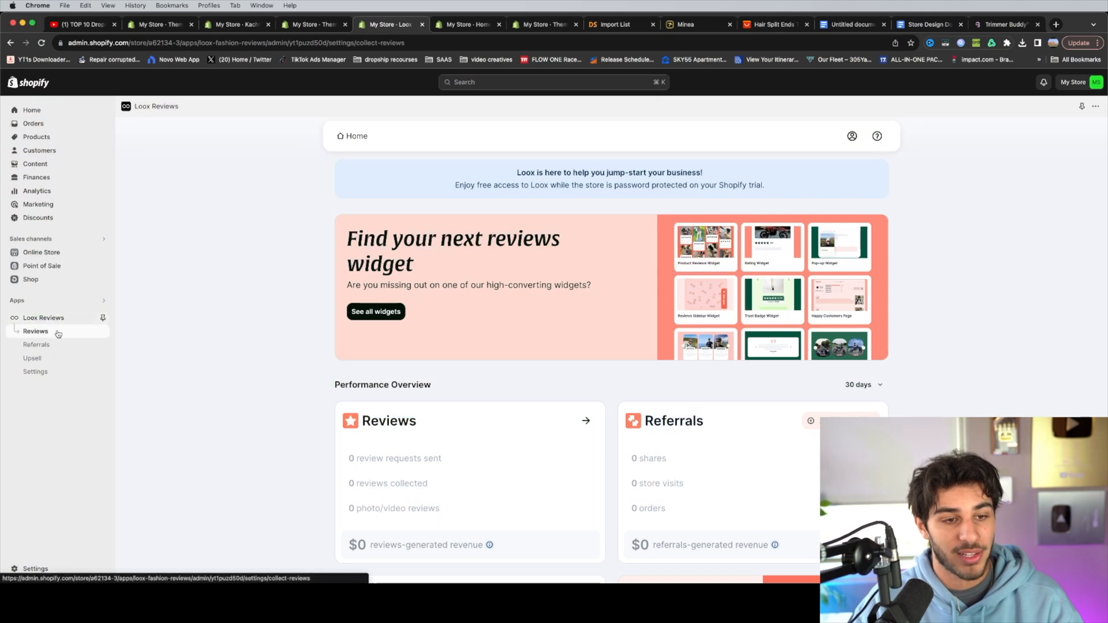
Step: From Loox Reviews > Import reviews, start the one-click AliExpress import and go to AliExpress
{"action": "left_click", "coordinate": [36, 331]}
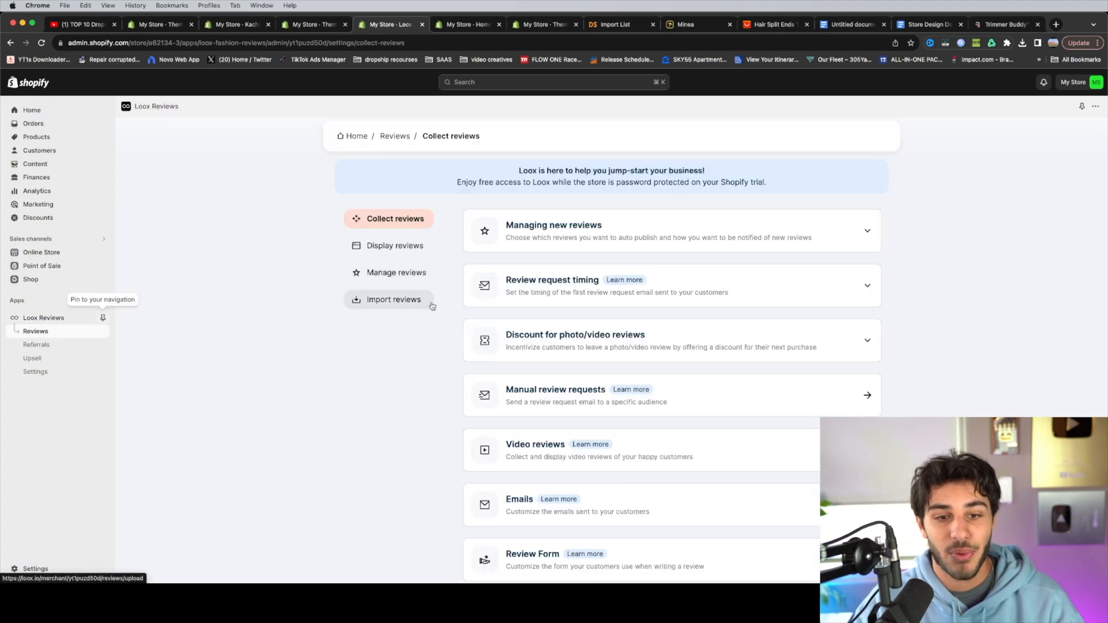
{"action": "left_click", "coordinate": [392, 299]}
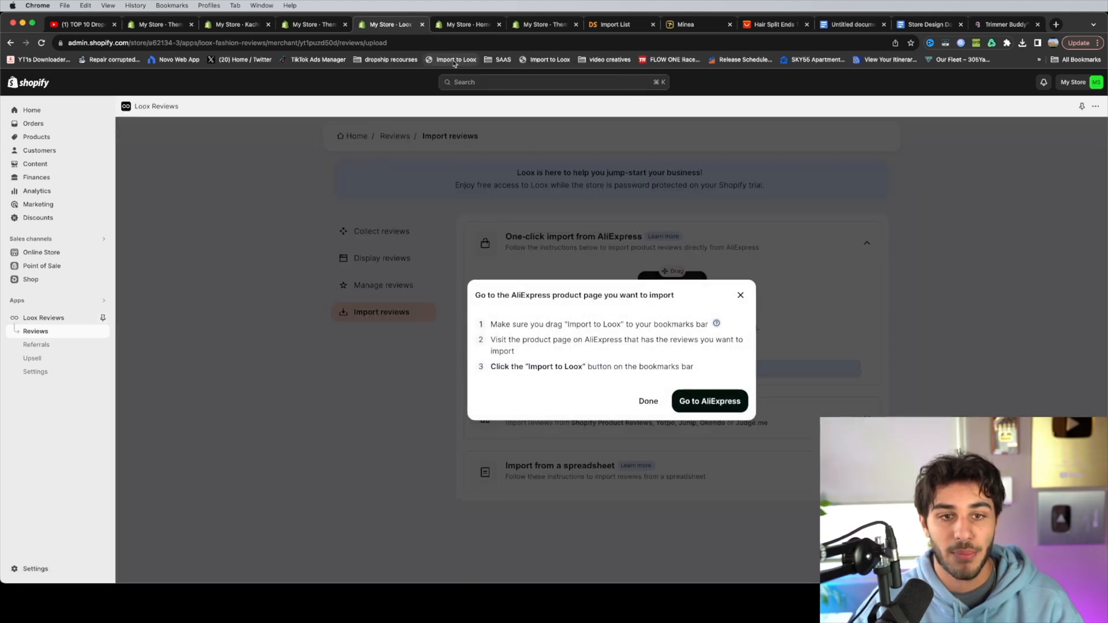
{"action": "left_click", "coordinate": [708, 401]}
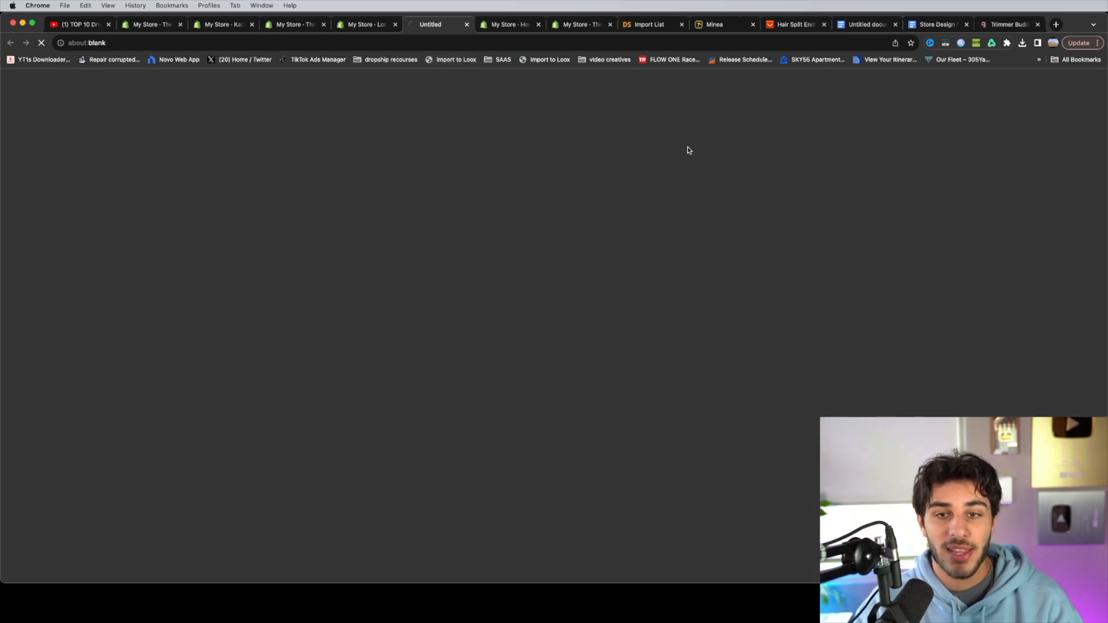
Step: Set the Loox importer to the SplitGone trimmer, scanning 100 reviews, 4 stars and up, photos only, and preview matches
{"action": "left_click", "coordinate": [791, 24]}
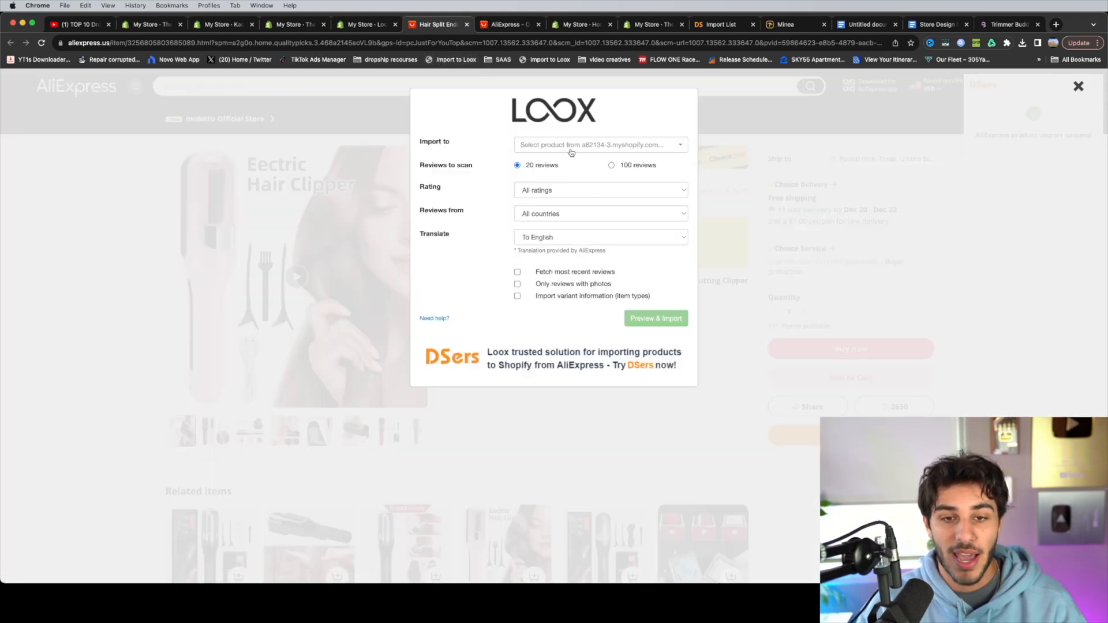
{"action": "left_click", "coordinate": [598, 144]}
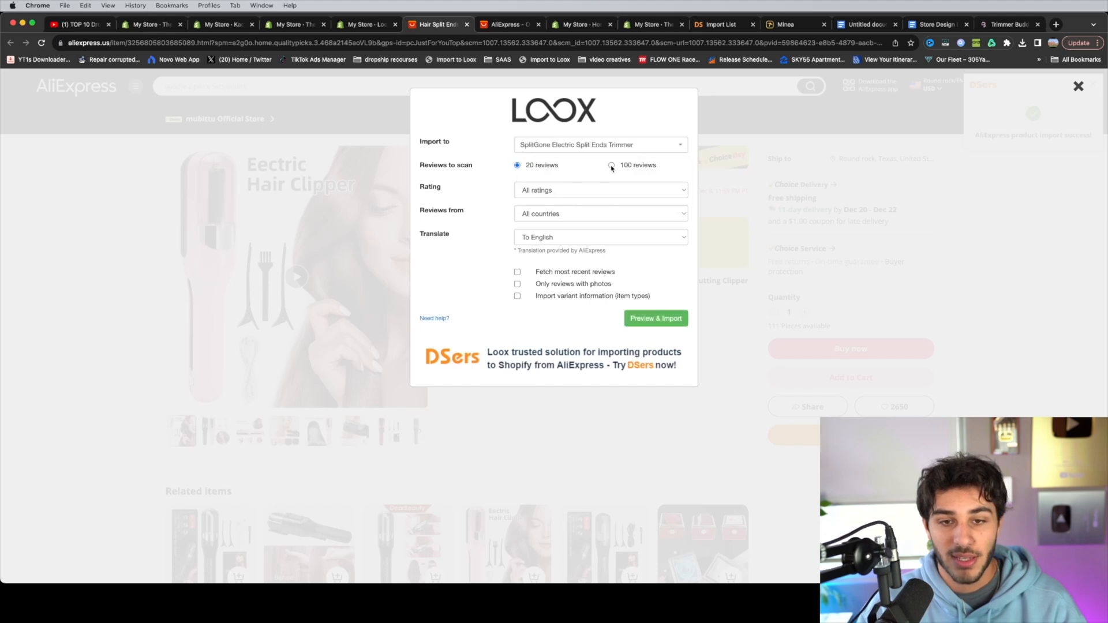
{"action": "left_click", "coordinate": [600, 189]}
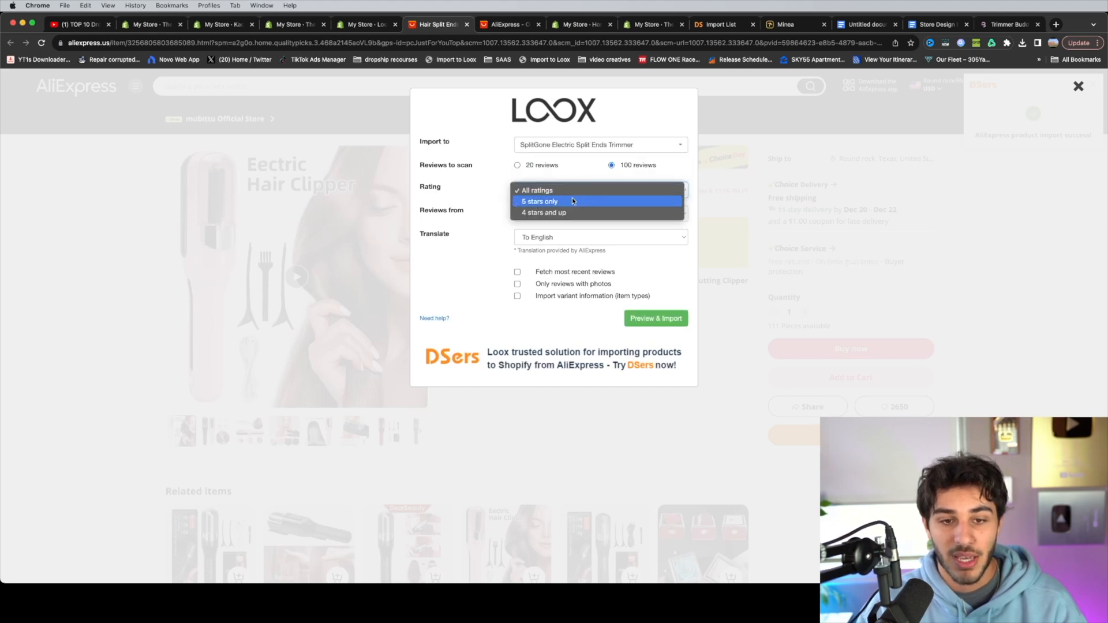
{"action": "left_click", "coordinate": [543, 212]}
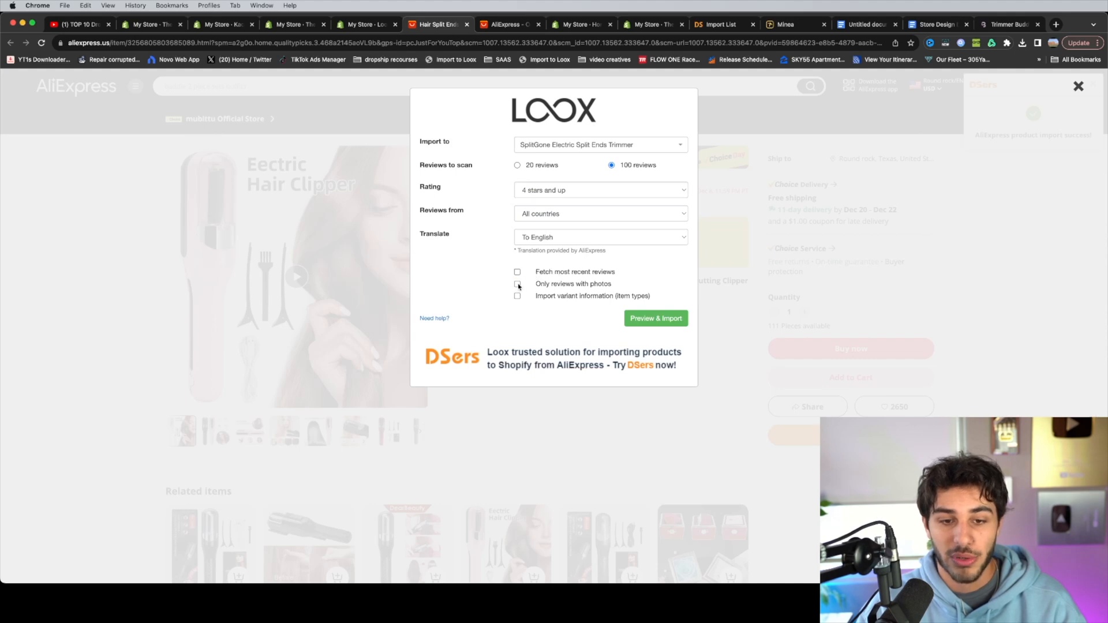
{"action": "left_click", "coordinate": [517, 284]}
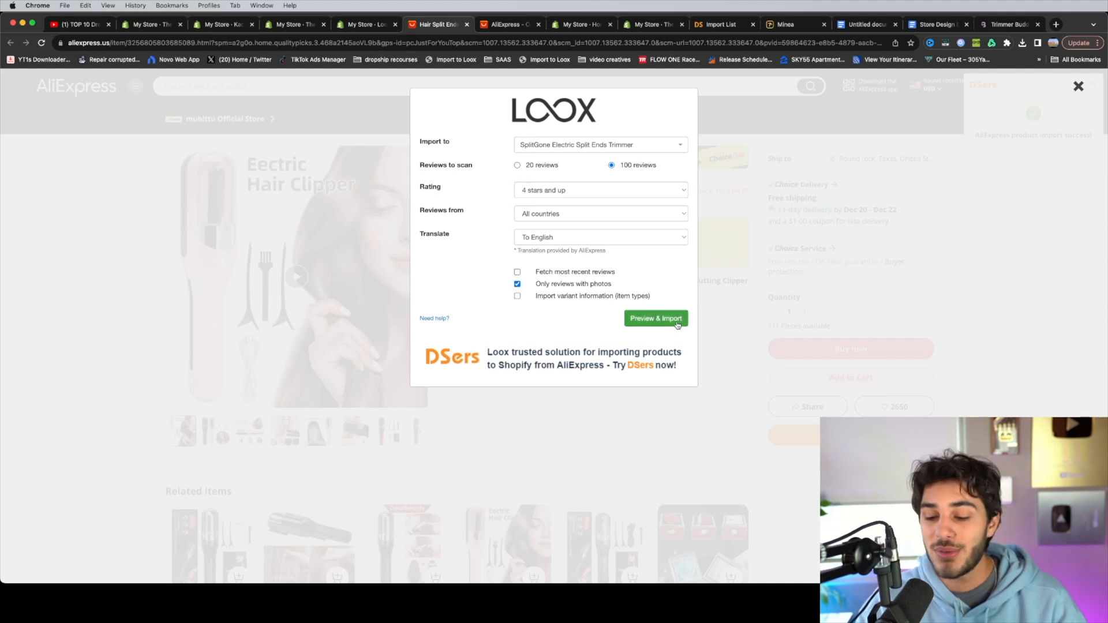
{"action": "left_click", "coordinate": [654, 318]}
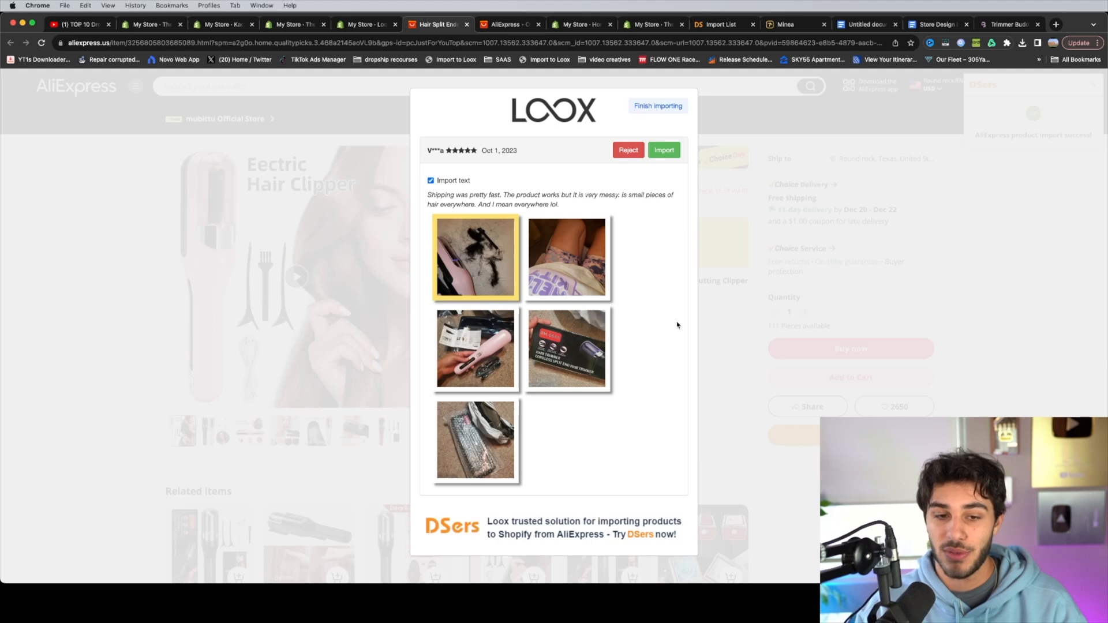
Step: Approve five photo reviews one by one and finish importing them to Loox
{"action": "left_click", "coordinate": [662, 150]}
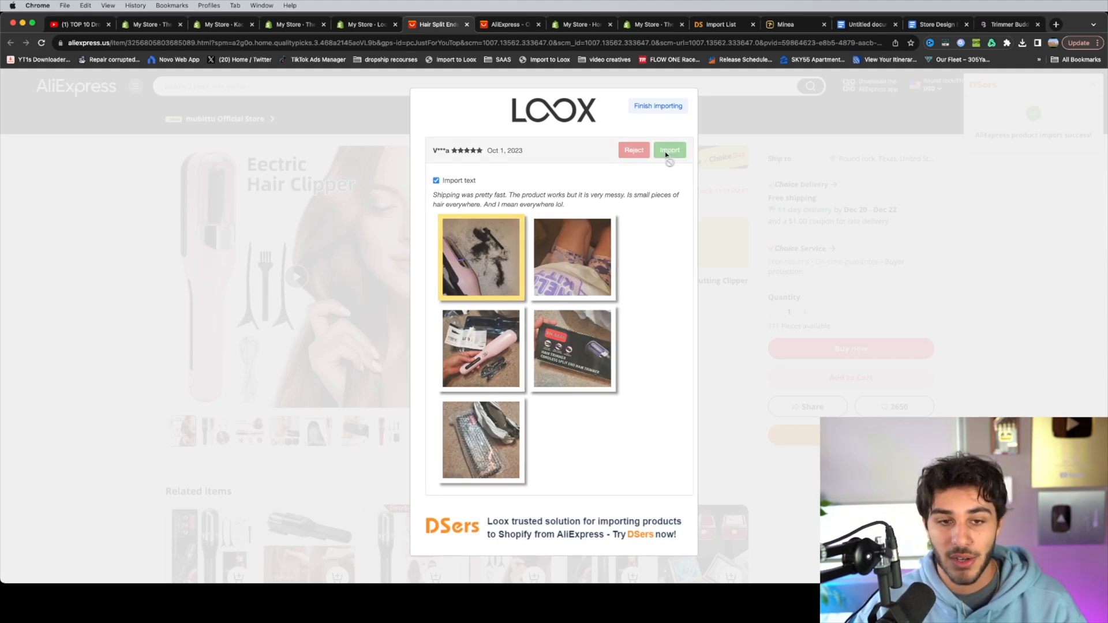
{"action": "left_click", "coordinate": [664, 150]}
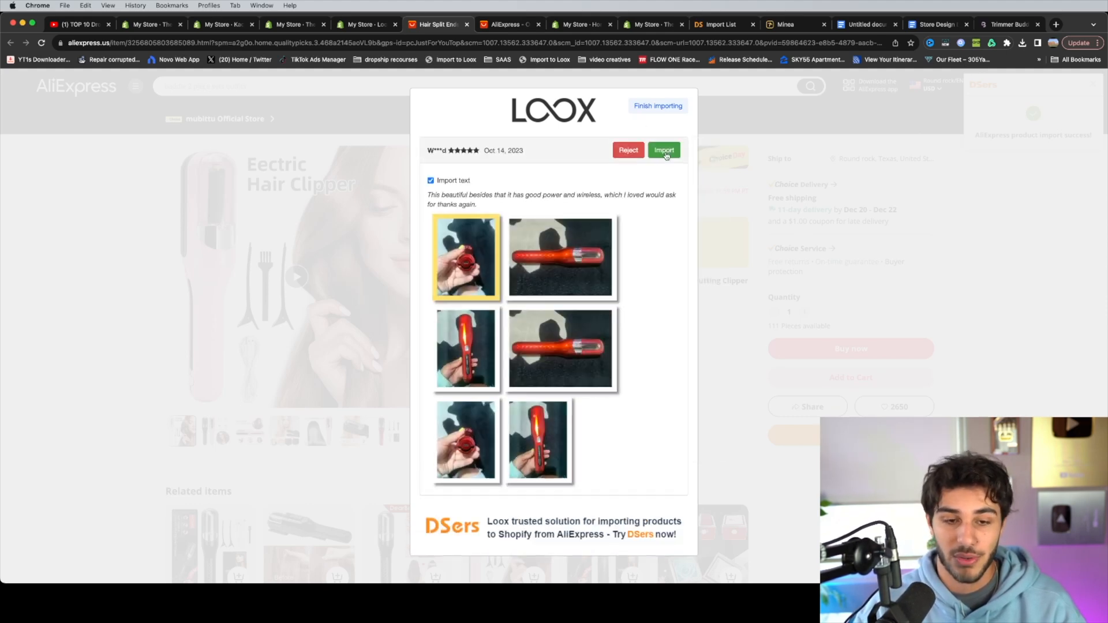
{"action": "left_click", "coordinate": [662, 150]}
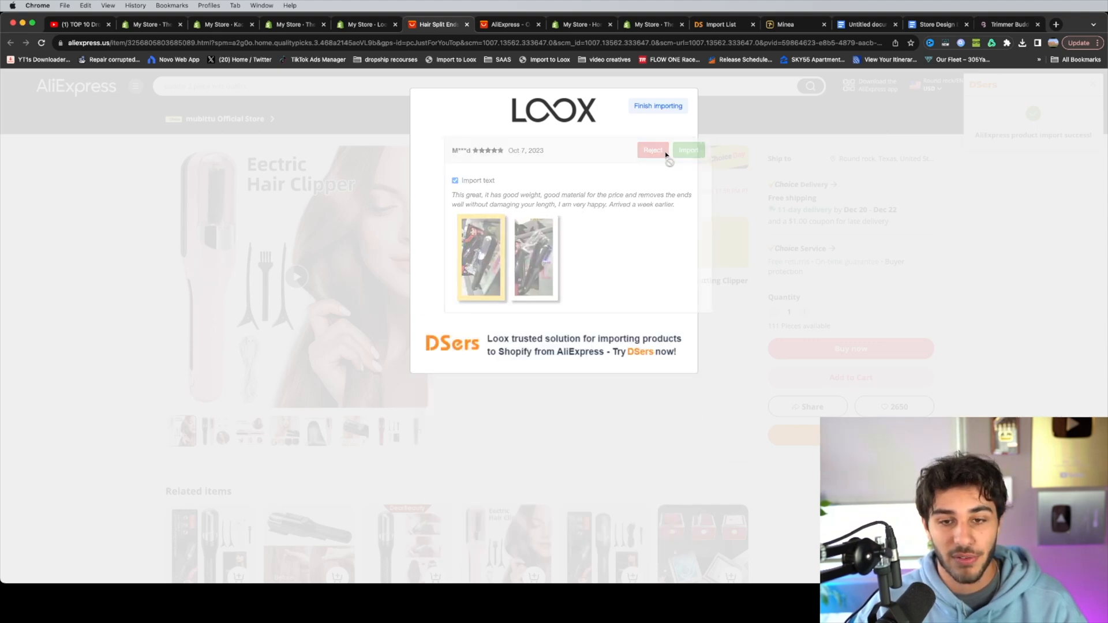
{"action": "left_click", "coordinate": [686, 150]}
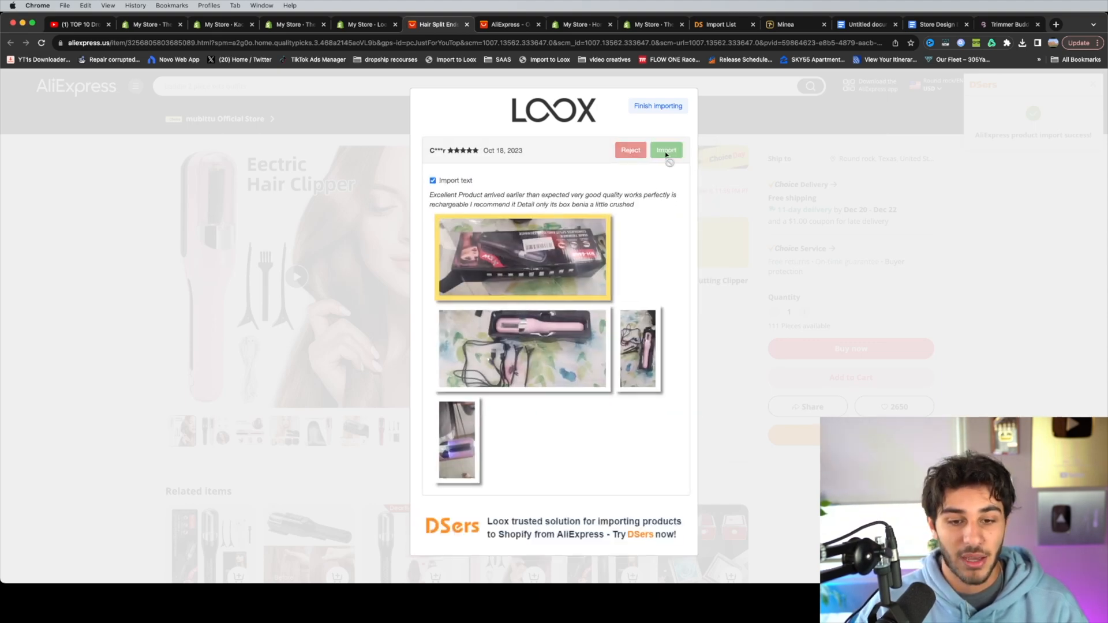
{"action": "left_click", "coordinate": [665, 150]}
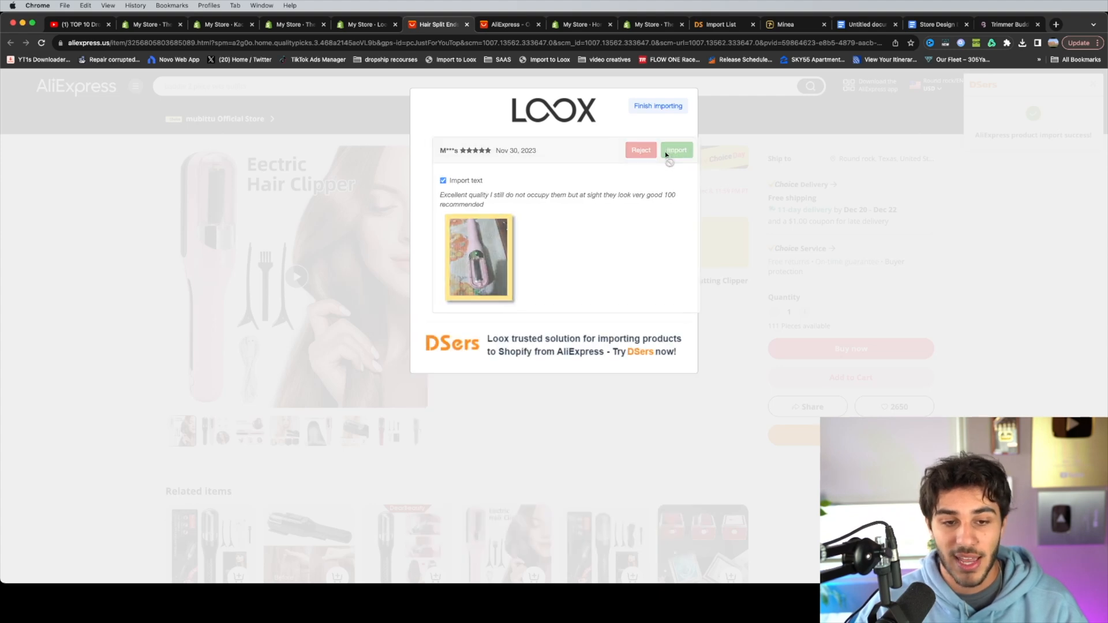
{"action": "left_click", "coordinate": [674, 150]}
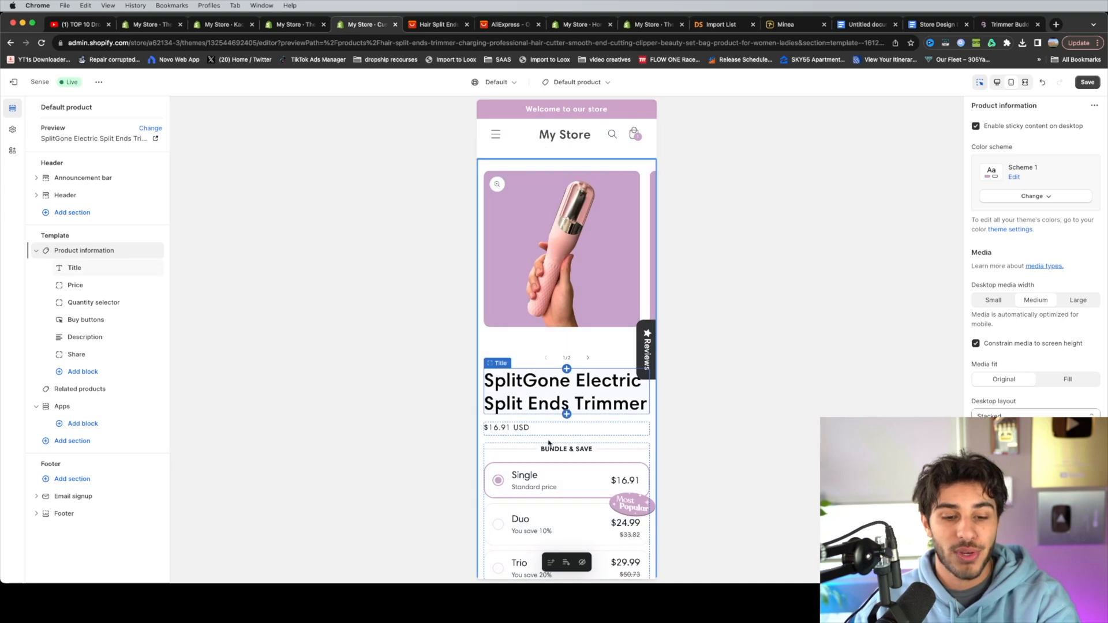
Step: Add the Loox Rating Widget block to the Product information section
{"action": "left_click", "coordinate": [508, 427]}
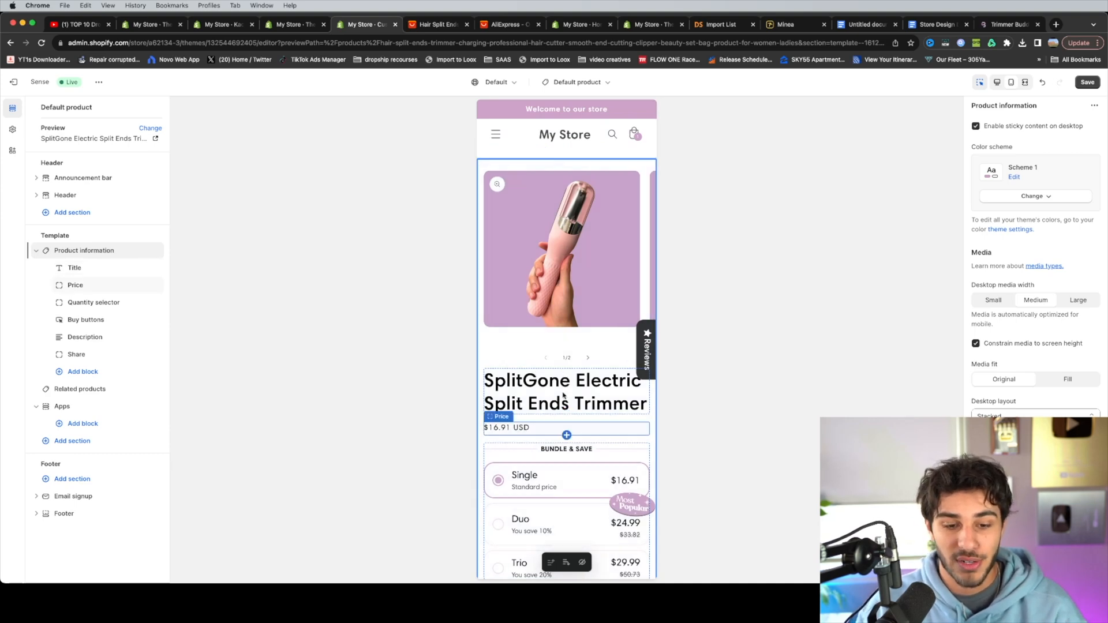
{"action": "left_click", "coordinate": [83, 250]}
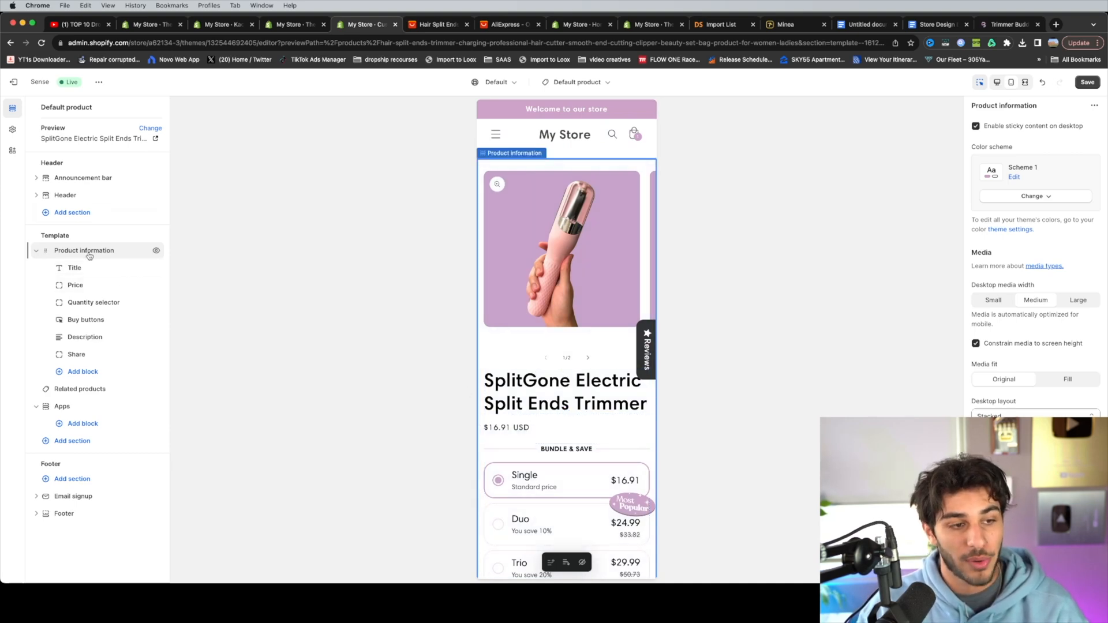
{"action": "left_click", "coordinate": [83, 370]}
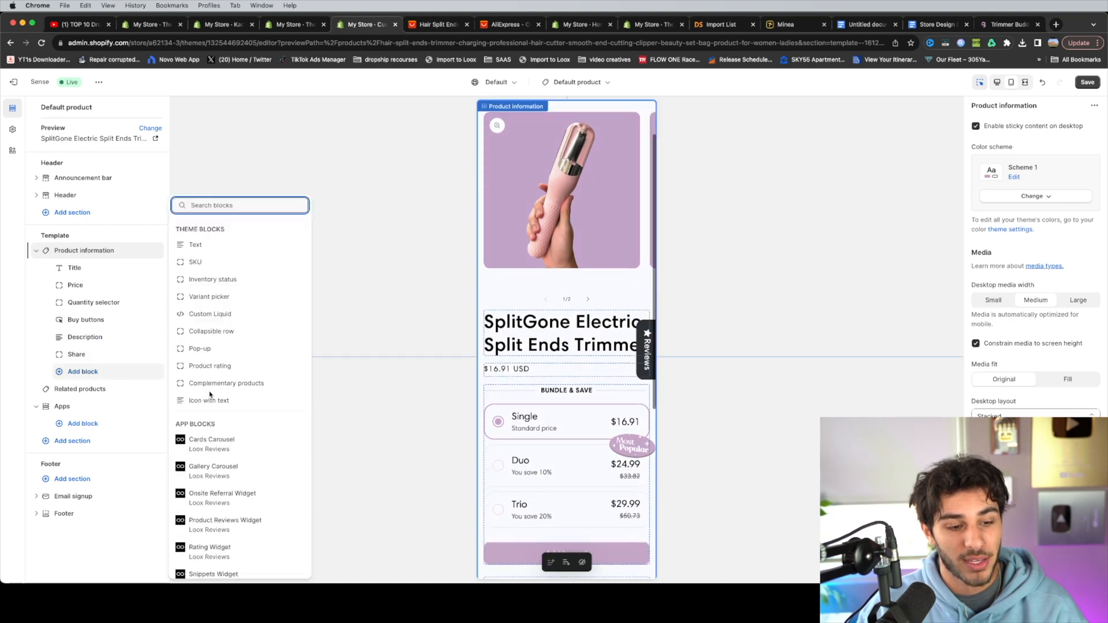
{"action": "left_click", "coordinate": [209, 545]}
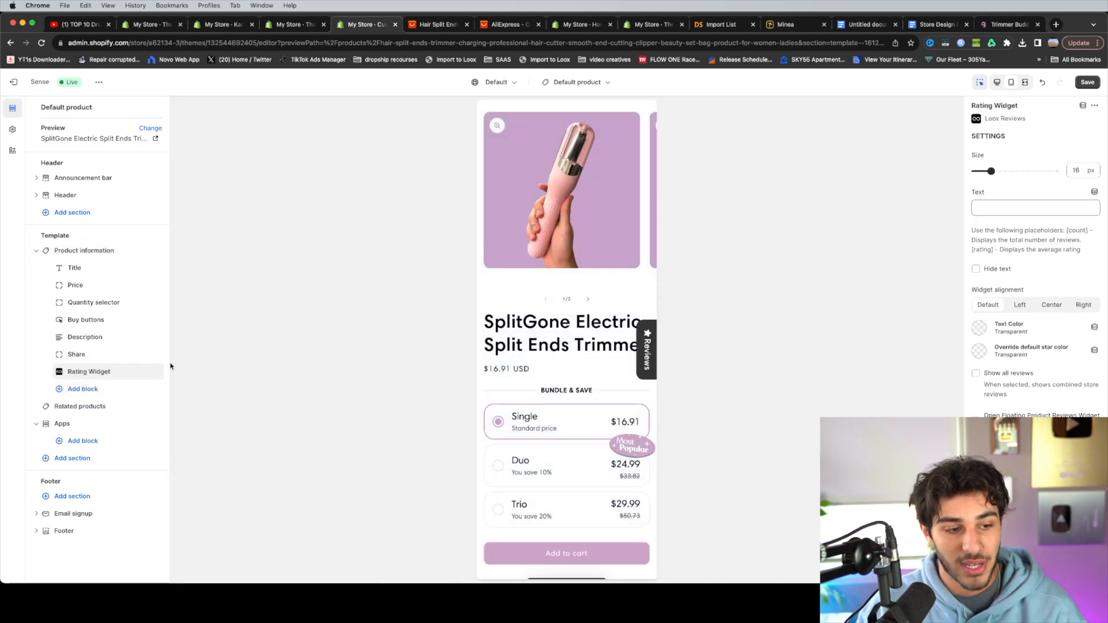
{"action": "left_click", "coordinate": [89, 371]}
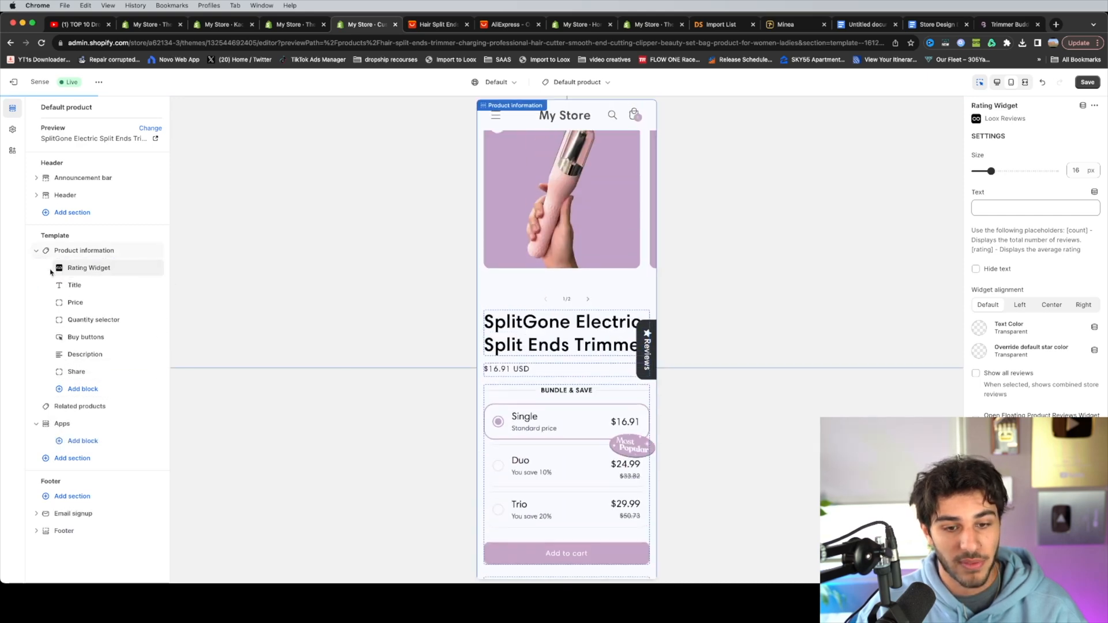
Step: Move the rating widget above the Title block and bring up the Apps block list
{"action": "left_click", "coordinate": [89, 267]}
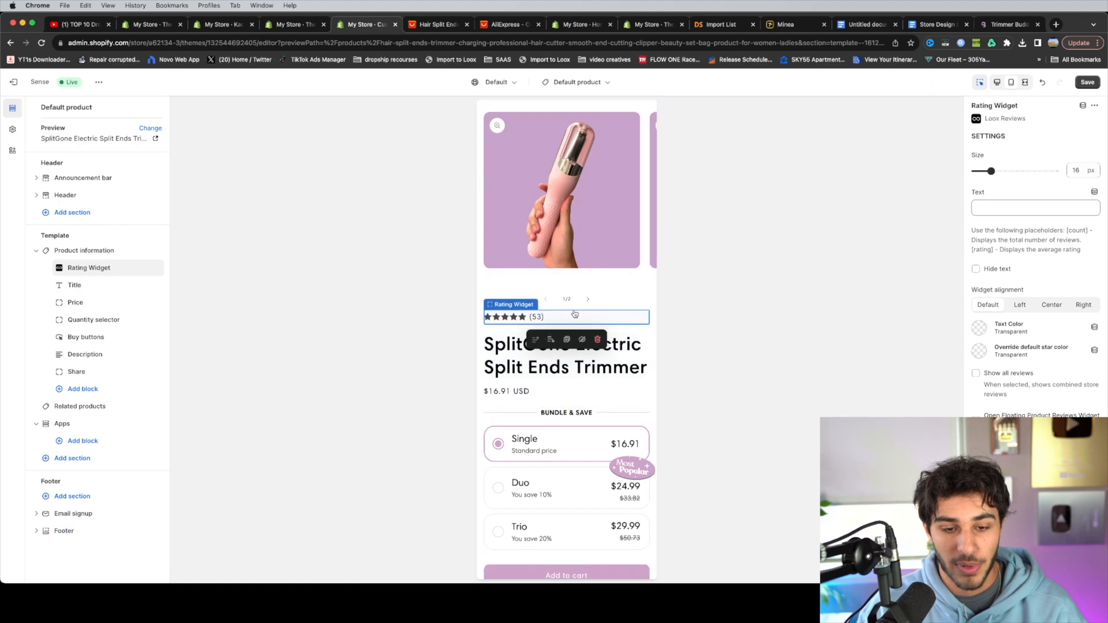
{"action": "scroll", "scroll_direction": "down", "scroll_amount": 3}
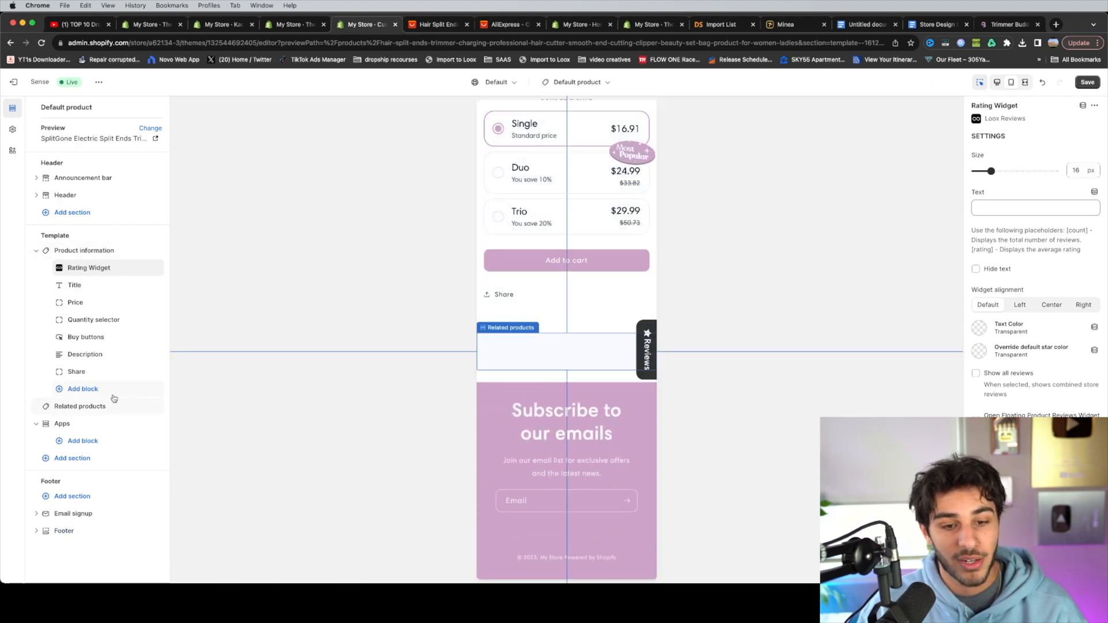
{"action": "scroll", "scroll_direction": "up", "scroll_amount": 3}
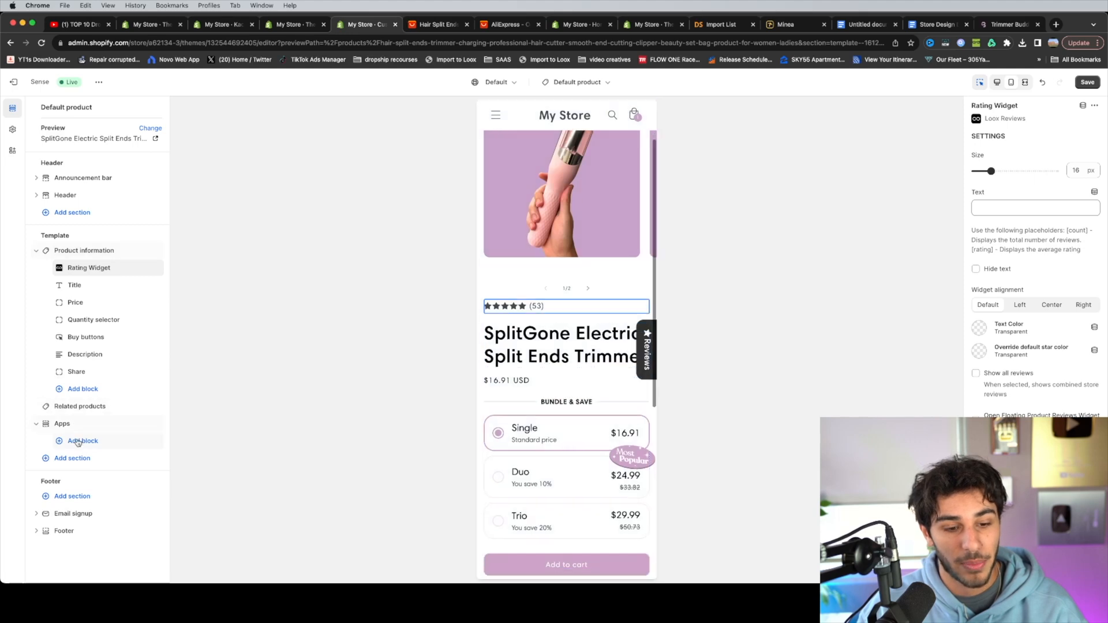
{"action": "left_click", "coordinate": [84, 440]}
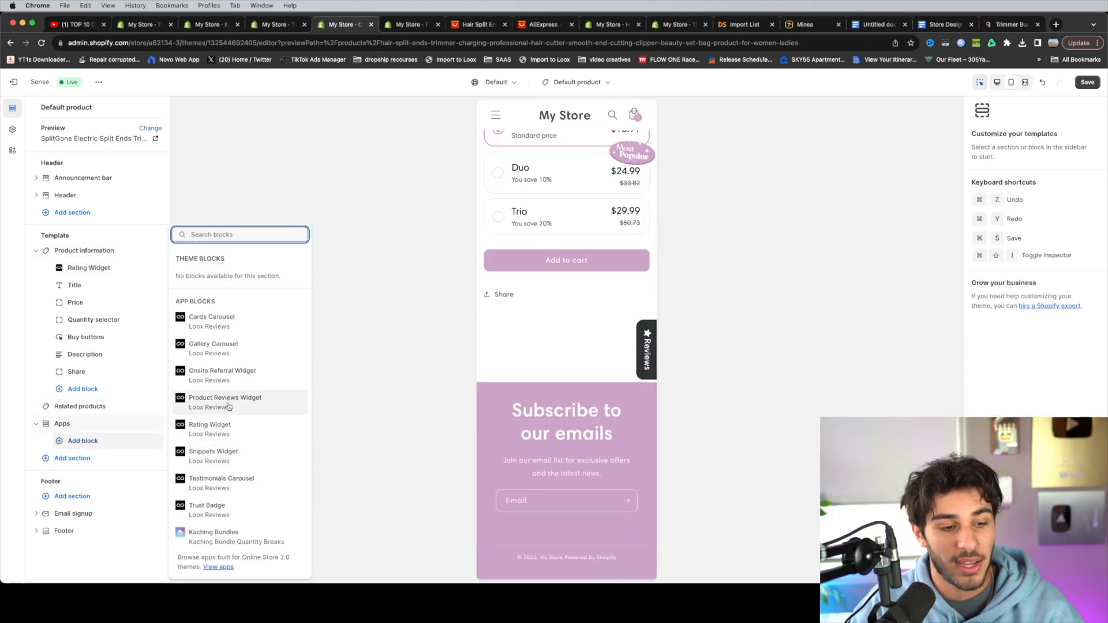
Step: Add the Loox Product Reviews Widget under Apps and scroll the preview to check the 53-review gallery
{"action": "left_click", "coordinate": [225, 397]}
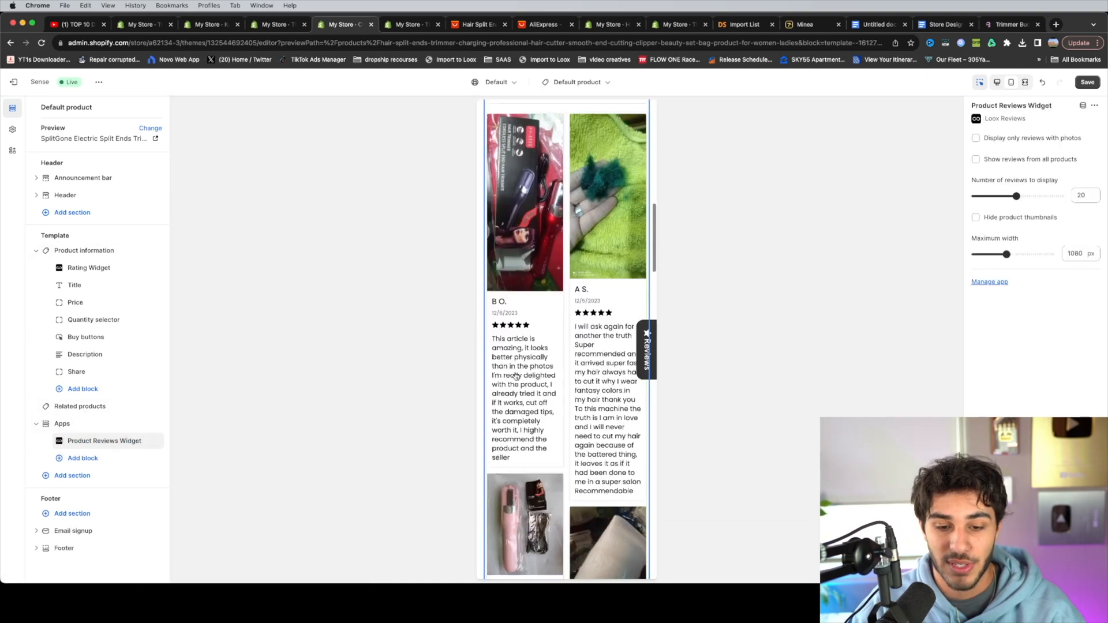
{"action": "scroll", "scroll_direction": "down", "scroll_amount": 3}
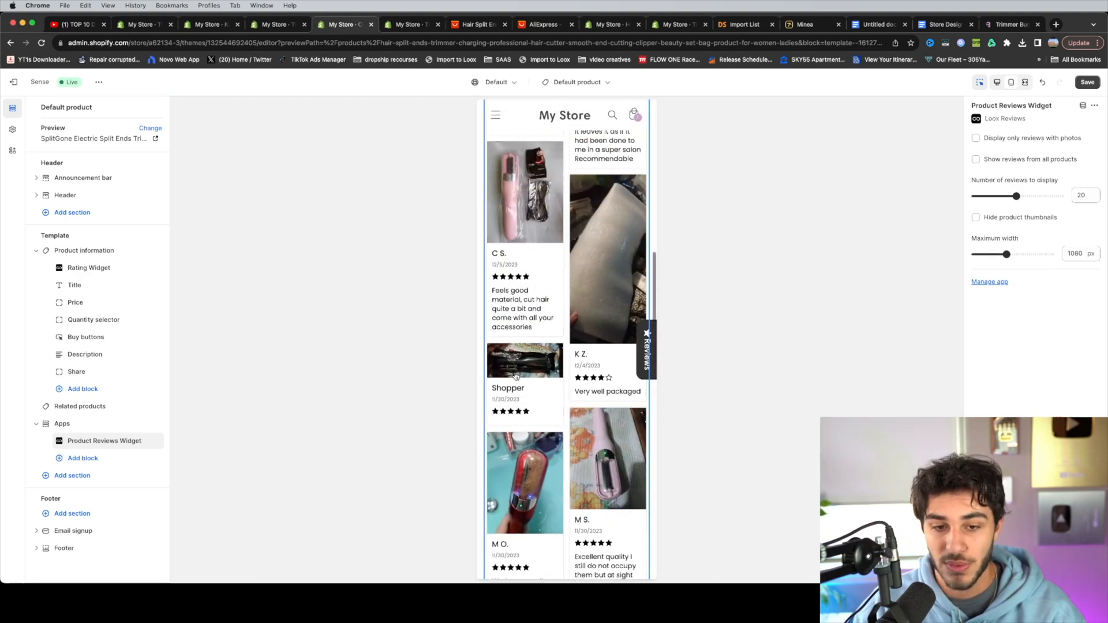
{"action": "scroll", "scroll_direction": "up", "scroll_amount": 3}
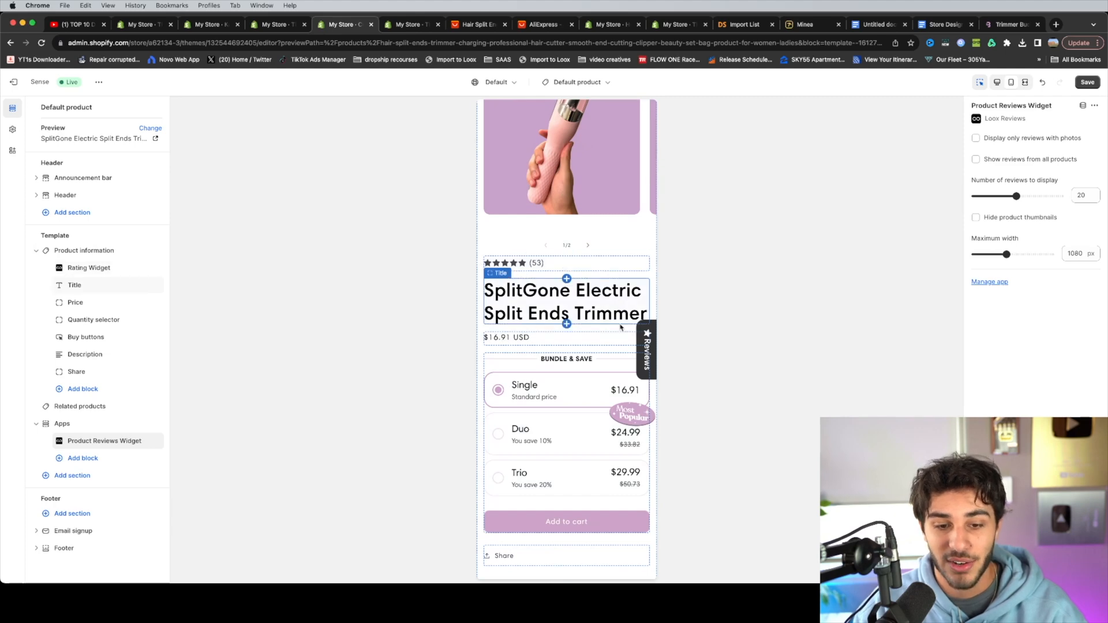
{"action": "scroll", "scroll_direction": "down", "scroll_amount": 3}
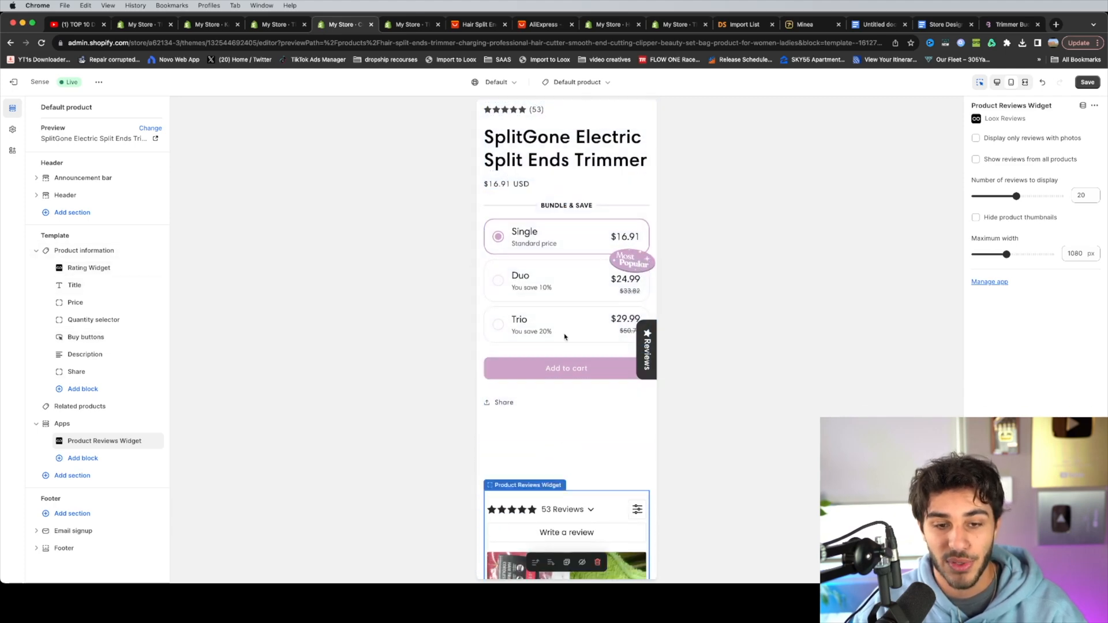
Step: Scroll back up the preview and bring up the Add section picker for the product template
{"action": "scroll", "scroll_direction": "down", "scroll_amount": 3}
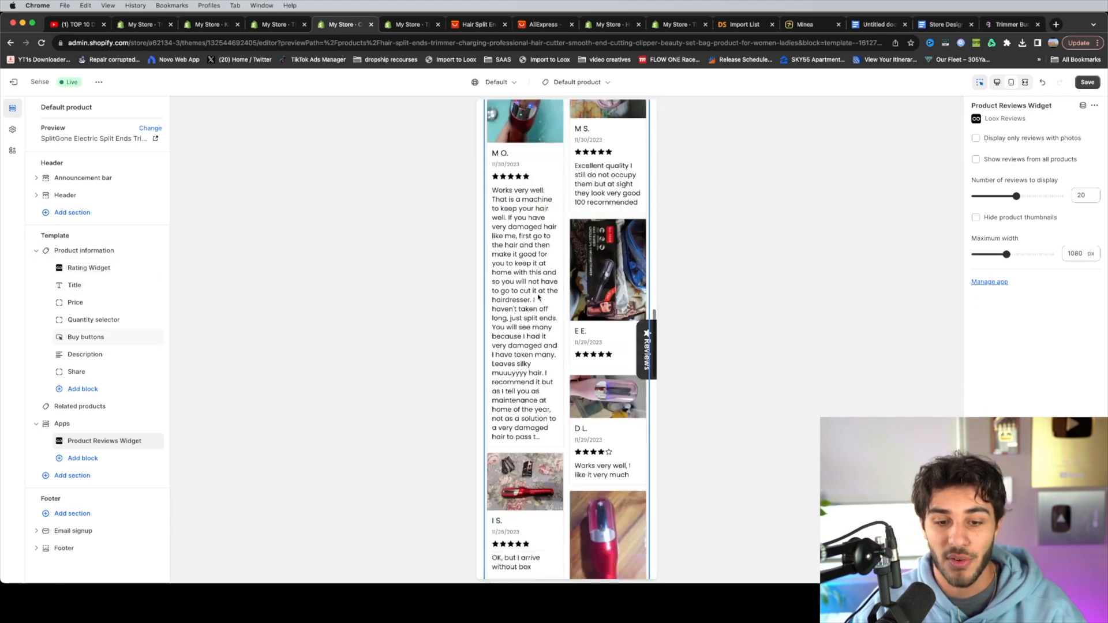
{"action": "scroll", "scroll_direction": "up", "scroll_amount": 3}
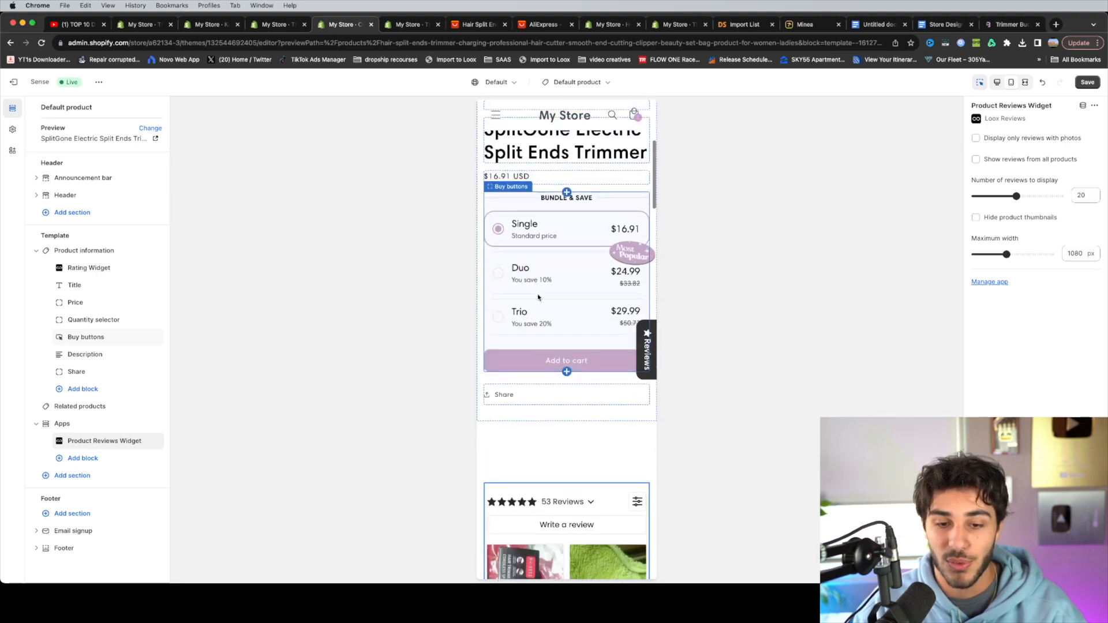
{"action": "scroll", "scroll_direction": "up", "scroll_amount": 3}
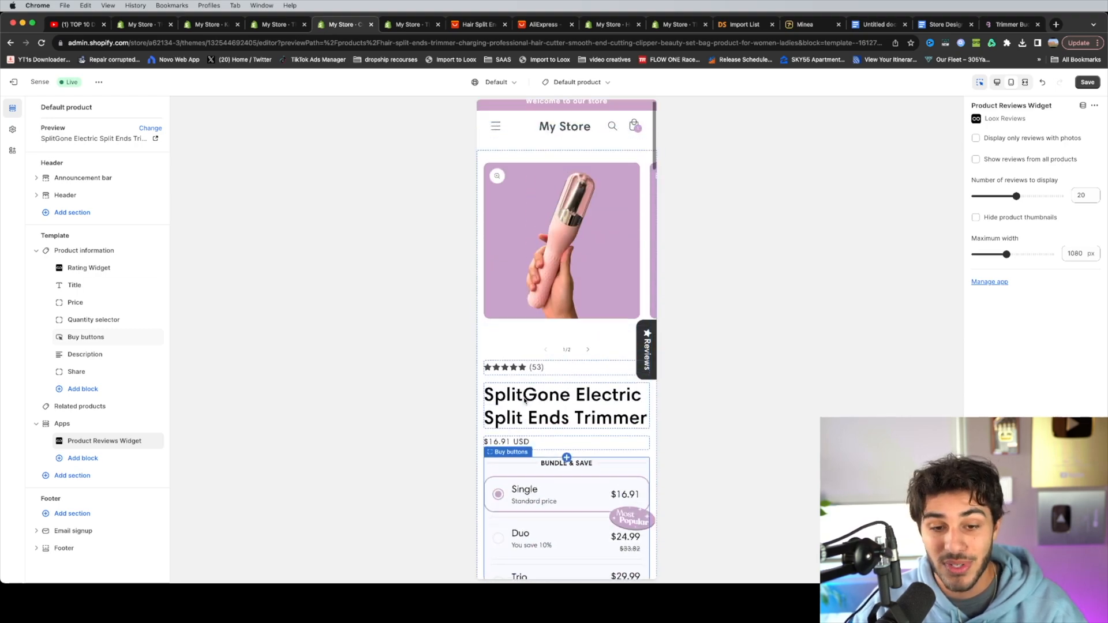
{"action": "left_click", "coordinate": [72, 474]}
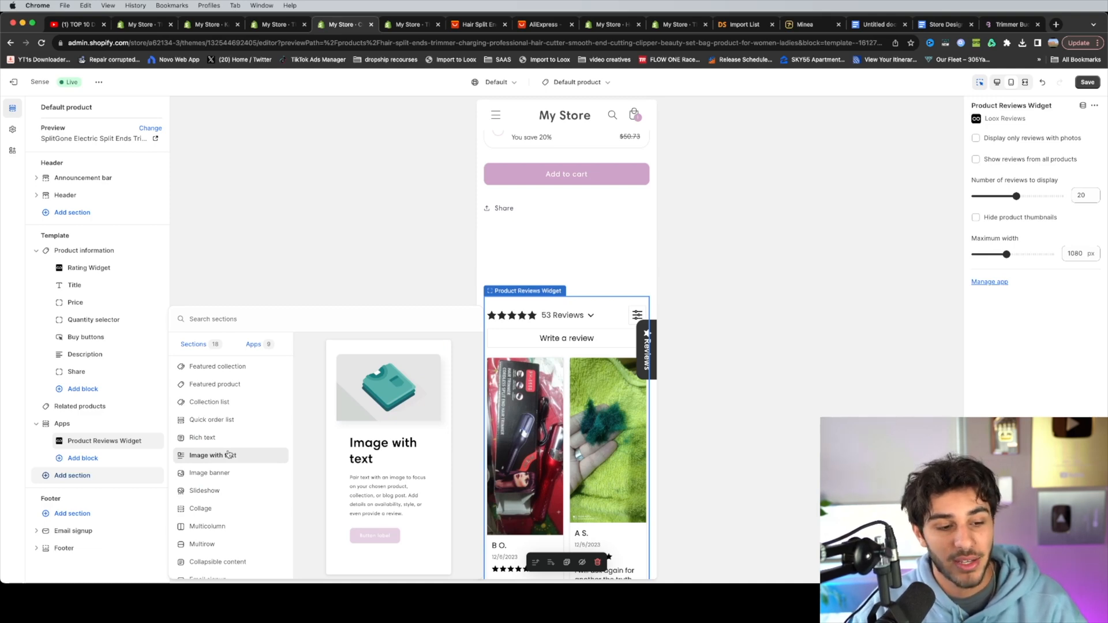
Step: Add an Image with text section and upload ezgif.com-gif-maker_6.webp as its image
{"action": "left_click", "coordinate": [212, 454]}
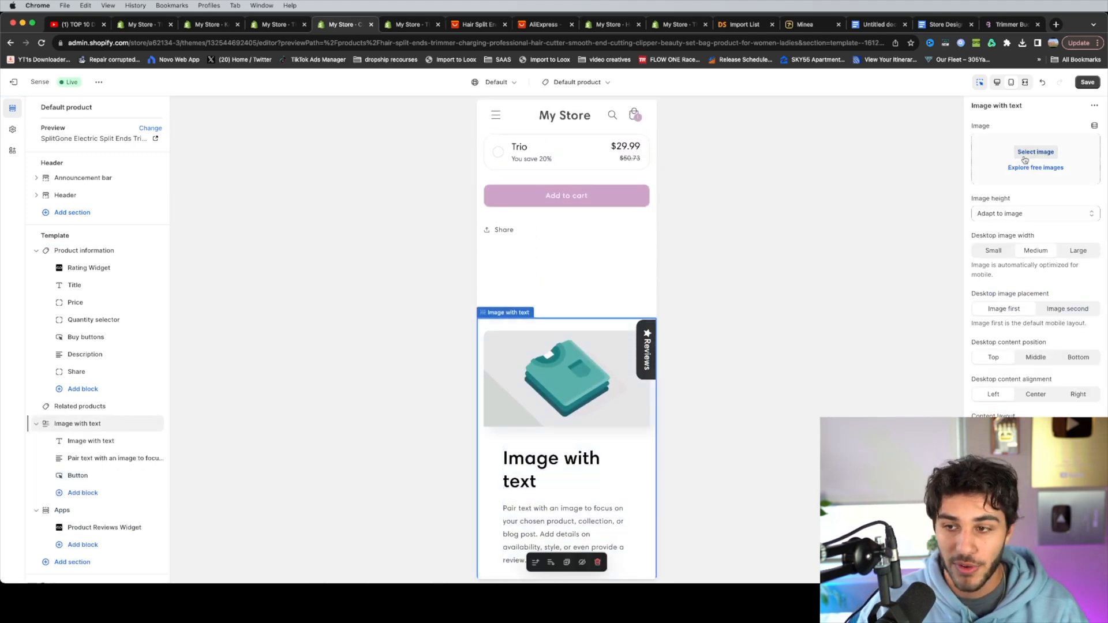
{"action": "left_click", "coordinate": [1035, 151]}
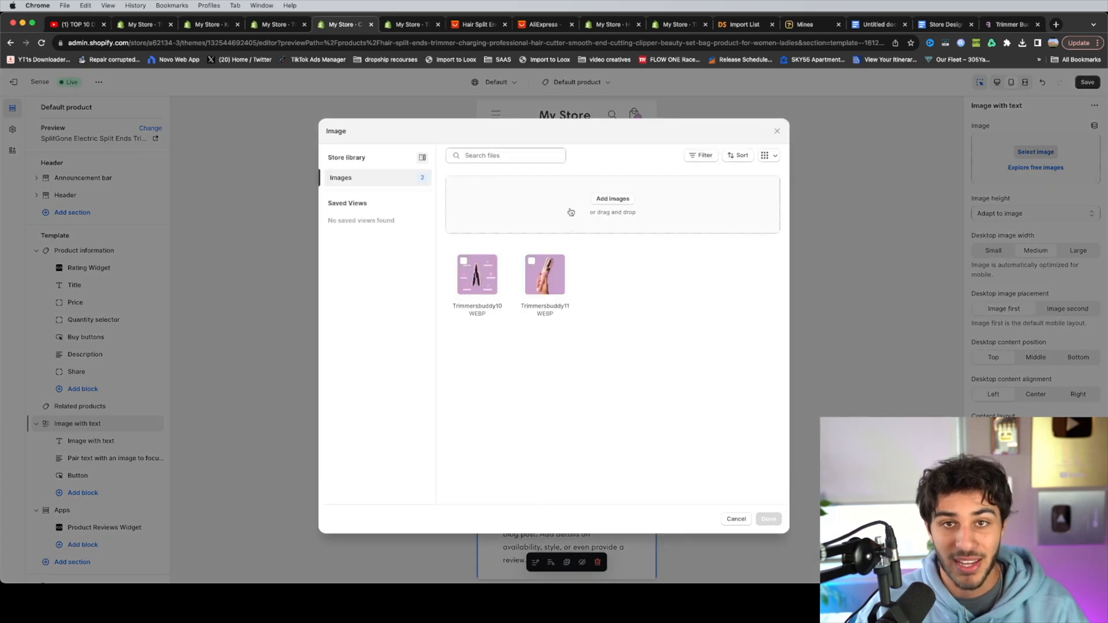
{"action": "left_click", "coordinate": [611, 199]}
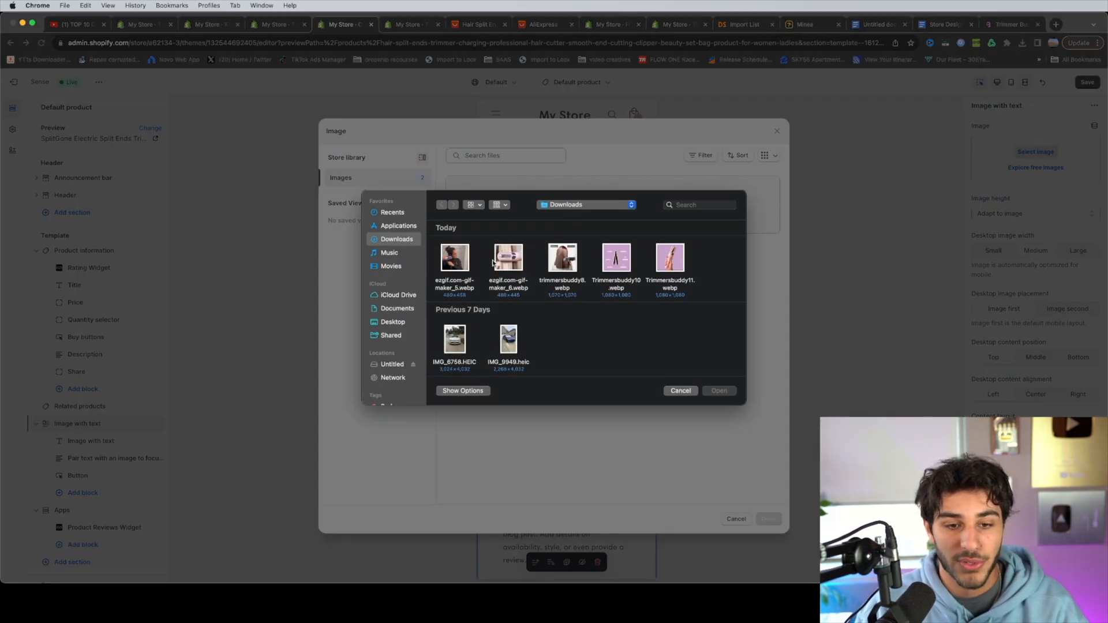
{"action": "left_click", "coordinate": [718, 391]}
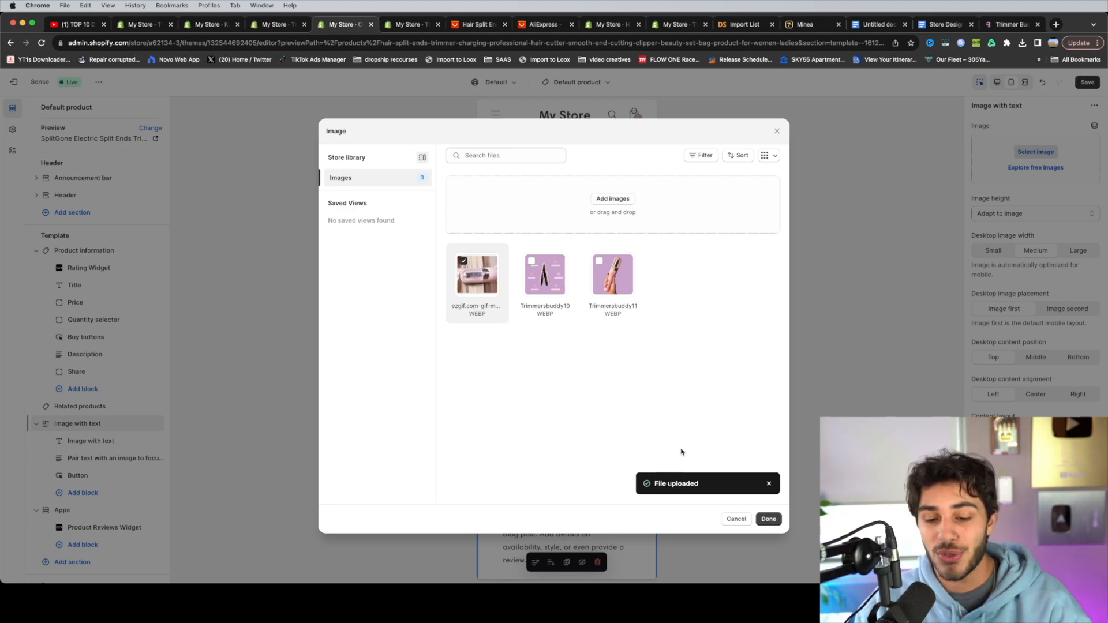
{"action": "left_click", "coordinate": [768, 518]}
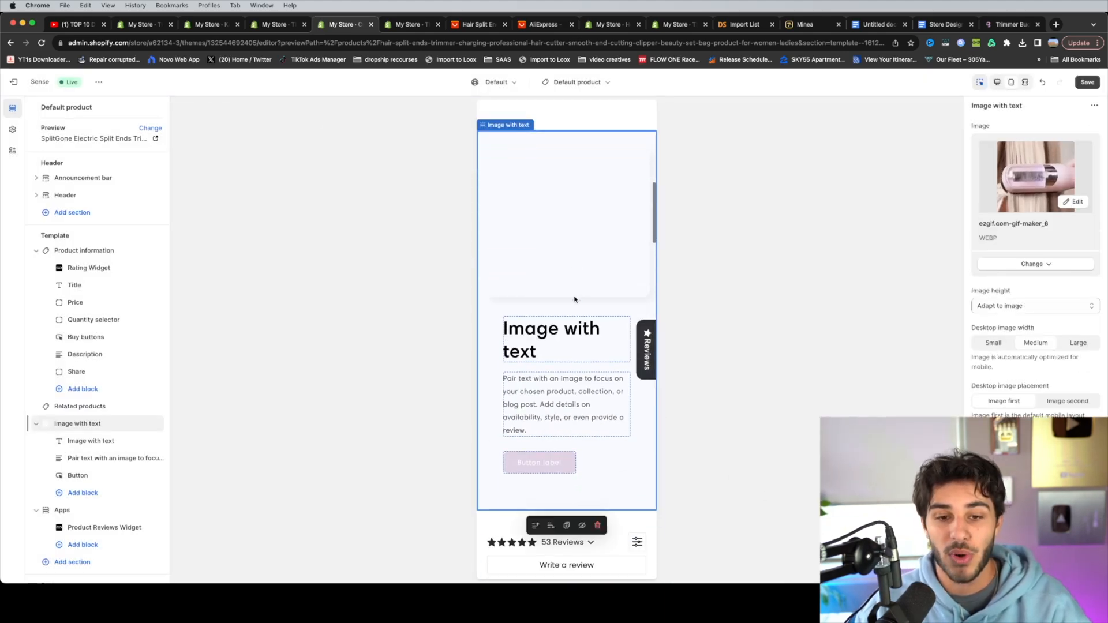
{"action": "mouse_move", "coordinate": [588, 264]}
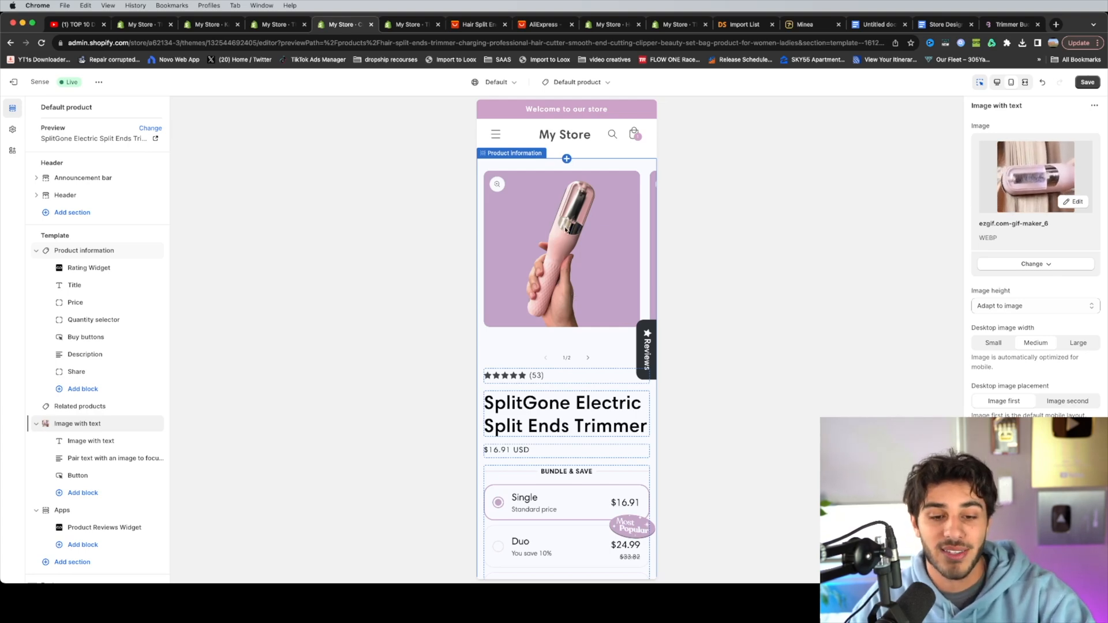
Step: Give the image-with-text section a Purchase Yours button linked to the SplitGone product and review it in the preview
{"action": "scroll", "scroll_direction": "down", "scroll_amount": 3}
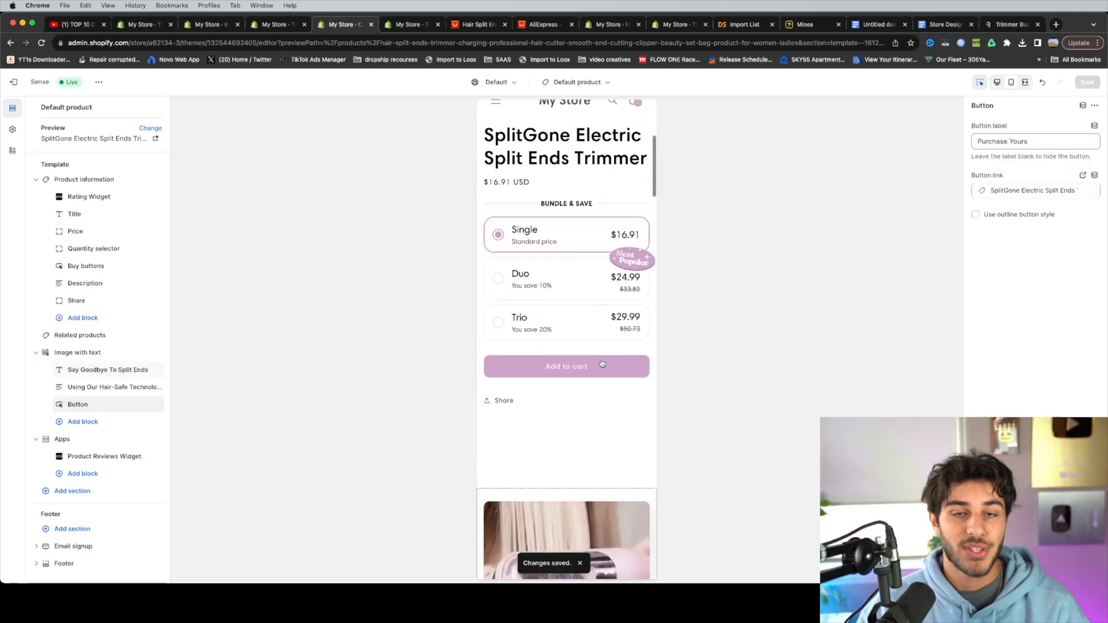
{"action": "scroll", "scroll_direction": "down", "scroll_amount": 3}
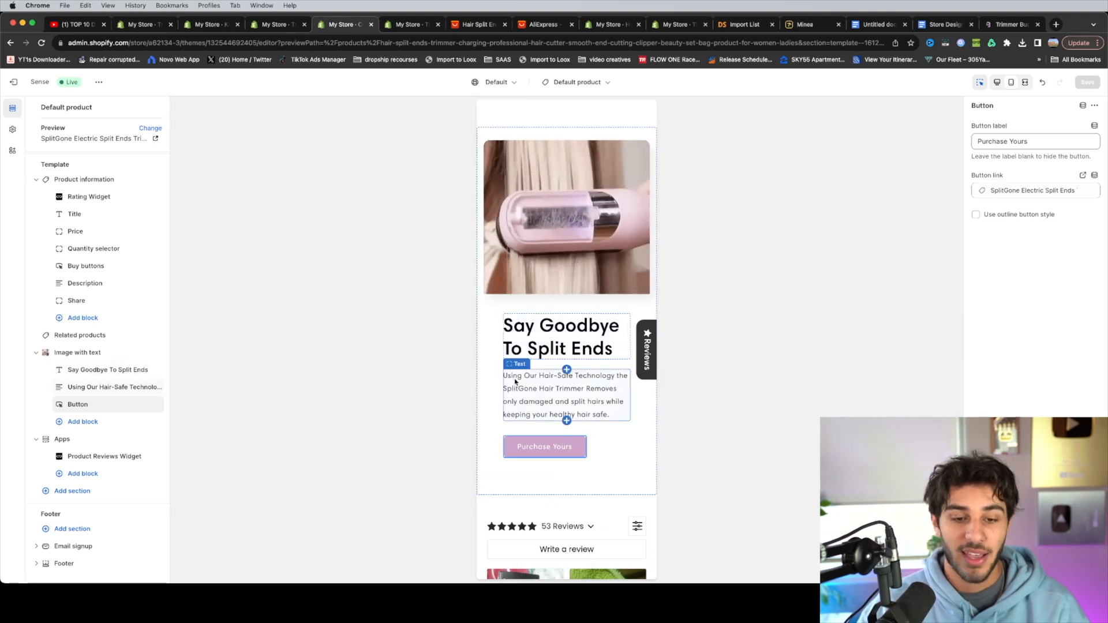
{"action": "left_click", "coordinate": [544, 446]}
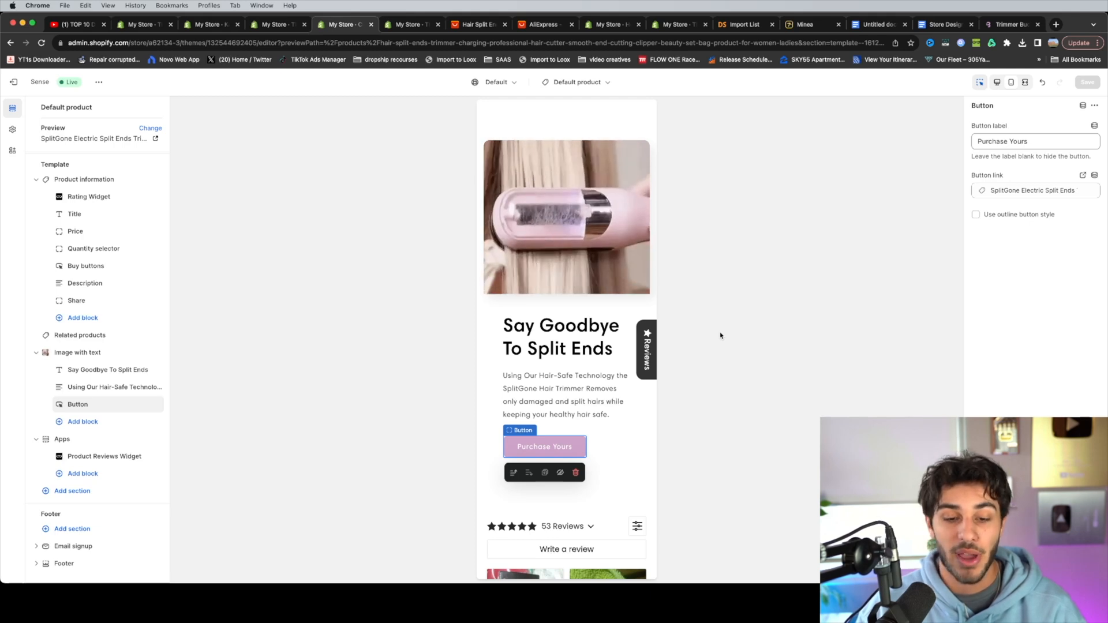
{"action": "mouse_move", "coordinate": [761, 348]}
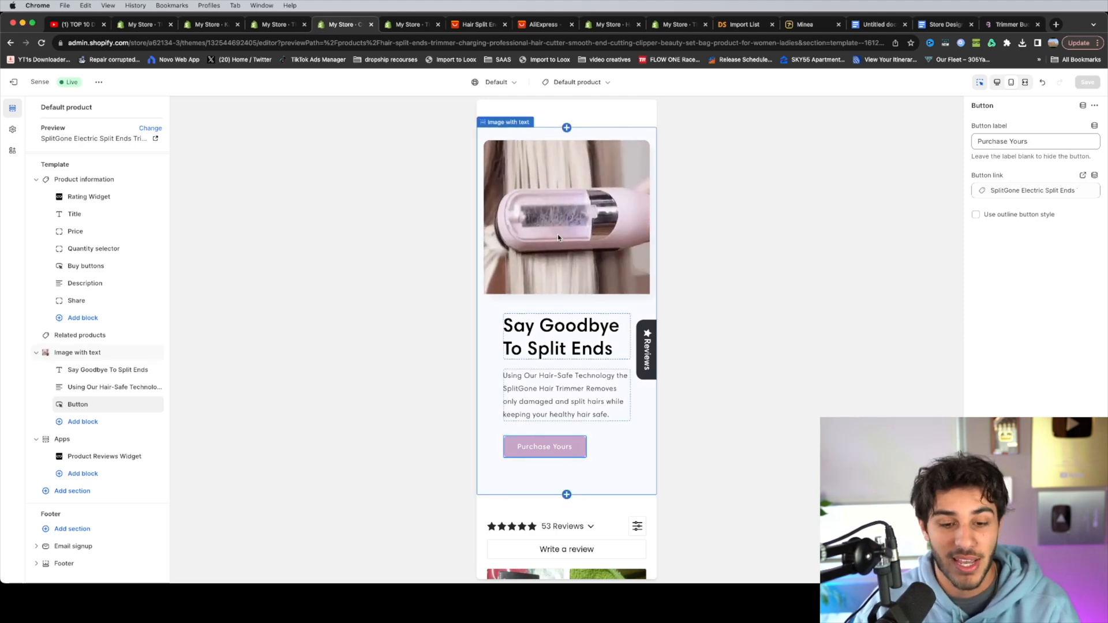
{"action": "scroll", "scroll_direction": "down", "scroll_amount": 3}
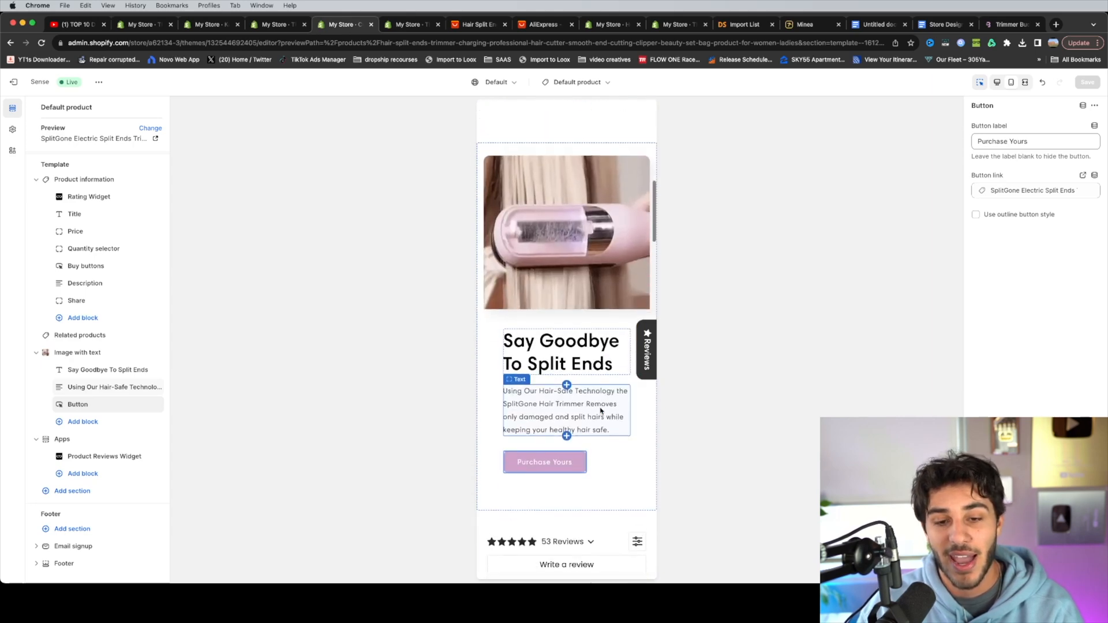
{"action": "scroll", "scroll_direction": "down", "scroll_amount": 3}
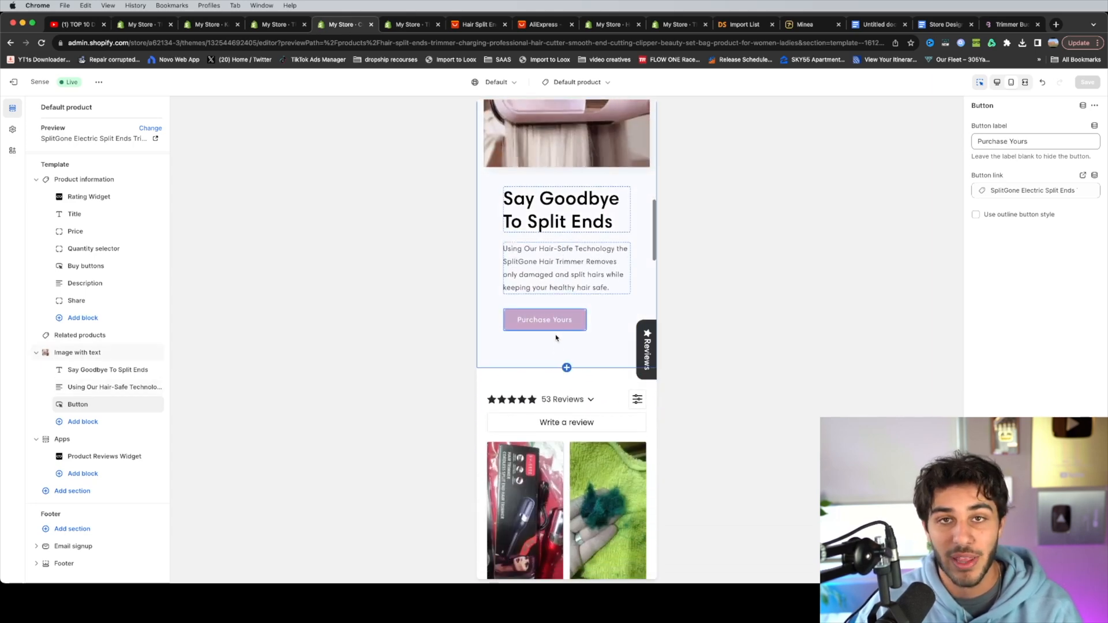
{"action": "left_click", "coordinate": [543, 319]}
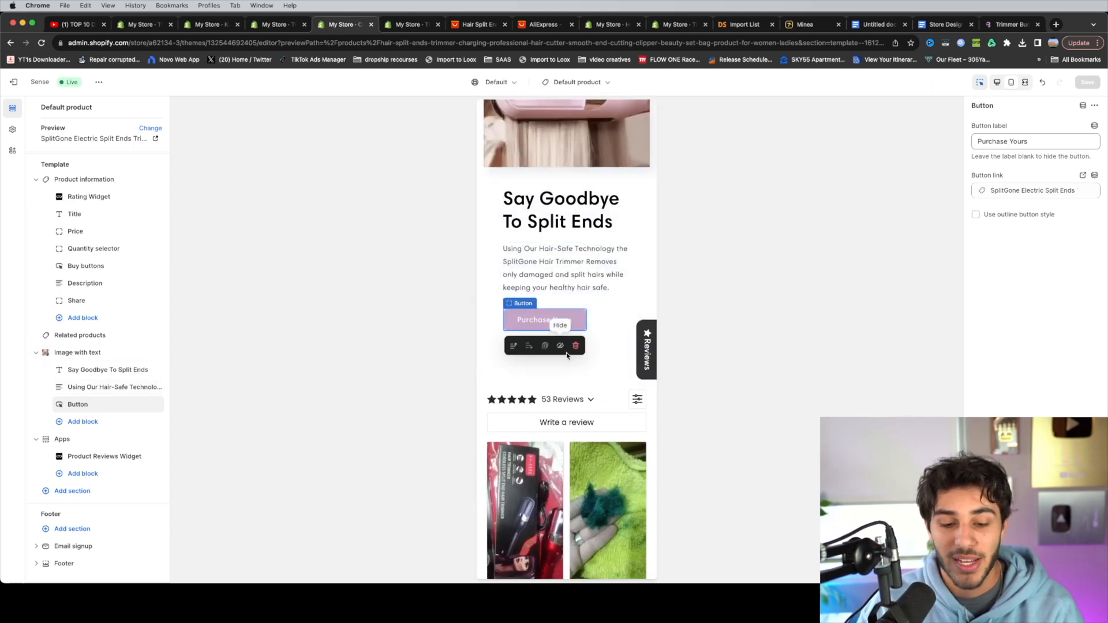
{"action": "scroll", "scroll_direction": "up", "scroll_amount": 3}
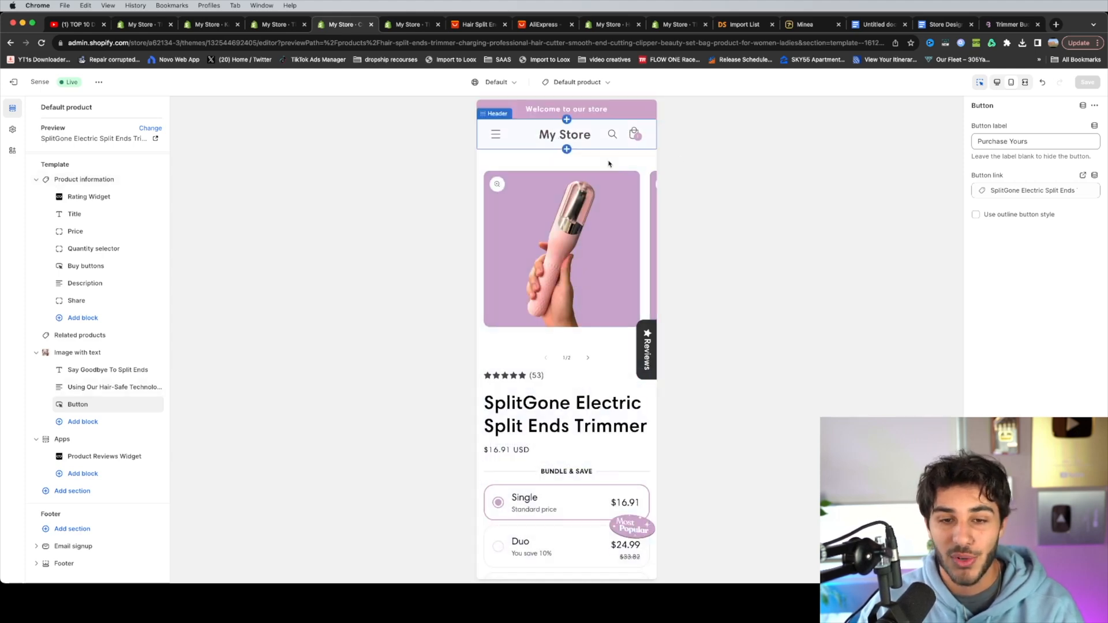
Step: Replace the 'Welcome to our store' announcement with 'Free Shipping For ALL Orders'
{"action": "left_click", "coordinate": [565, 108]}
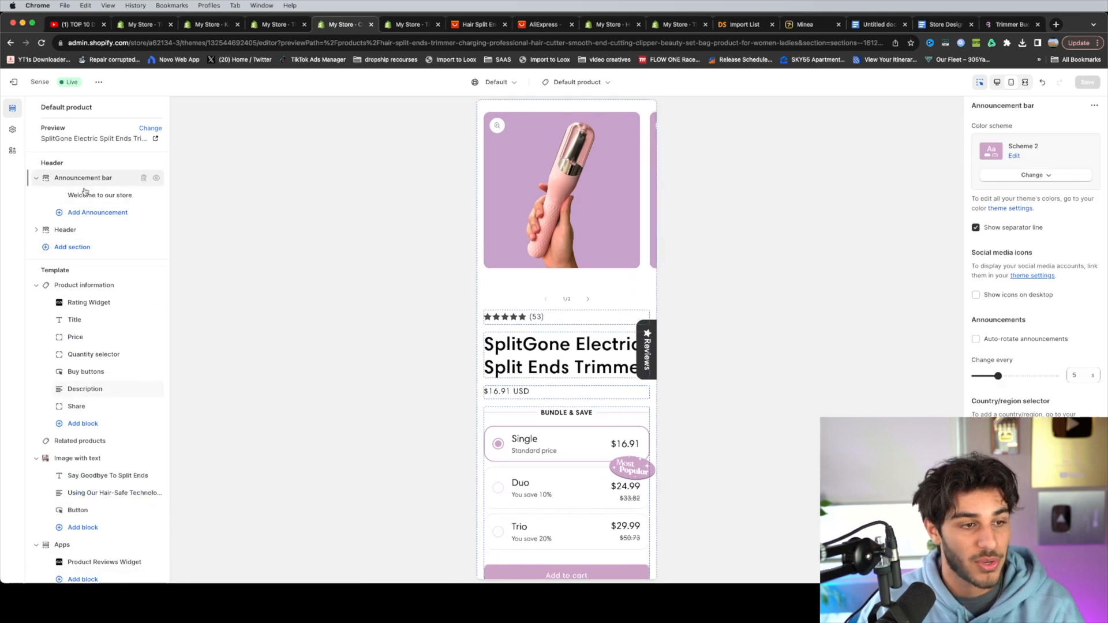
{"action": "left_click", "coordinate": [99, 195]}
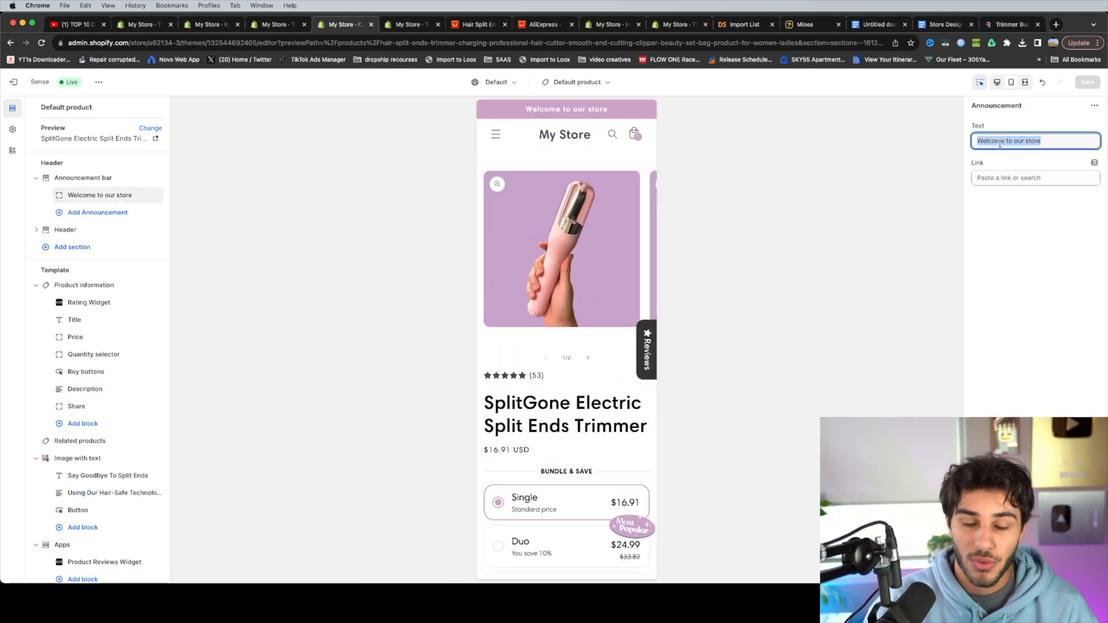
{"action": "type", "text": "Free Shipping For ALL Orders"}
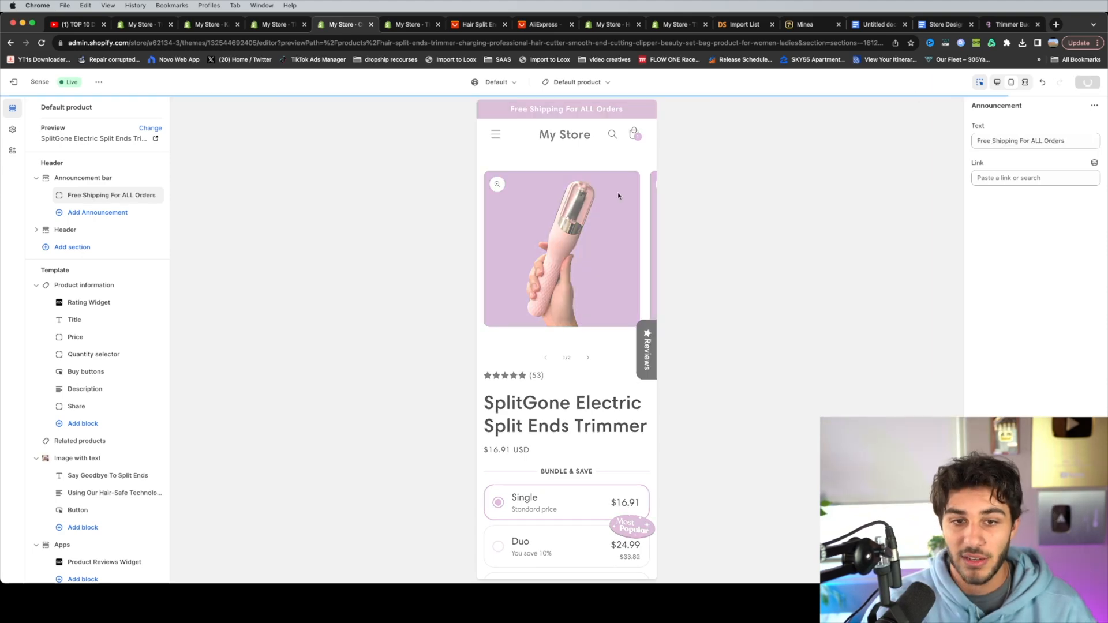
{"action": "scroll", "scroll_direction": "down", "scroll_amount": 3}
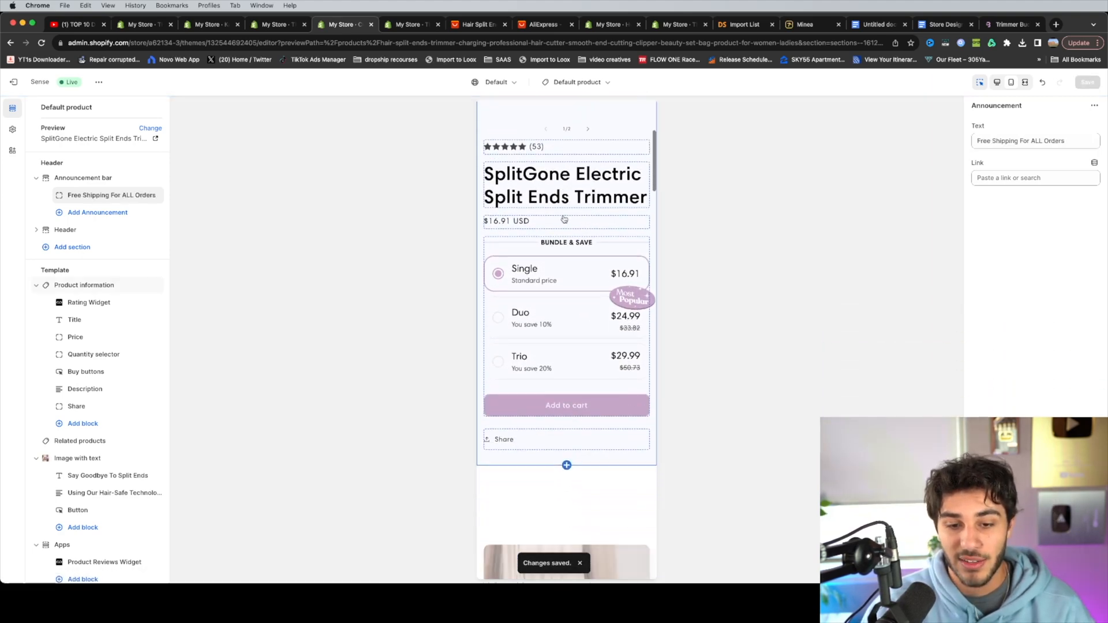
{"action": "scroll", "scroll_direction": "up", "scroll_amount": 3}
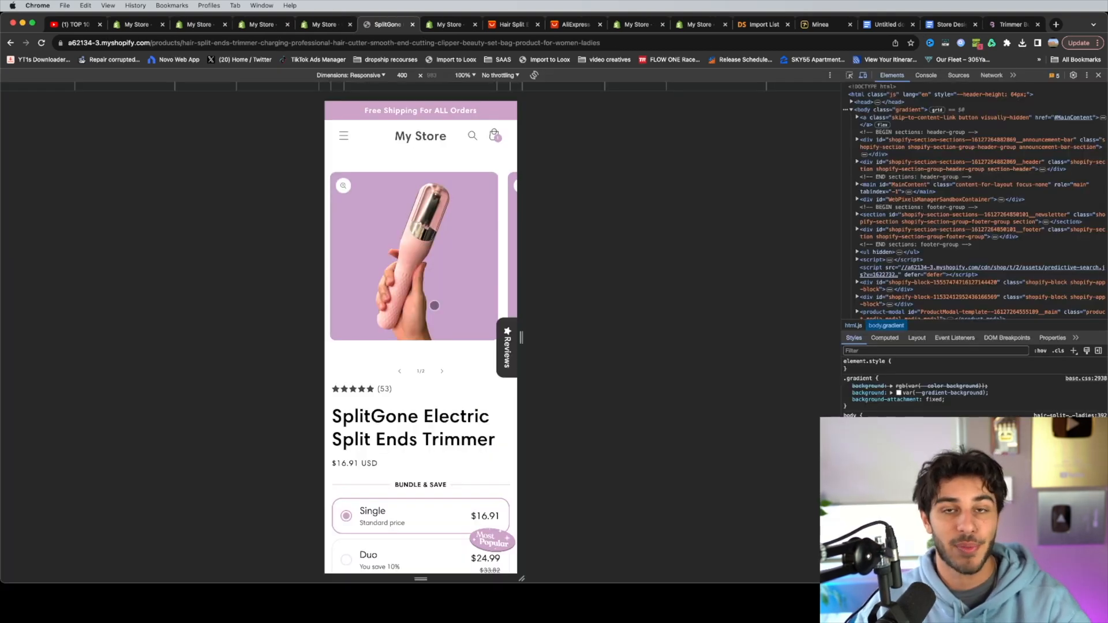
Step: Swipe the product image carousel and scroll the live mobile page past the bundles, image-with-text and reviews
{"action": "left_click", "coordinate": [441, 370]}
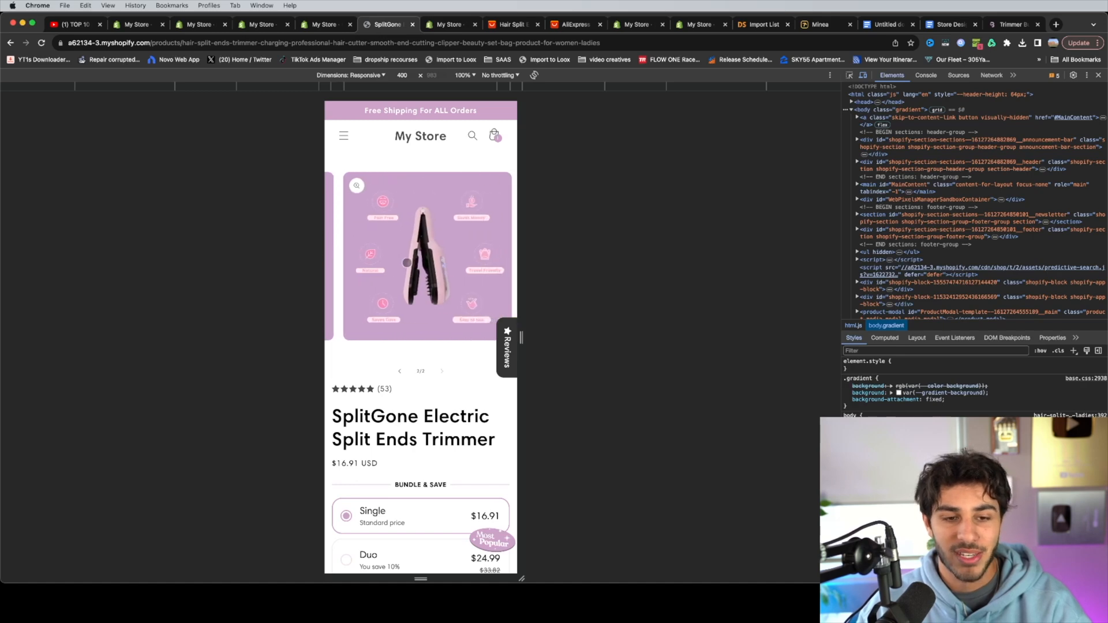
{"action": "scroll", "scroll_direction": "down", "scroll_amount": 3}
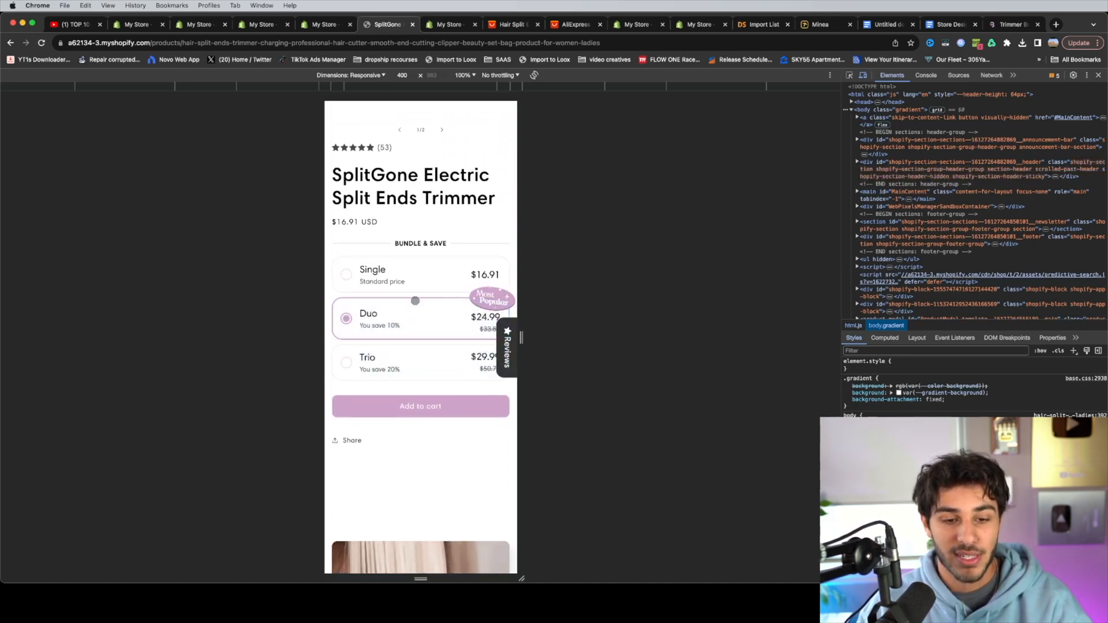
{"action": "scroll", "scroll_direction": "down", "scroll_amount": 3}
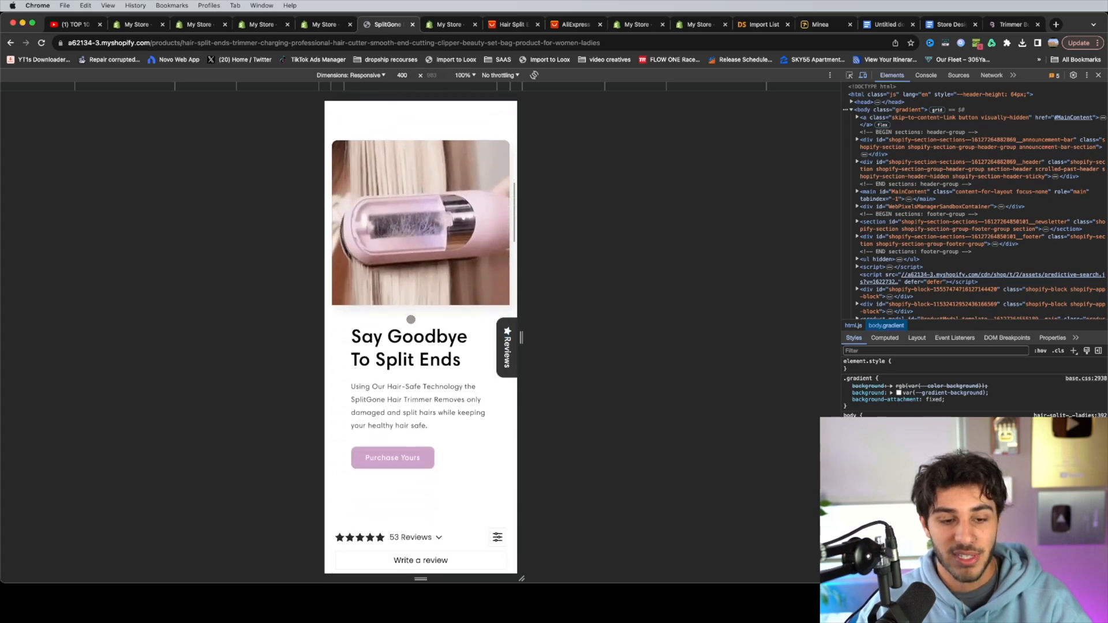
{"action": "scroll", "scroll_direction": "down", "scroll_amount": 3}
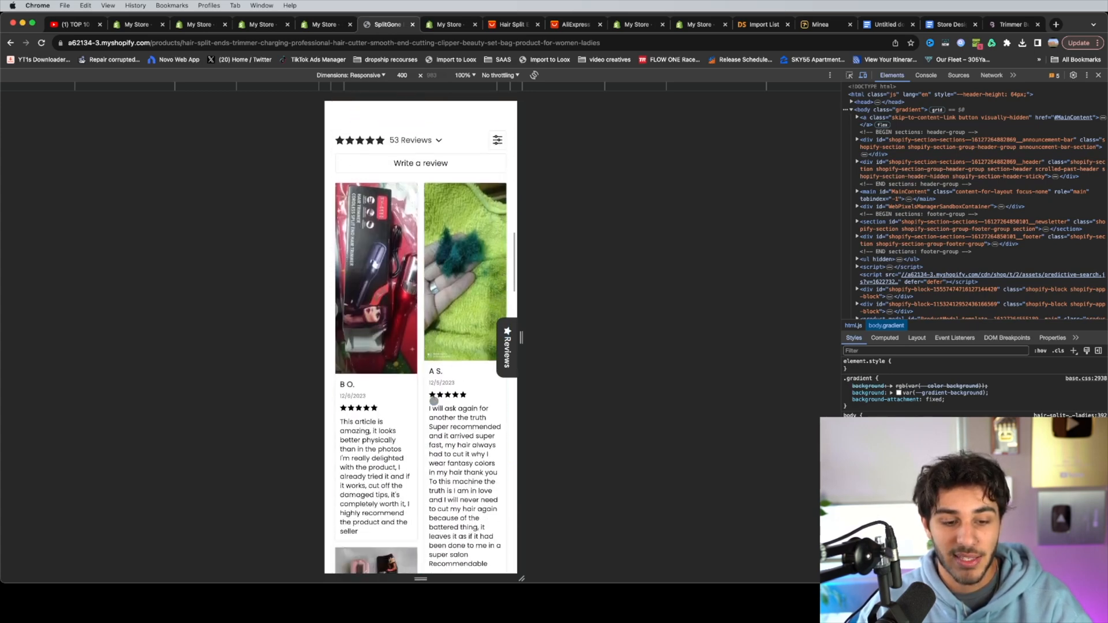
{"action": "scroll", "scroll_direction": "up", "scroll_amount": 3}
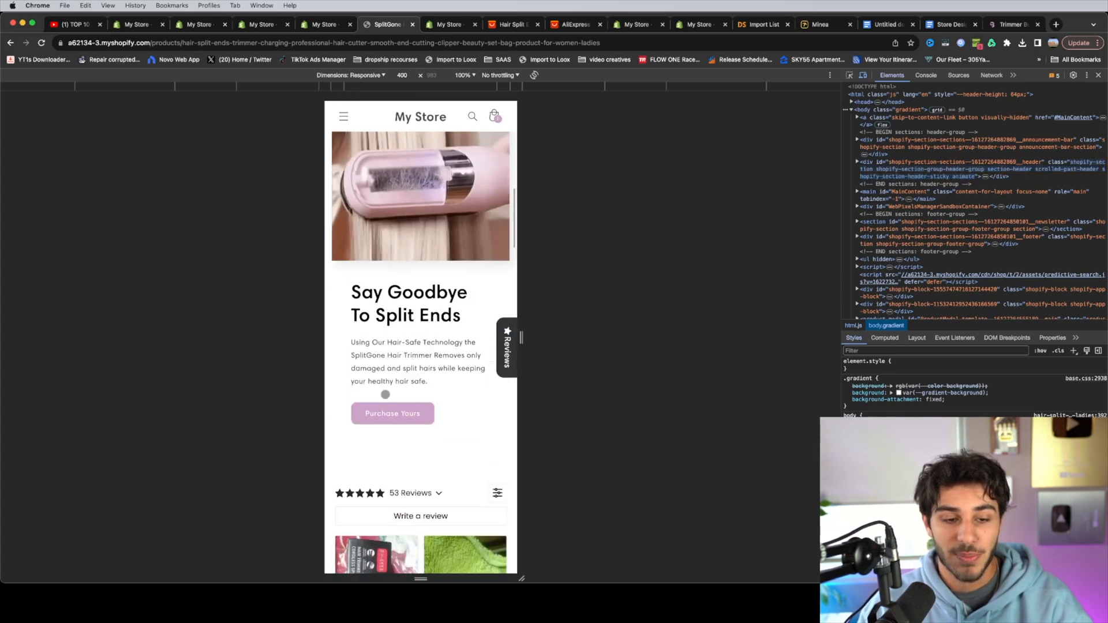
{"action": "scroll", "scroll_direction": "down", "scroll_amount": 3}
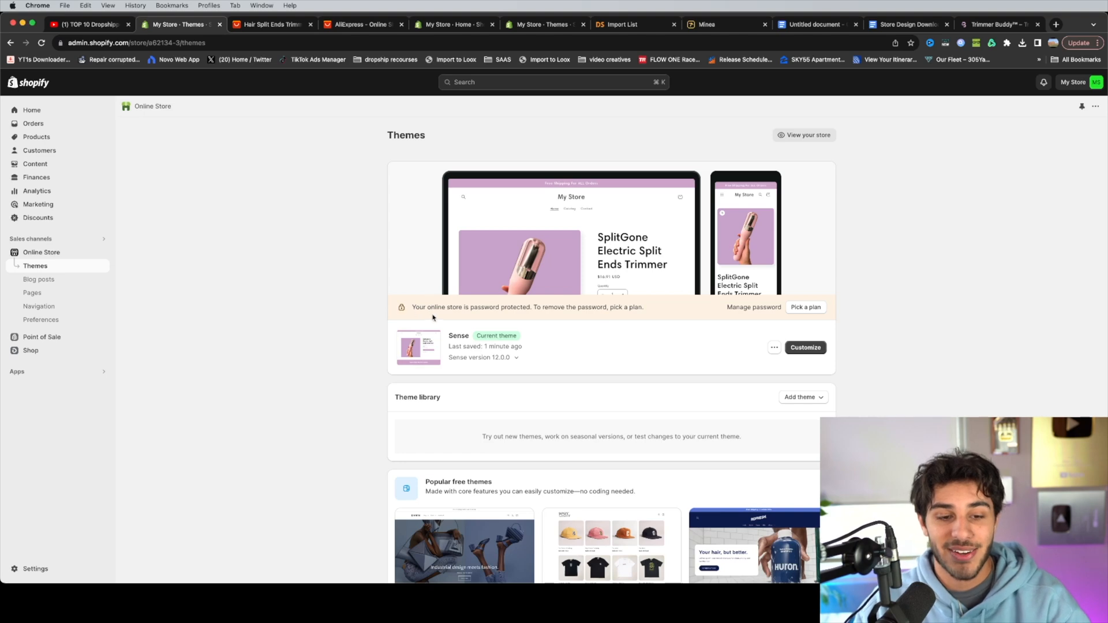
{"action": "mouse_move", "coordinate": [636, 362]}
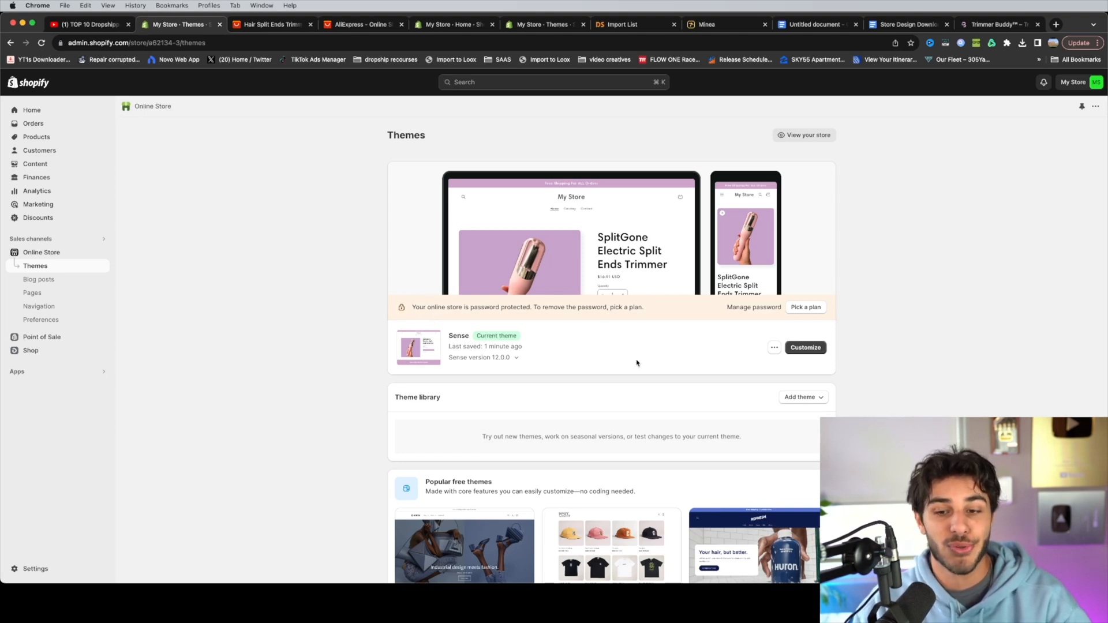
{"action": "mouse_move", "coordinate": [806, 307]}
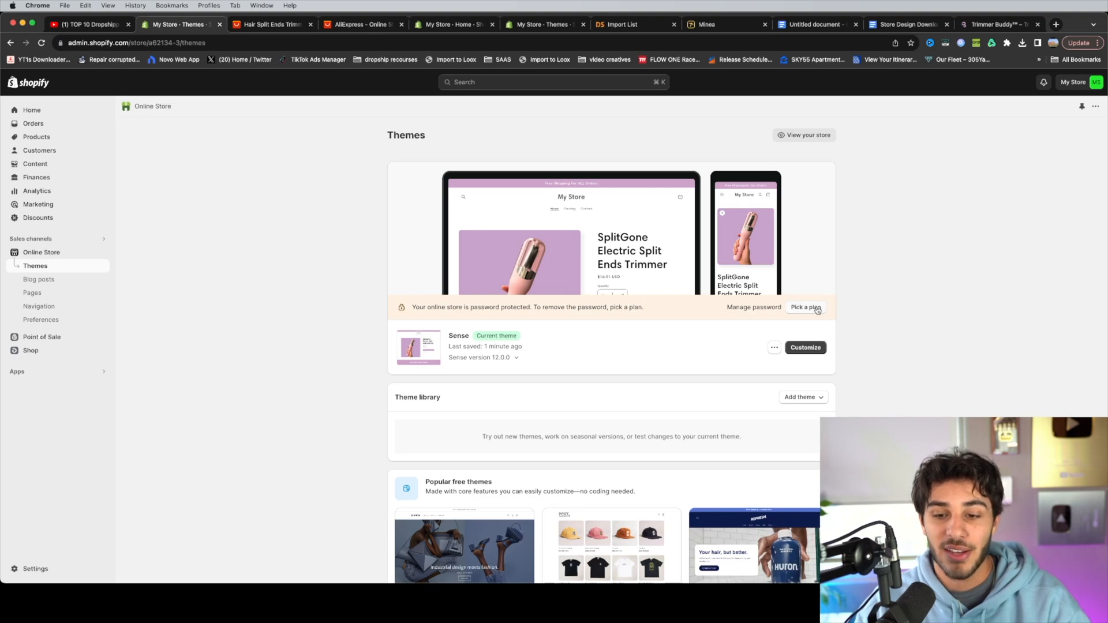
Step: Choose the Basic plan from Settings > Plan, reaching Review and subscribe at $1/month for 3 months
{"action": "left_click", "coordinate": [35, 568]}
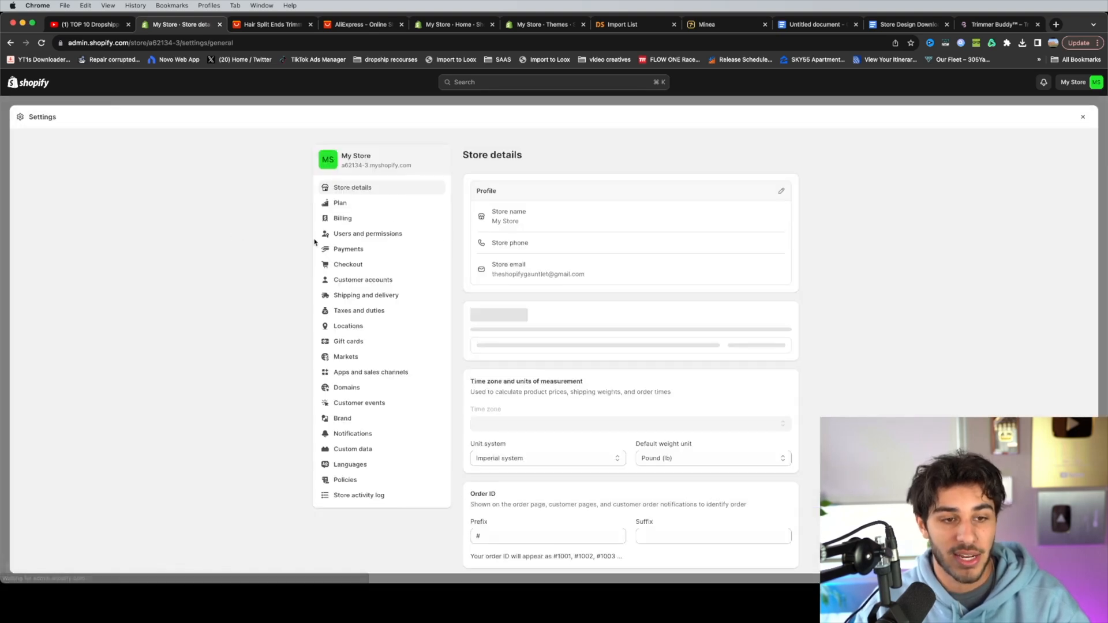
{"action": "left_click", "coordinate": [339, 203]}
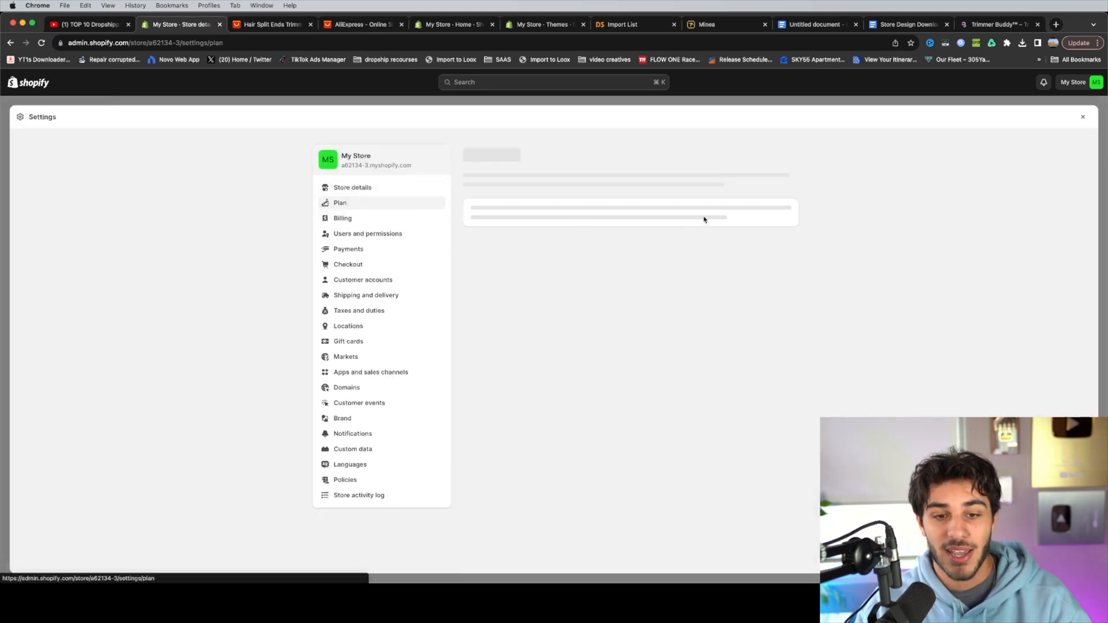
{"action": "left_click", "coordinate": [339, 203]}
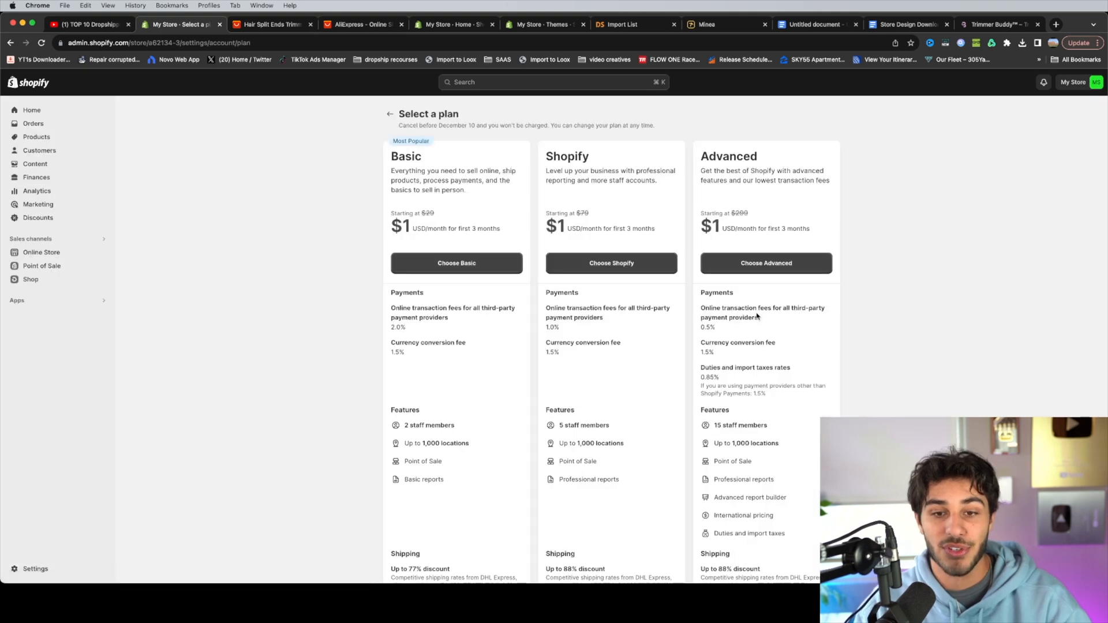
{"action": "mouse_move", "coordinate": [481, 240]}
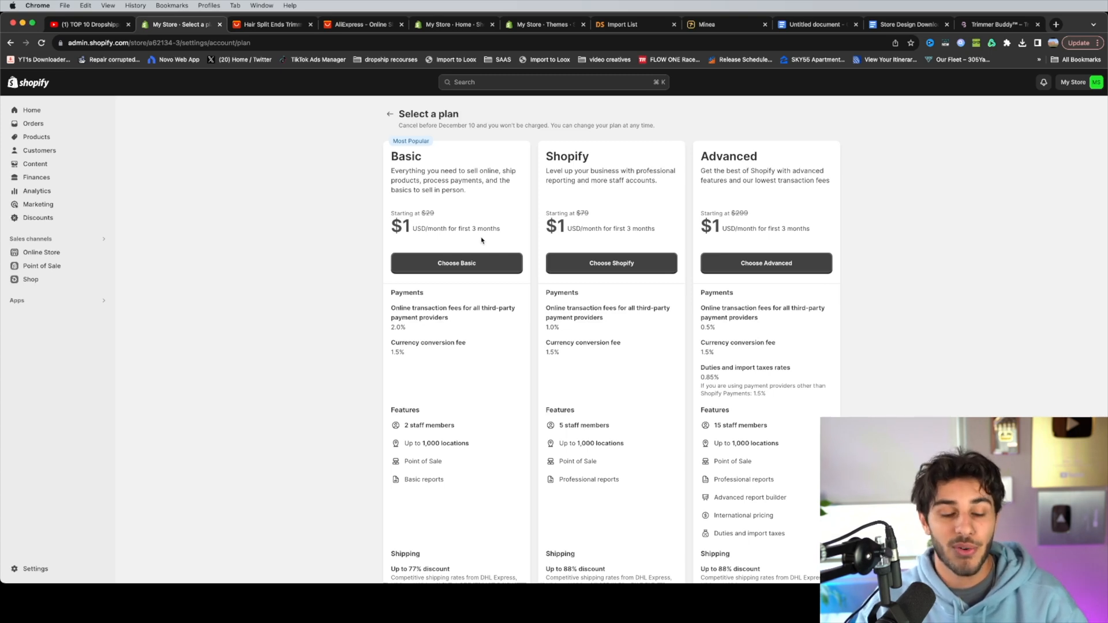
{"action": "mouse_move", "coordinate": [476, 236]}
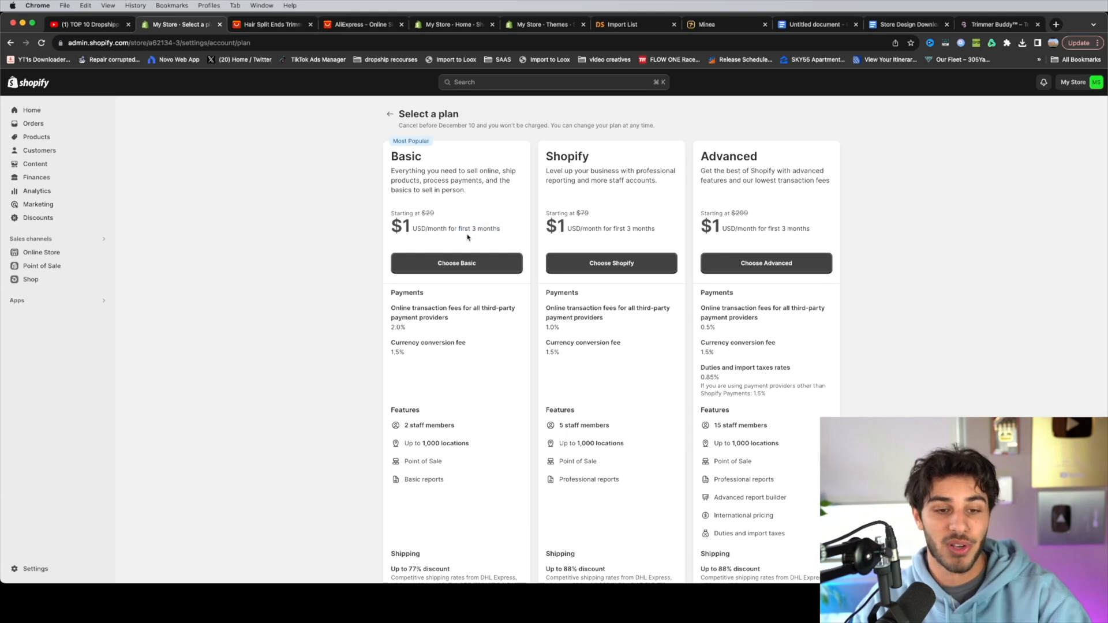
{"action": "left_click", "coordinate": [455, 263]}
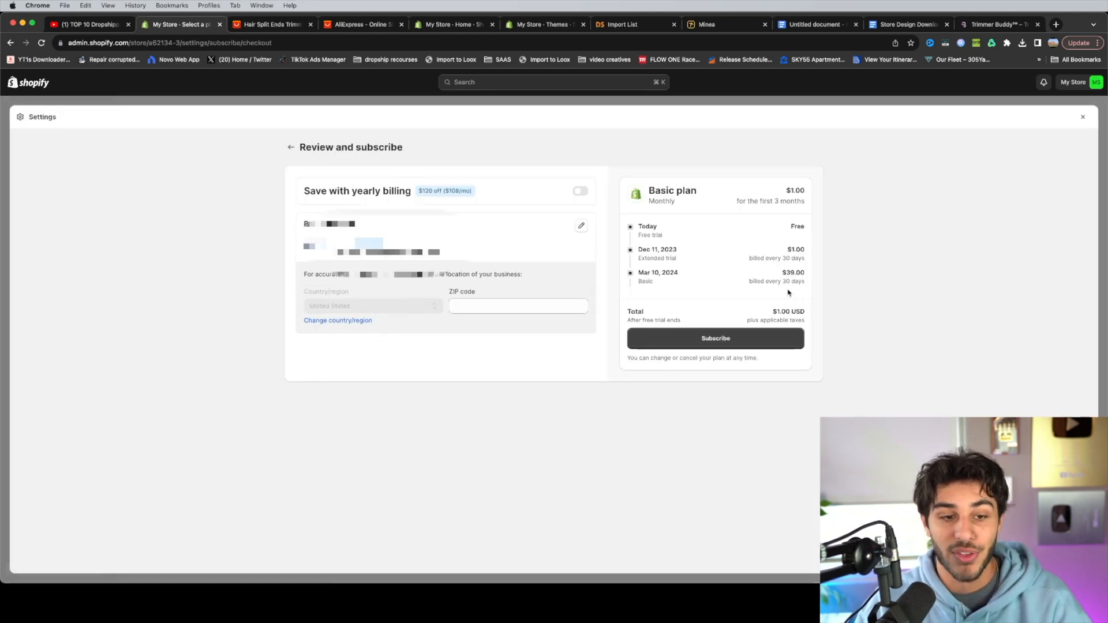
{"action": "mouse_move", "coordinate": [692, 332]}
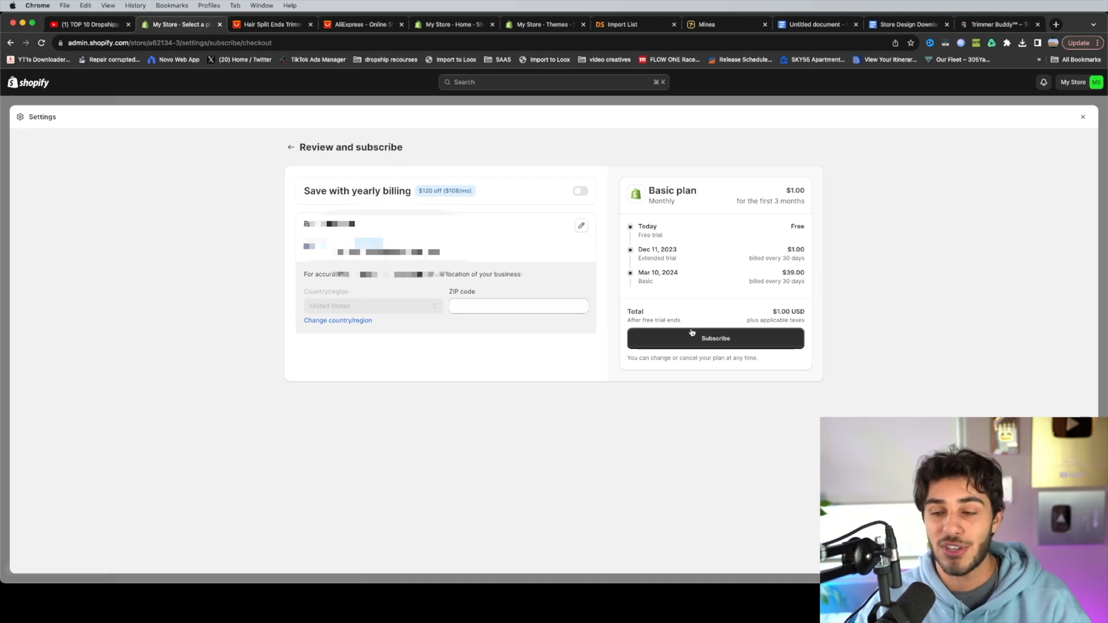